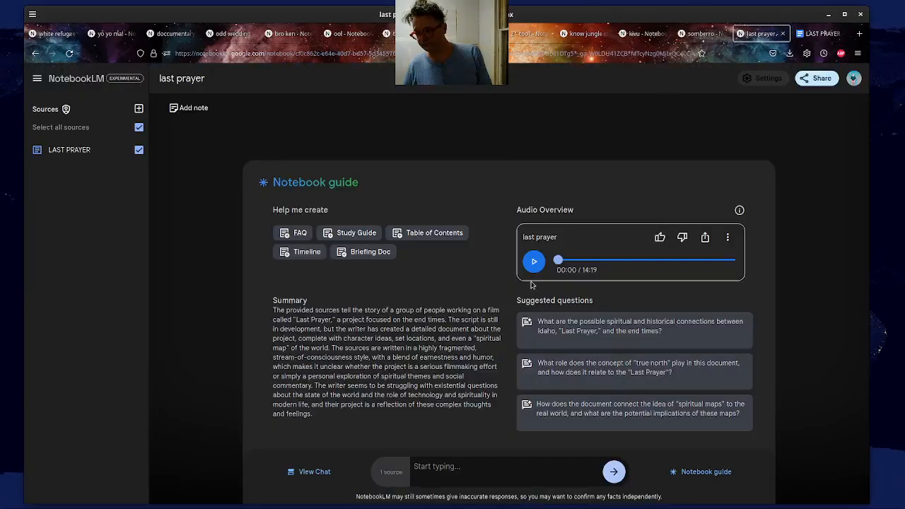
- Play the 'last prayer' audio overview for a few seconds, then pause it at 00:09
left_click(533, 261)
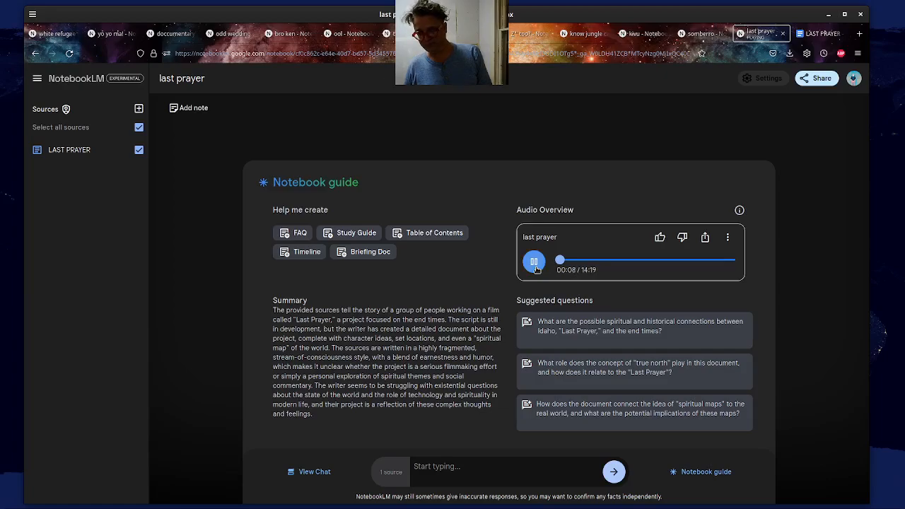
left_click(534, 261)
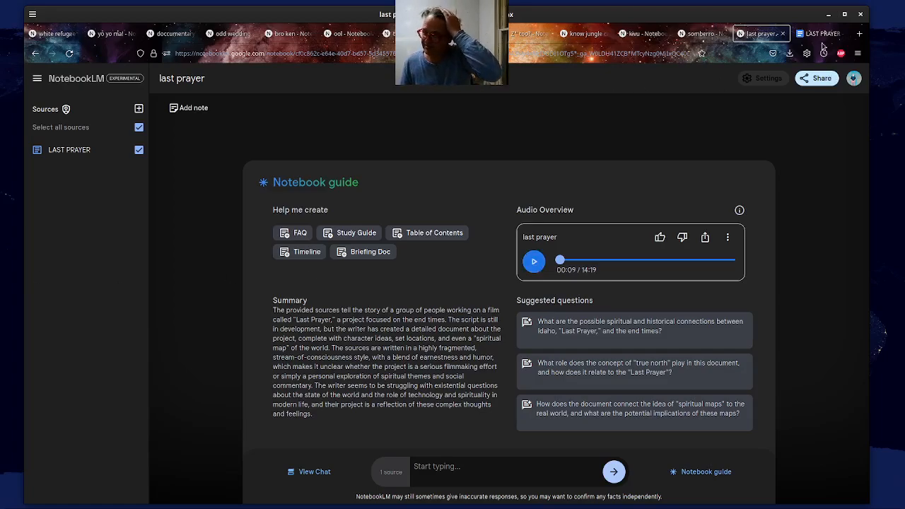
left_click(818, 33)
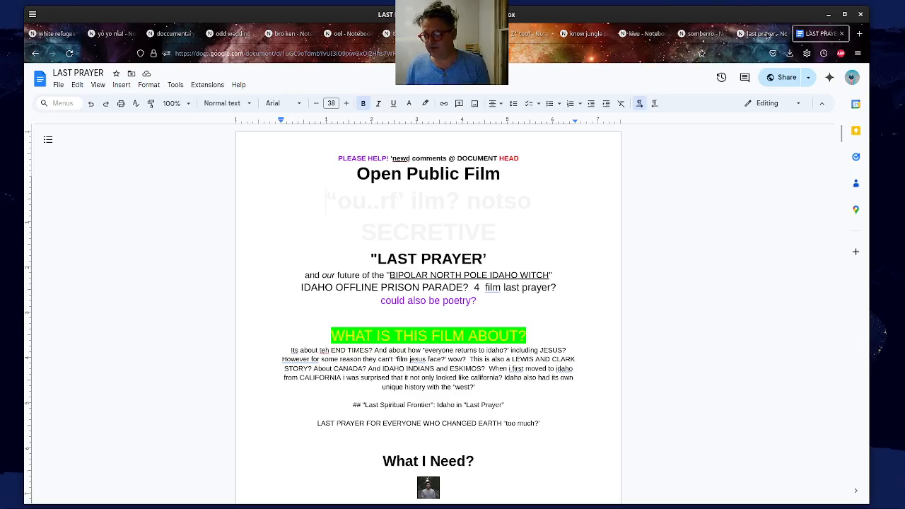
mouse_move(569, 157)
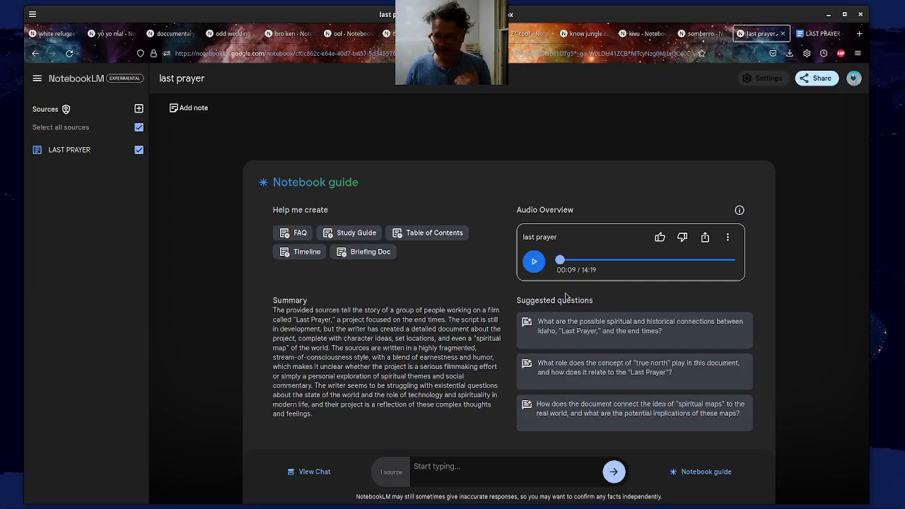
- Resume the audio, scroll the LAST PRAYER doc to page 15's spiritual north pole section, then stop playback
left_click(533, 261)
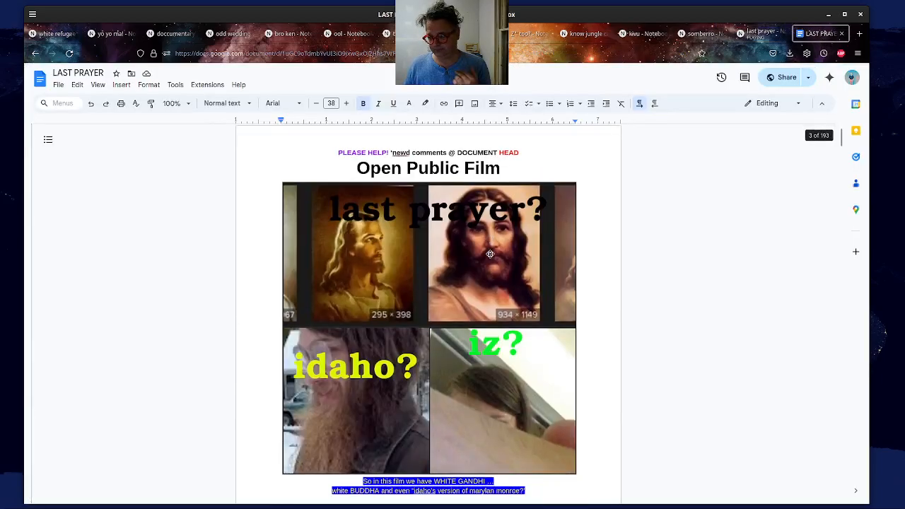
scroll("down", 3)
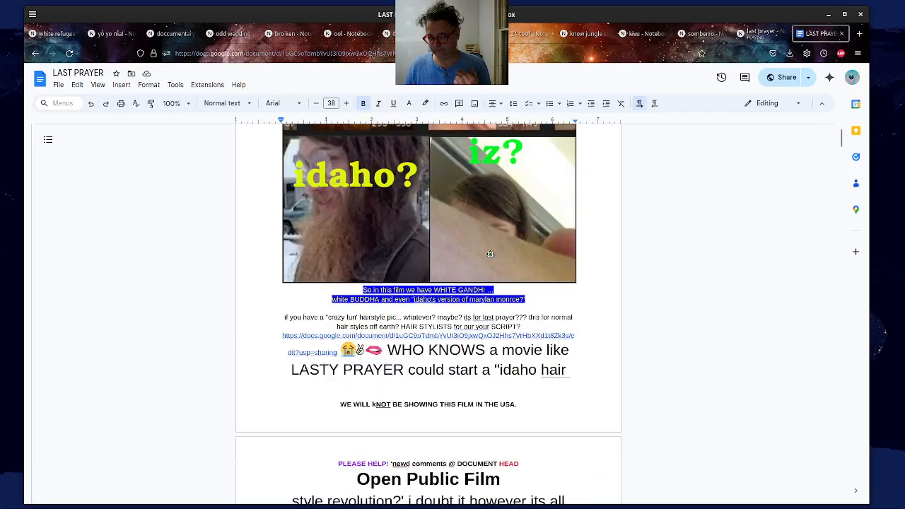
scroll("down", 3)
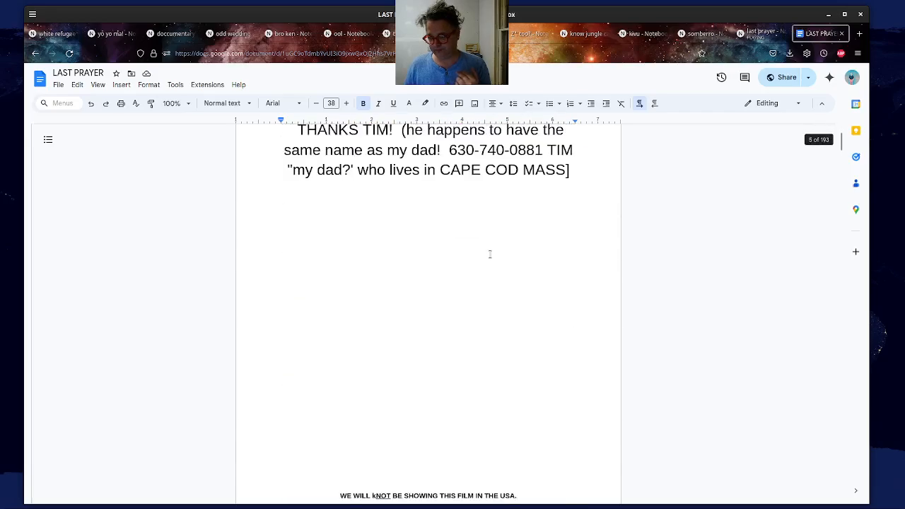
scroll("down", 3)
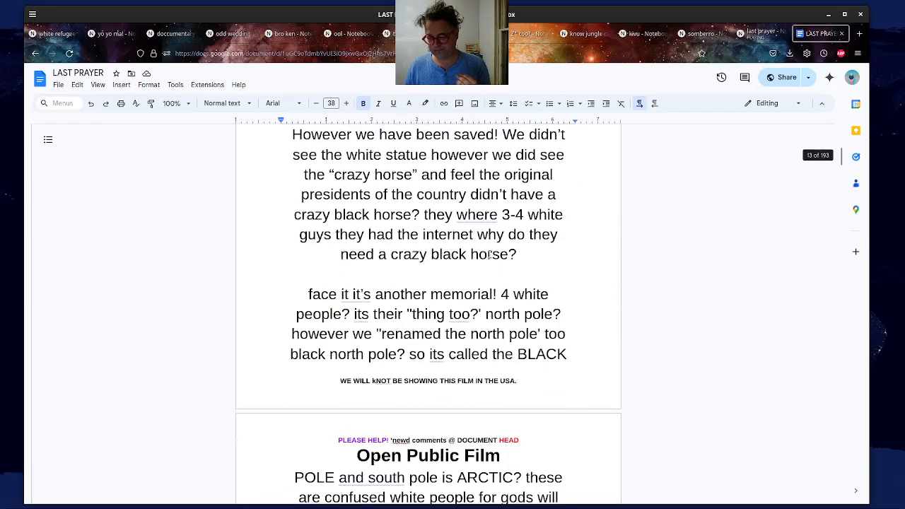
scroll("down", 3)
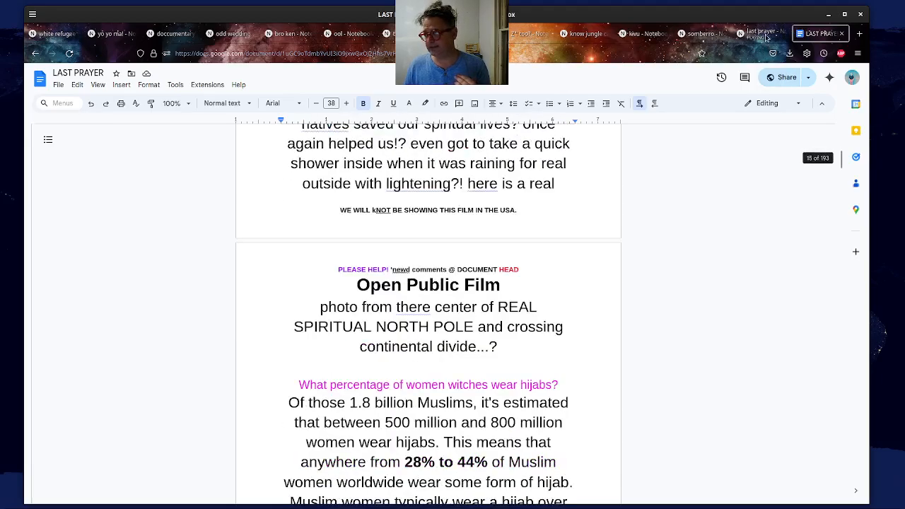
left_click(761, 33)
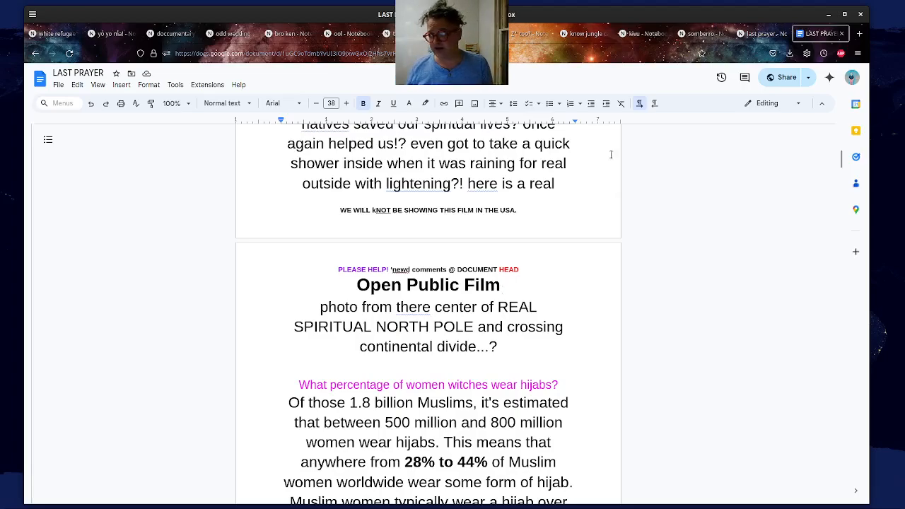
- Resume the audio in NotebookLM and scroll the LAST PRAYER doc through the Hollywood sign pages
left_click(756, 33)
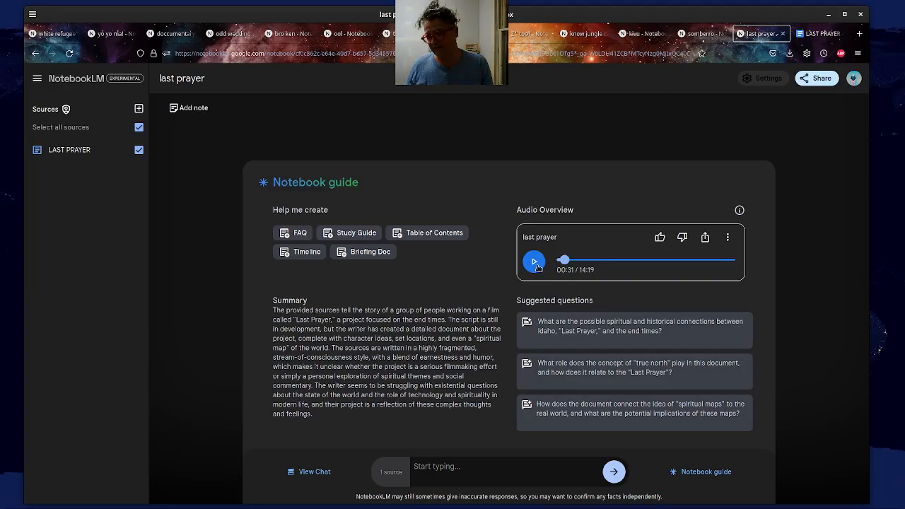
left_click(534, 261)
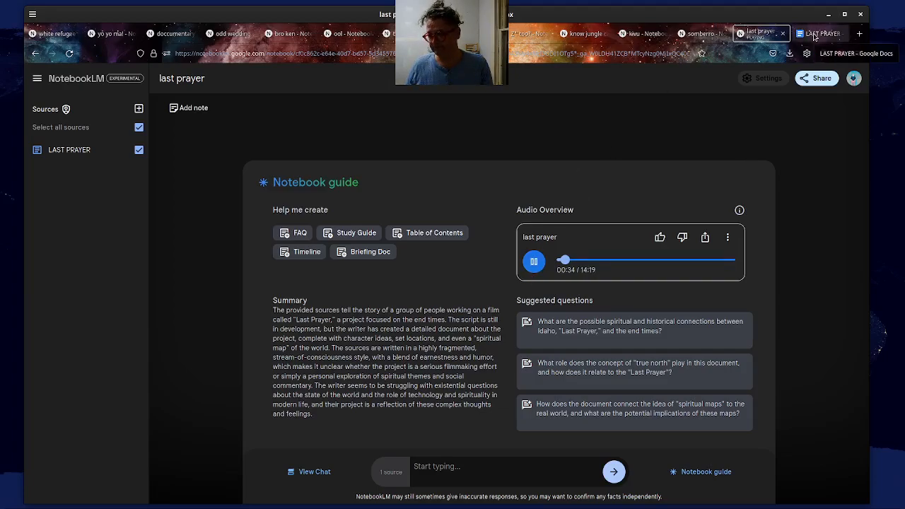
left_click(821, 33)
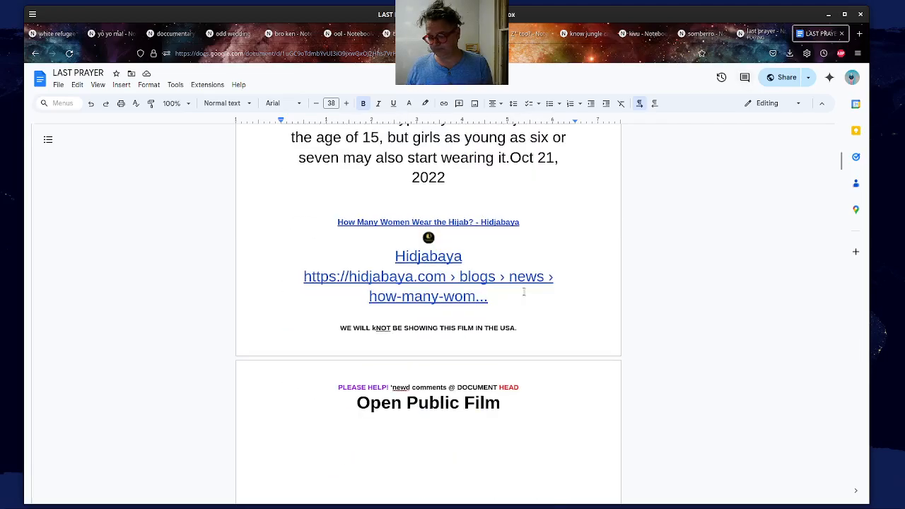
scroll("down", 3)
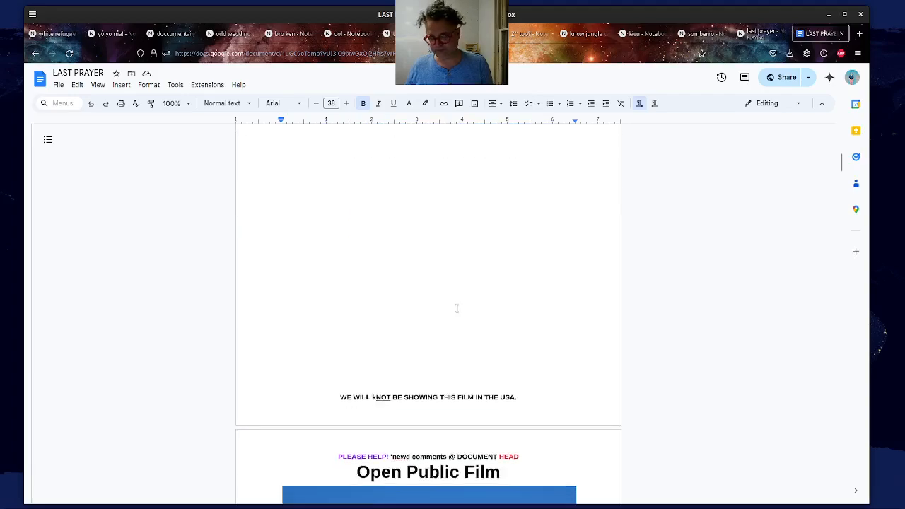
scroll("down", 3)
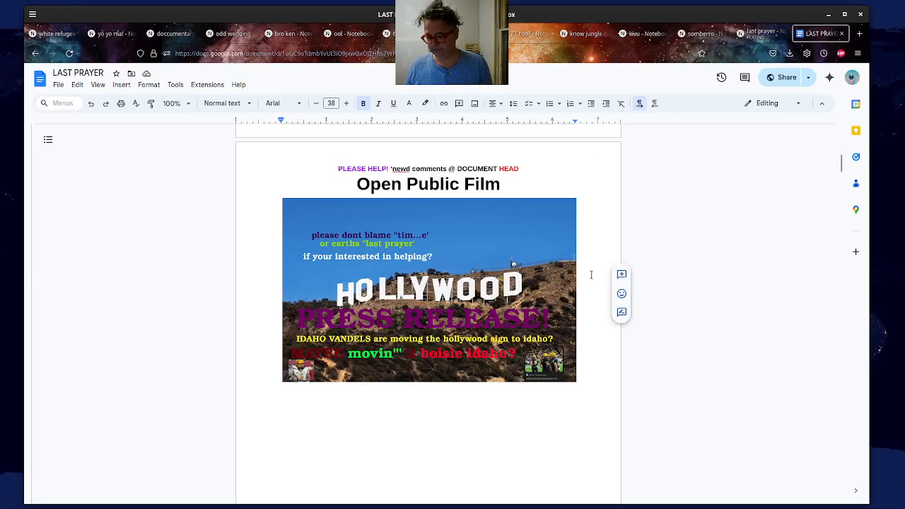
scroll("down", 3)
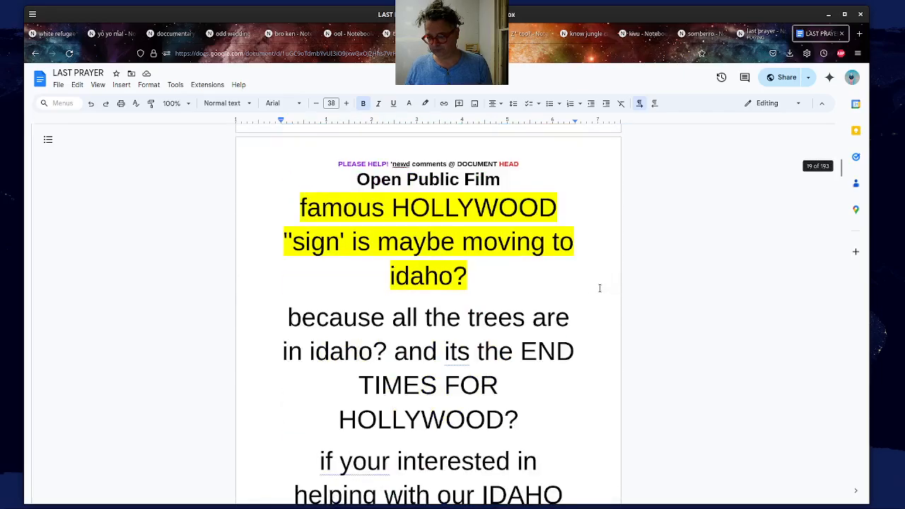
scroll("down", 3)
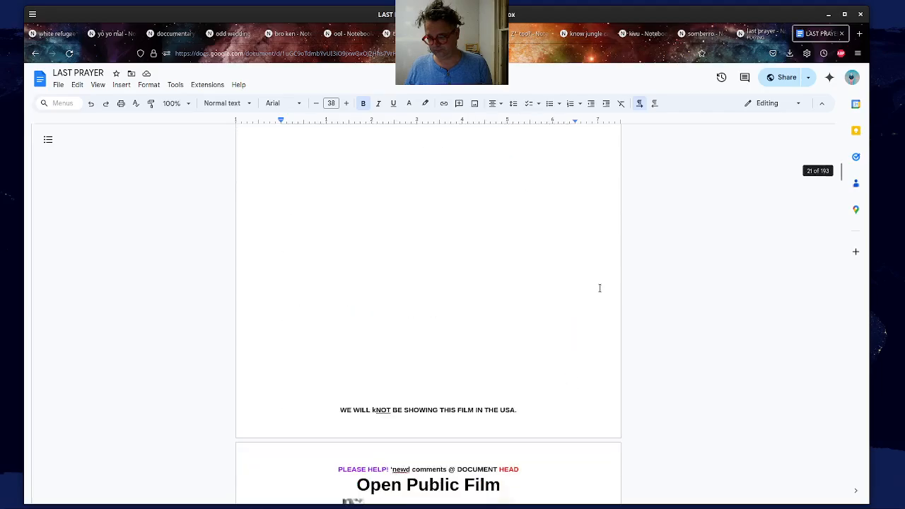
scroll("down", 3)
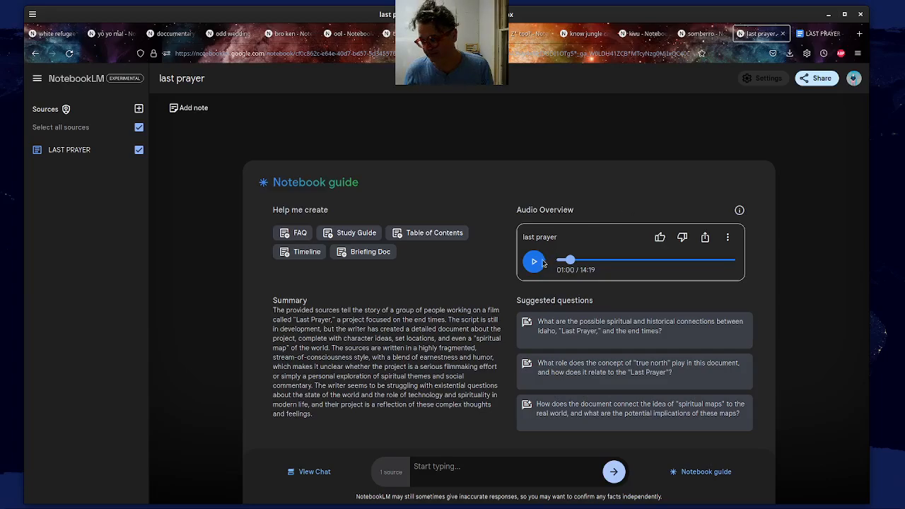
- Resume the audio and scroll the LAST PRAYER doc through the prison parade map pages to page 37
left_click(534, 262)
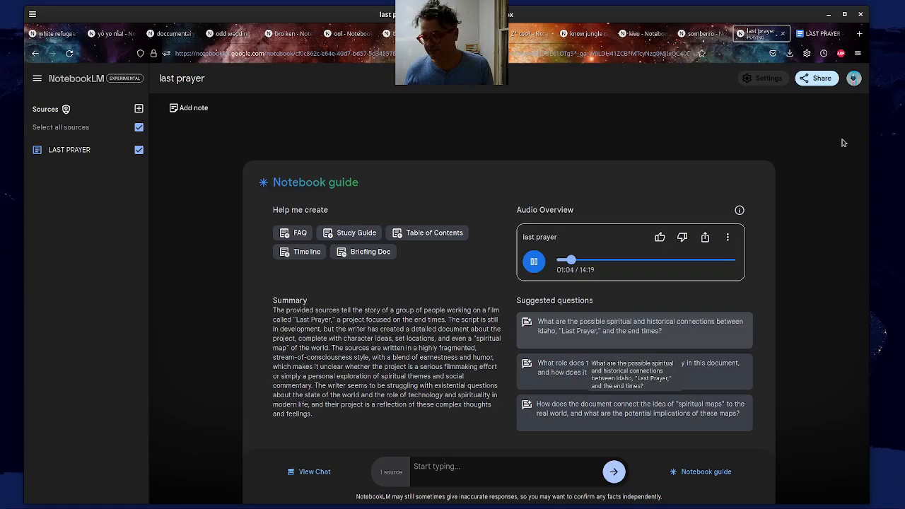
left_click(820, 33)
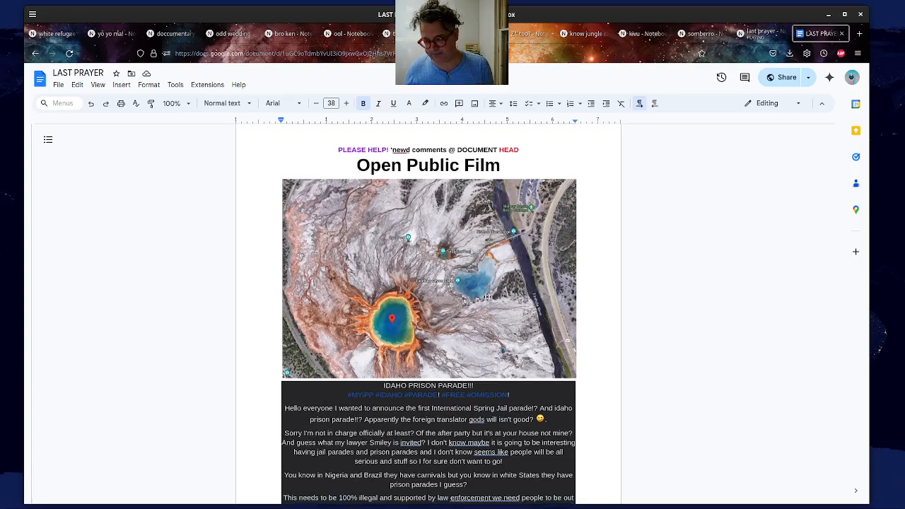
scroll("down", 3)
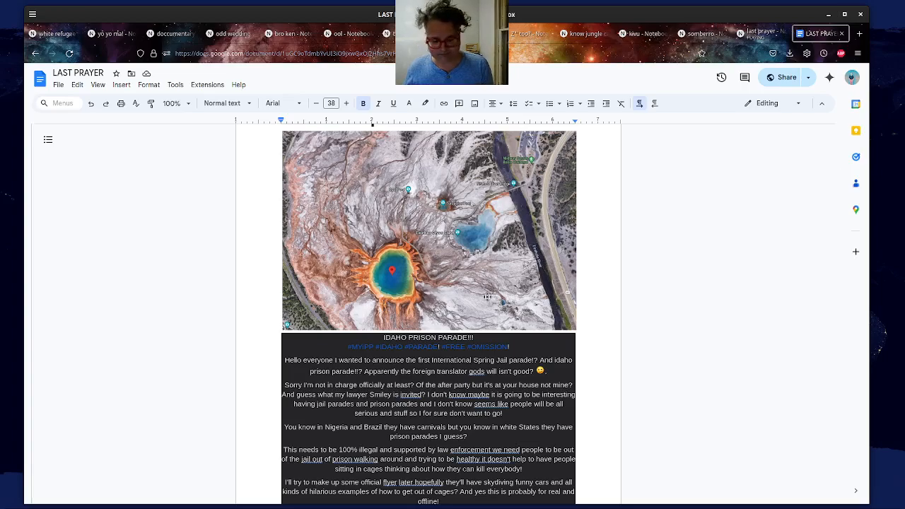
scroll("down", 3)
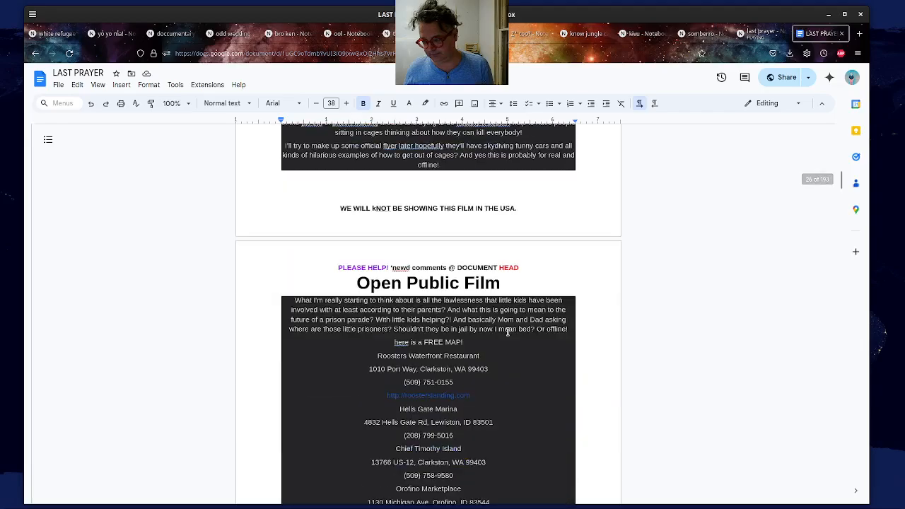
scroll("down", 3)
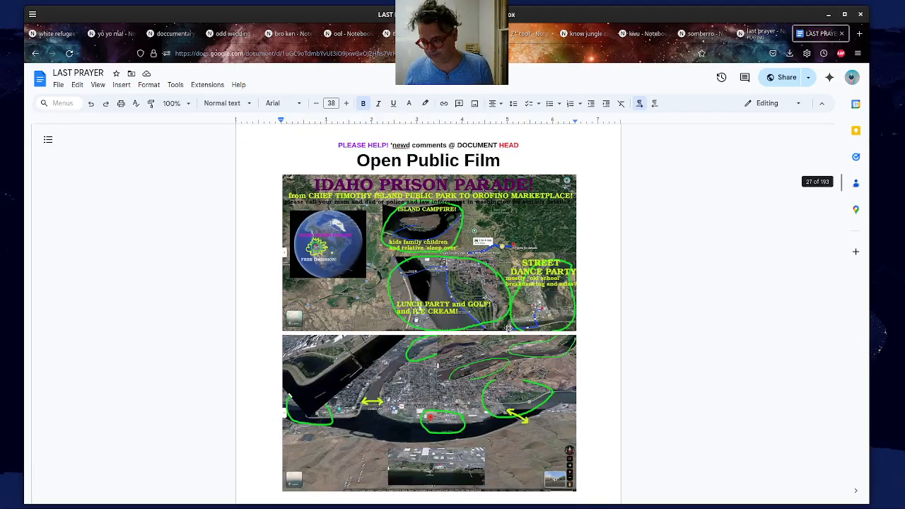
scroll("down", 3)
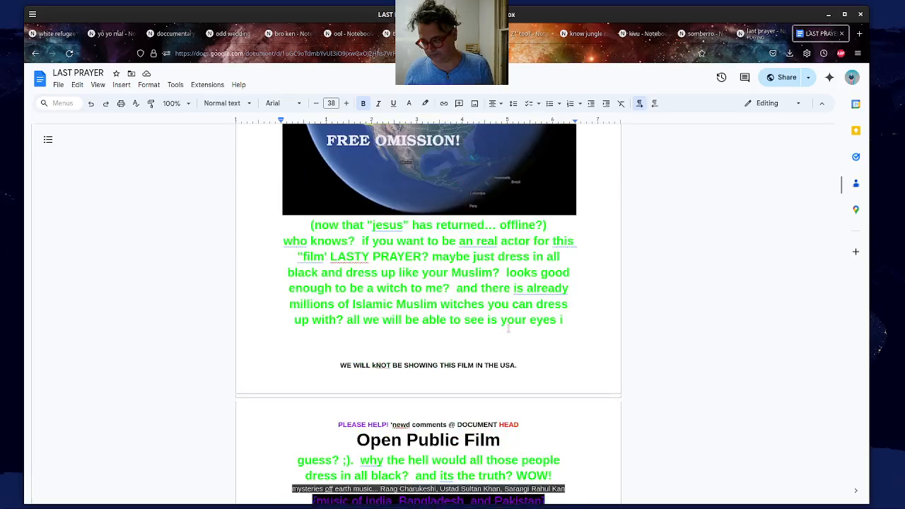
scroll("down", 3)
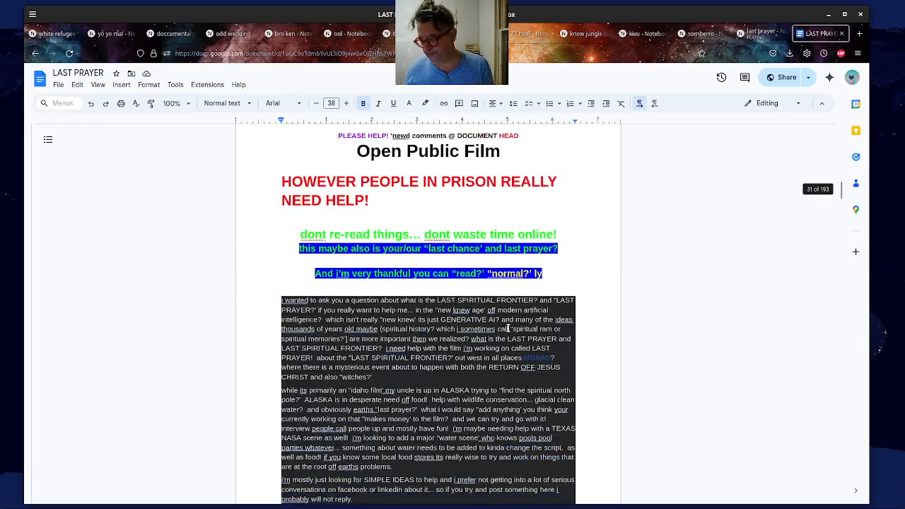
scroll("down", 3)
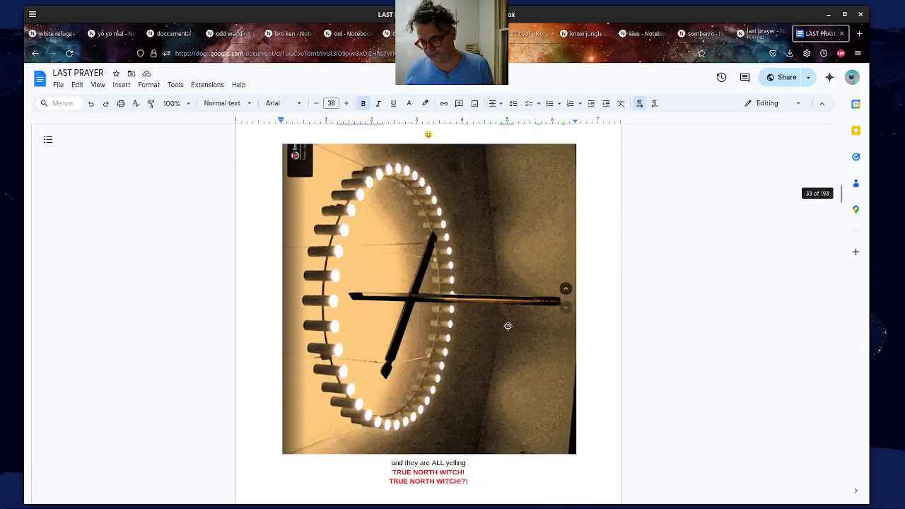
scroll("down", 3)
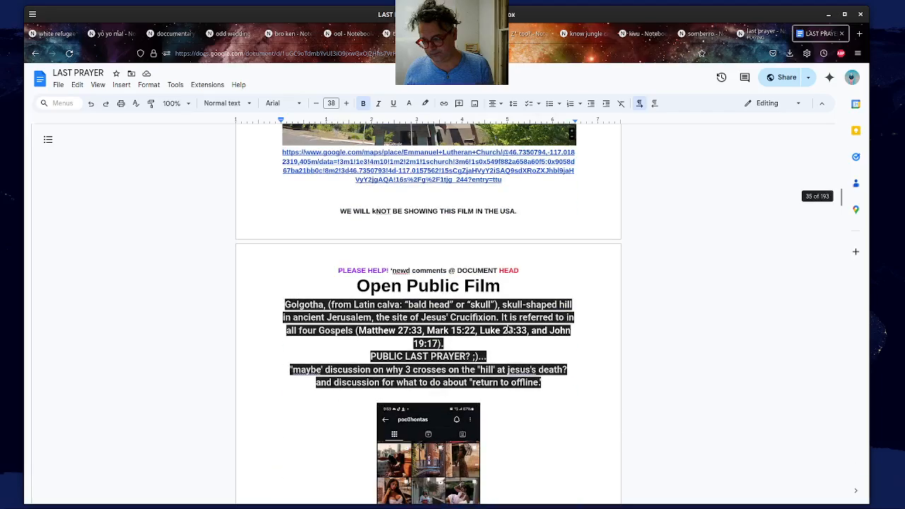
scroll("down", 3)
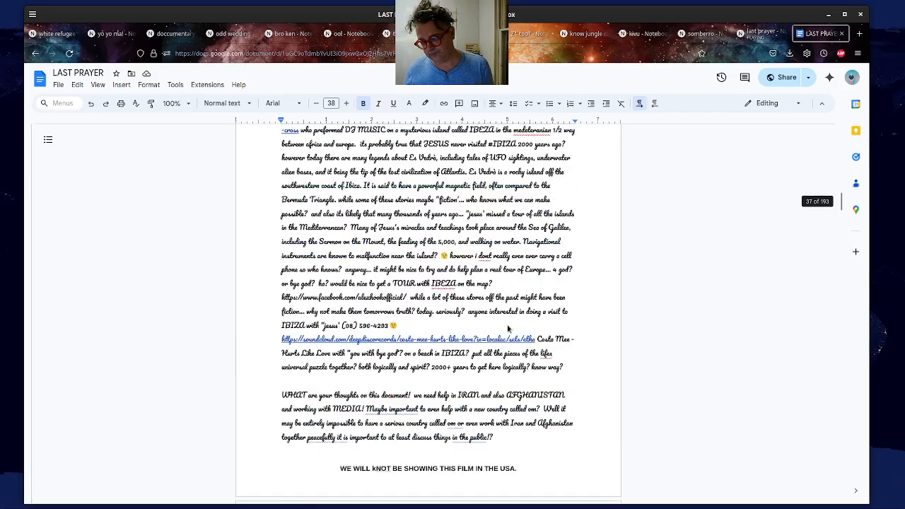
scroll("down", 3)
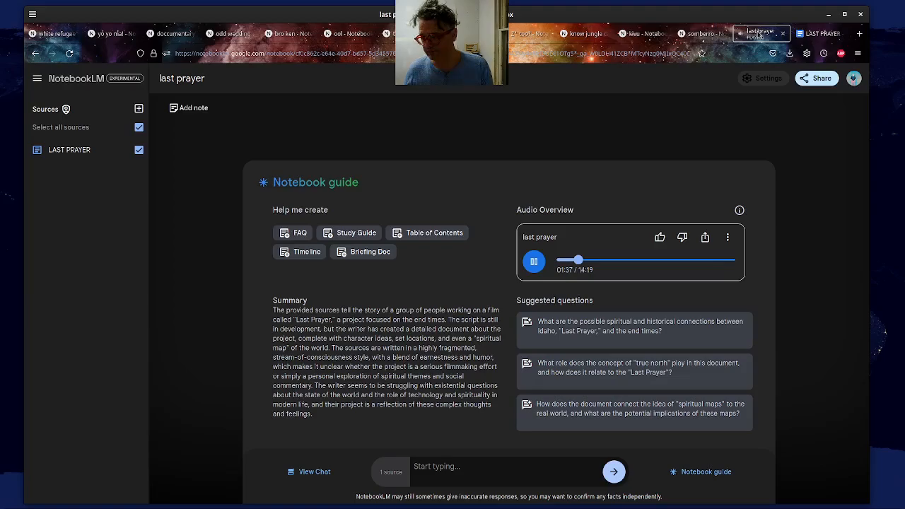
- Pause the audio at 01:39 and scroll the doc to the Idaho north pole globe map
left_click(534, 260)
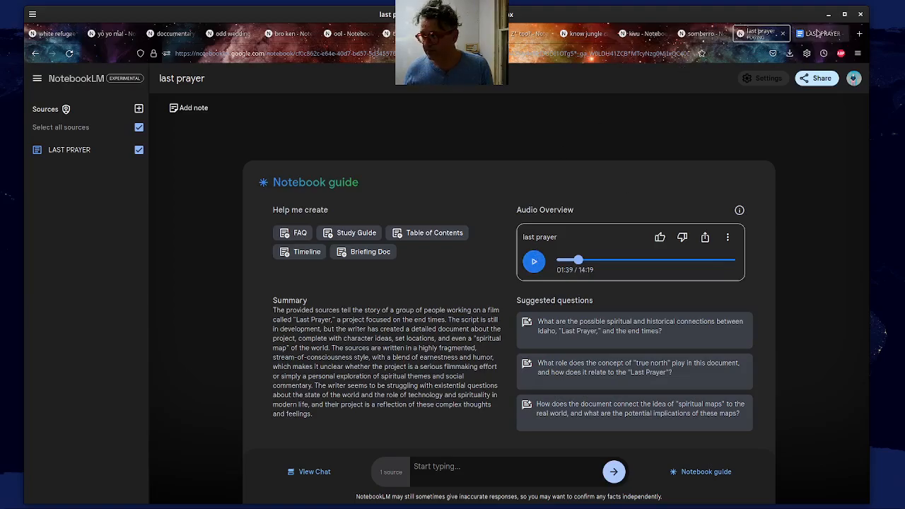
left_click(819, 33)
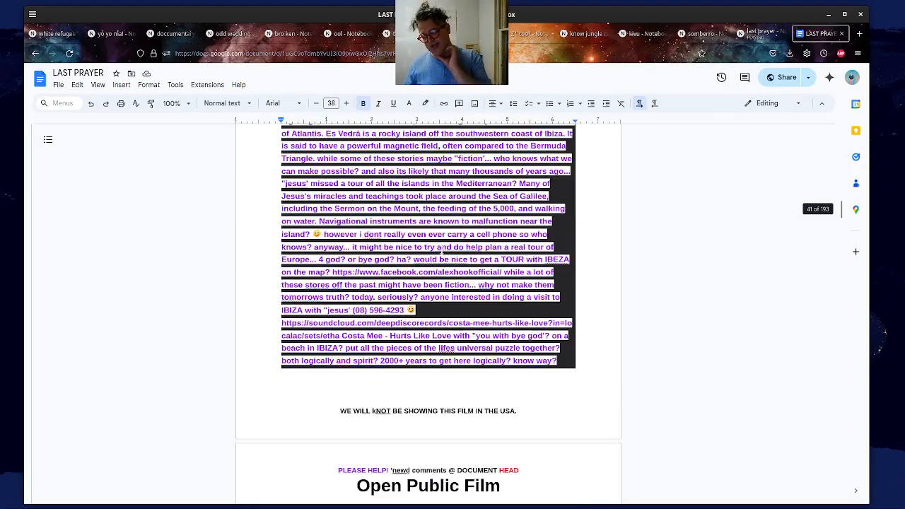
scroll("up", 3)
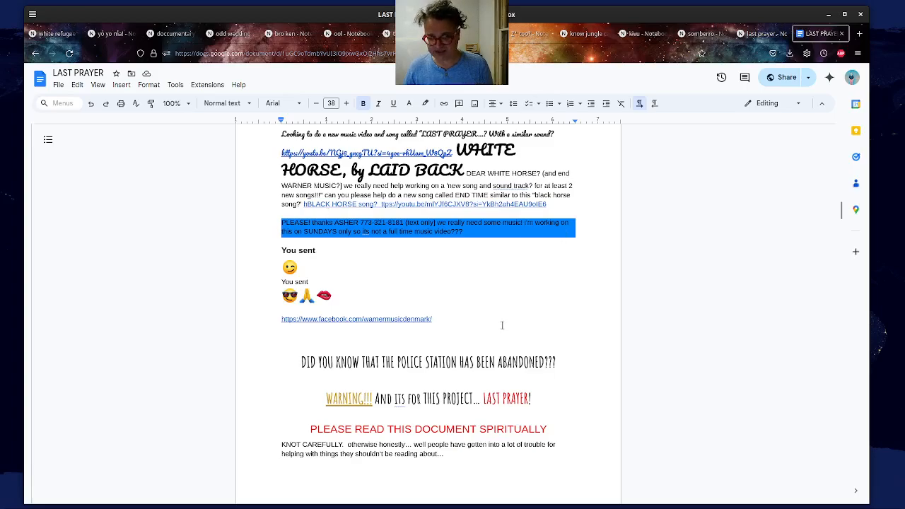
scroll("down", 3)
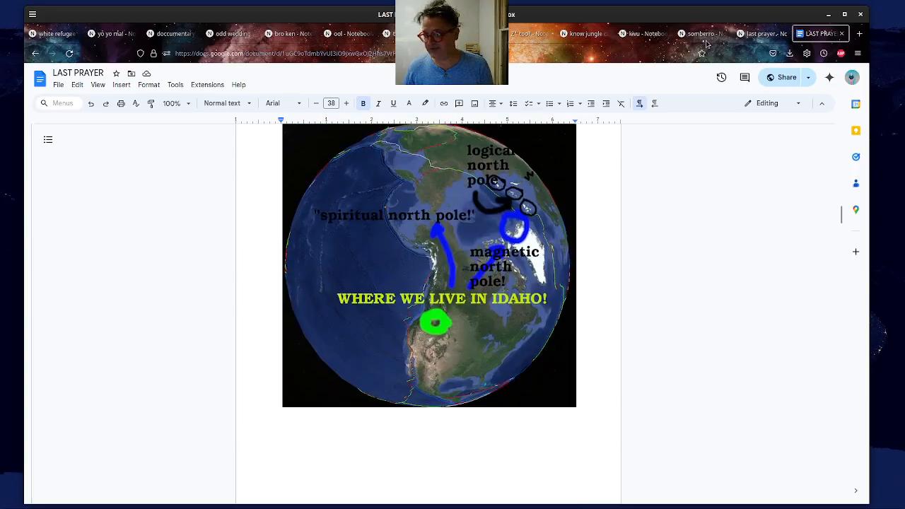
- Resume the audio, scroll the doc to the Lewis and Clark expedition map, and return to NotebookLM
left_click(760, 33)
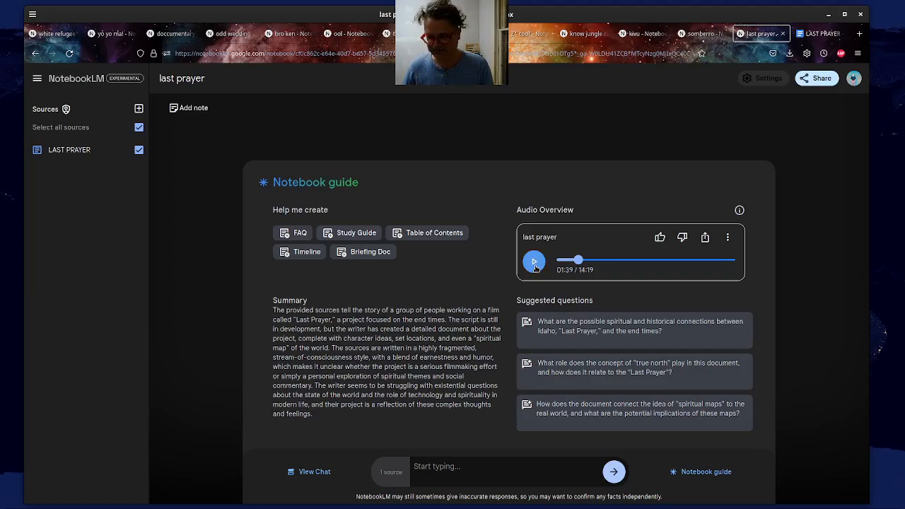
left_click(533, 261)
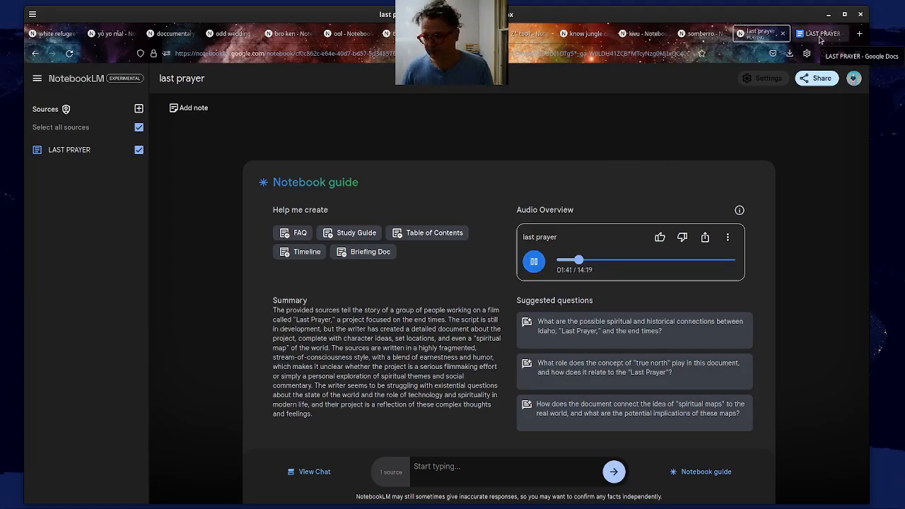
left_click(820, 33)
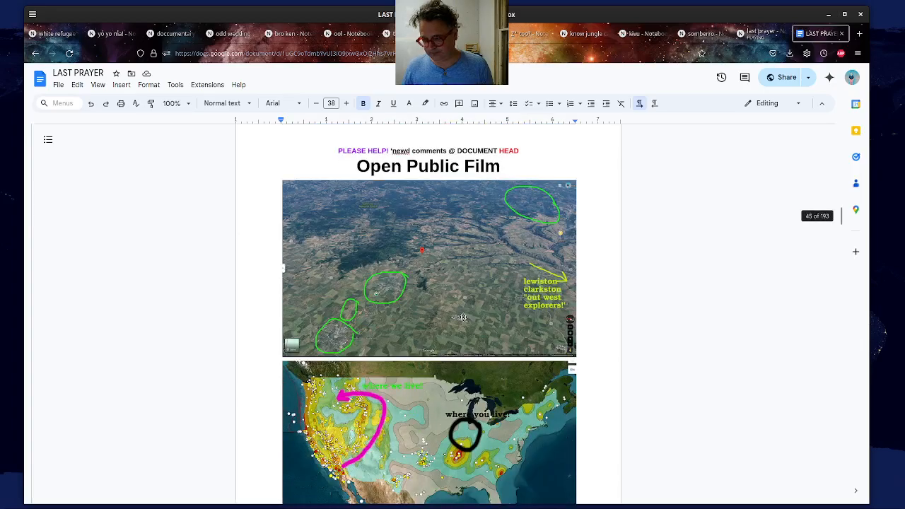
scroll("down", 3)
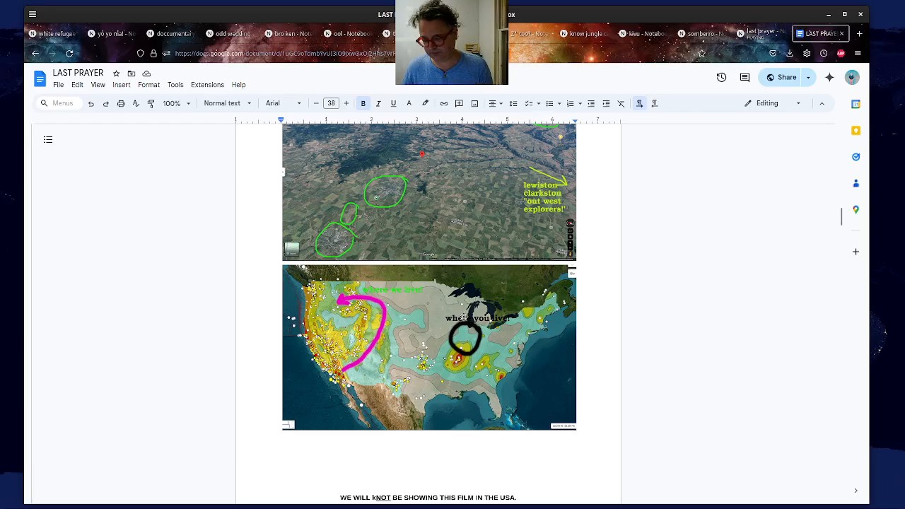
scroll("down", 3)
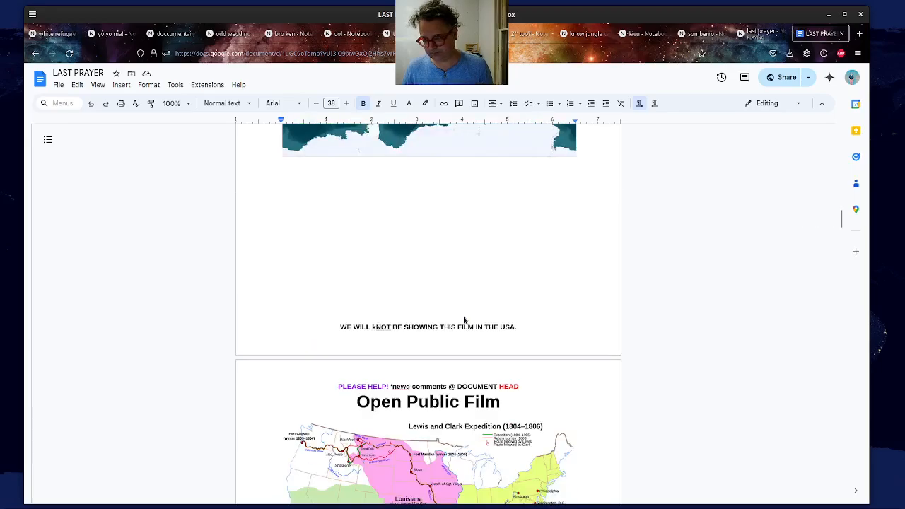
scroll("down", 3)
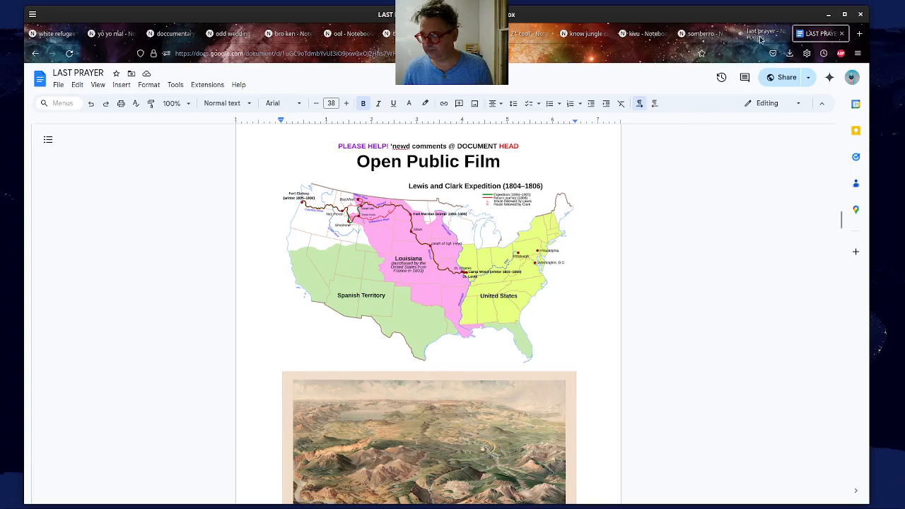
left_click(760, 33)
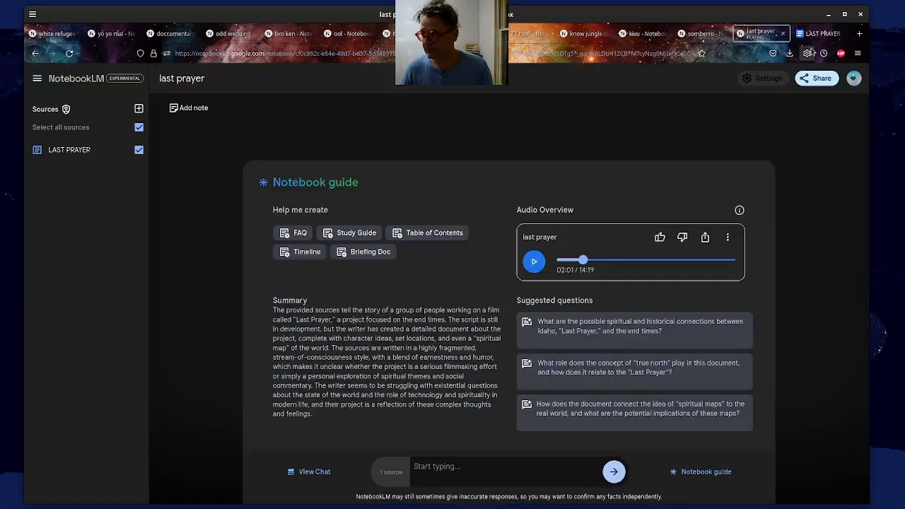
left_click(817, 33)
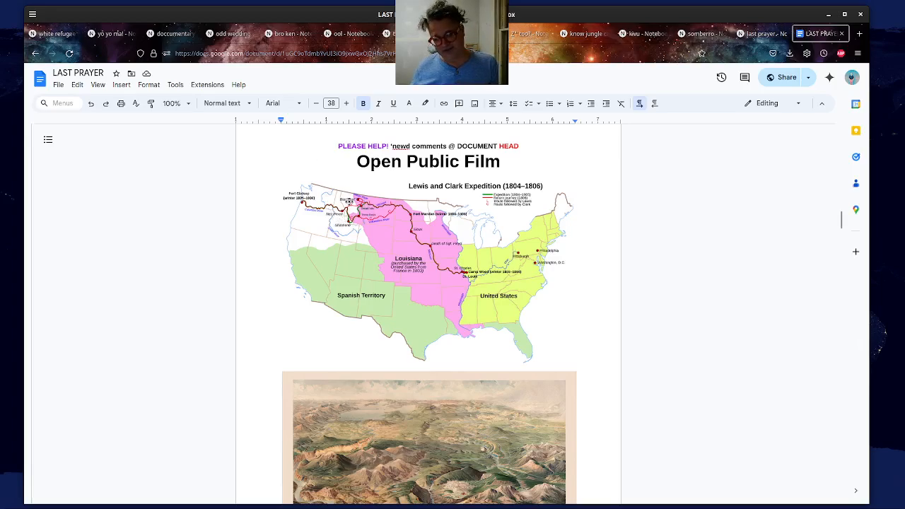
mouse_move(294, 258)
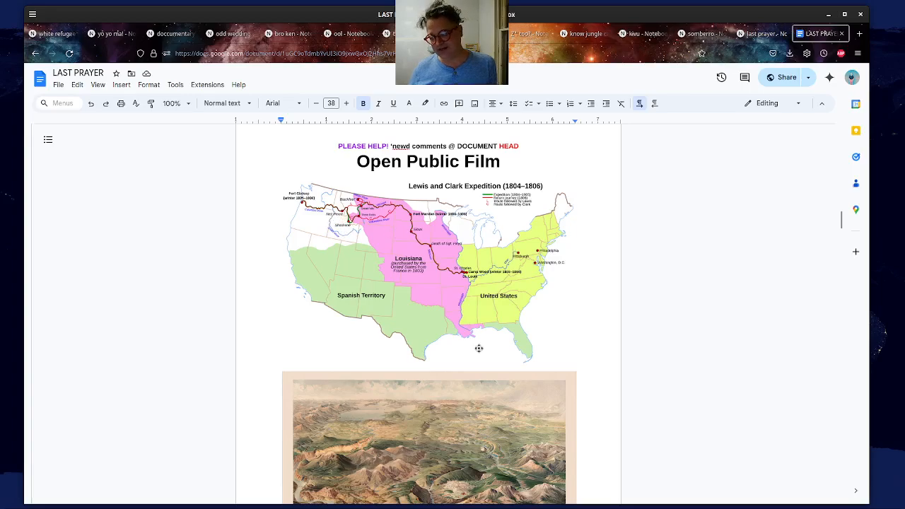
- Resume the stopped audio overview and scroll the doc into the Yellowstone maps and photos
scroll("down", 3)
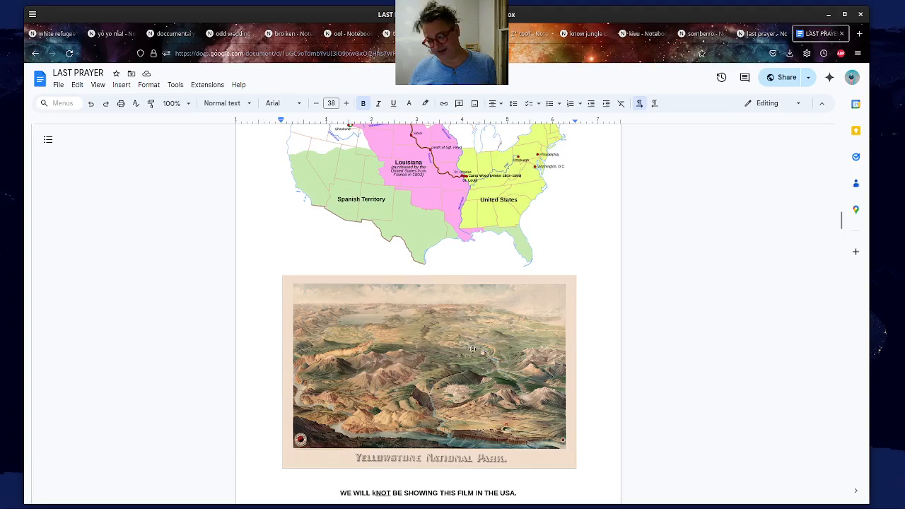
left_click(758, 33)
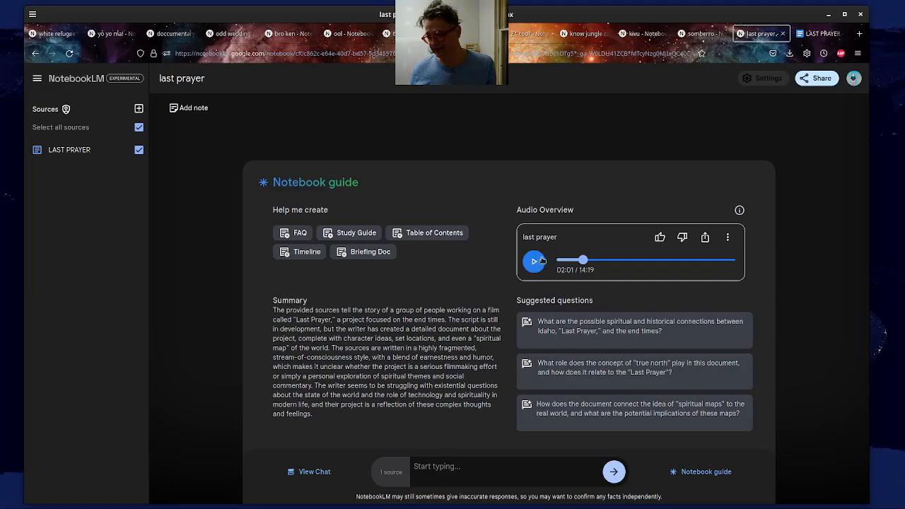
left_click(820, 34)
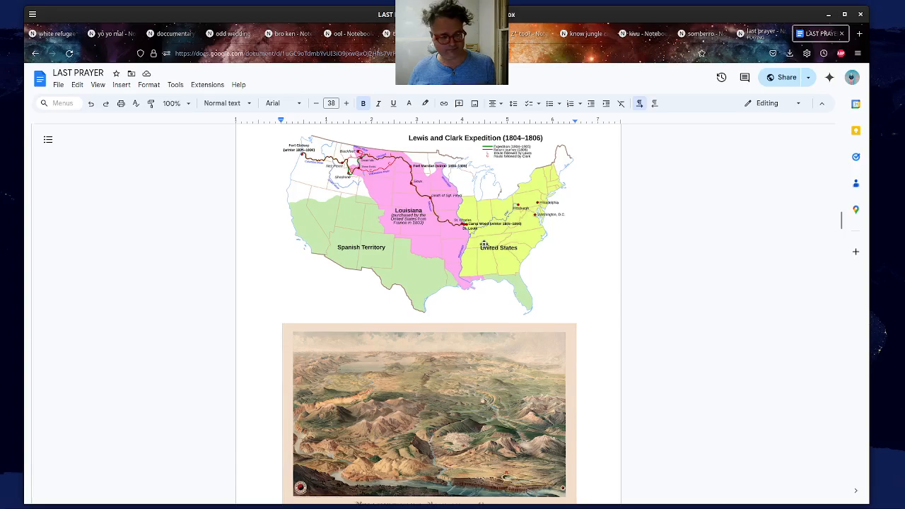
scroll("down", 3)
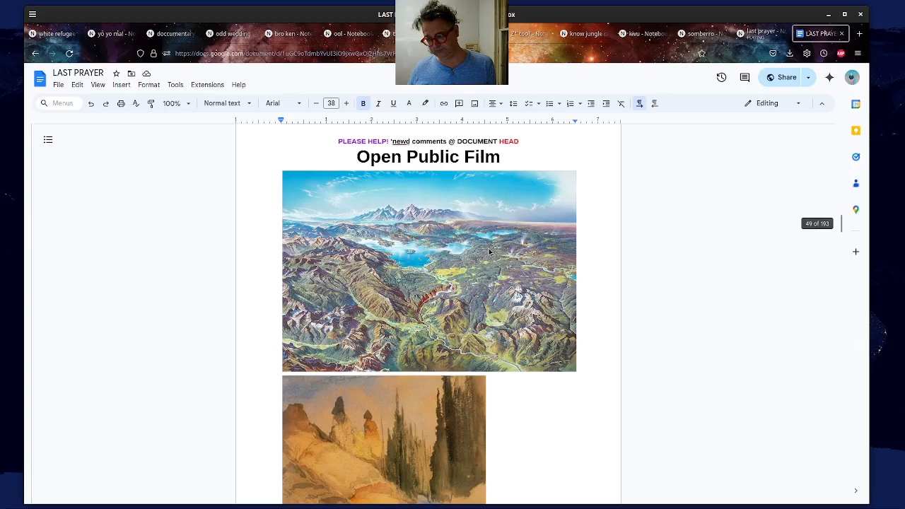
scroll("up", 3)
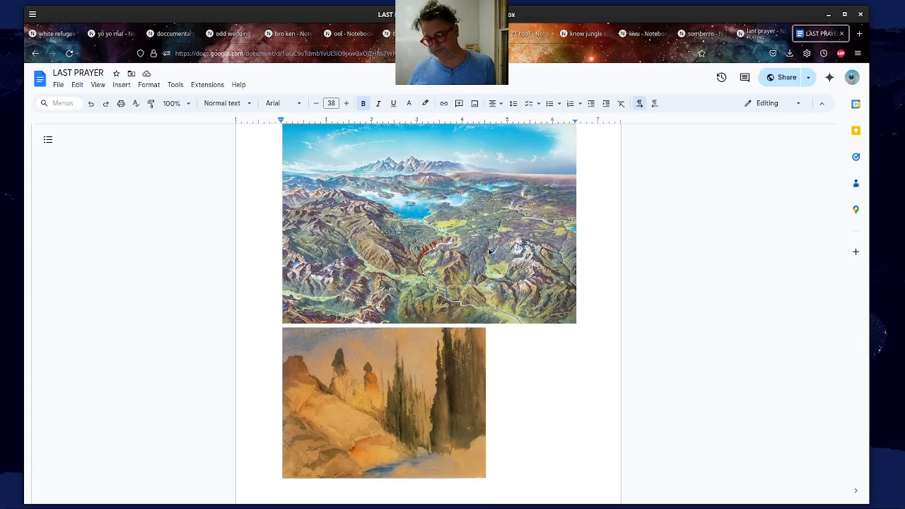
scroll("down", 3)
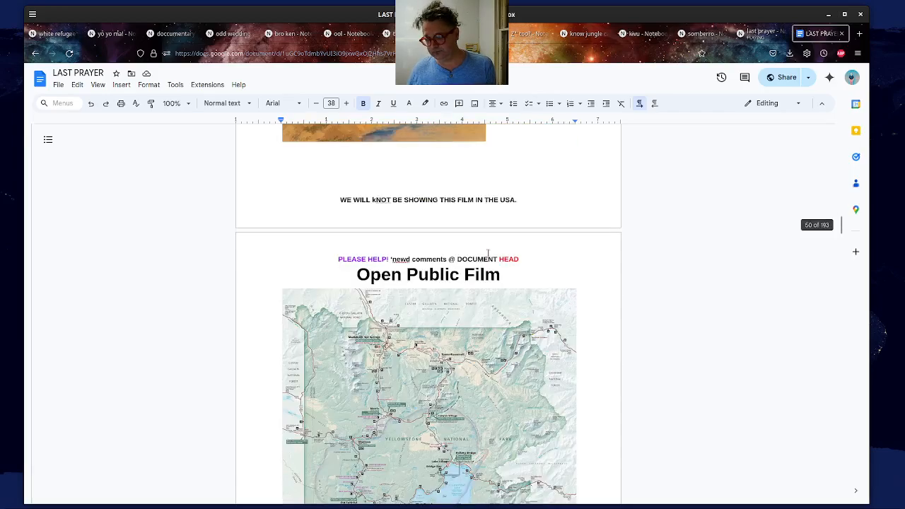
- Scroll on to page 55's Missouri River map with IDAHO! and UTAH! circled
scroll("down", 3)
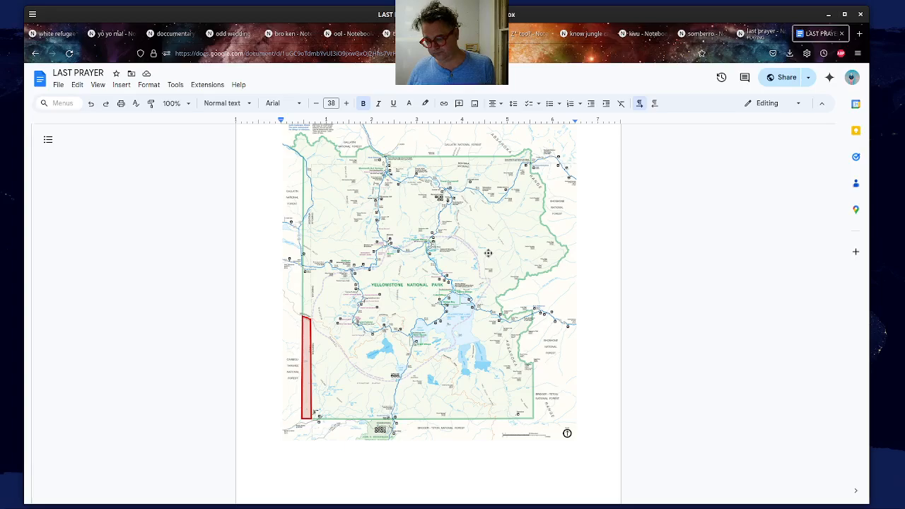
scroll("down", 3)
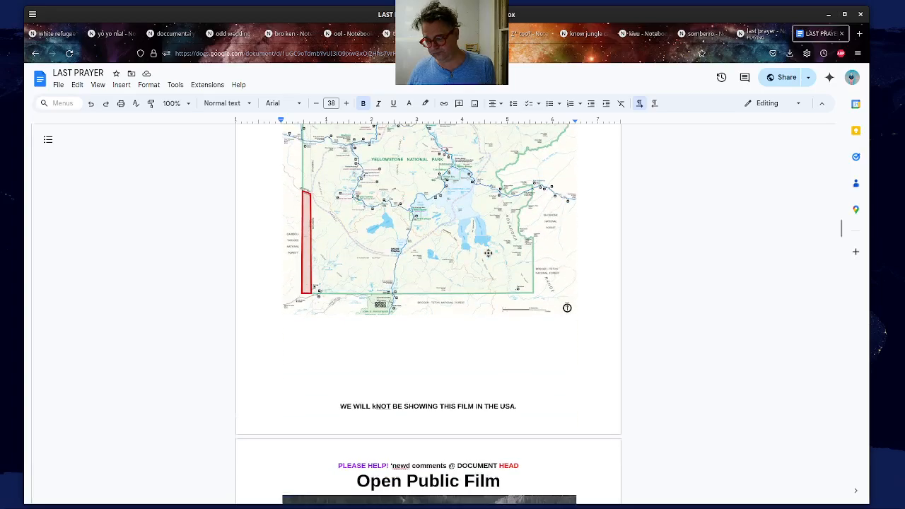
scroll("down", 3)
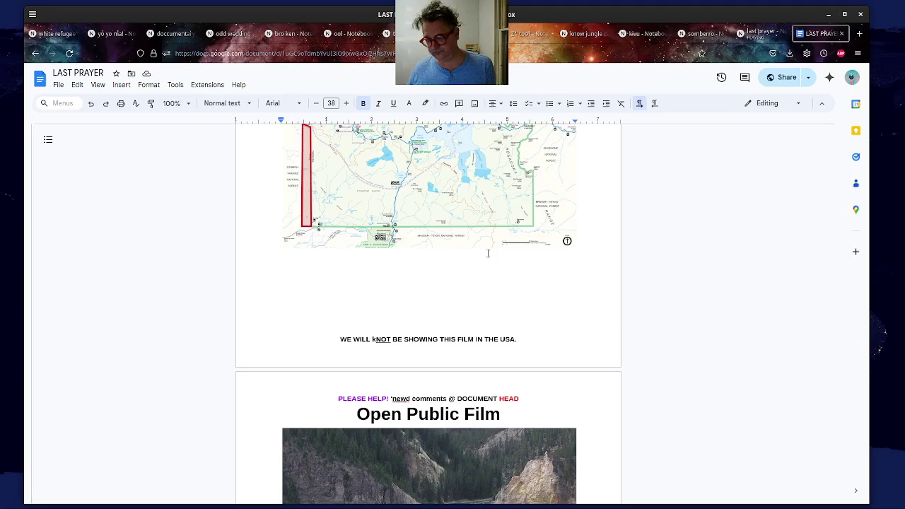
scroll("down", 3)
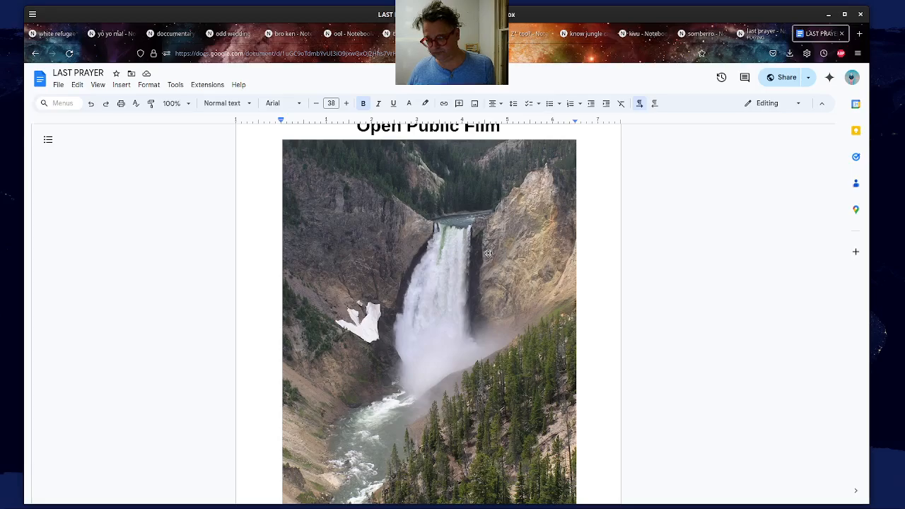
scroll("down", 3)
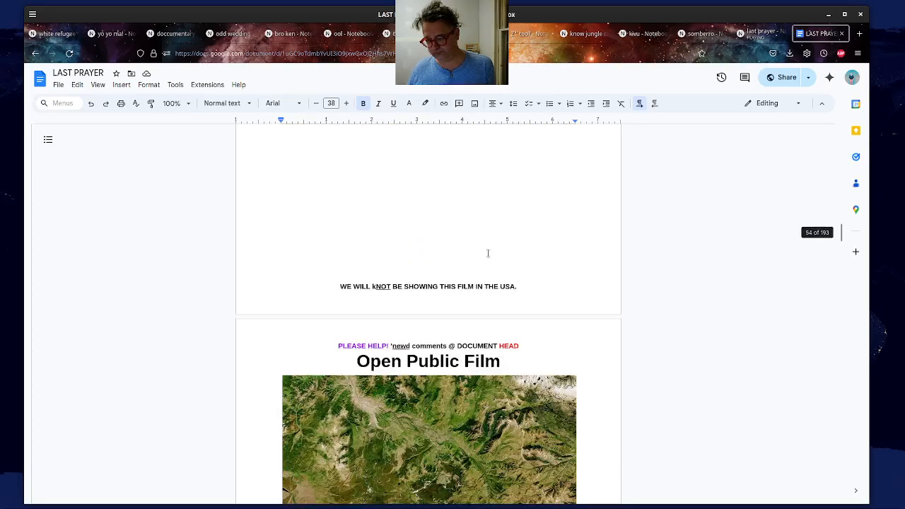
scroll("down", 3)
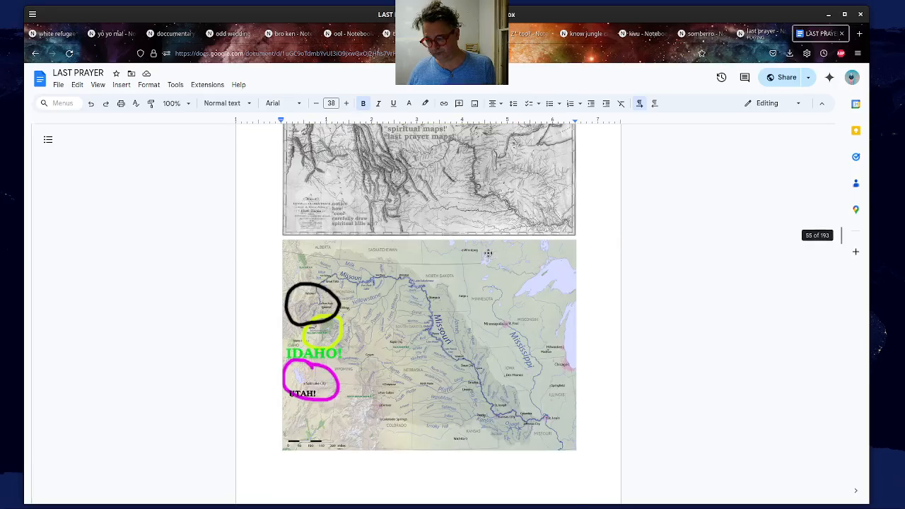
- Bring up NotebookLM and pause the audio overview near 02:42
left_click(760, 33)
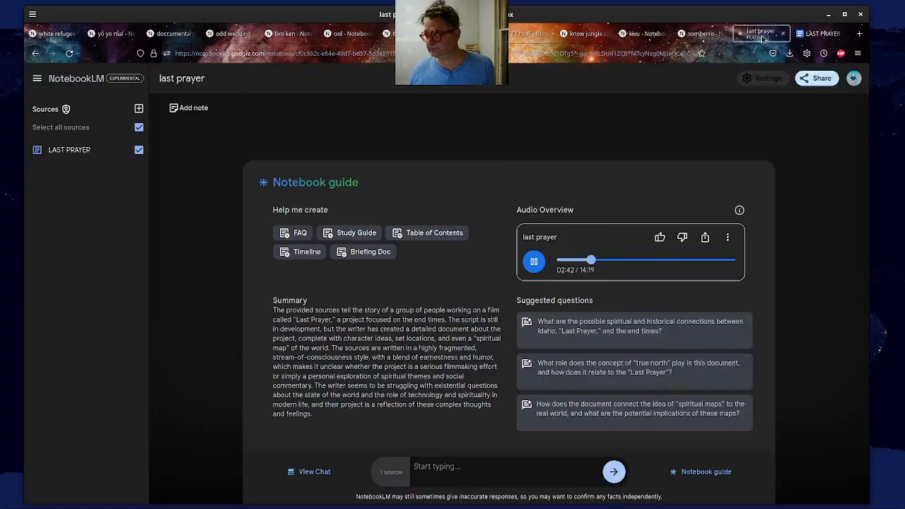
left_click(533, 261)
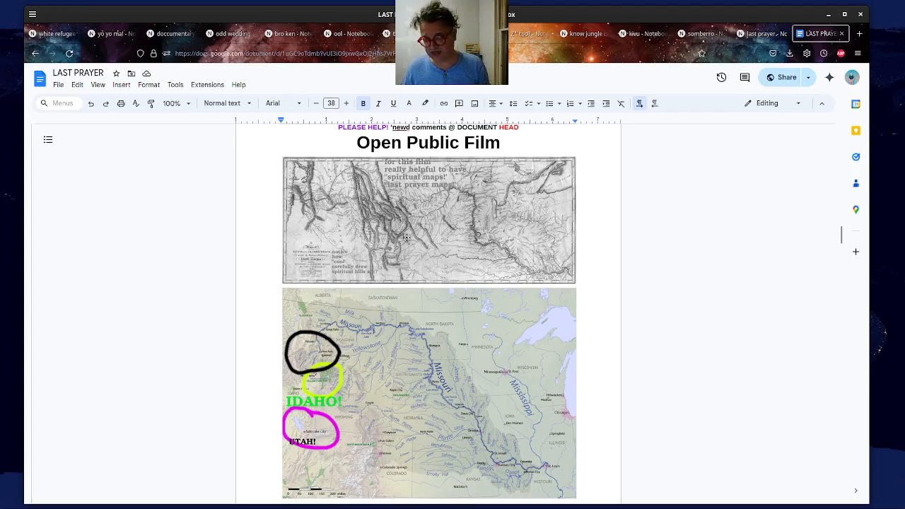
- Scroll past the Yellowstone poster to the circled river map, then resume the audio overview
scroll("down", 3)
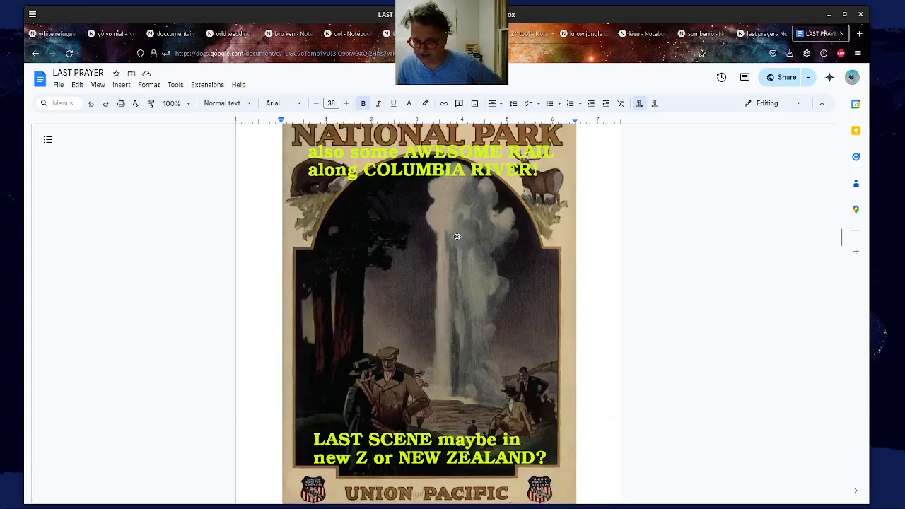
scroll("up", 3)
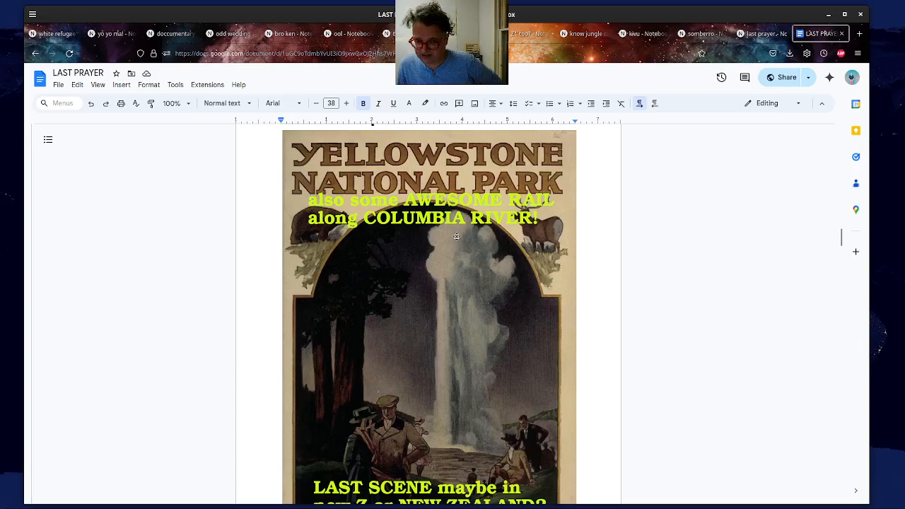
mouse_move(481, 339)
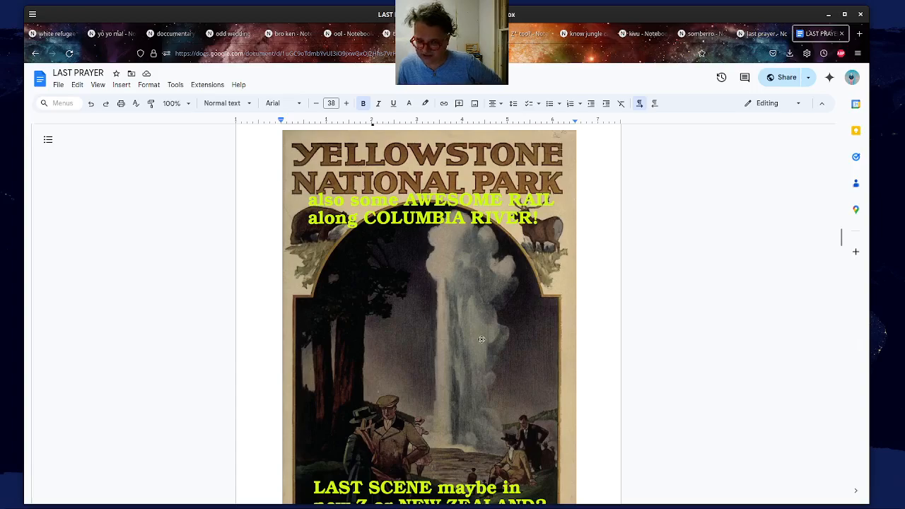
scroll("down", 3)
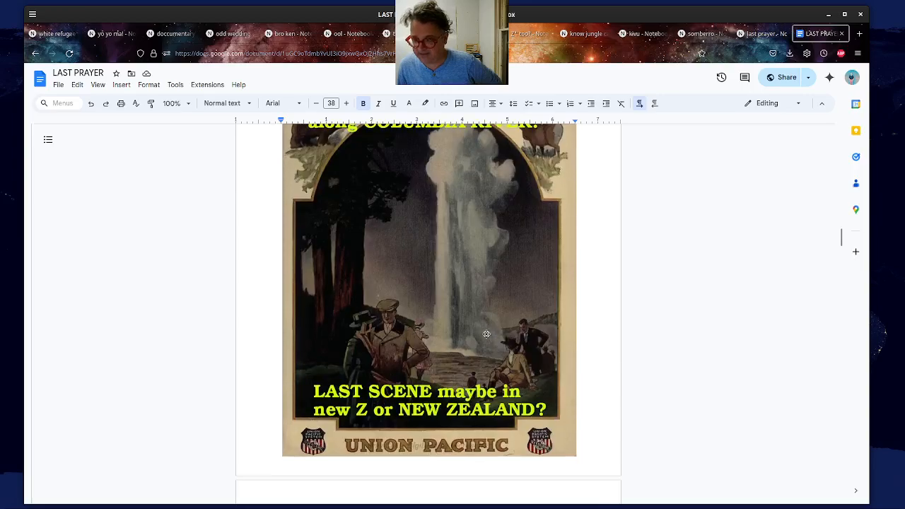
left_click(756, 33)
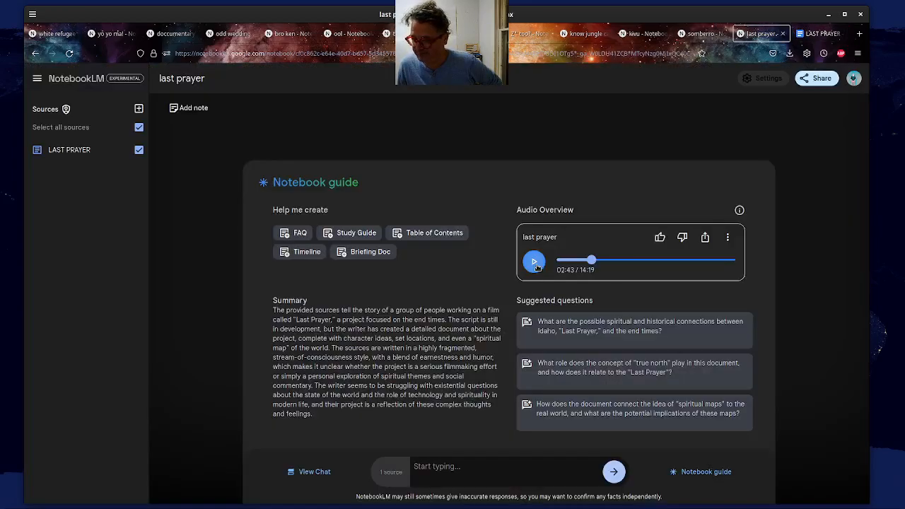
left_click(818, 33)
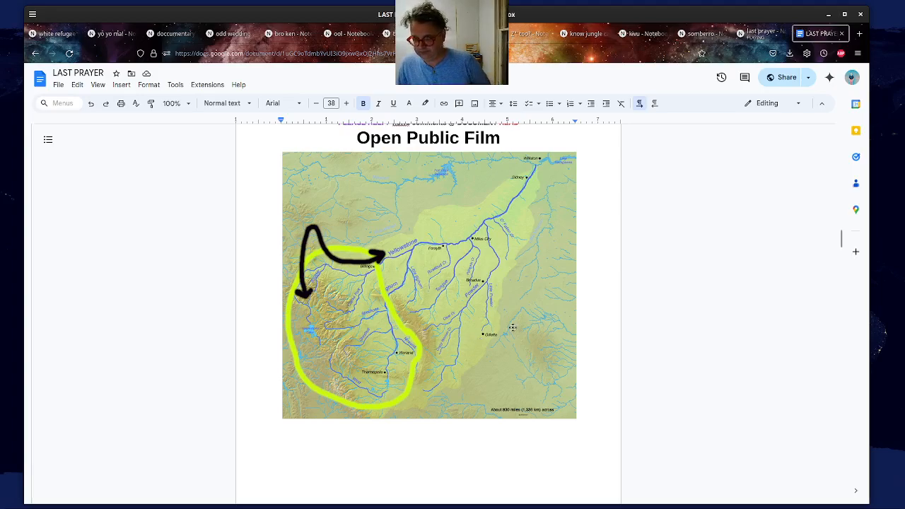
mouse_move(410, 332)
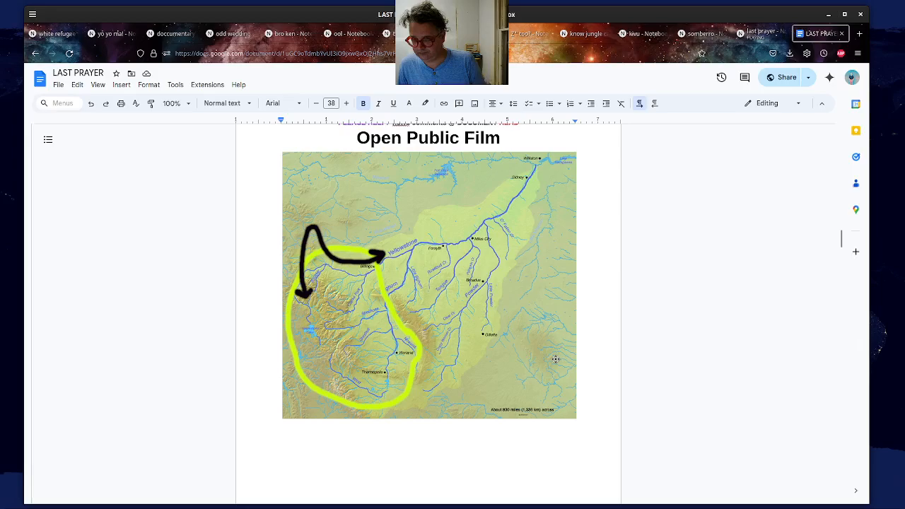
mouse_move(554, 351)
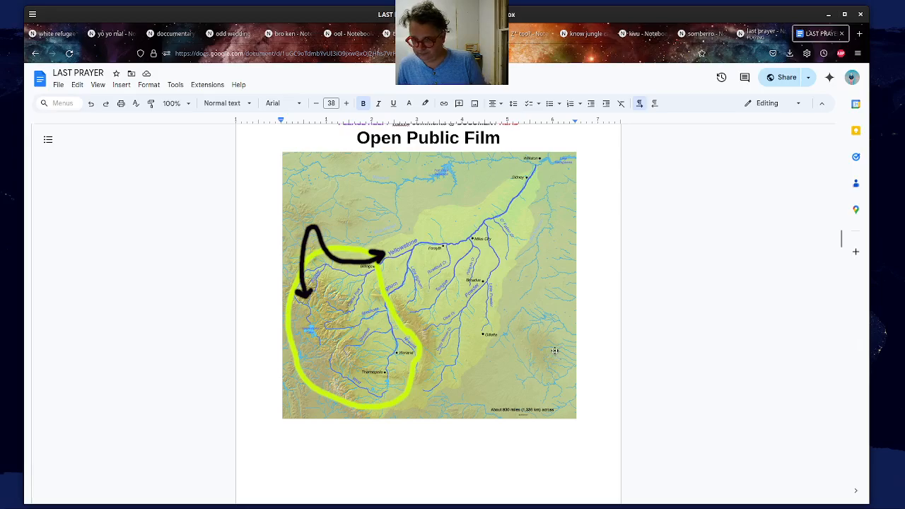
mouse_move(503, 345)
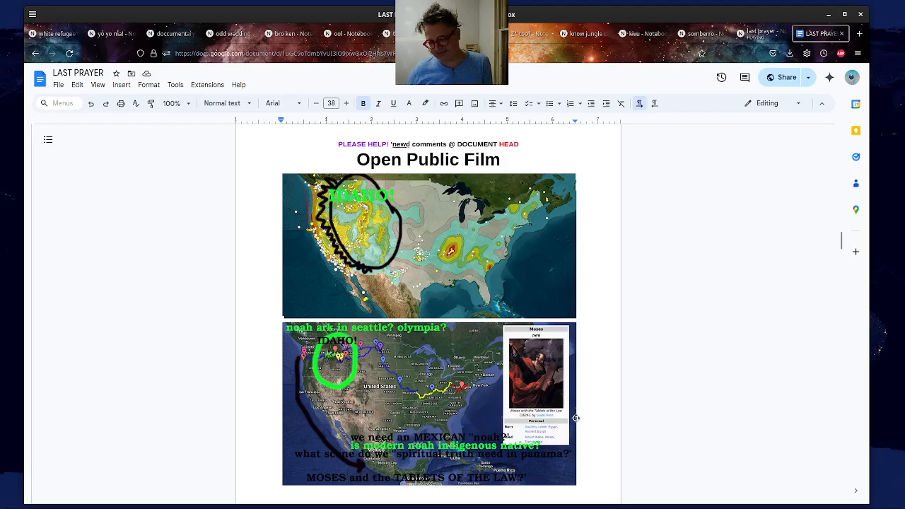
- Scroll the doc through the annotated US maps to the Last Prayer world map pages
scroll("down", 3)
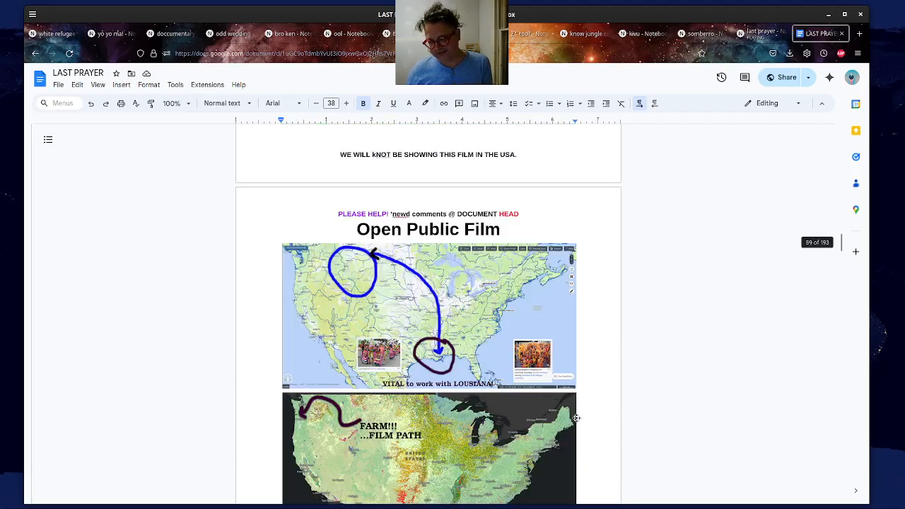
scroll("down", 3)
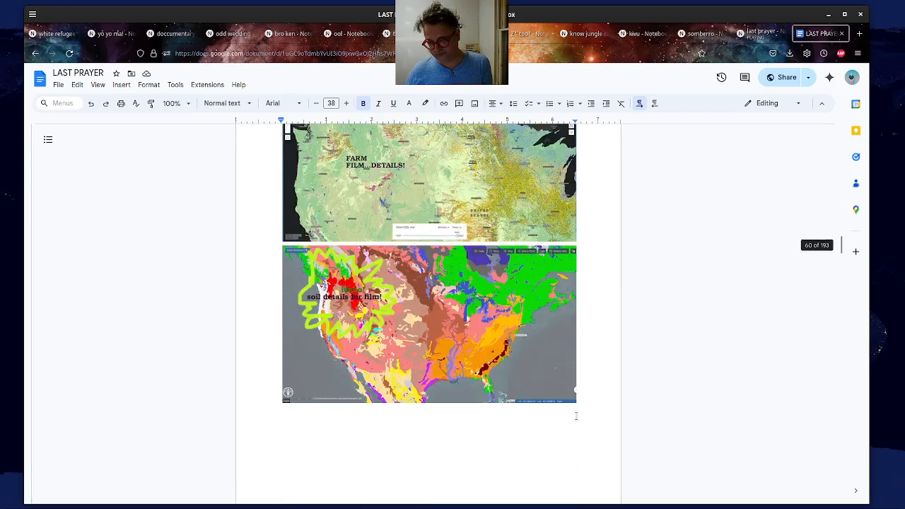
scroll("down", 3)
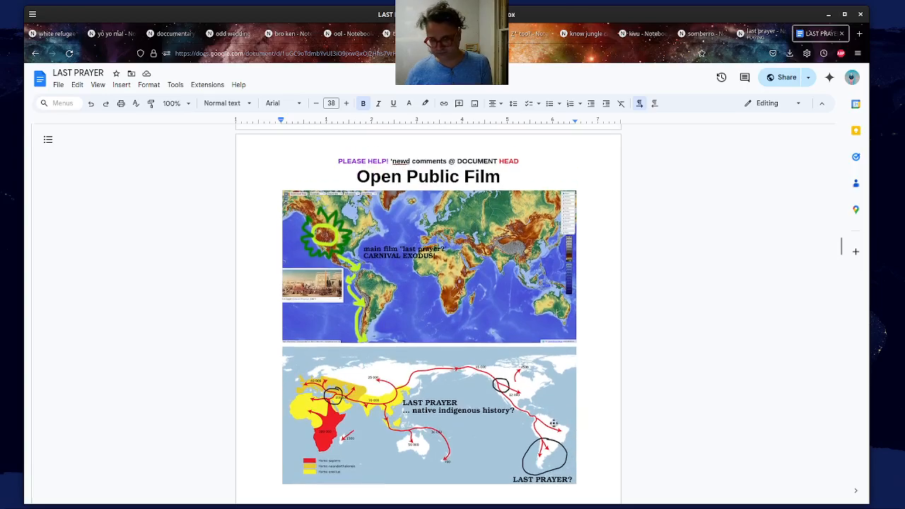
scroll("up", 3)
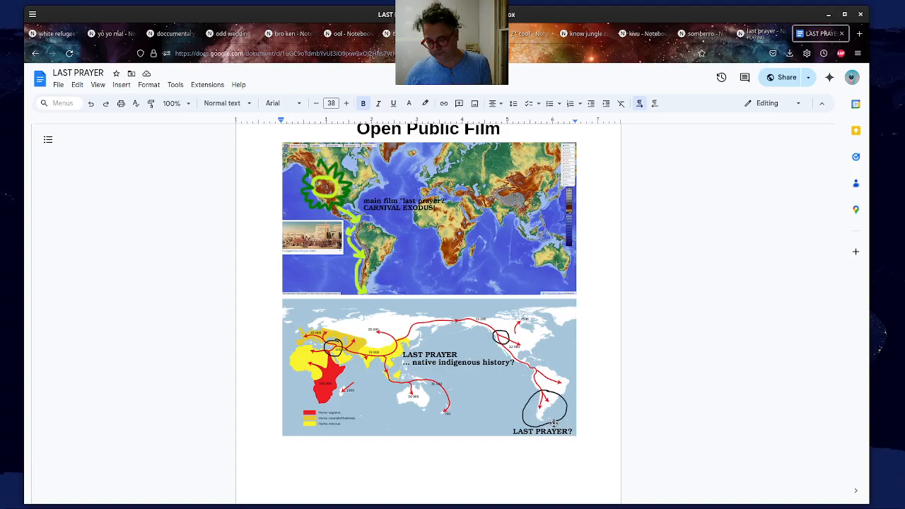
scroll("up", 3)
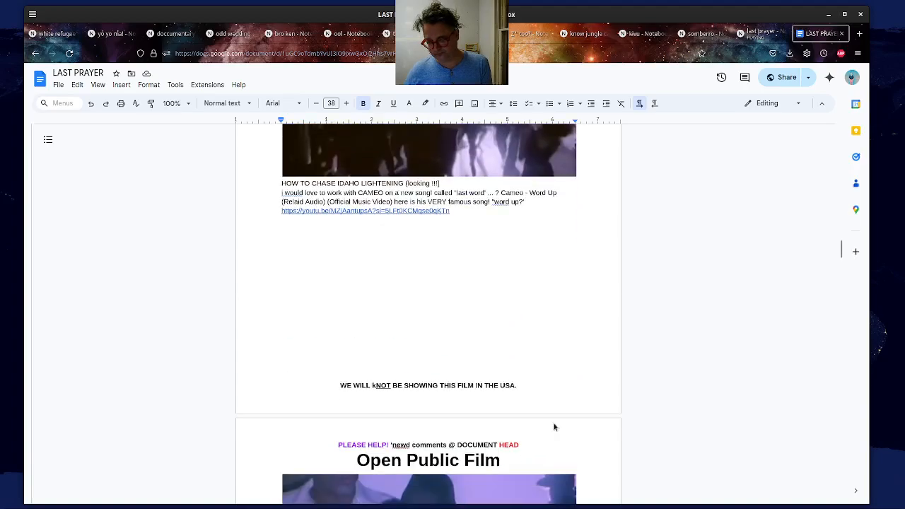
scroll("down", 3)
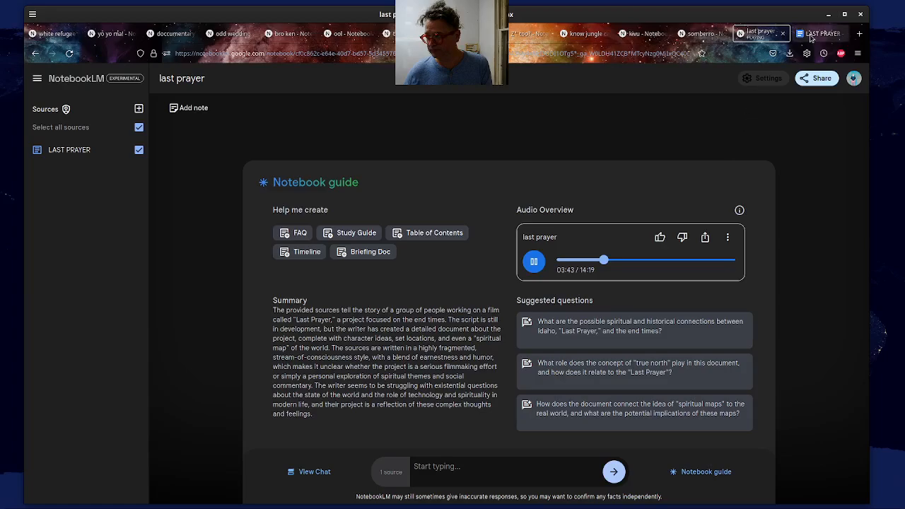
- Return to the LAST PRAYER document at its lightning tracker page, page 65 of 193
left_click(534, 261)
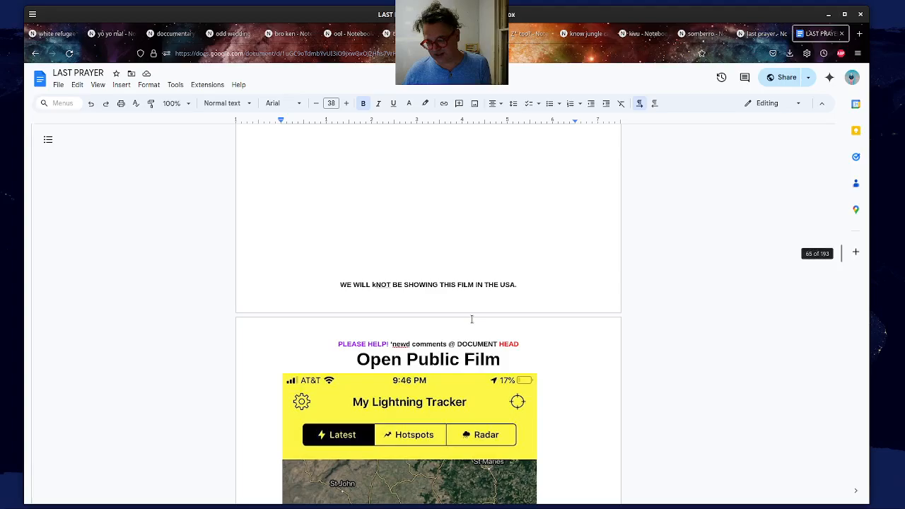
- Resume the audio overview in NotebookLM, then return to the LAST PRAYER document
scroll("down", 3)
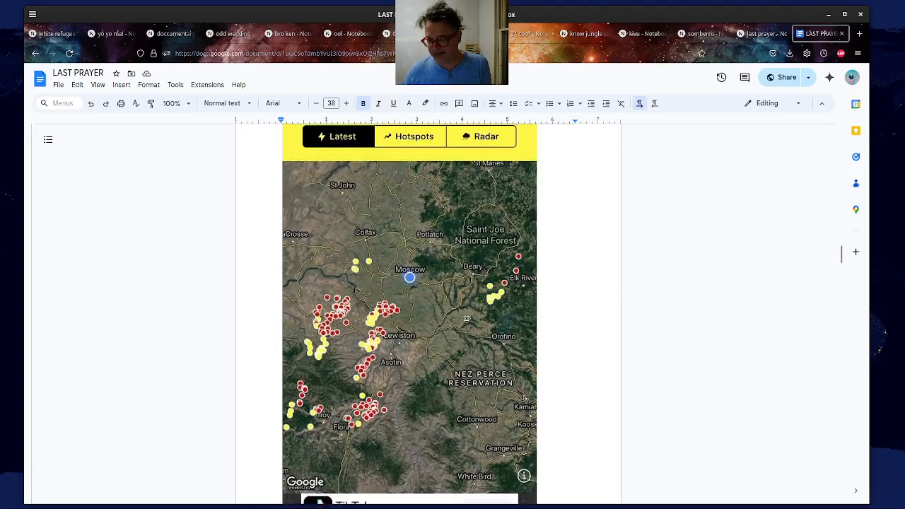
left_click(760, 33)
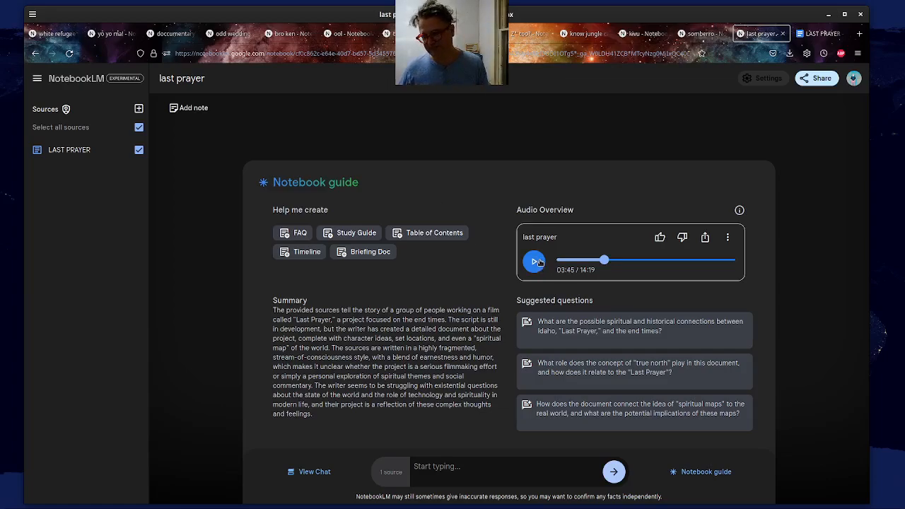
left_click(533, 261)
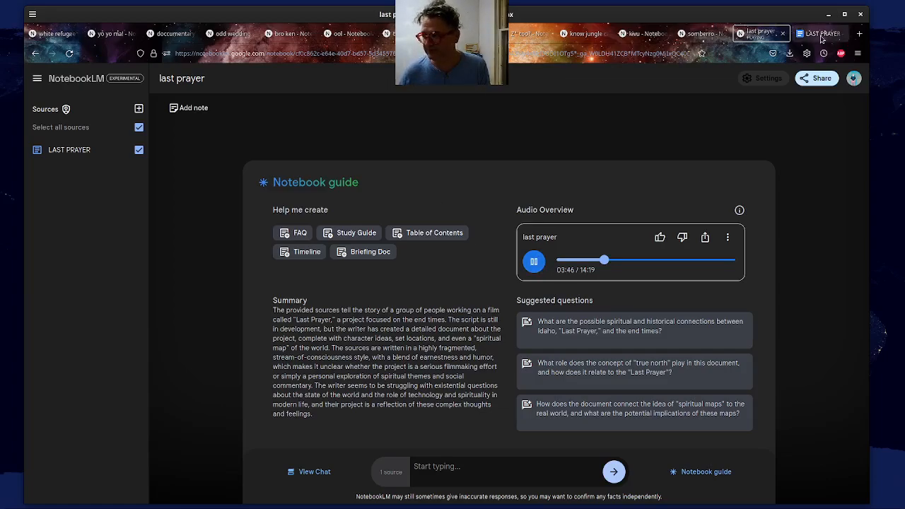
left_click(820, 33)
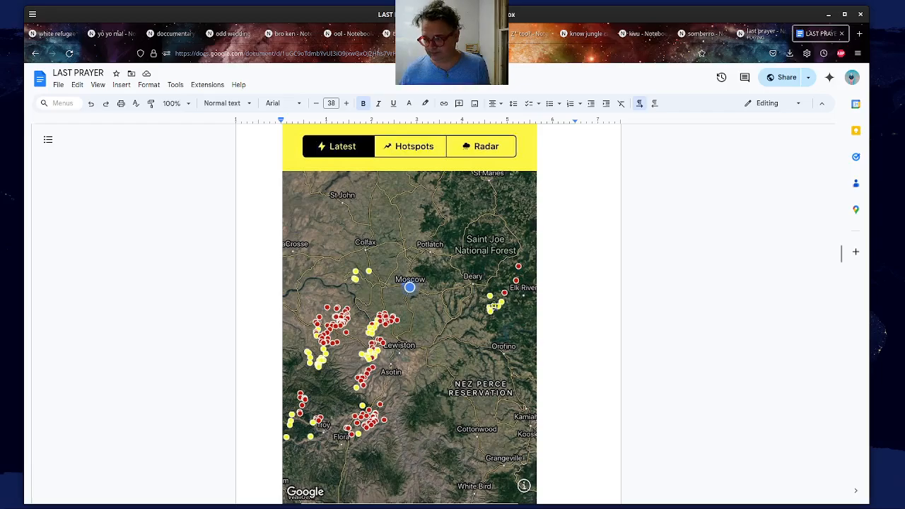
- Page down through the LAST PRAYER document past page 84
scroll("down", 3)
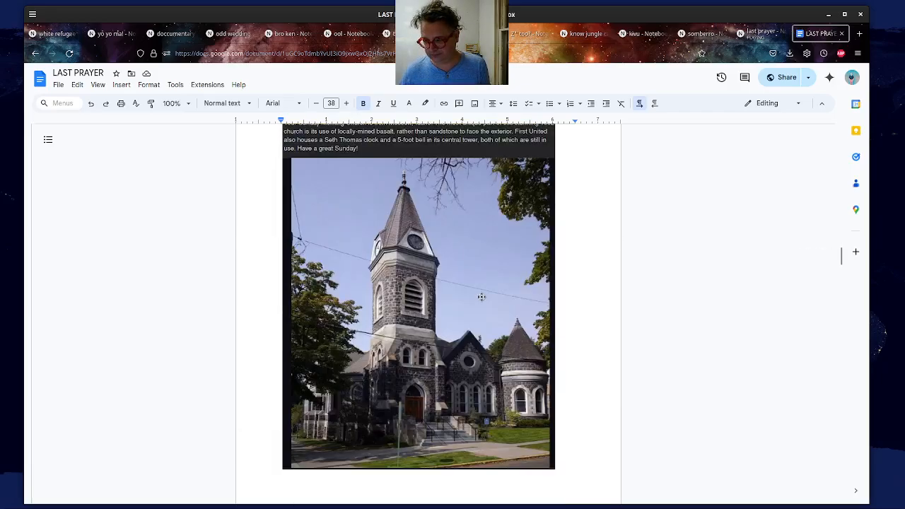
scroll("down", 3)
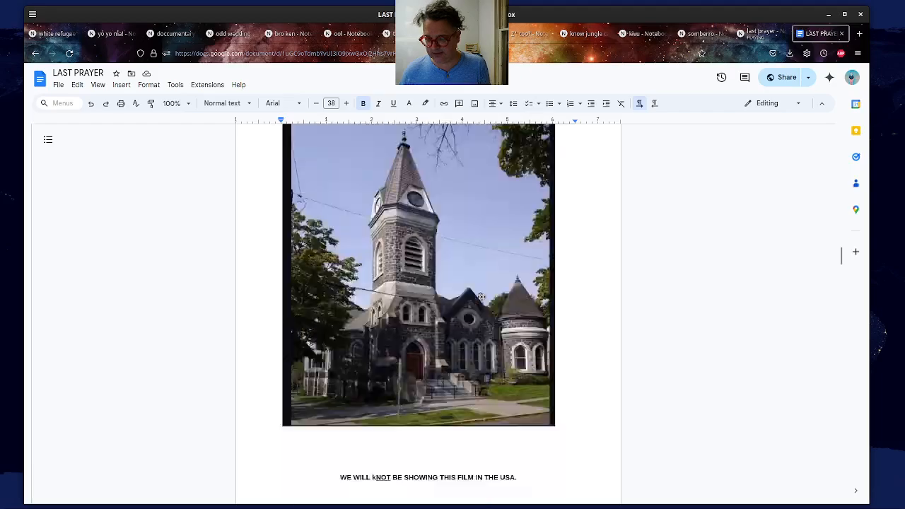
scroll("down", 3)
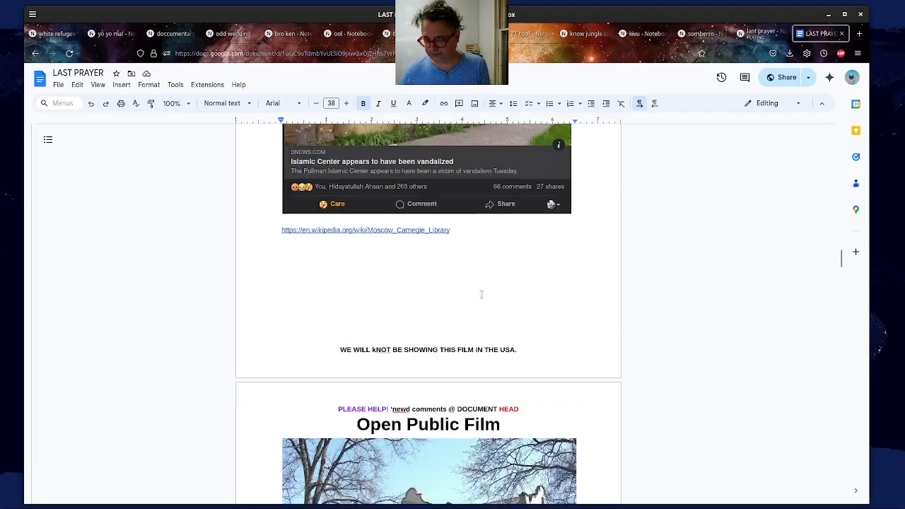
scroll("down", 3)
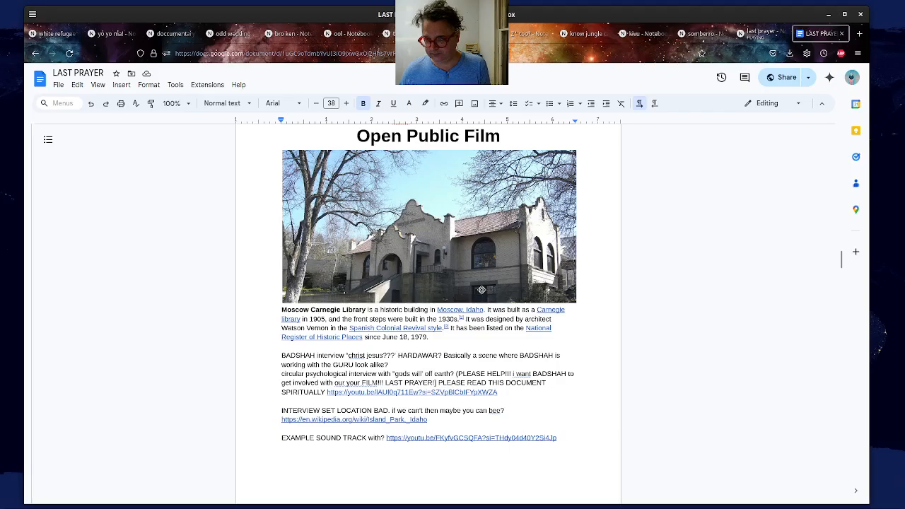
scroll("down", 3)
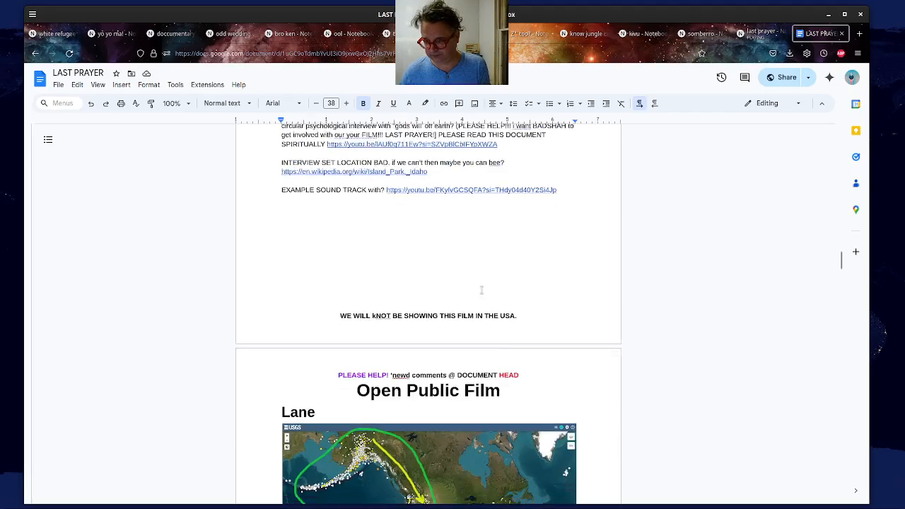
scroll("down", 3)
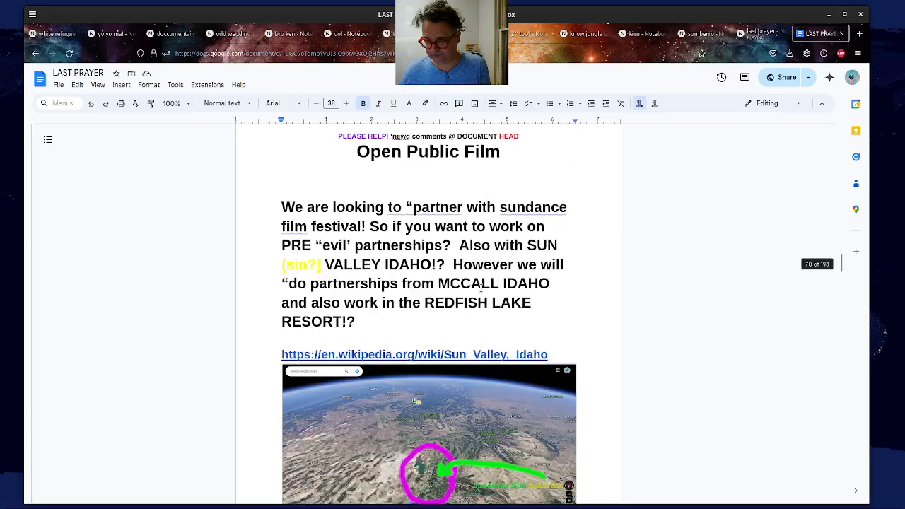
scroll("down", 3)
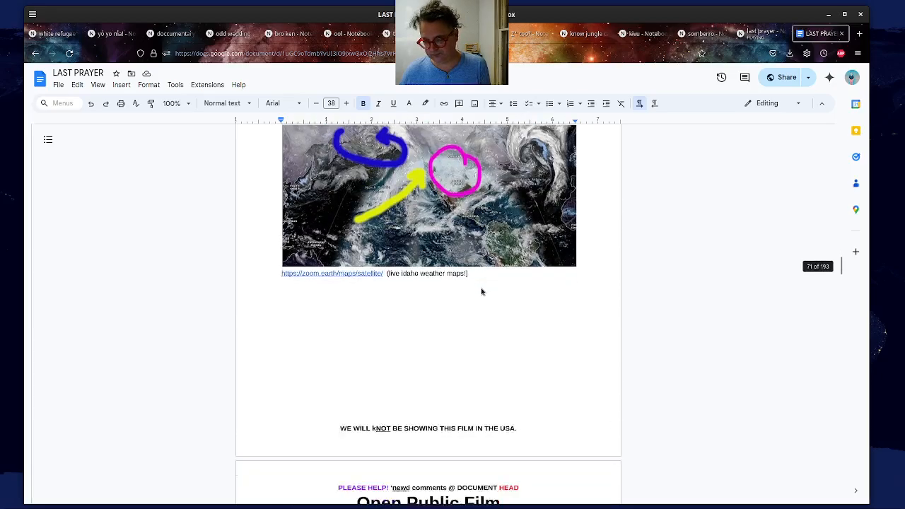
scroll("down", 3)
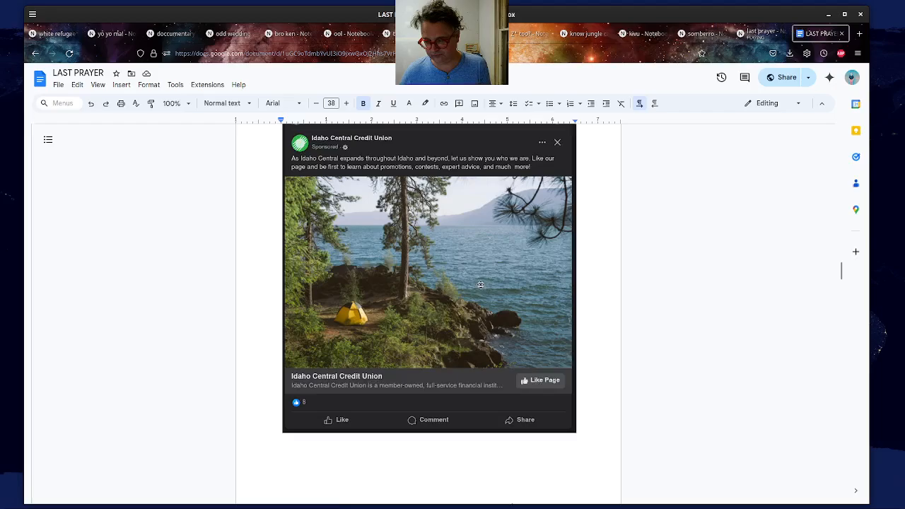
left_click(557, 142)
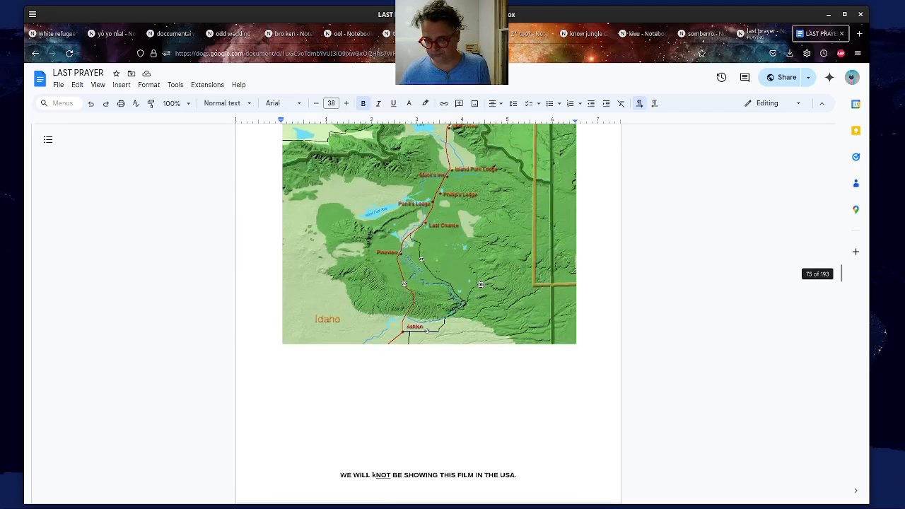
- Scroll on to the rotating studio building sketch, then briefly check NotebookLM's audio at 04:38
scroll("down", 3)
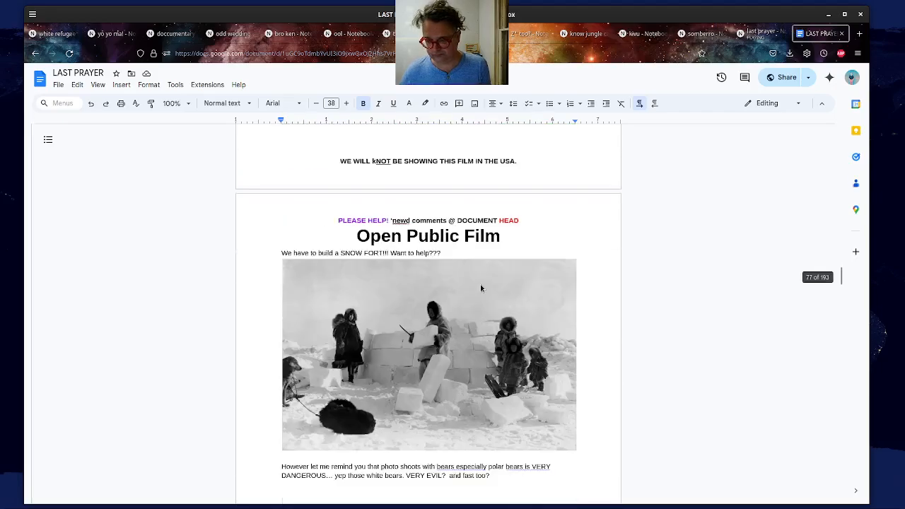
scroll("down", 3)
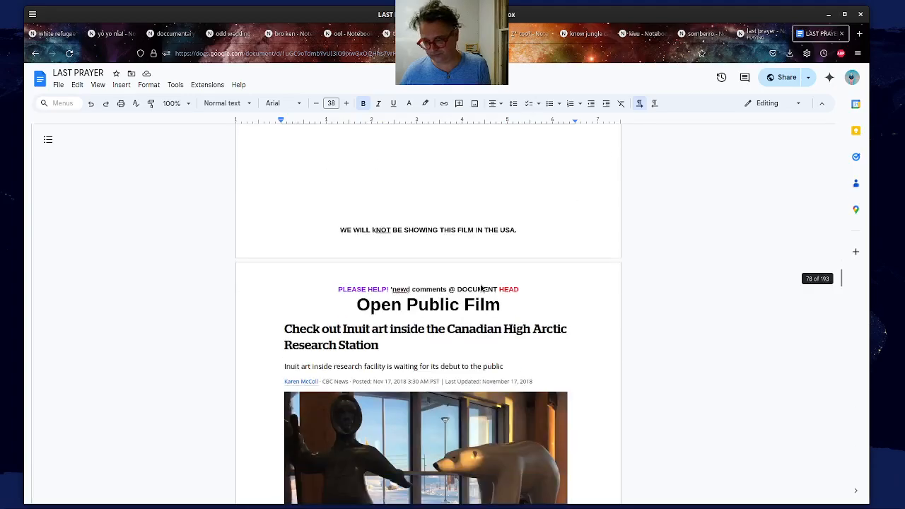
scroll("down", 3)
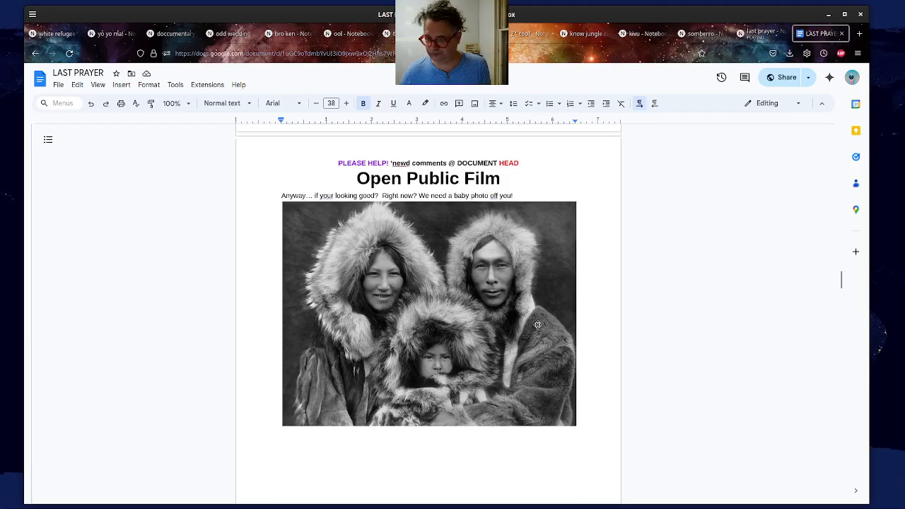
scroll("up", 3)
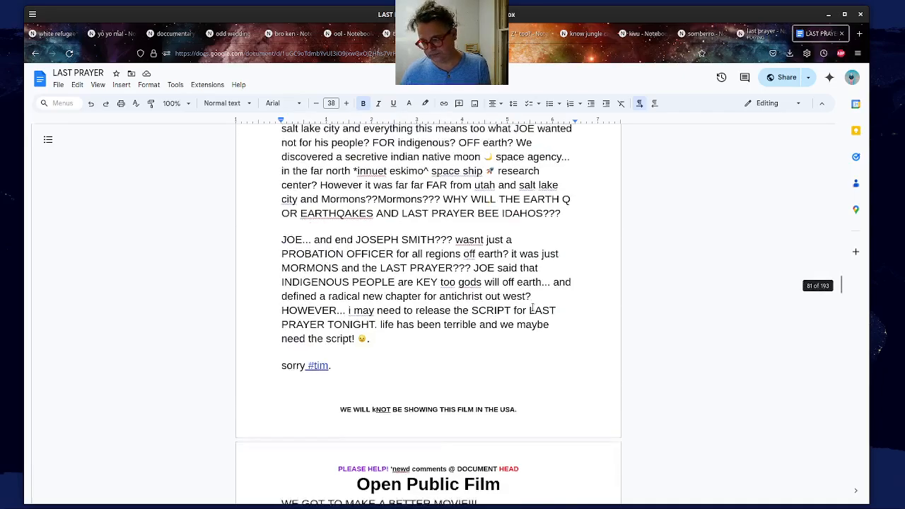
scroll("down", 3)
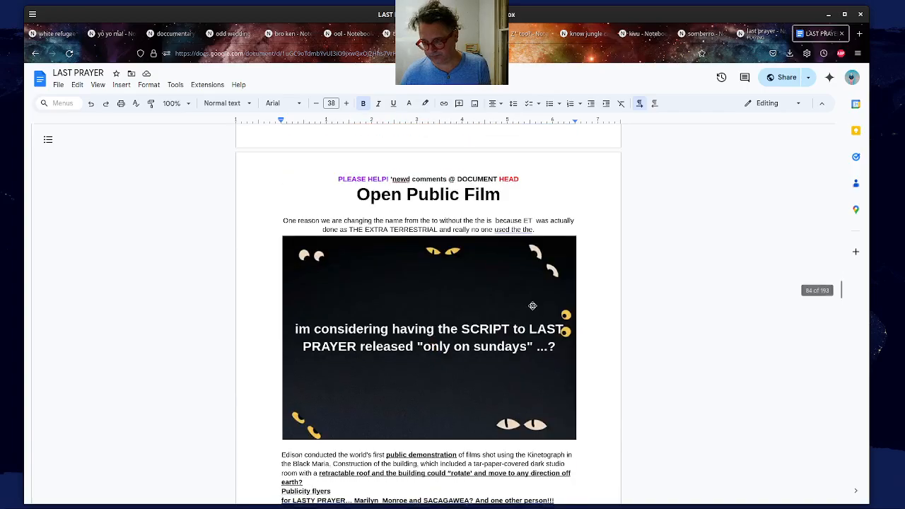
scroll("down", 3)
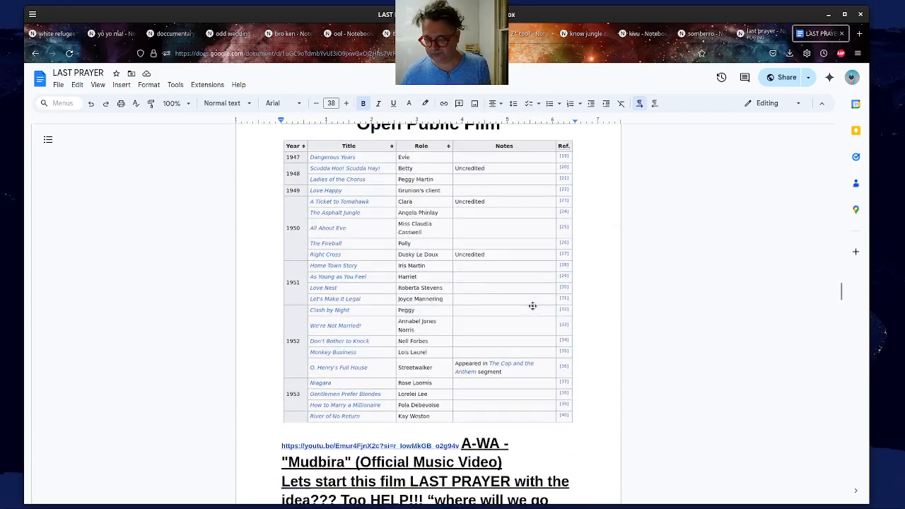
scroll("up", 3)
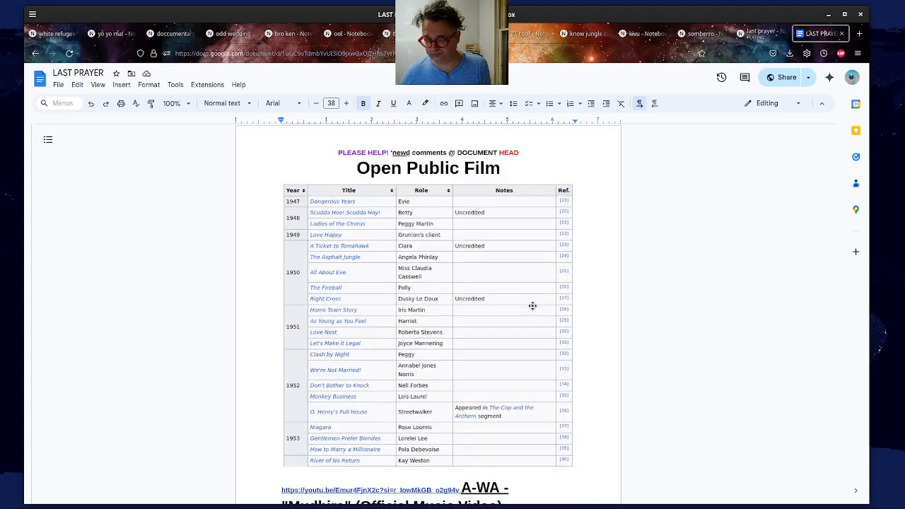
scroll("down", 3)
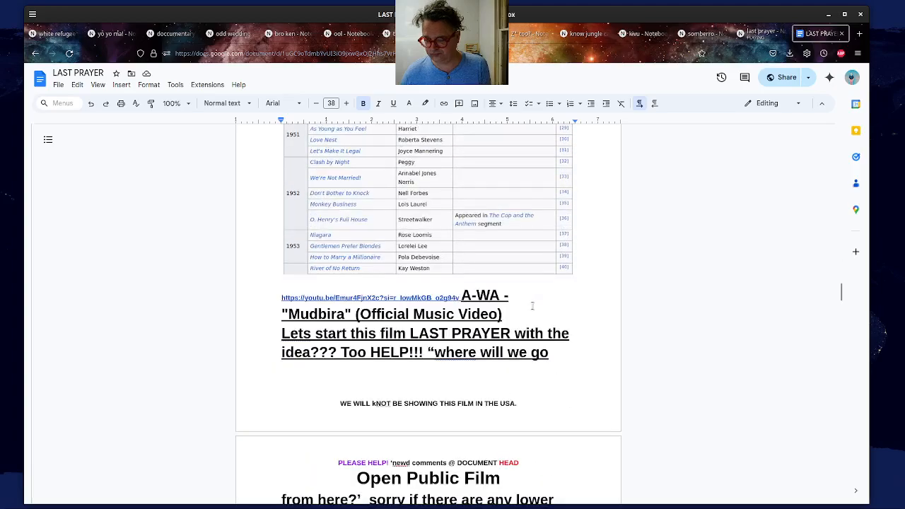
scroll("down", 3)
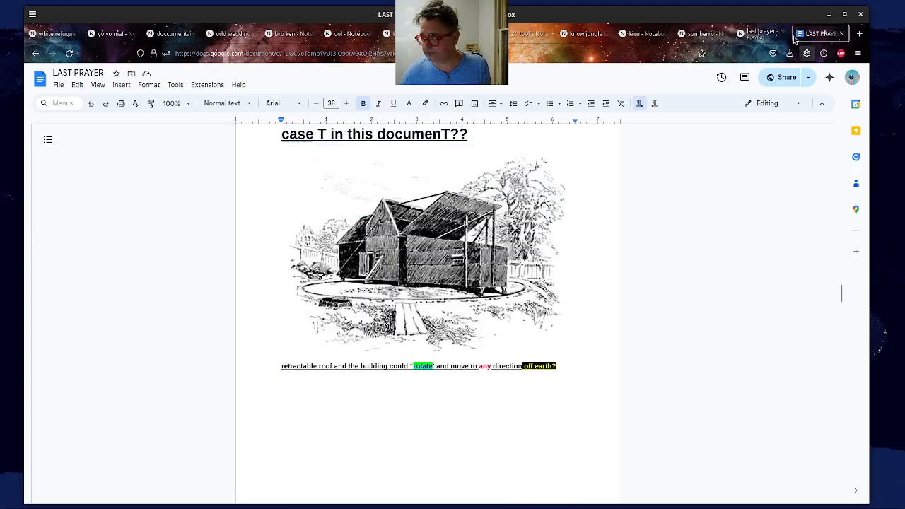
left_click(760, 33)
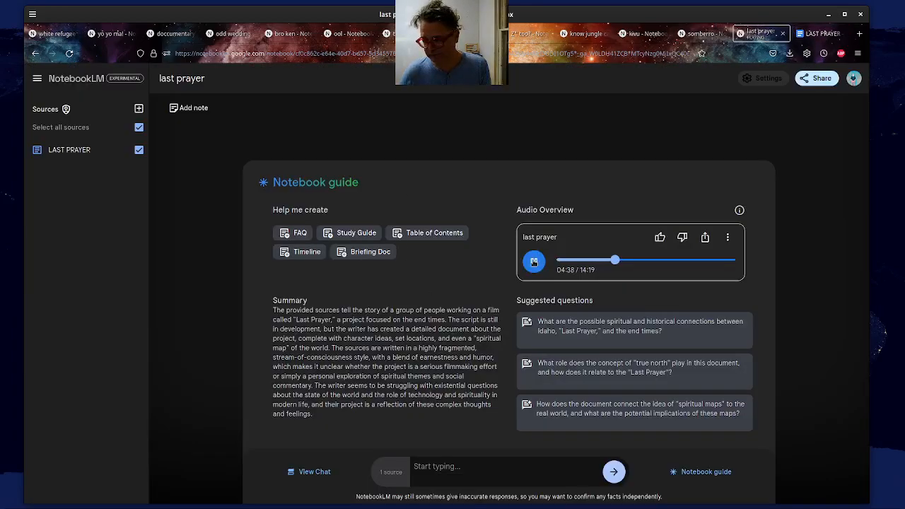
left_click(818, 34)
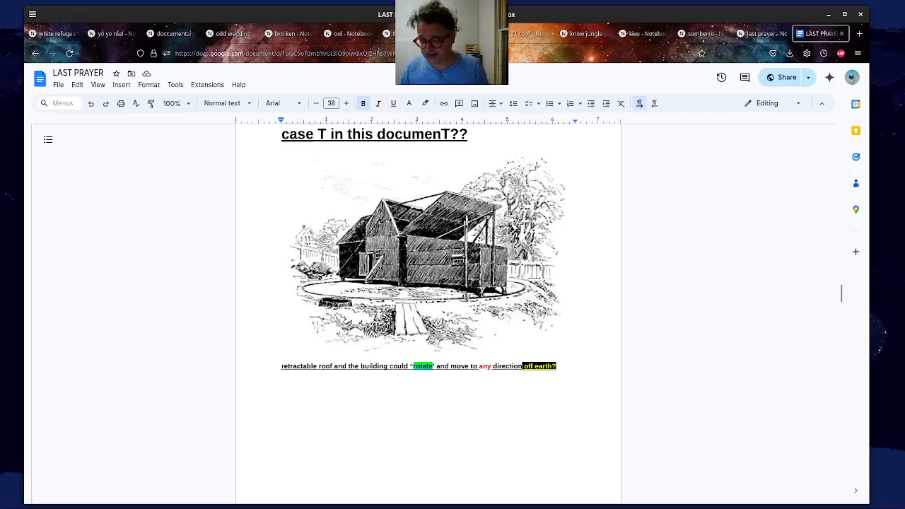
- Scroll past the aerial photo to the Black Maria studio photo and Edison history page, page 87
scroll("up", 3)
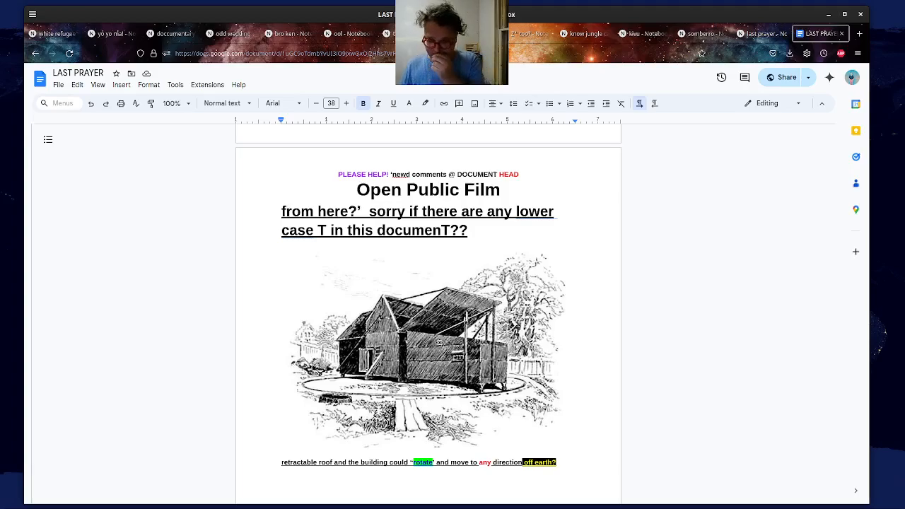
scroll("down", 3)
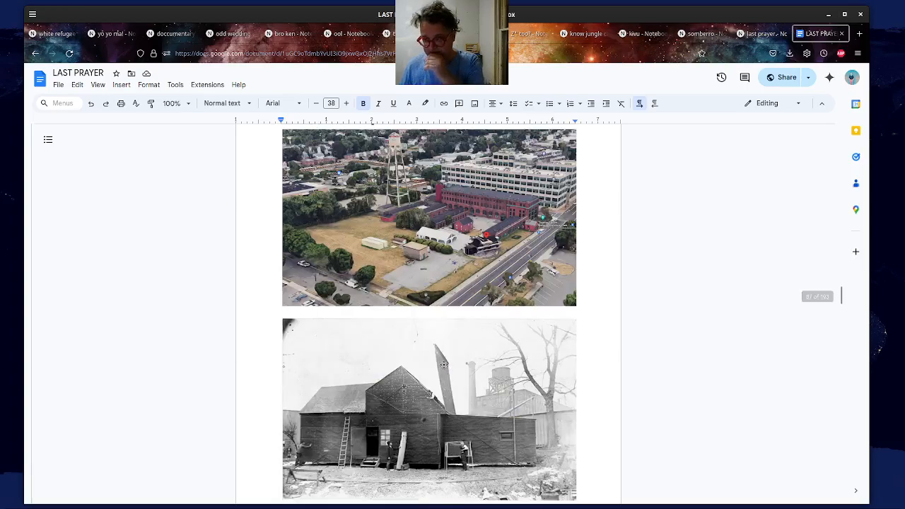
scroll("down", 3)
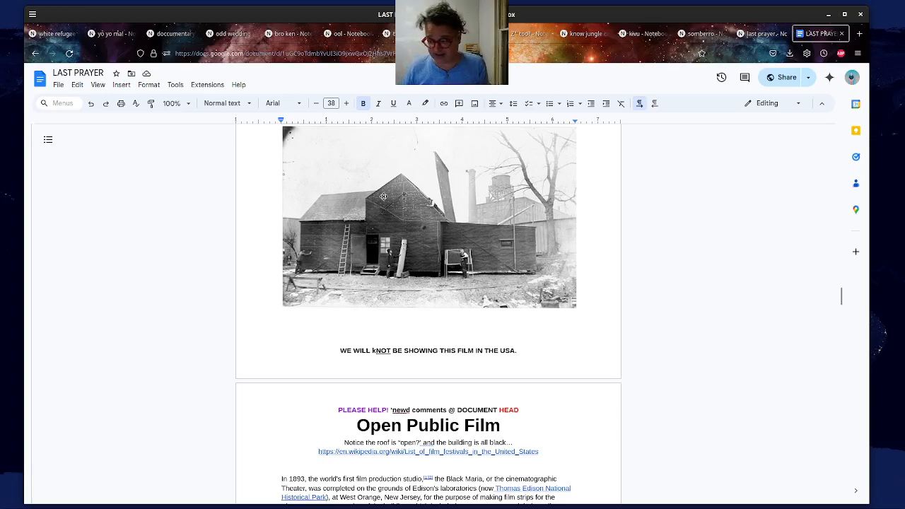
mouse_move(433, 255)
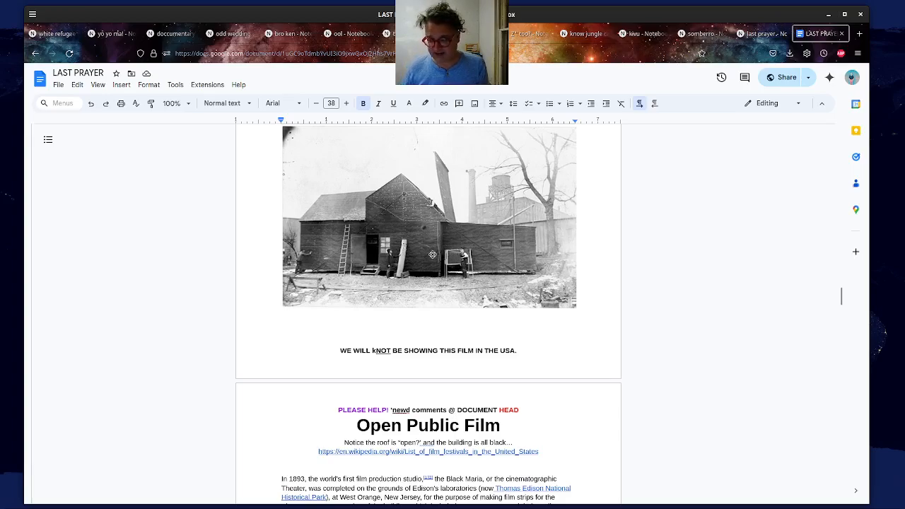
mouse_move(436, 268)
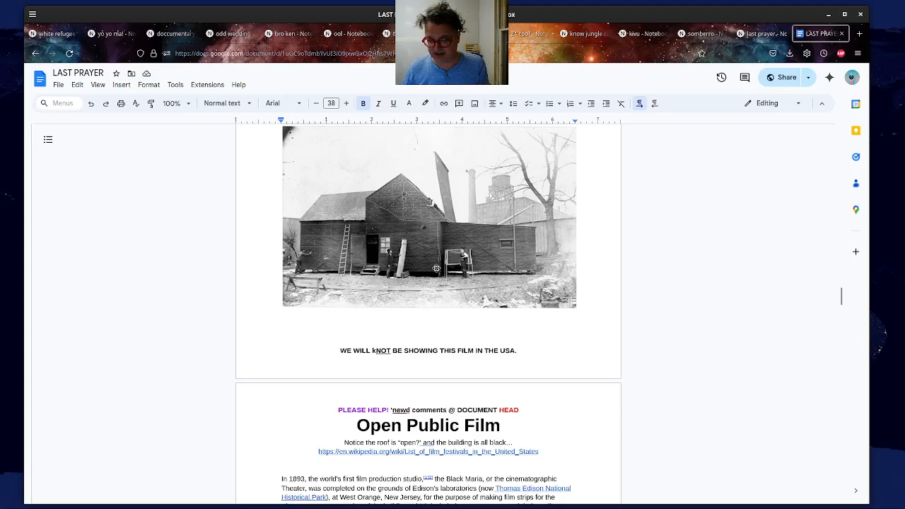
mouse_move(430, 273)
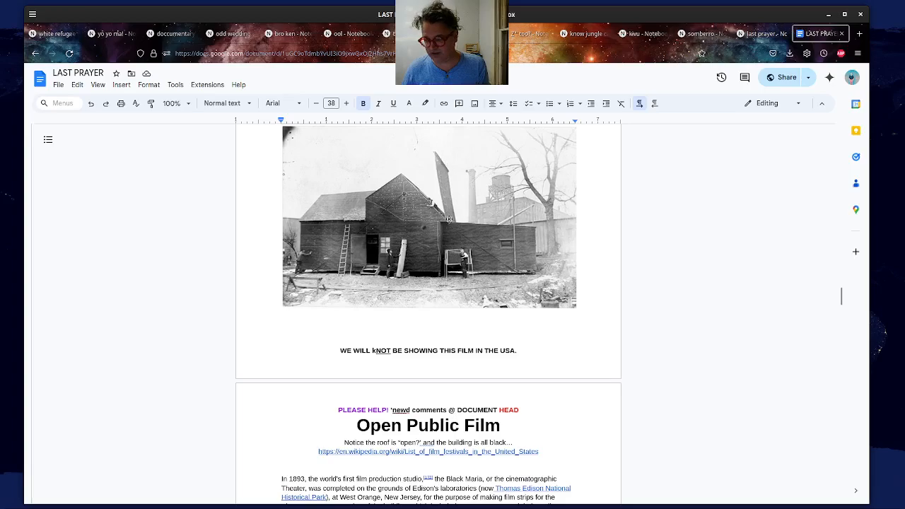
mouse_move(536, 214)
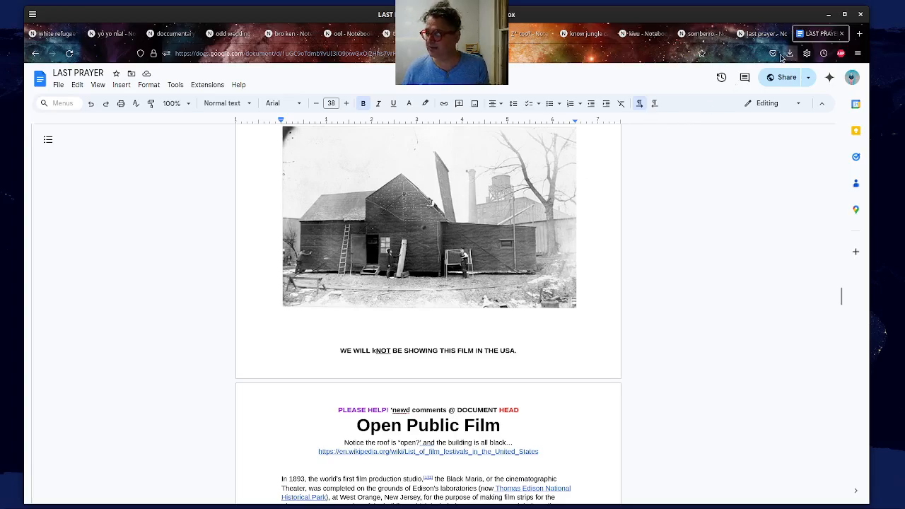
left_click(760, 33)
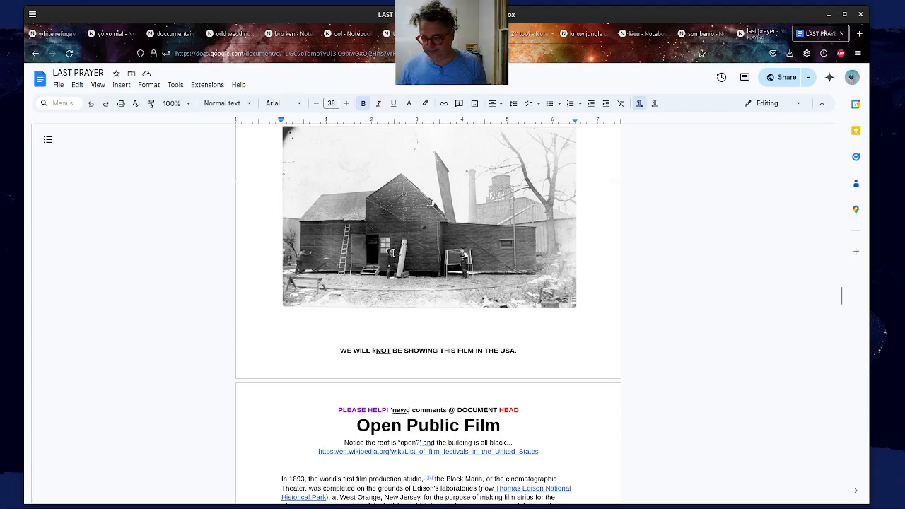
- Scroll through the street-view pages to the LAST PRAYER full-moon poster past page 94
scroll("down", 3)
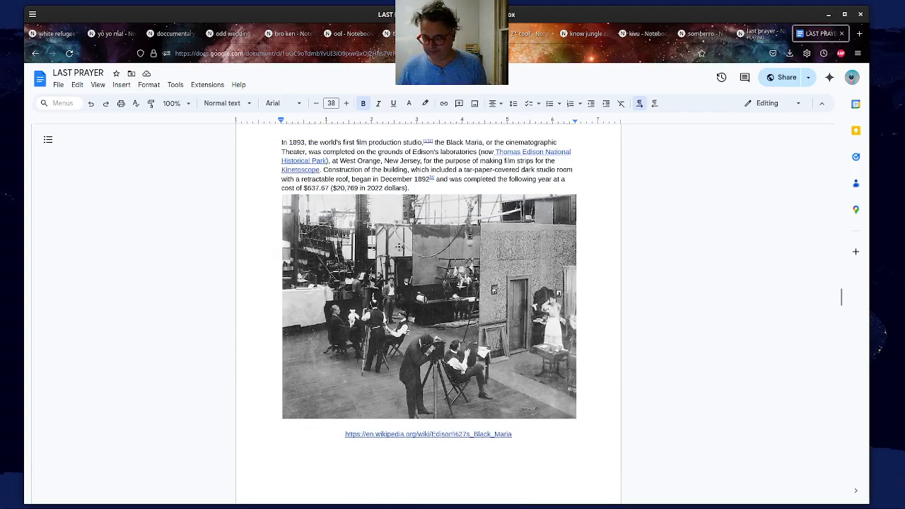
scroll("down", 3)
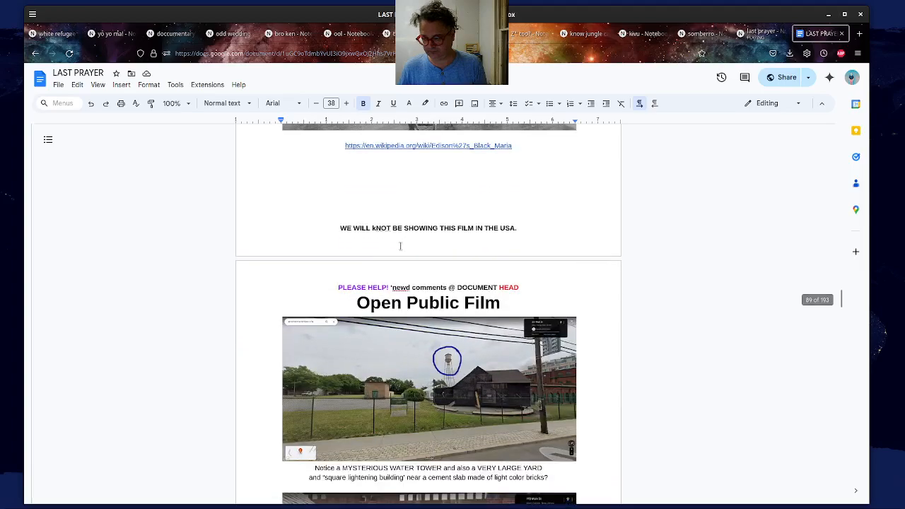
scroll("down", 3)
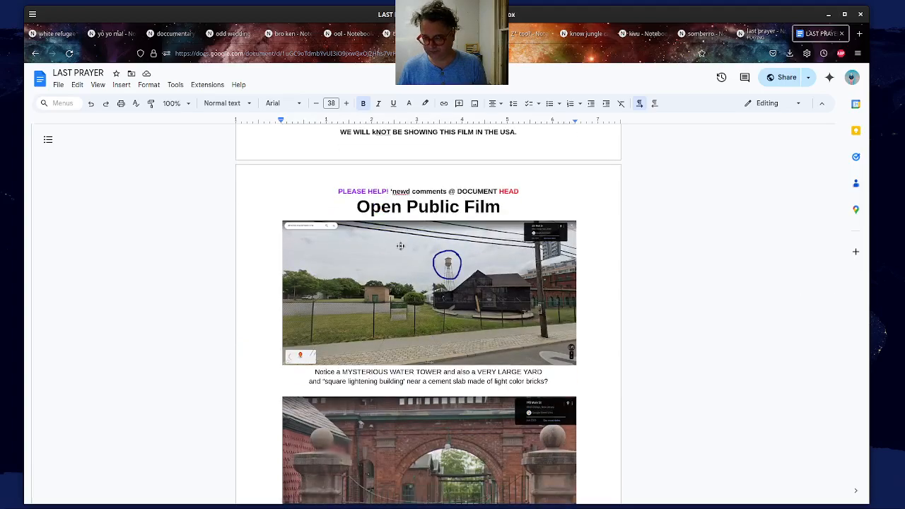
scroll("down", 3)
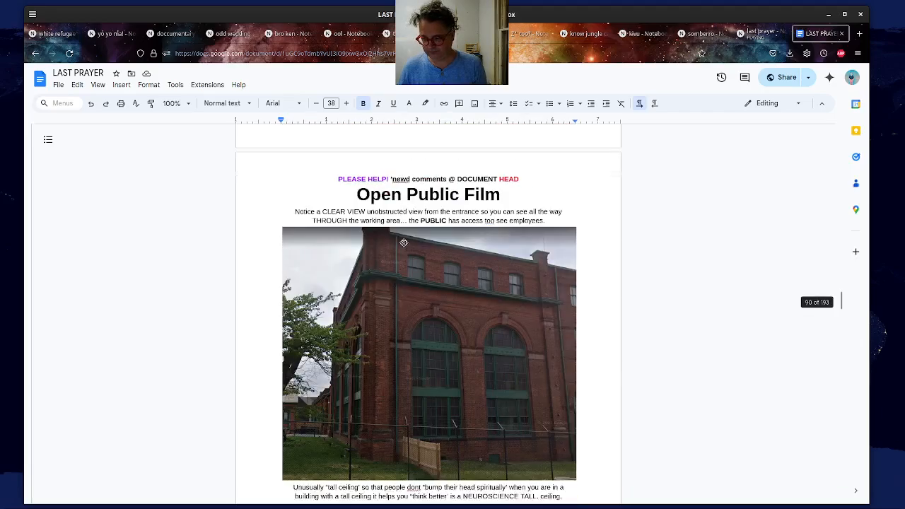
scroll("down", 3)
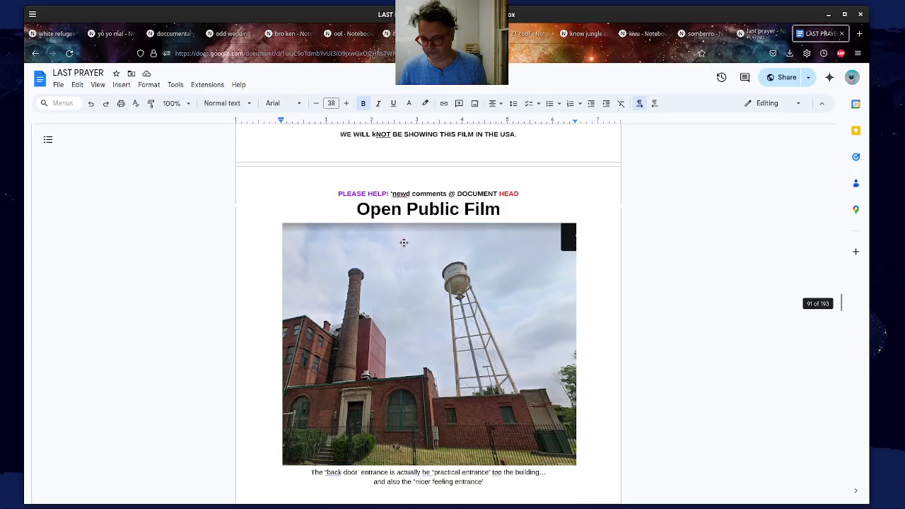
scroll("down", 3)
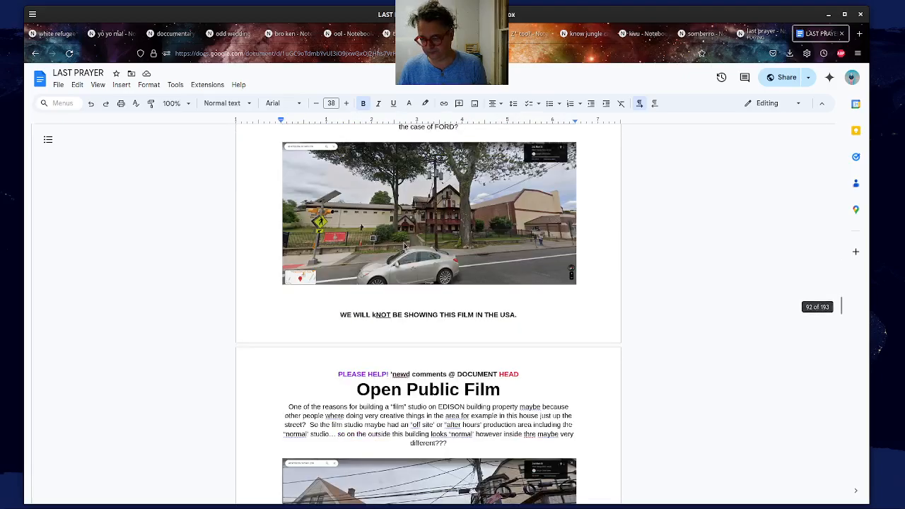
scroll("down", 3)
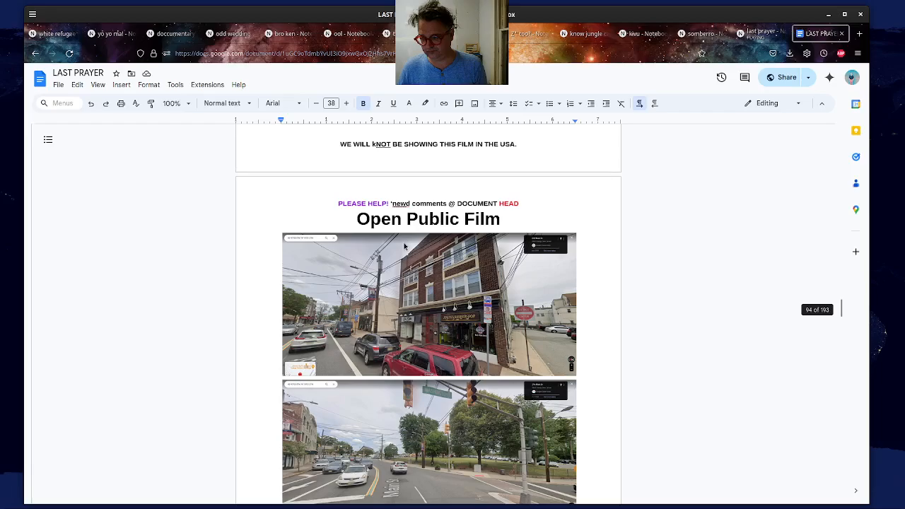
scroll("up", 3)
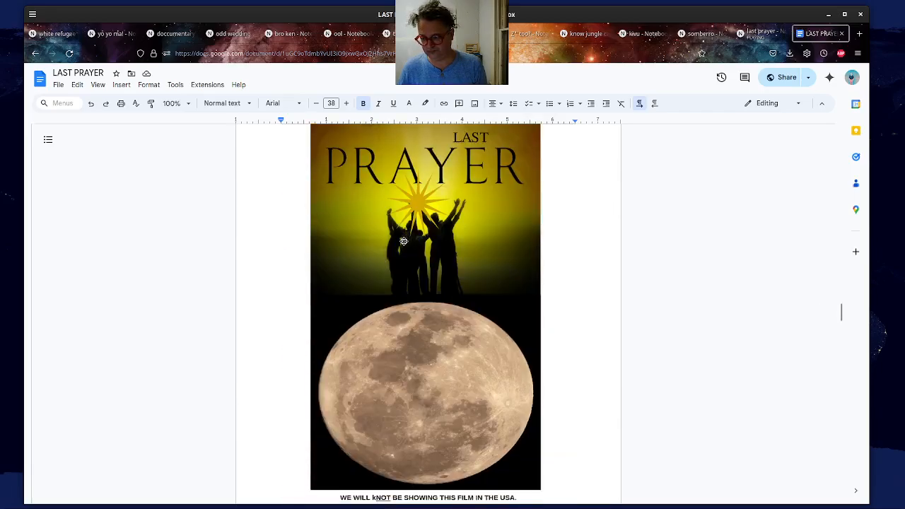
mouse_move(263, 193)
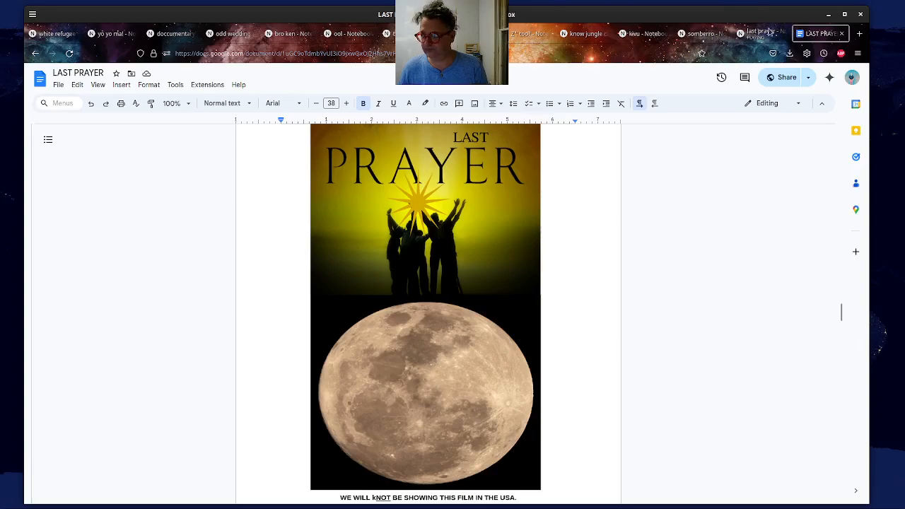
mouse_move(762, 33)
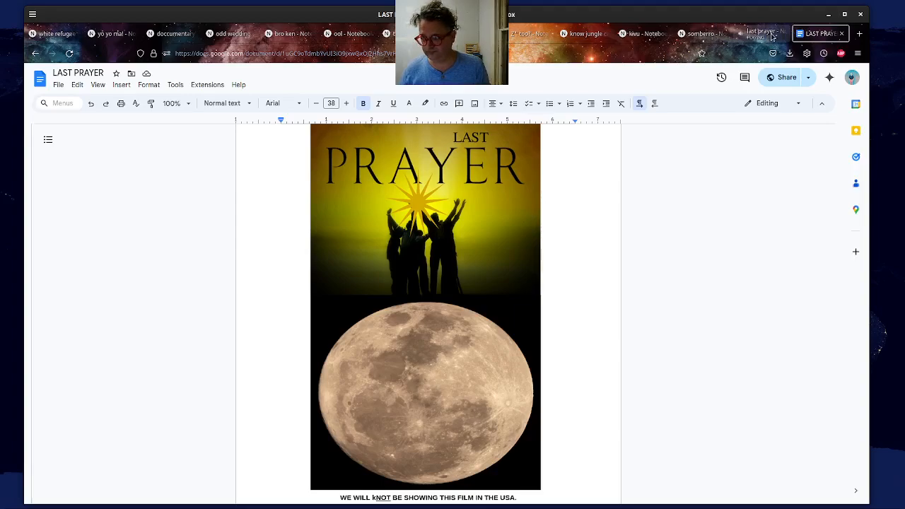
- Check that the audio overview has reached 05:26 in NotebookLM, then return to the document
left_click(759, 33)
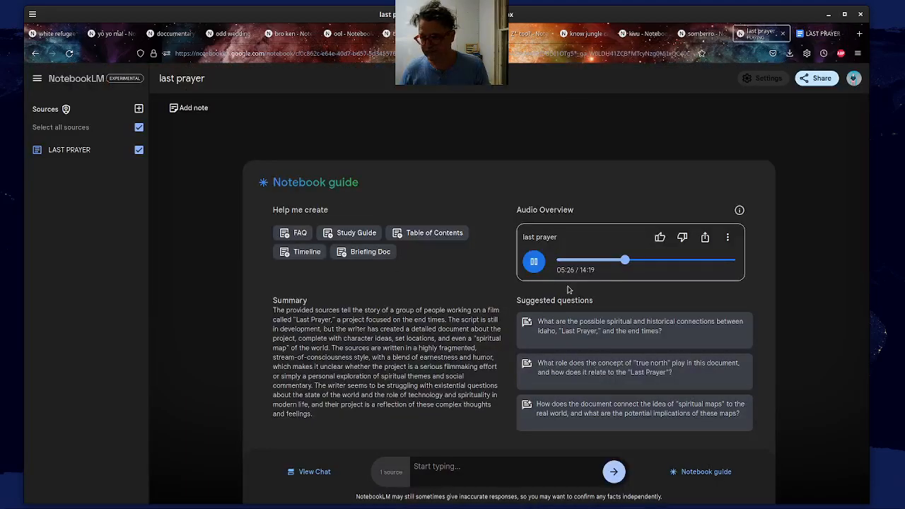
left_click(533, 261)
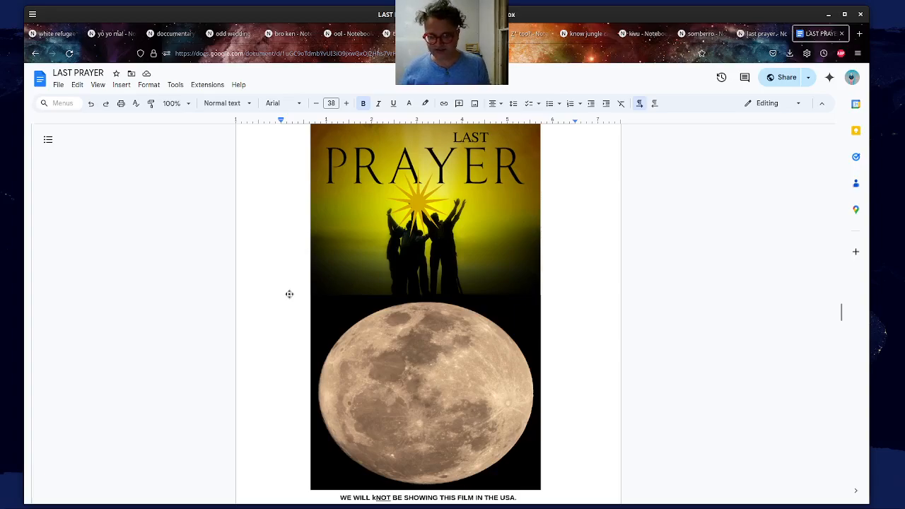
mouse_move(348, 374)
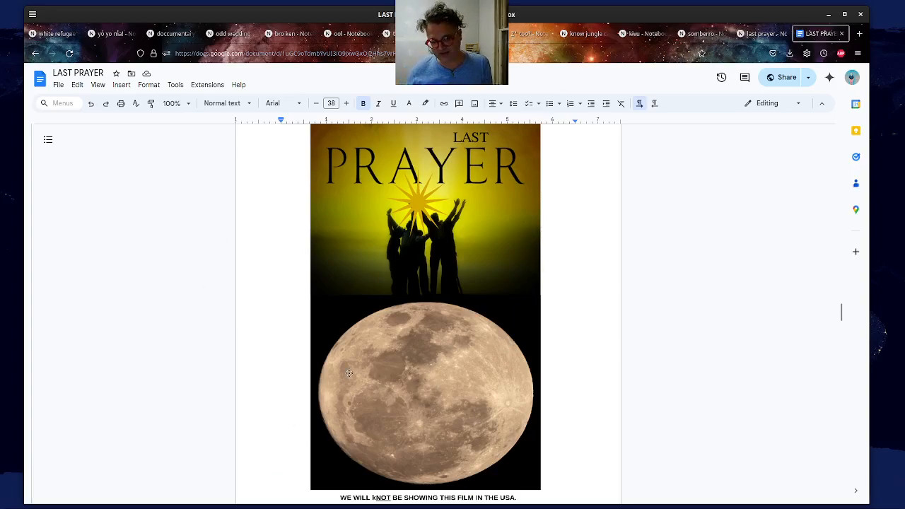
mouse_move(424, 323)
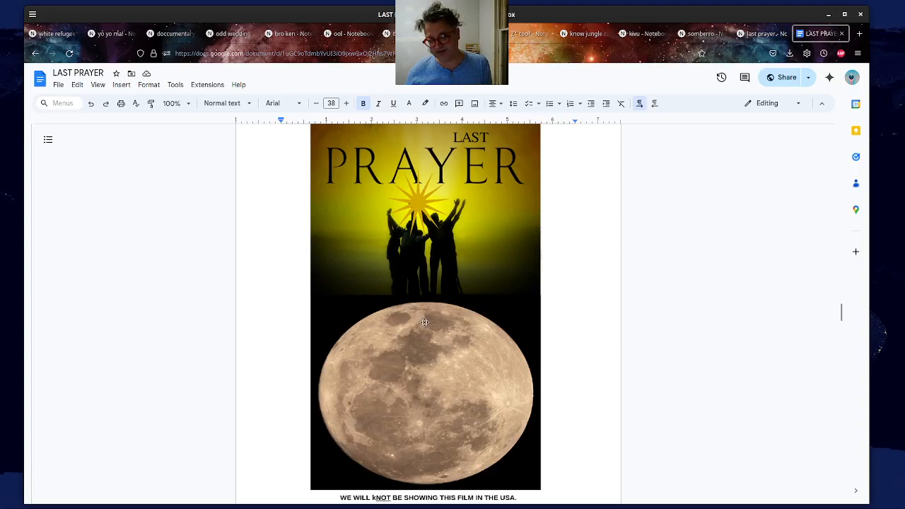
mouse_move(434, 389)
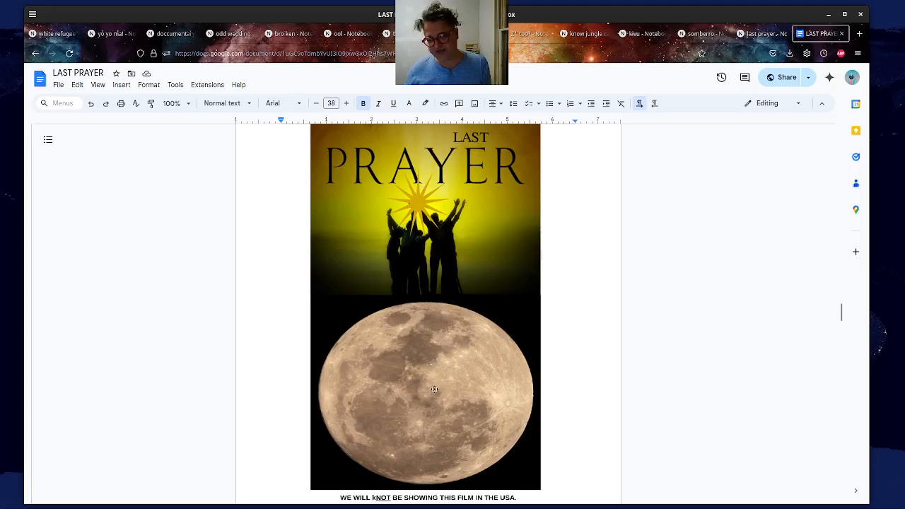
mouse_move(466, 349)
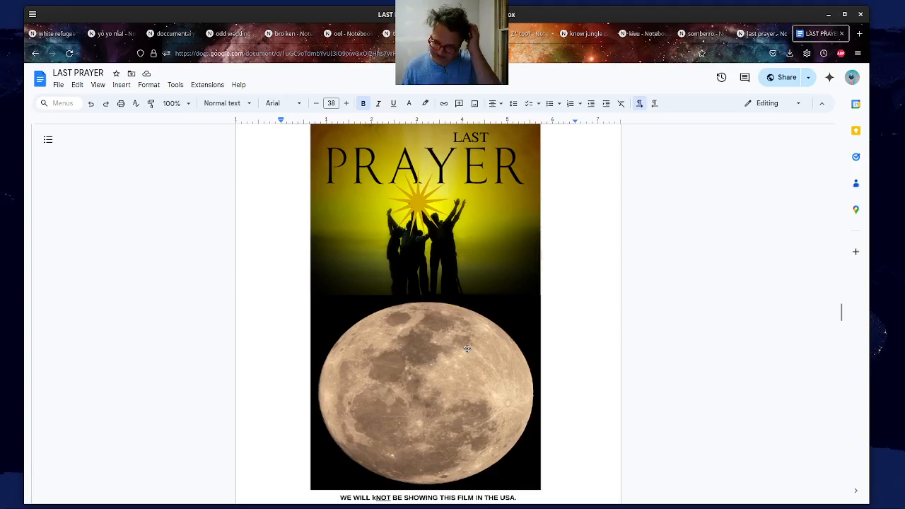
mouse_move(564, 385)
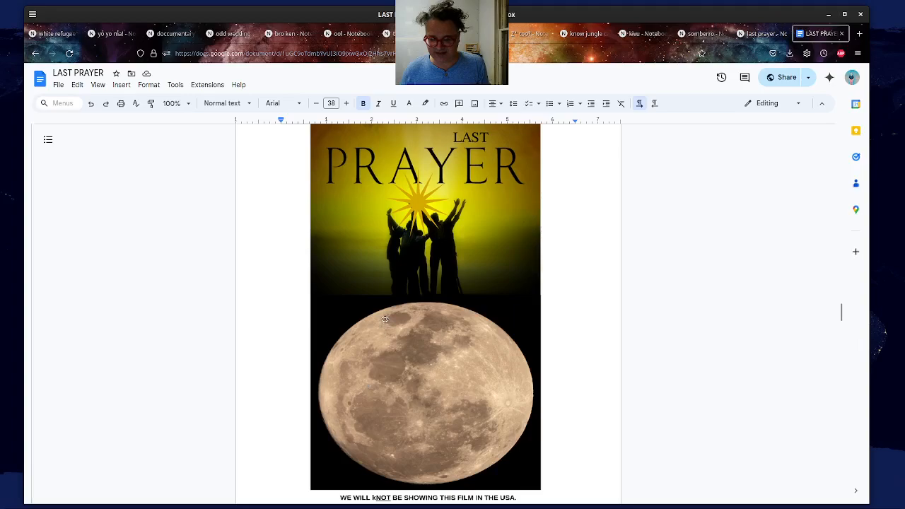
mouse_move(471, 337)
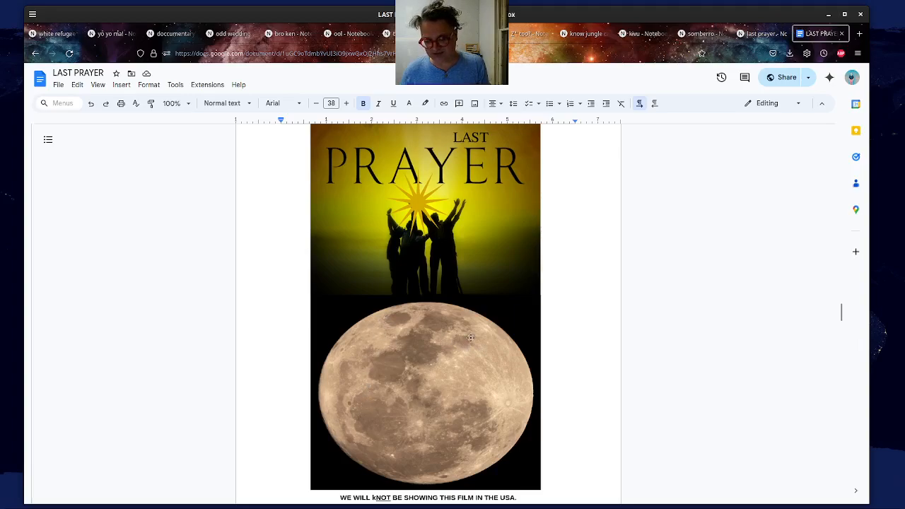
mouse_move(459, 305)
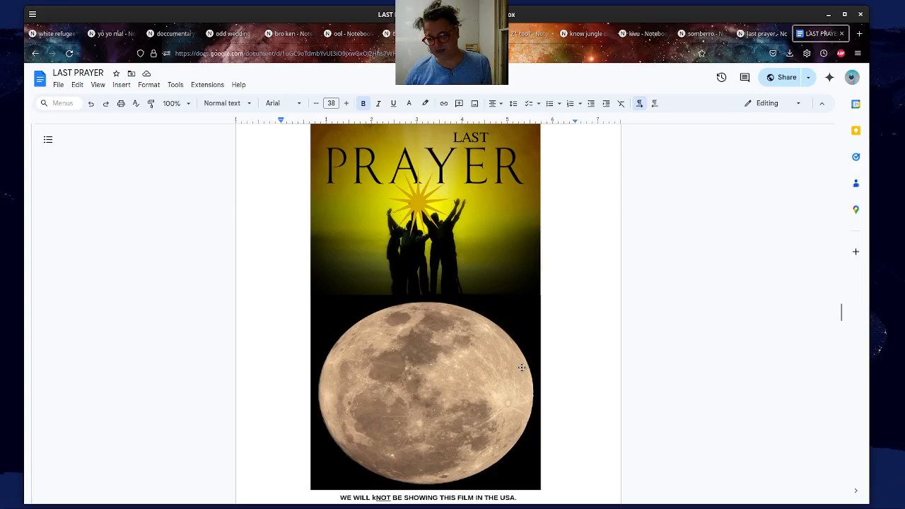
mouse_move(360, 313)
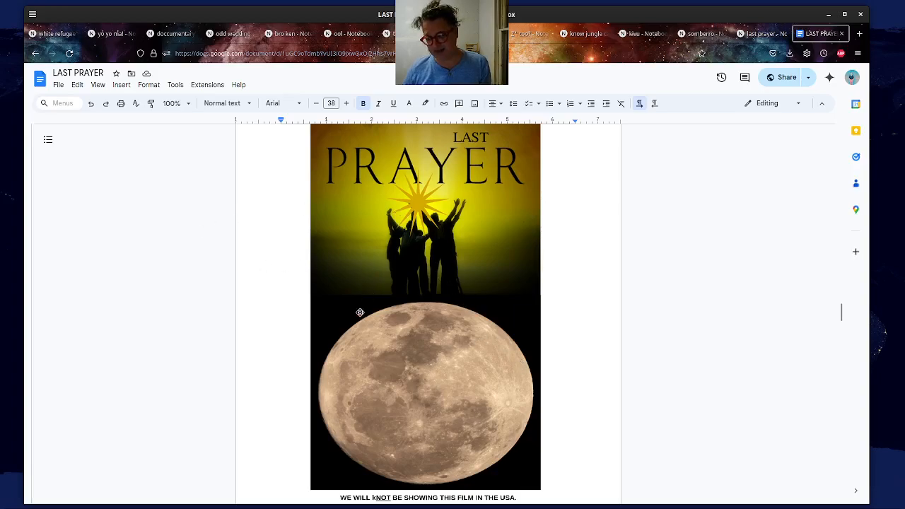
mouse_move(438, 348)
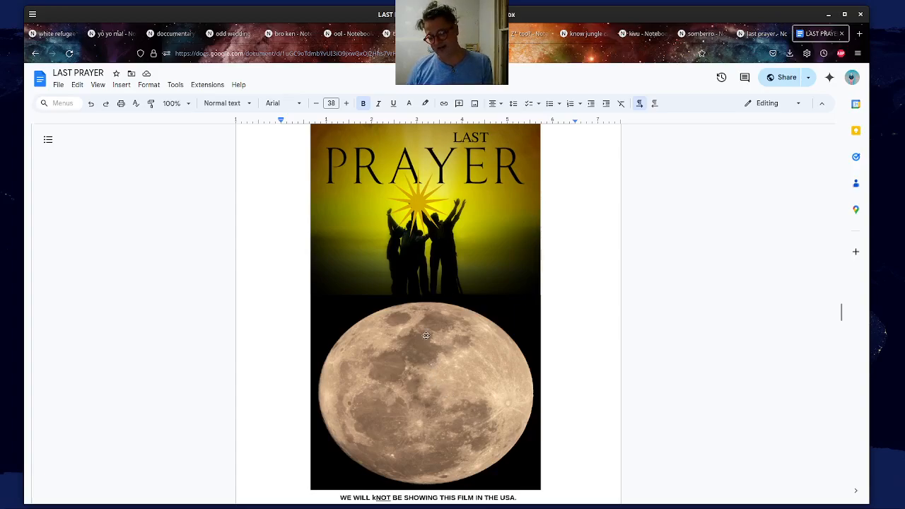
mouse_move(762, 44)
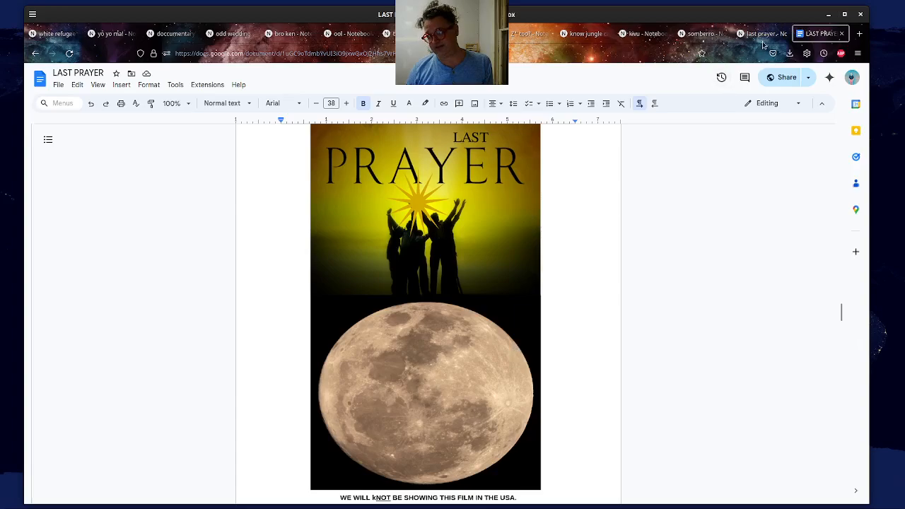
mouse_move(764, 40)
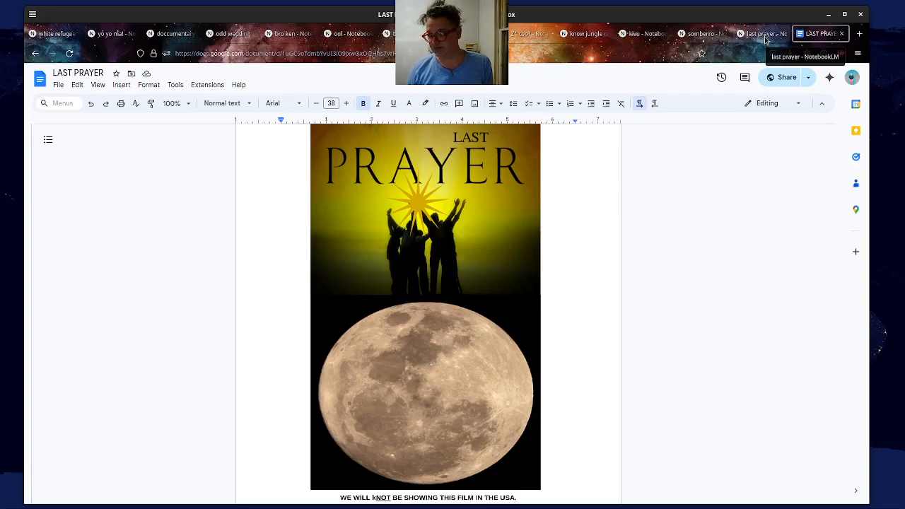
- Resume the audio overview in NotebookLM at 05:29 and return to the moon poster page
left_click(760, 33)
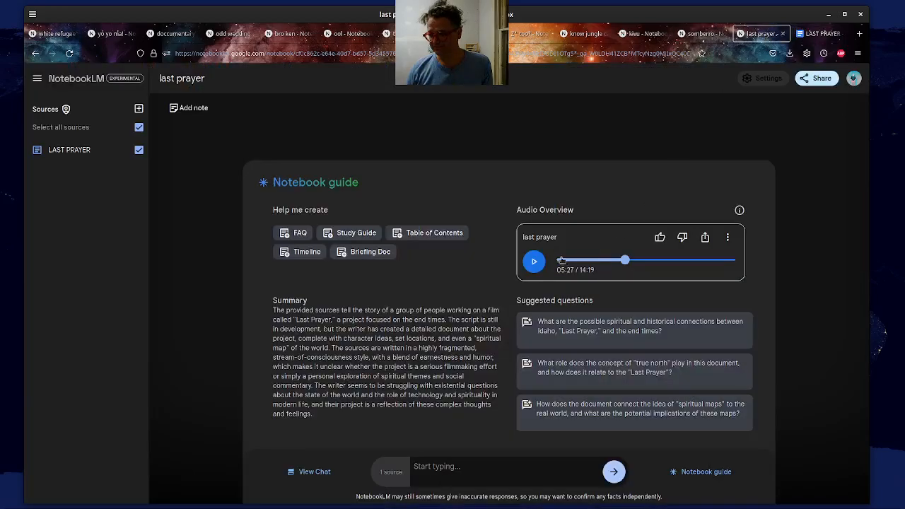
left_click(534, 261)
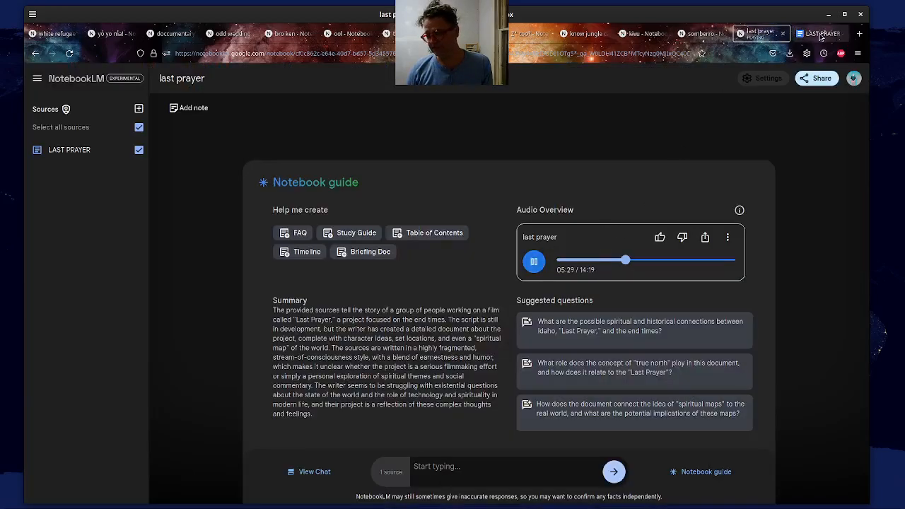
left_click(820, 34)
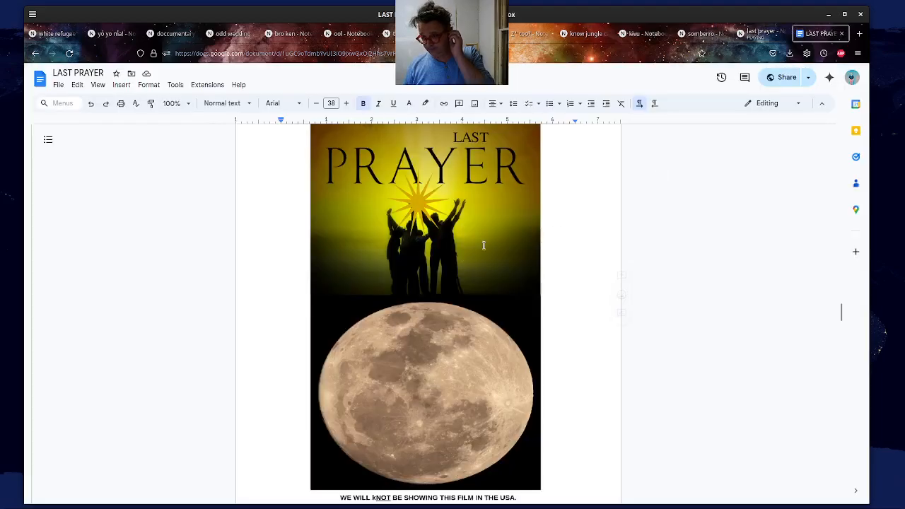
- Scroll forward past page 105 to the burning hell money photo in the Scenes section
scroll("down", 3)
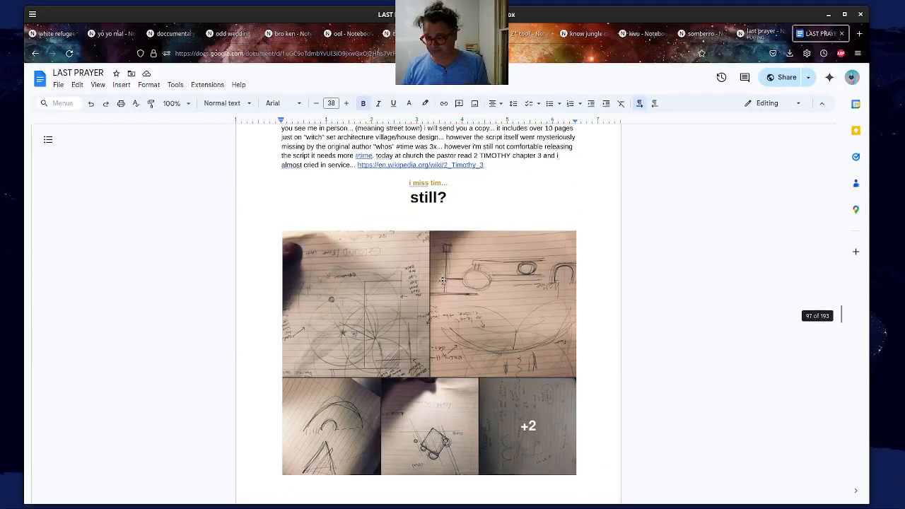
scroll("down", 3)
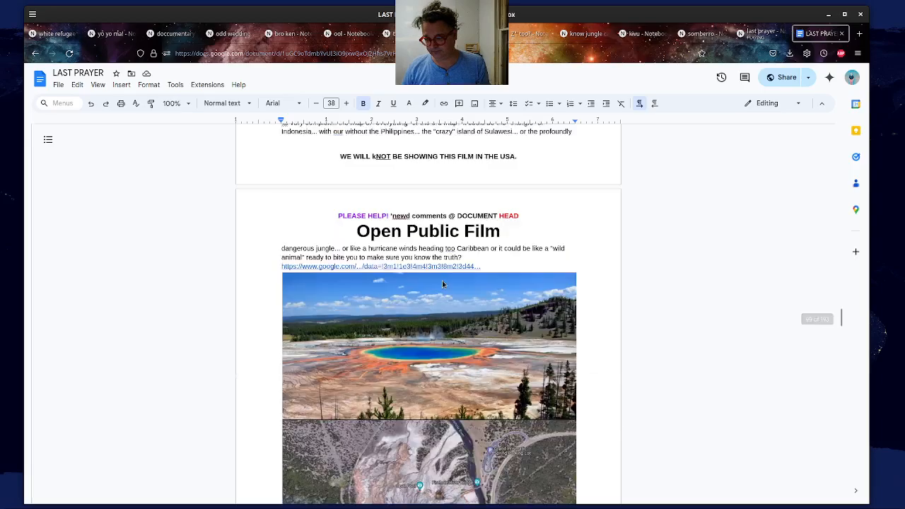
scroll("down", 3)
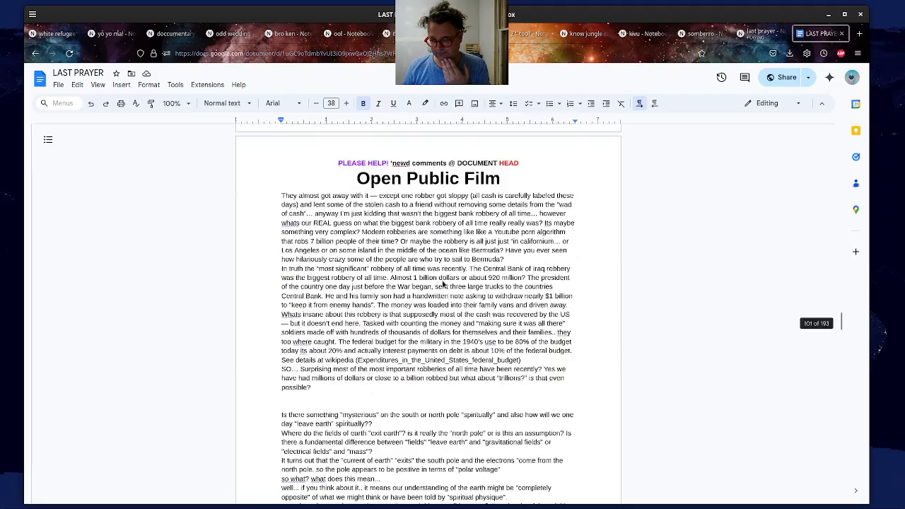
scroll("up", 3)
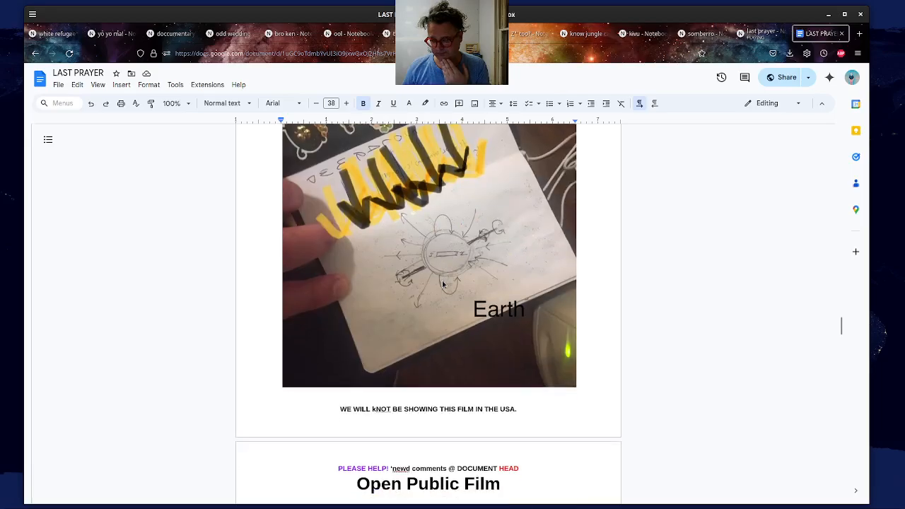
scroll("down", 3)
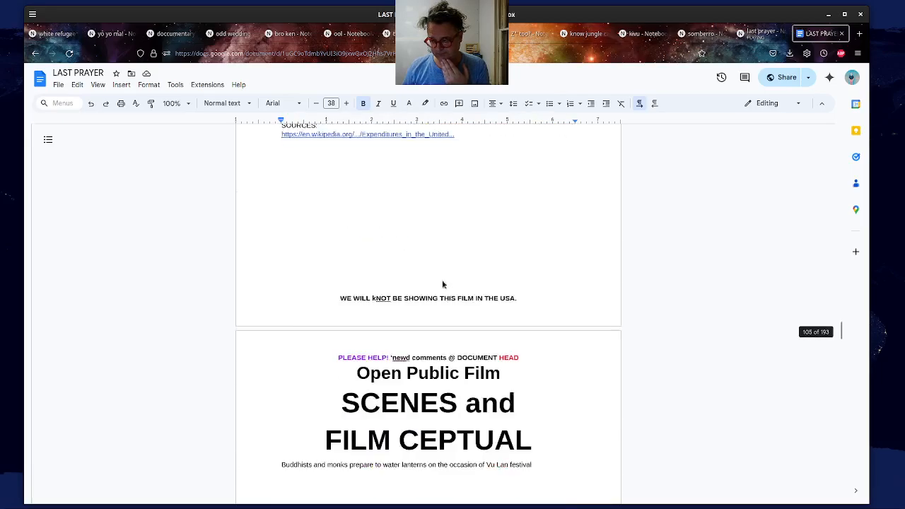
scroll("down", 3)
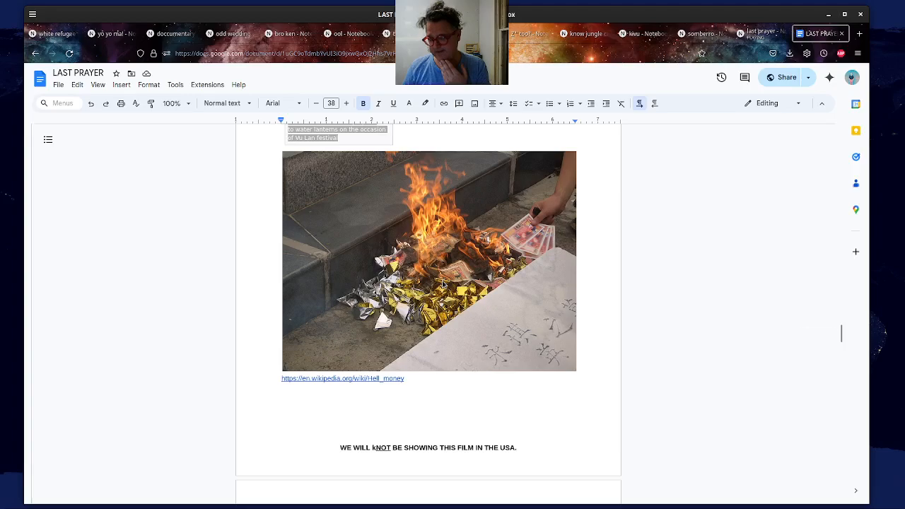
scroll("up", 3)
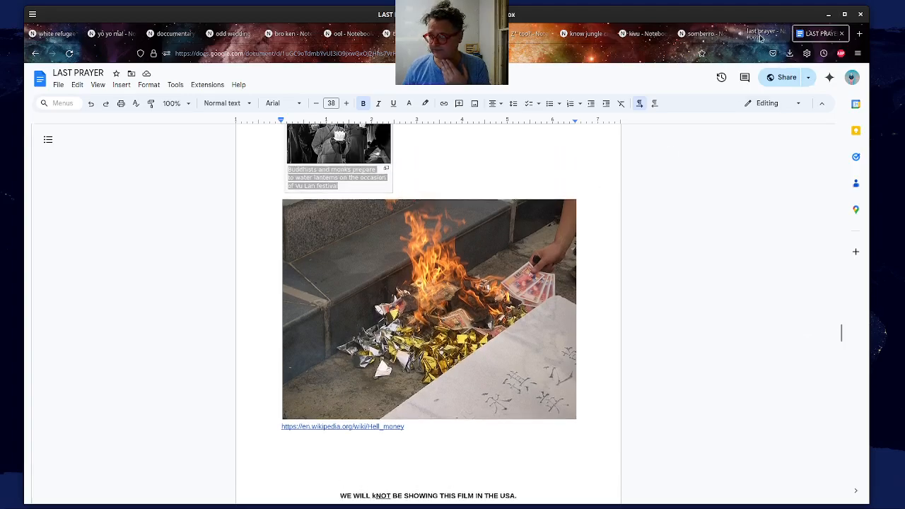
- Pause the 'last prayer' audio overview in NotebookLM, then resume it from 05:55 of 14:19
left_click(760, 33)
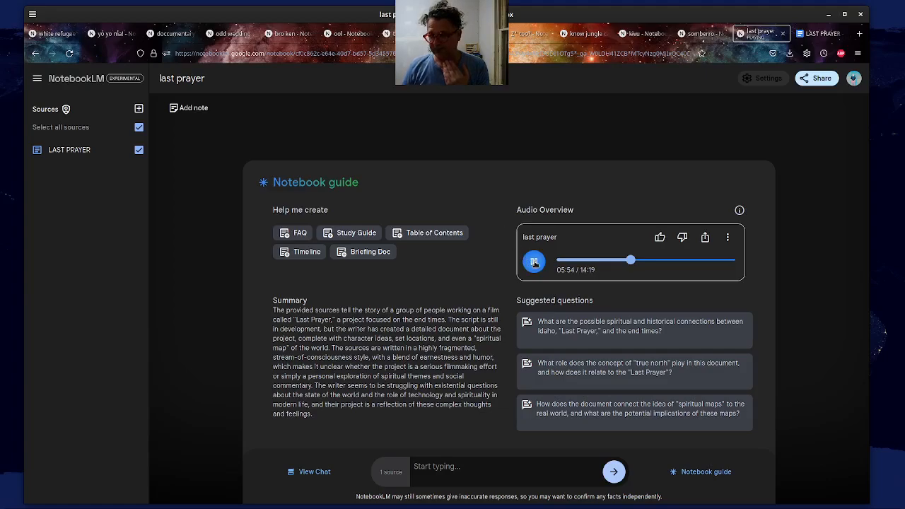
left_click(534, 262)
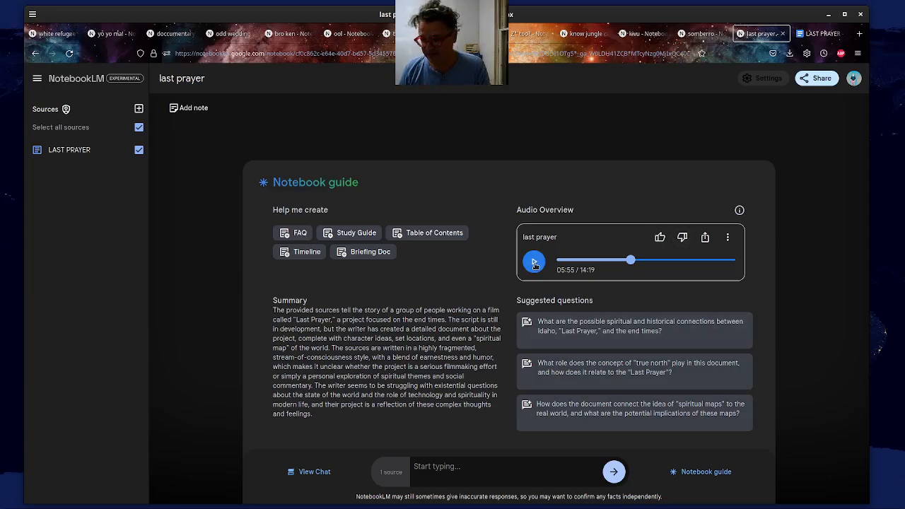
left_click(533, 260)
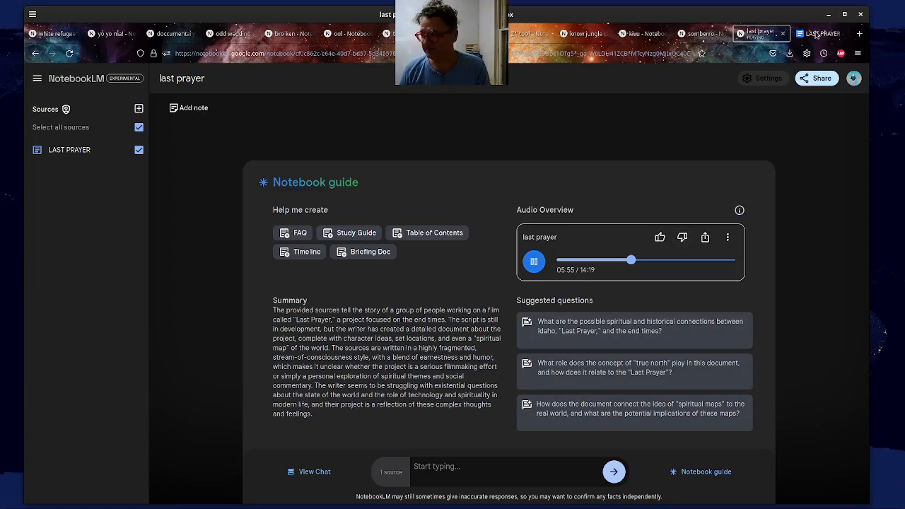
- Return to the LAST PRAYER document and scroll down to the Hungry Ghost Festival page
left_click(819, 33)
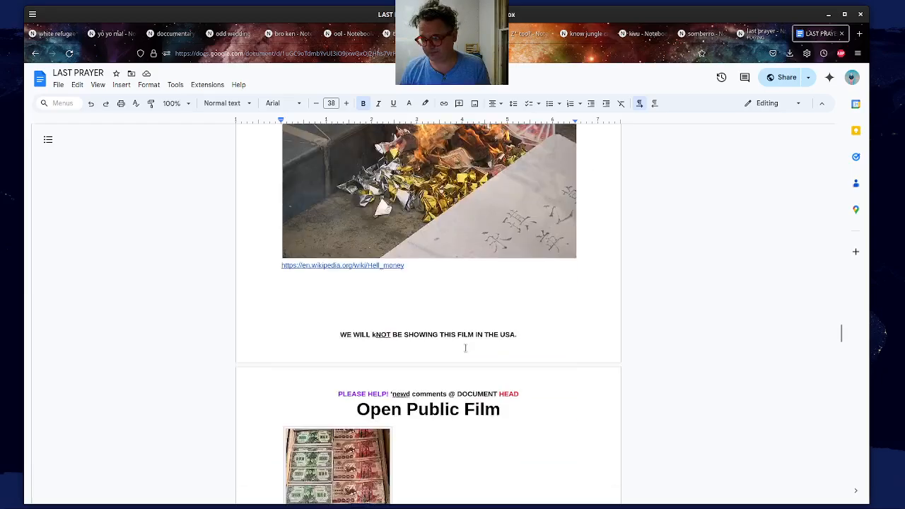
scroll("down", 3)
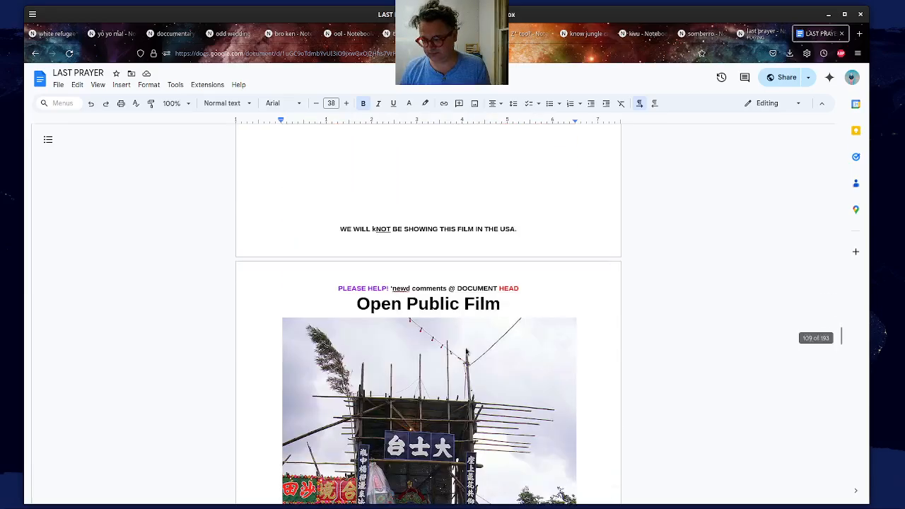
scroll("down", 3)
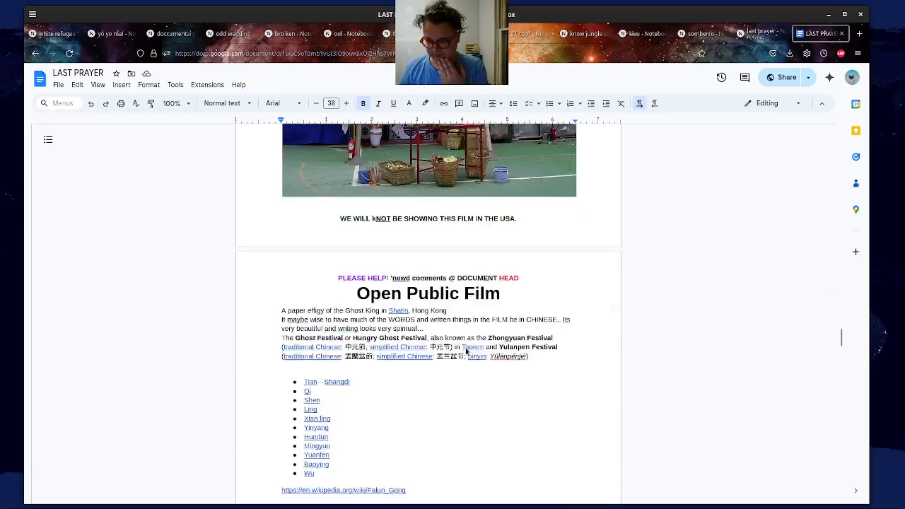
scroll("down", 3)
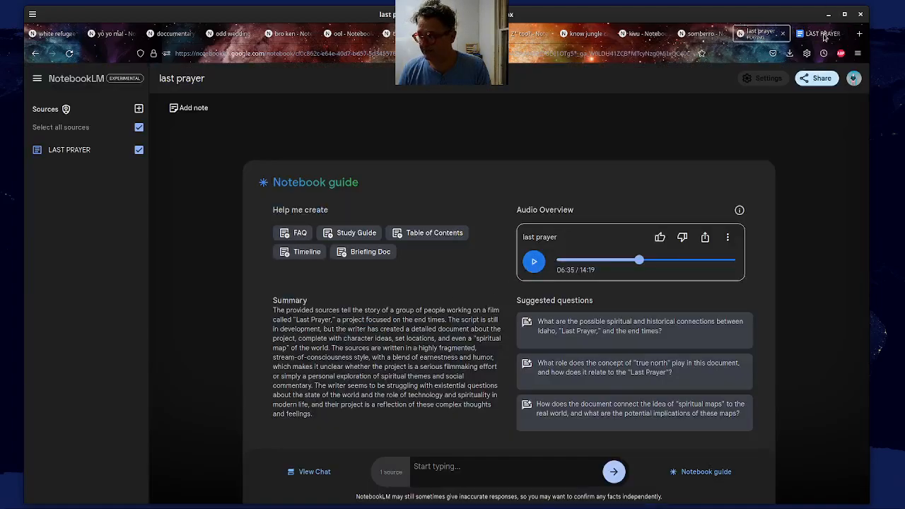
- Scroll the LAST PRAYER document past the UC Santa Cruz campus map to page 118
left_click(820, 33)
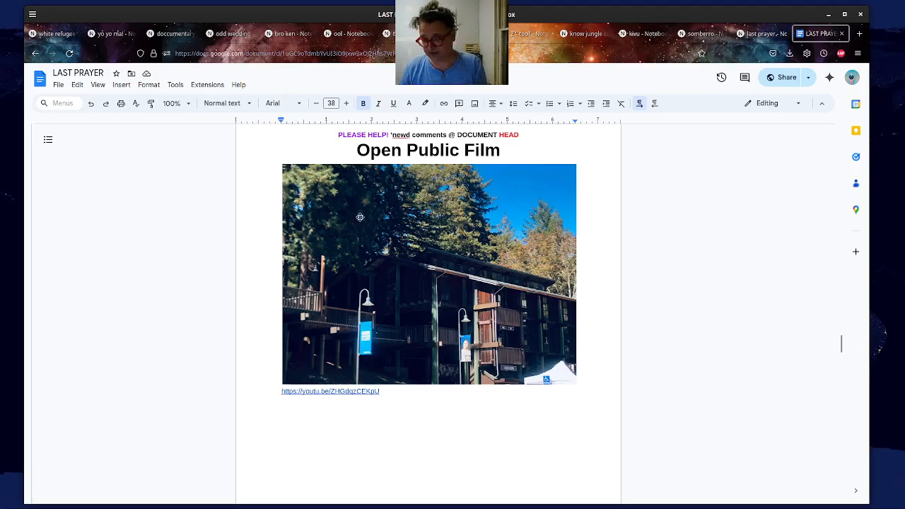
scroll("down", 3)
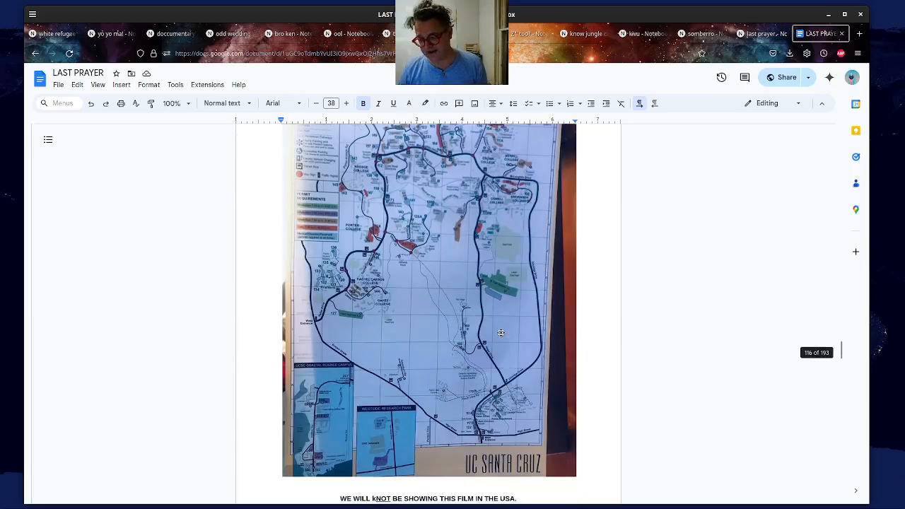
scroll("down", 3)
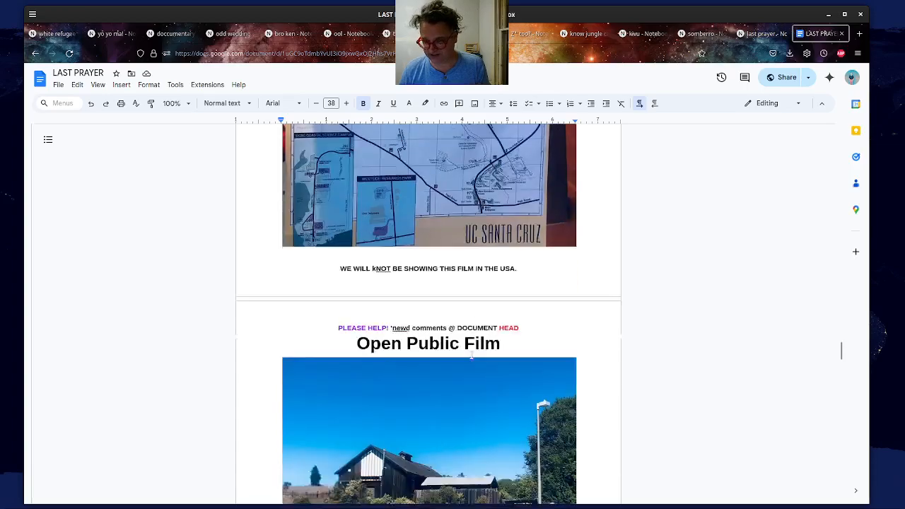
scroll("down", 3)
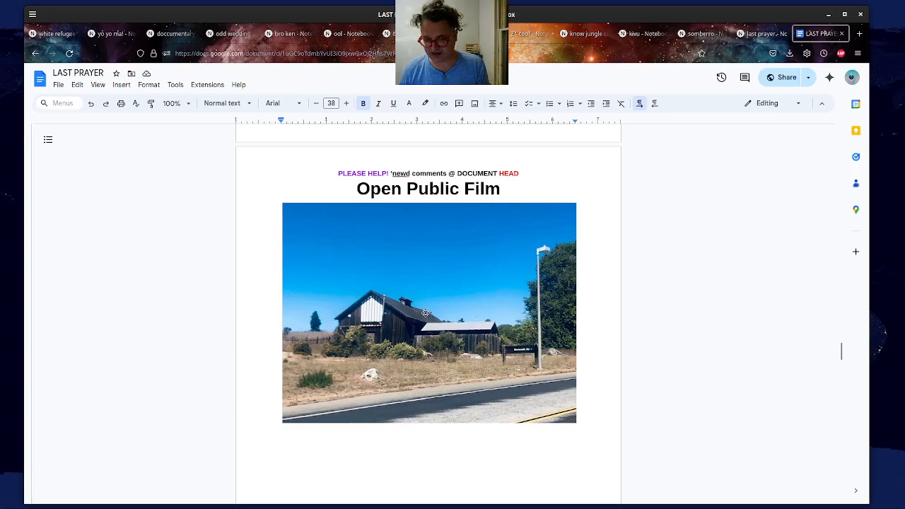
scroll("down", 3)
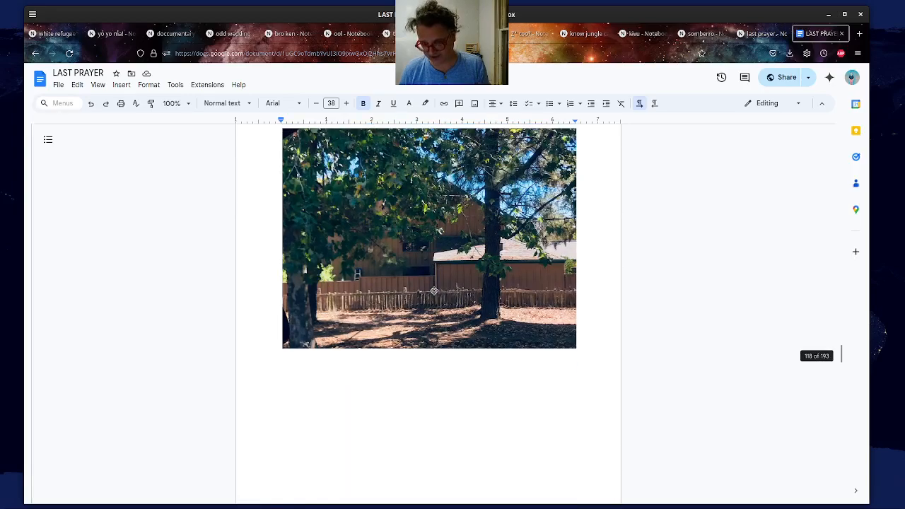
- Resume the 'last prayer' audio overview in NotebookLM from 06:36
left_click(760, 34)
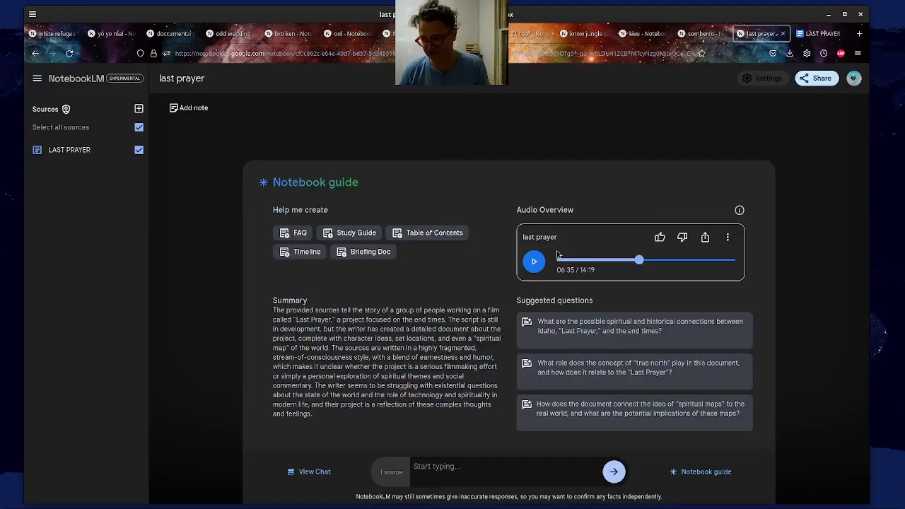
left_click(533, 262)
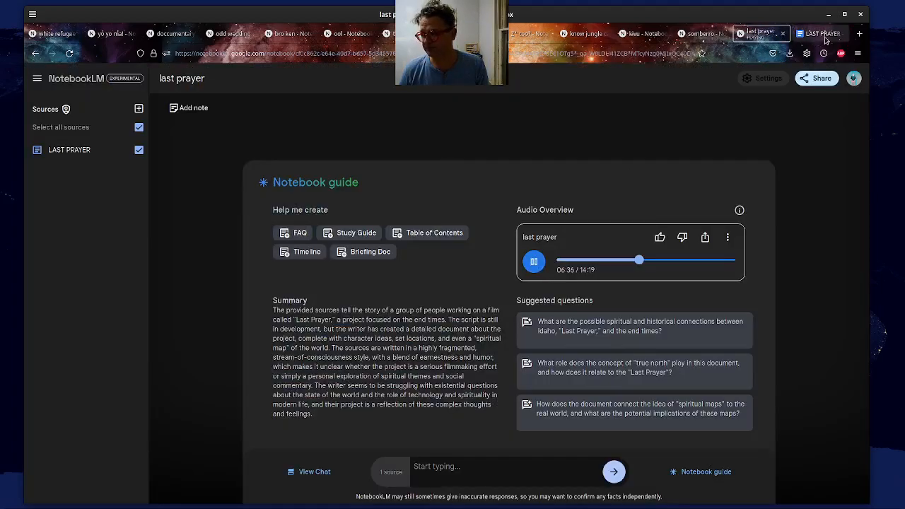
- Scroll the document to page 124, the wooden campus building with a crowd and blue tents
left_click(819, 33)
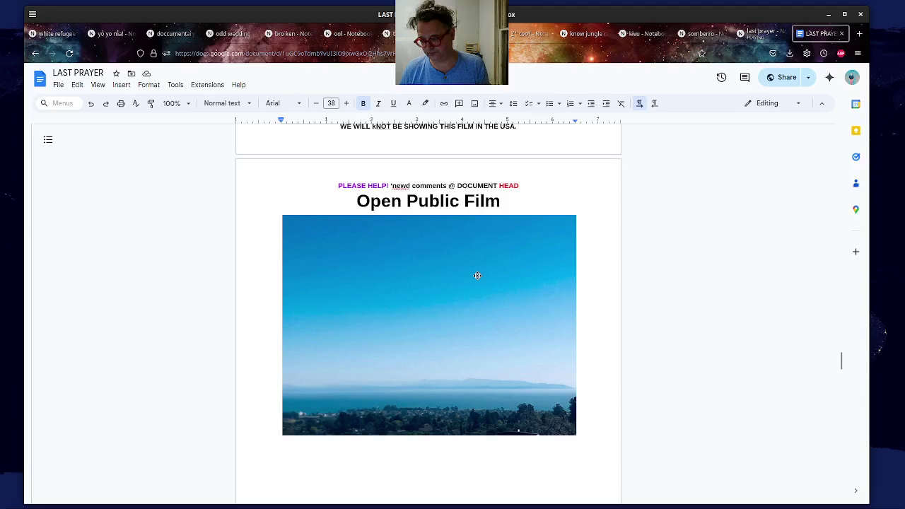
scroll("up", 3)
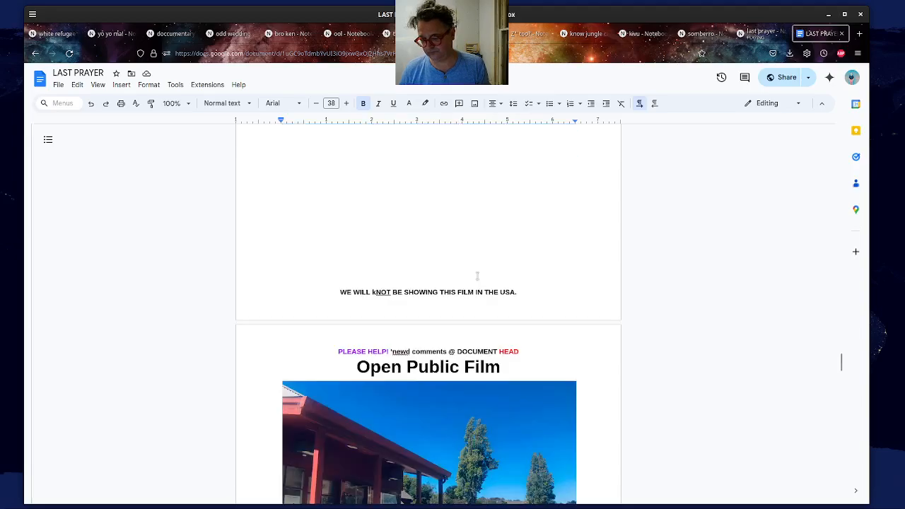
scroll("down", 3)
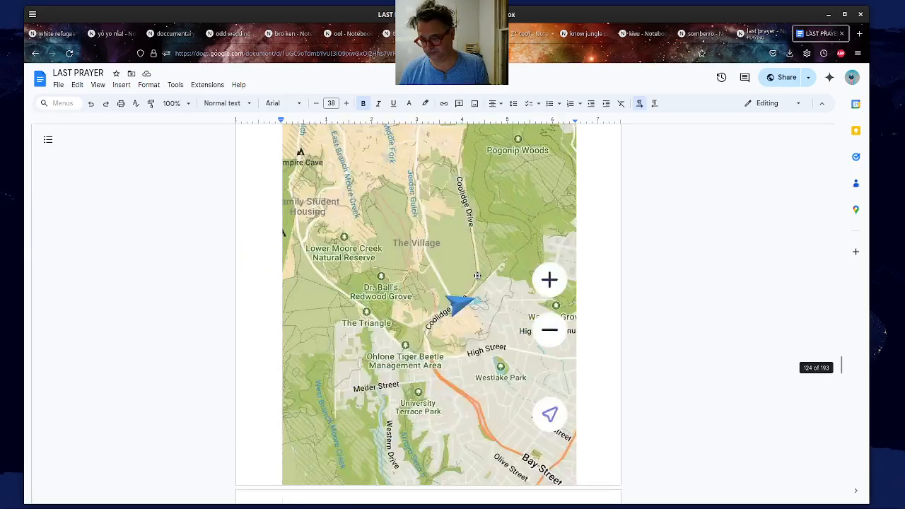
scroll("down", 3)
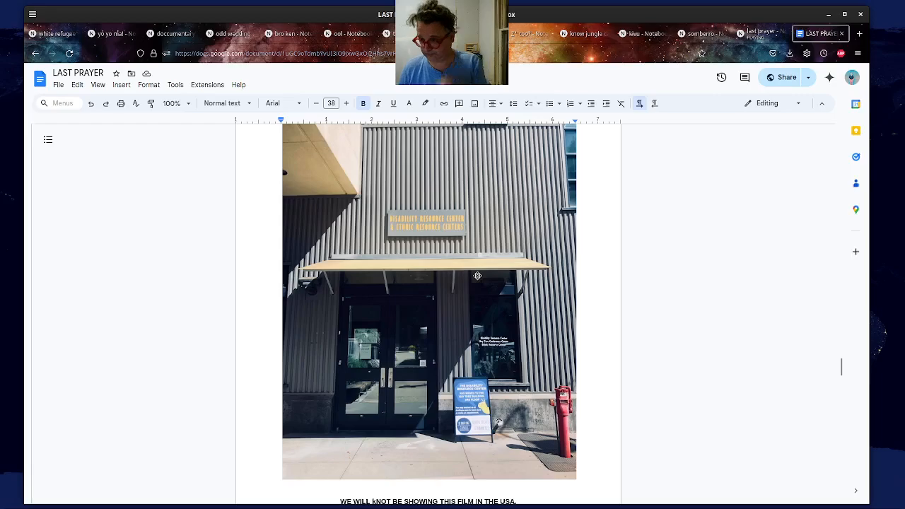
scroll("down", 3)
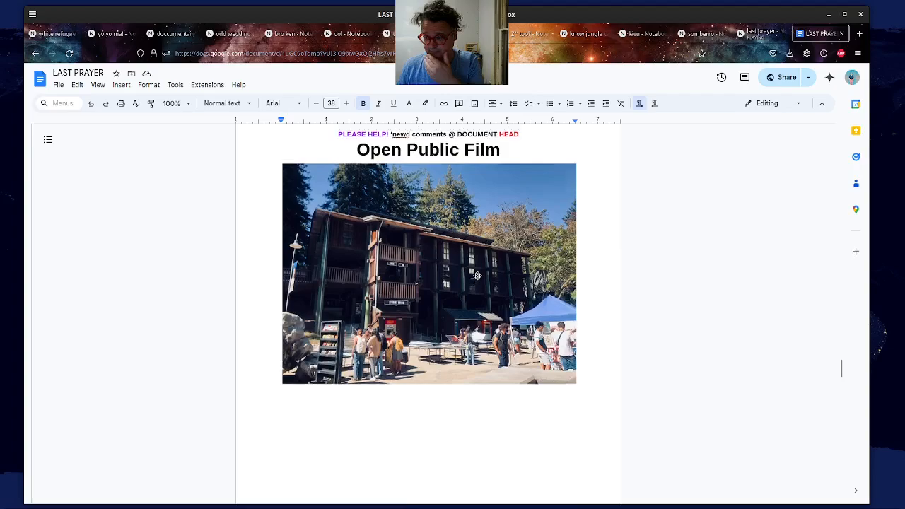
- Add a line asking whether Lewis and Clark have a "spiritual dissability" and "idaho?" above the building photo
left_click(429, 274)
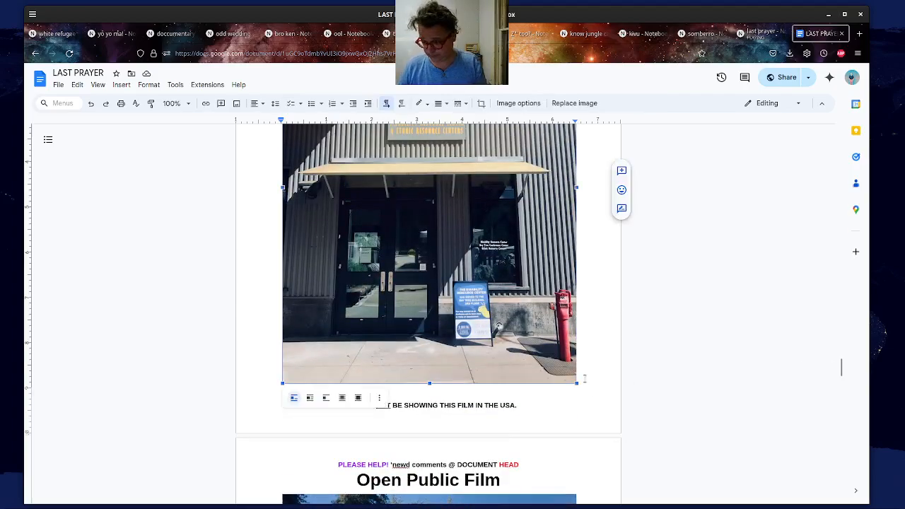
scroll("down", 3)
type("lewsi")
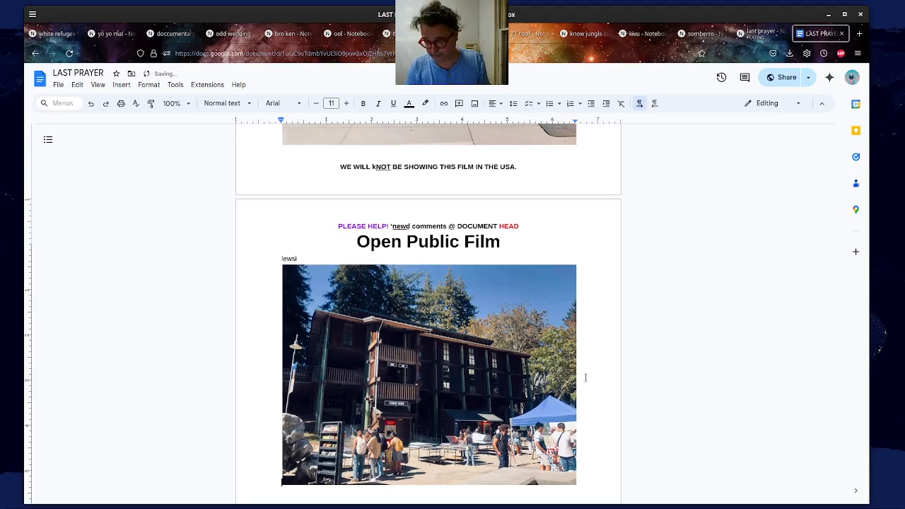
type("and clark")
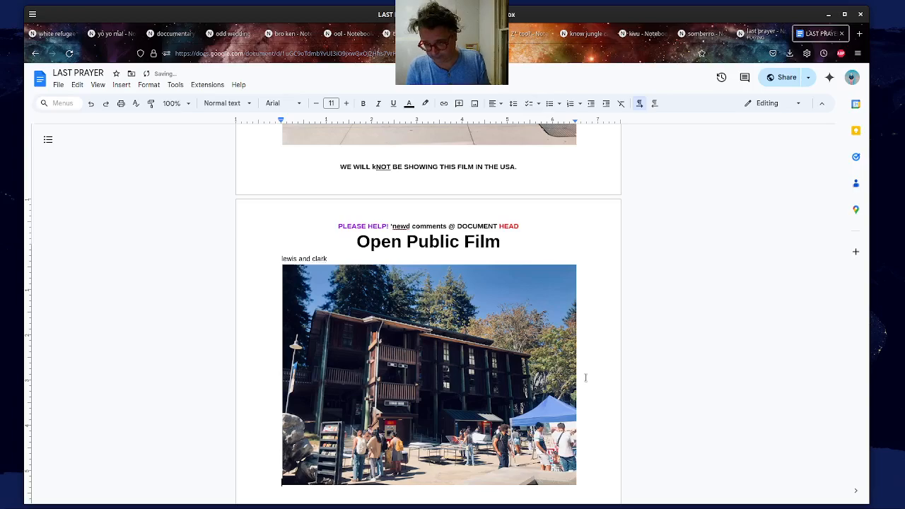
type("have a \"si")
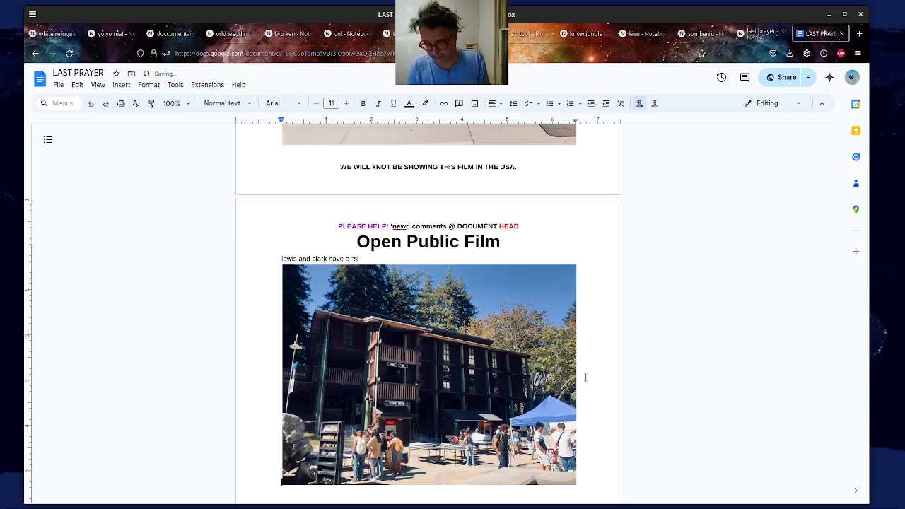
type("spiritual dissability?” and its “")
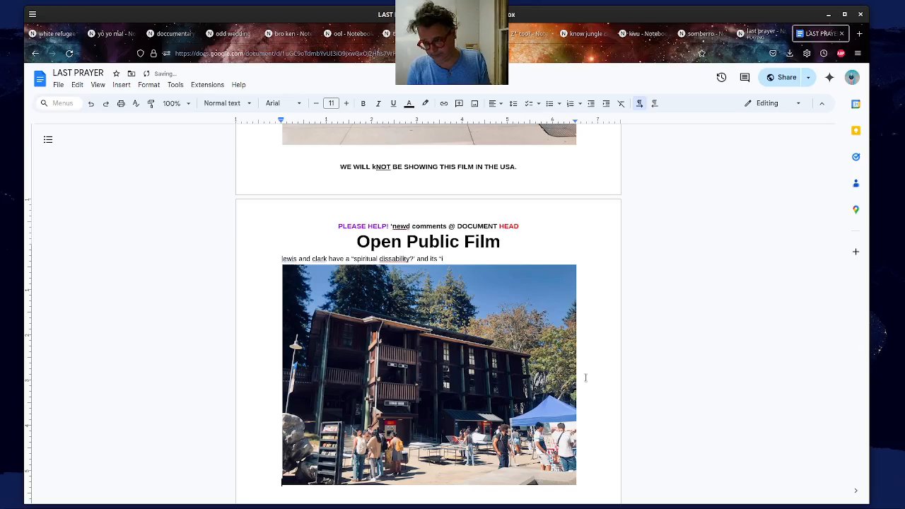
type("idaho?”")
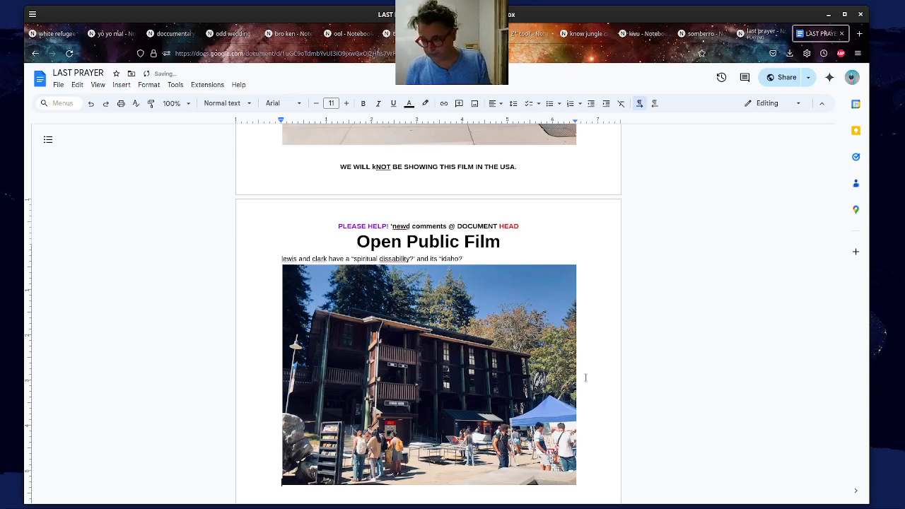
scroll("down", 3)
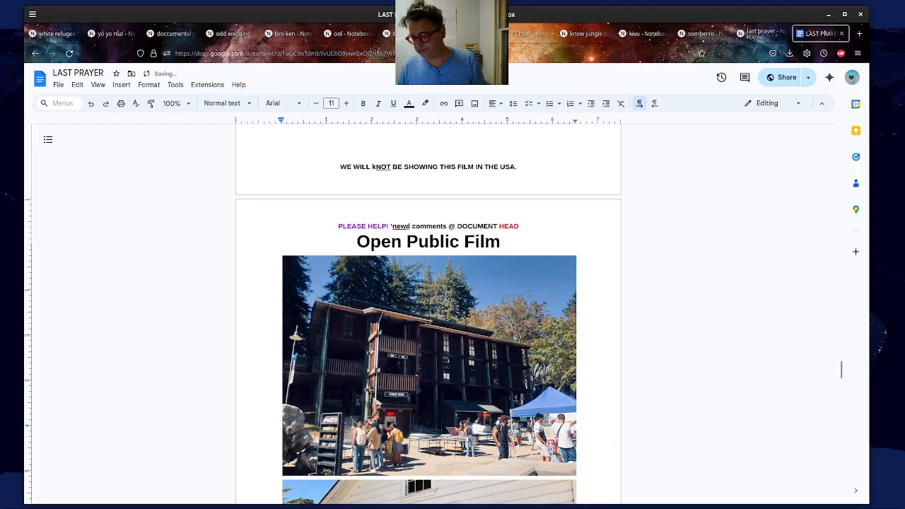
- Page down through the document to the upside-down town street view, its Maps link and the lake maps
scroll("down", 3)
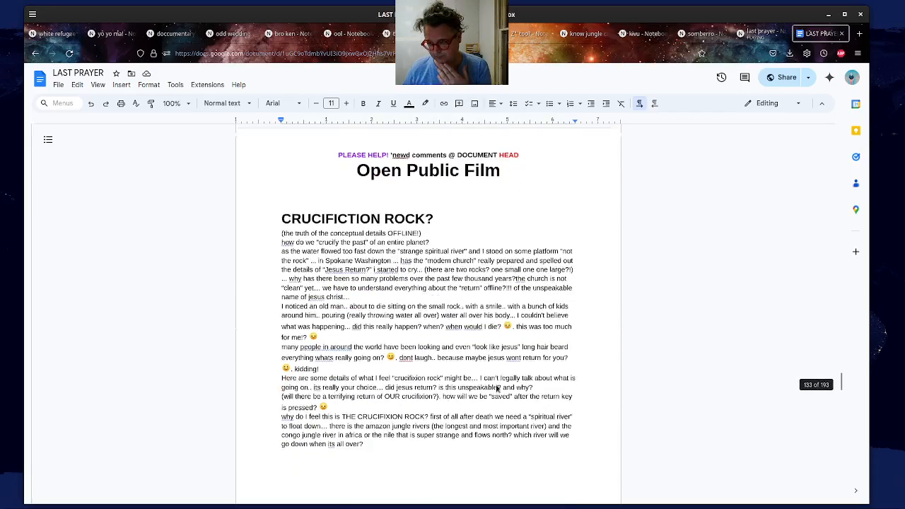
scroll("down", 3)
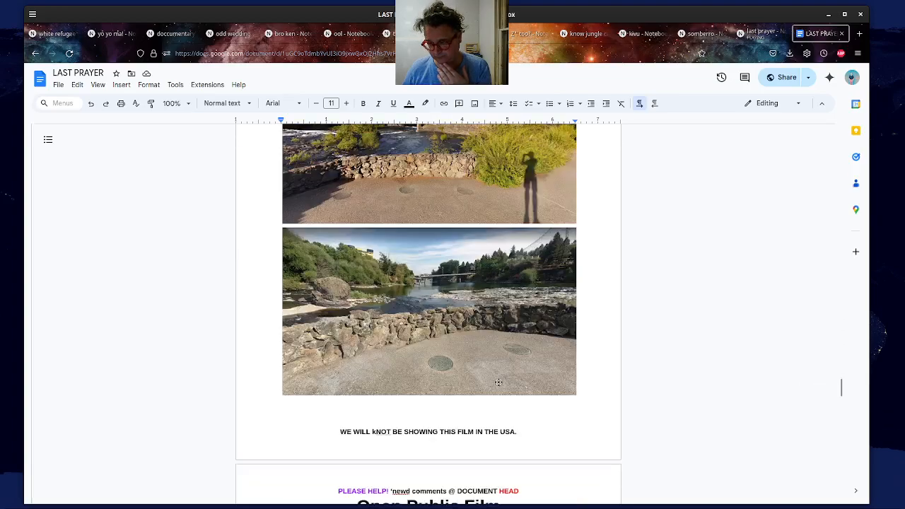
scroll("up", 3)
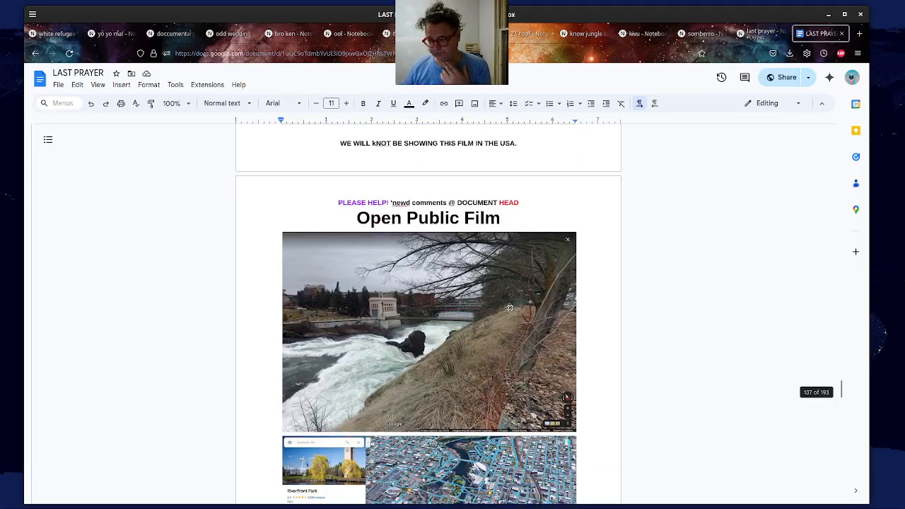
scroll("down", 3)
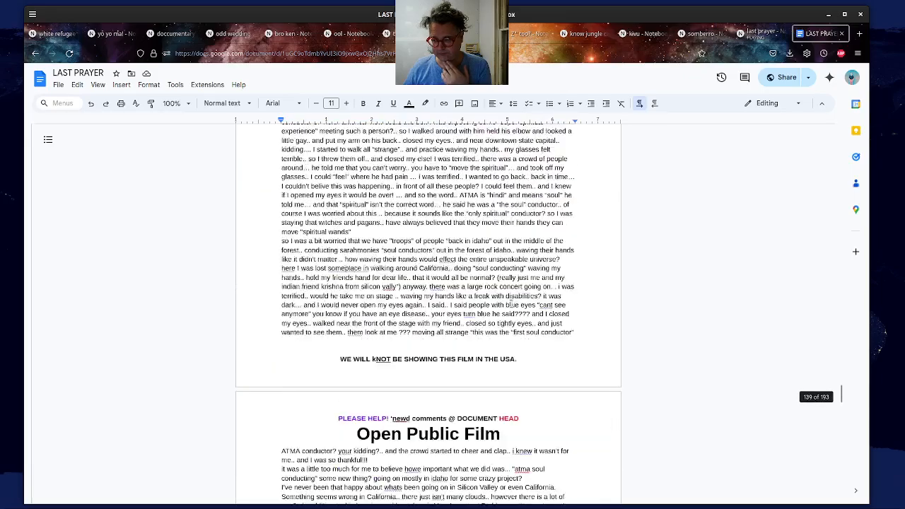
scroll("down", 3)
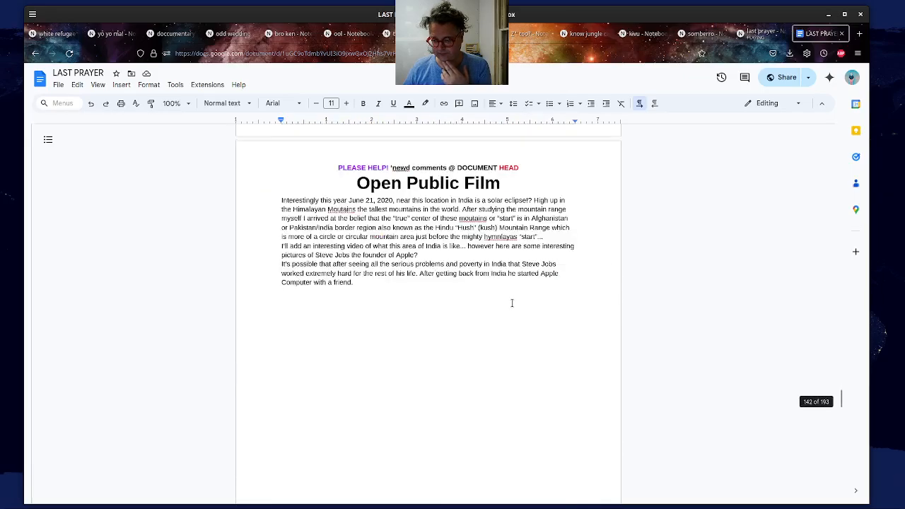
scroll("down", 3)
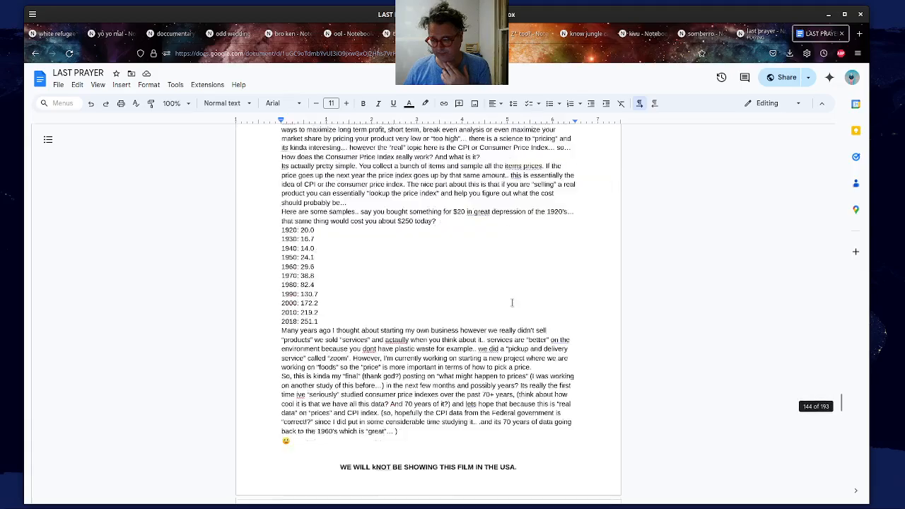
scroll("down", 3)
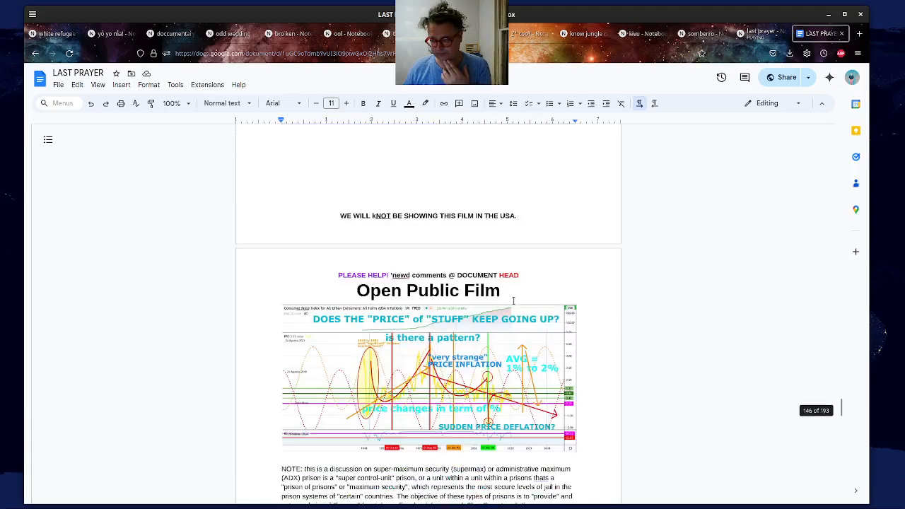
scroll("down", 3)
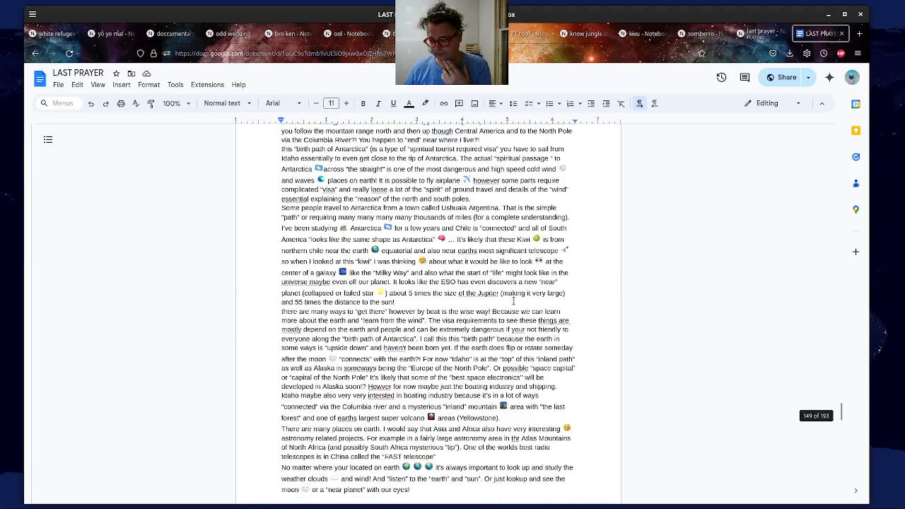
scroll("down", 3)
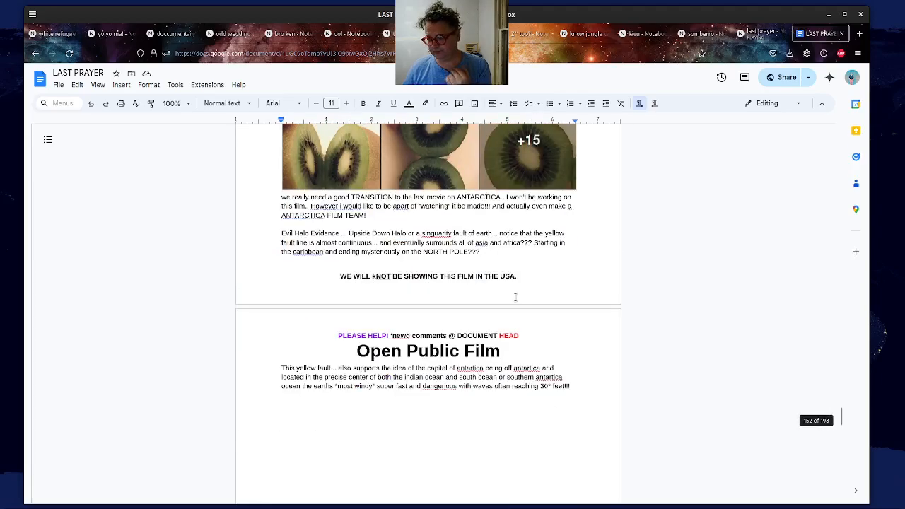
scroll("down", 3)
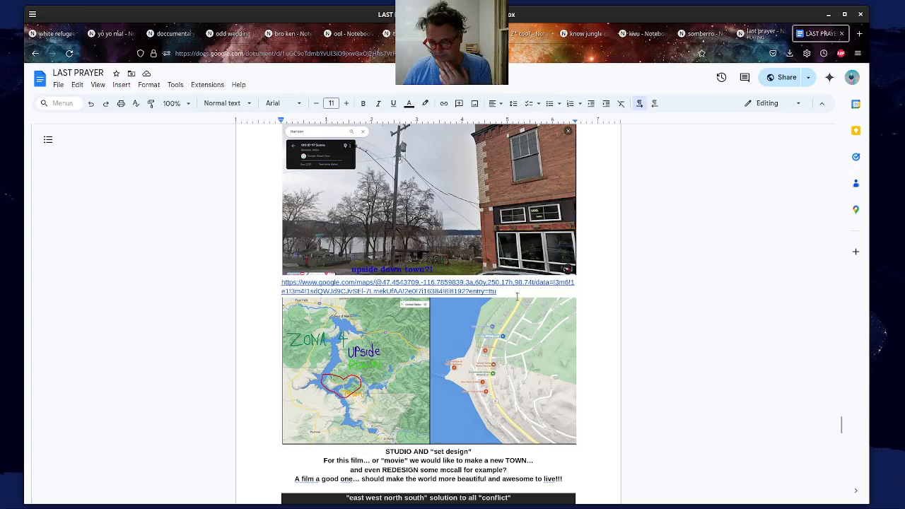
scroll("up", 3)
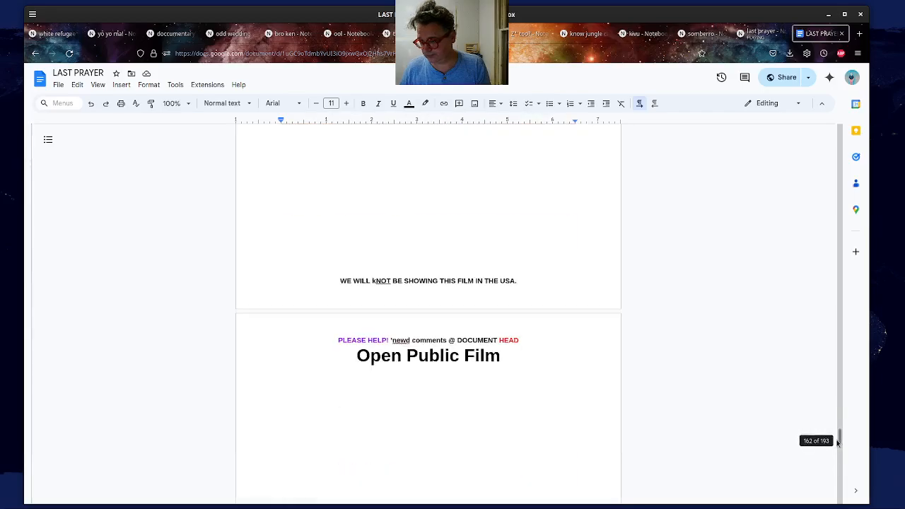
- Scroll forward through the city-plan book scans to page 171's city plan drawings
scroll("down", 3)
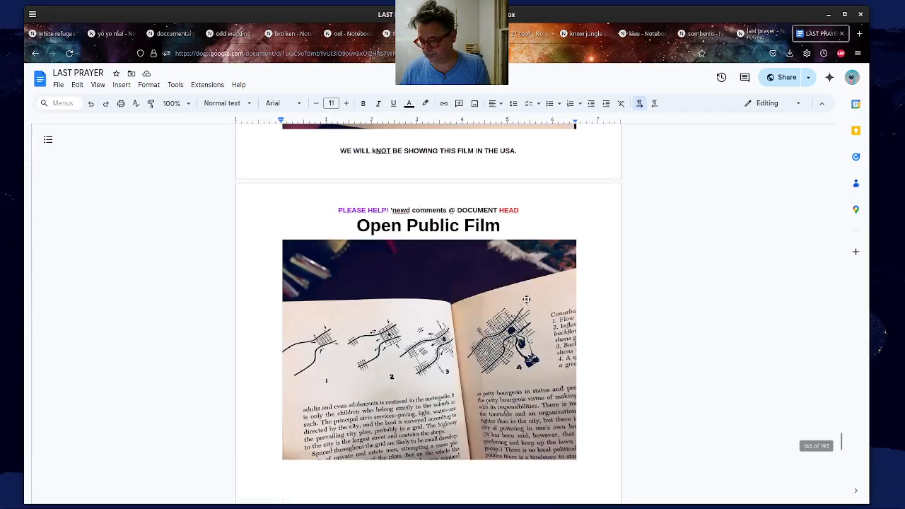
scroll("up", 3)
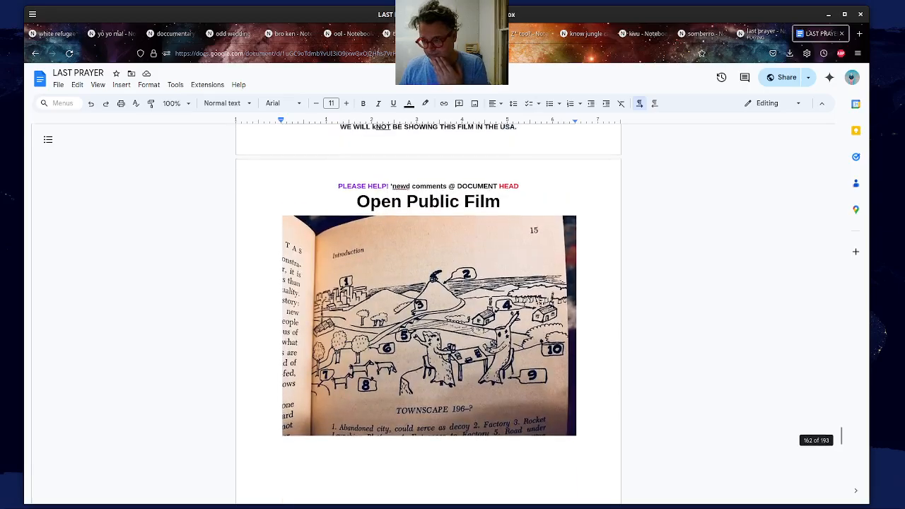
scroll("down", 3)
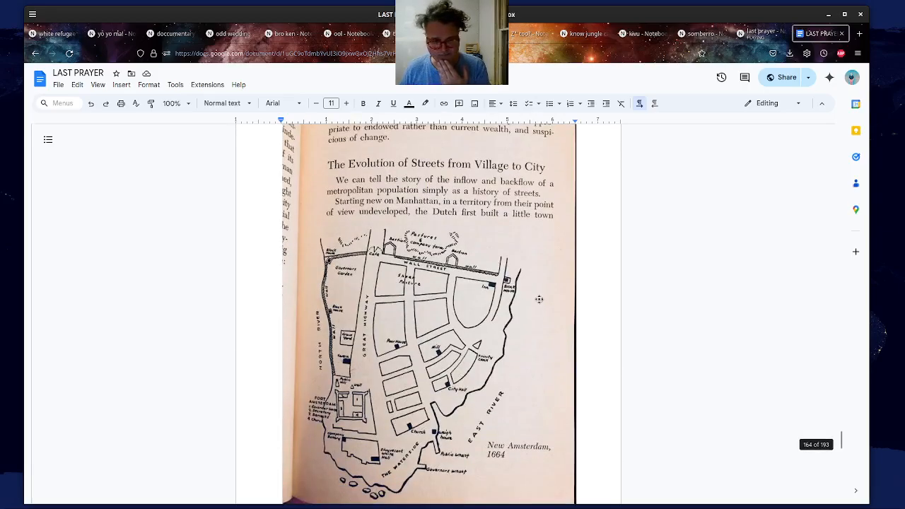
scroll("down", 3)
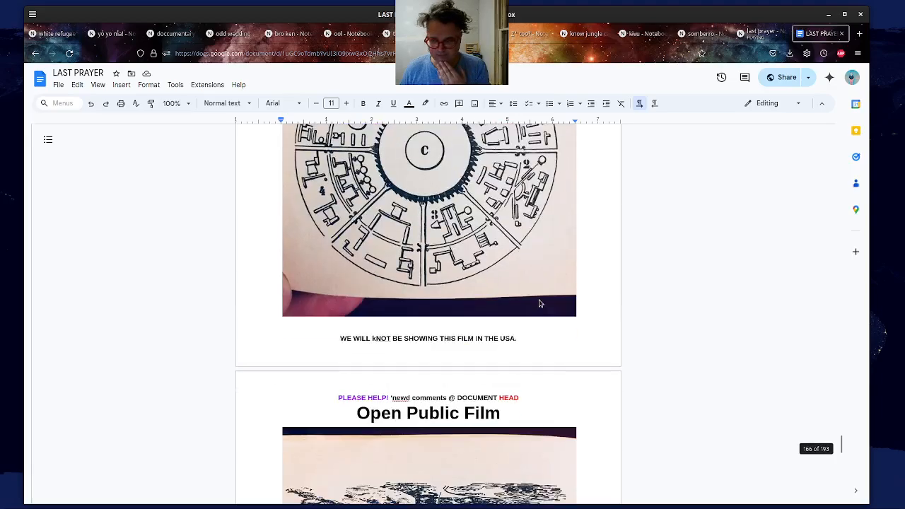
scroll("down", 3)
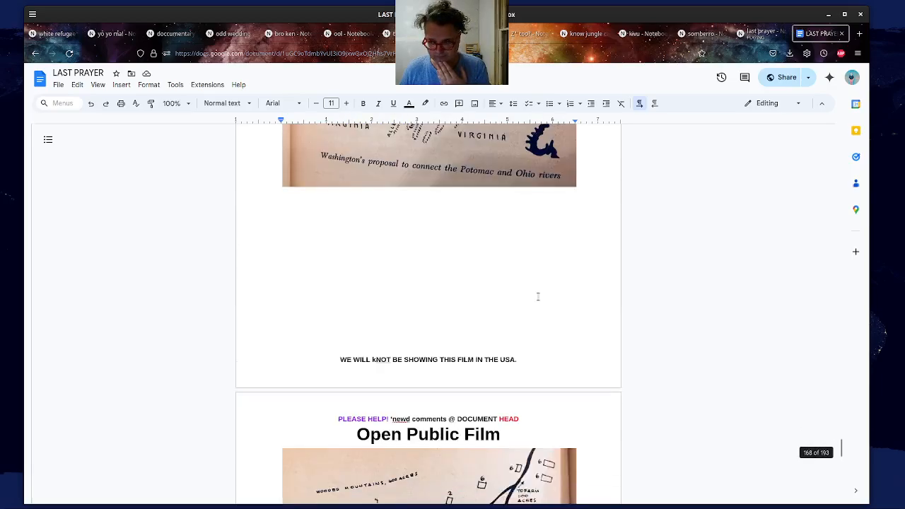
scroll("down", 3)
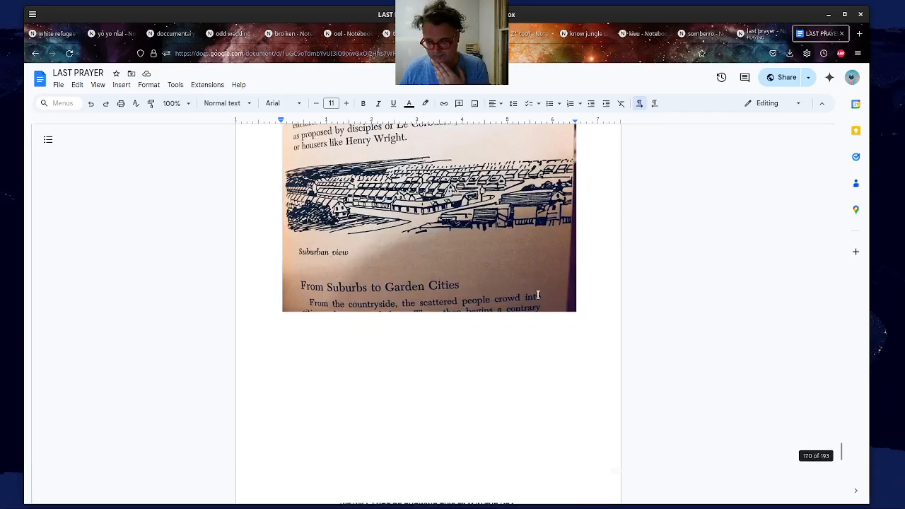
scroll("down", 3)
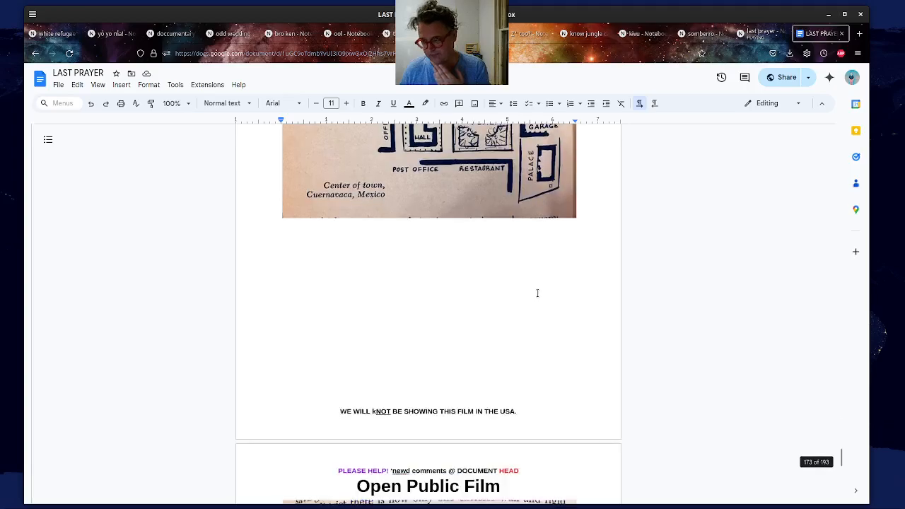
scroll("down", 3)
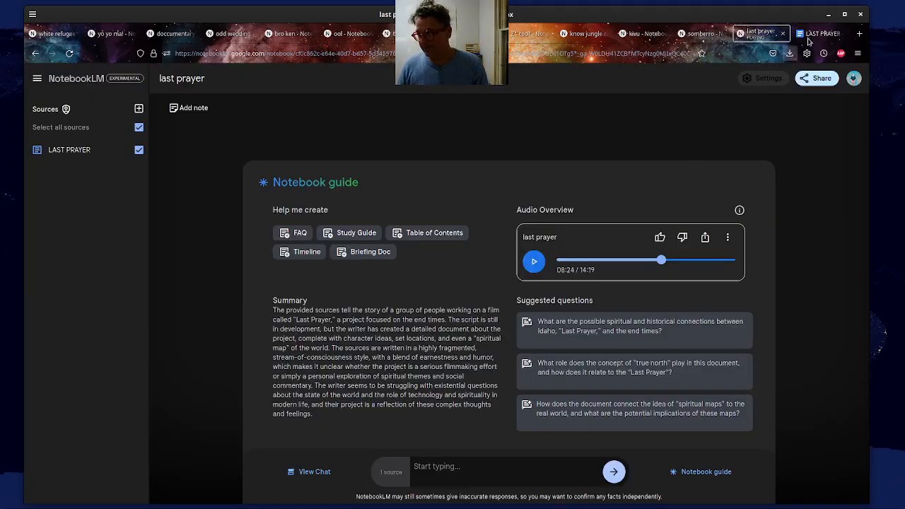
- Return to the LAST PRAYER tab and scroll back to page 158's Lake Kivu lightning text and NASA maps
left_click(820, 33)
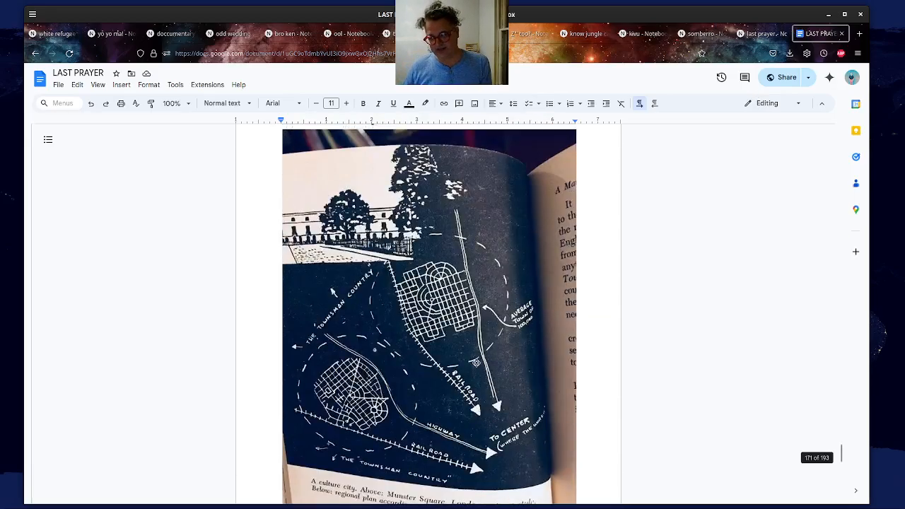
scroll("up", 3)
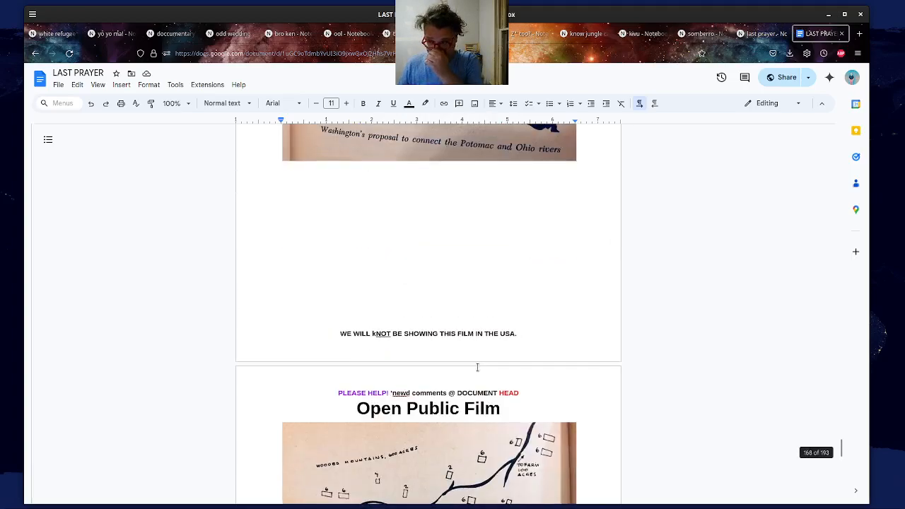
scroll("up", 3)
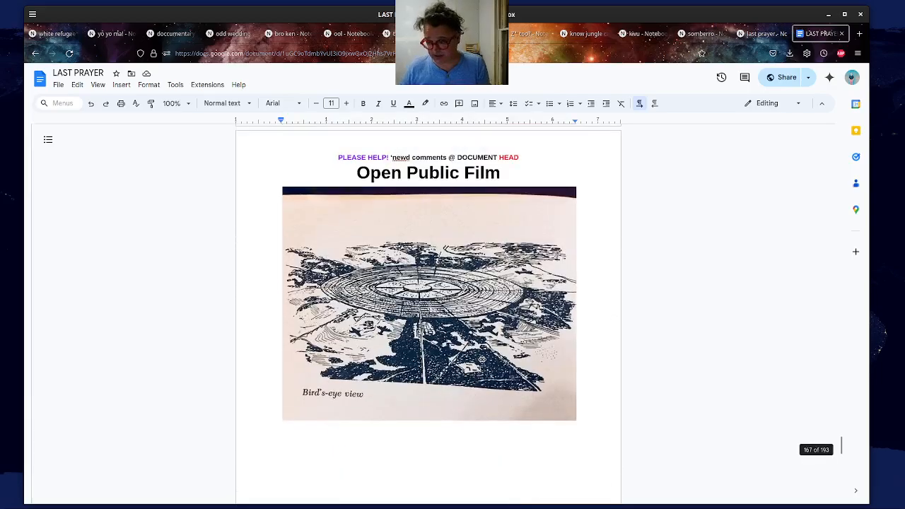
scroll("up", 3)
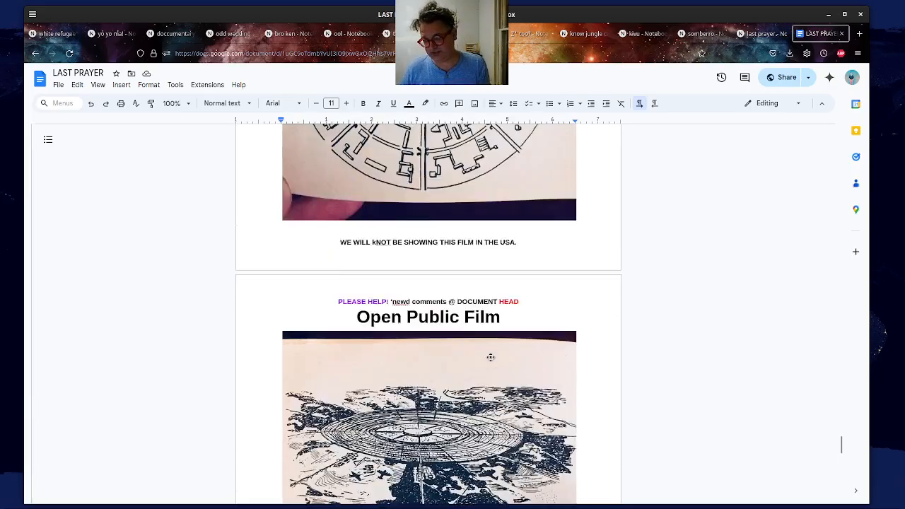
scroll("down", 3)
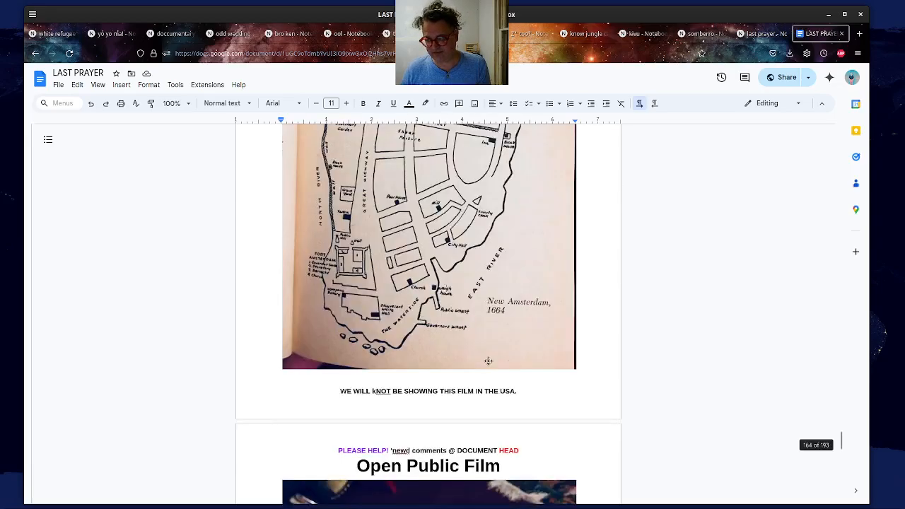
scroll("up", 3)
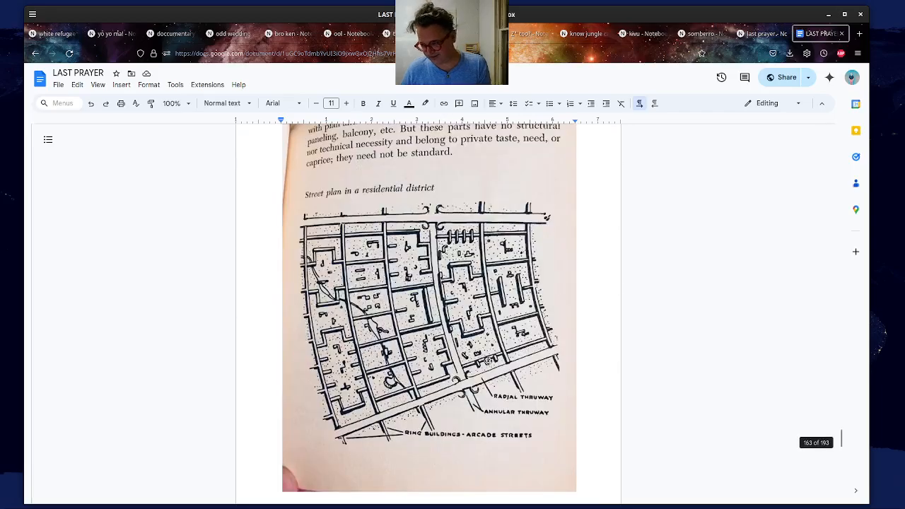
scroll("down", 3)
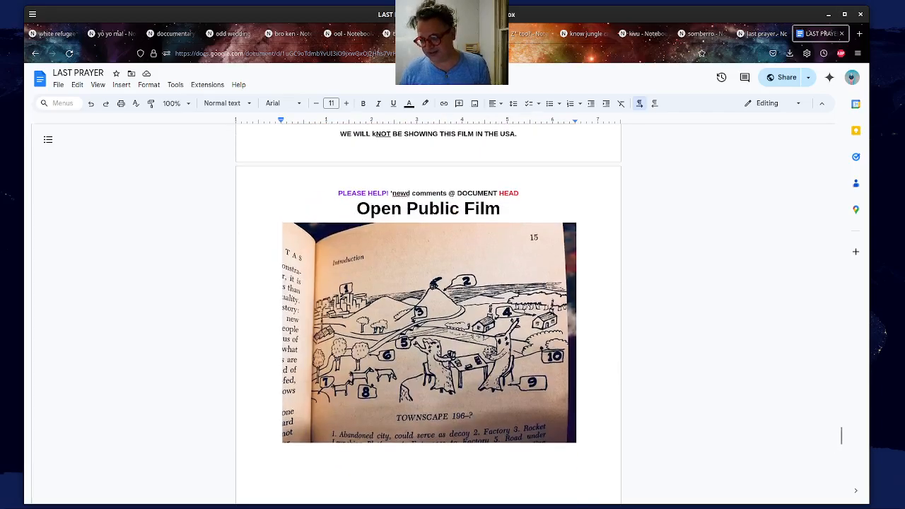
scroll("down", 3)
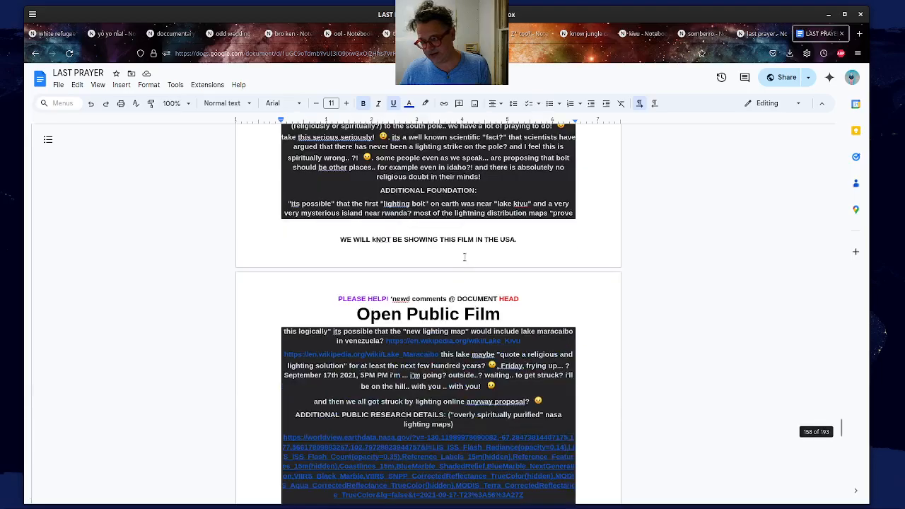
scroll("down", 3)
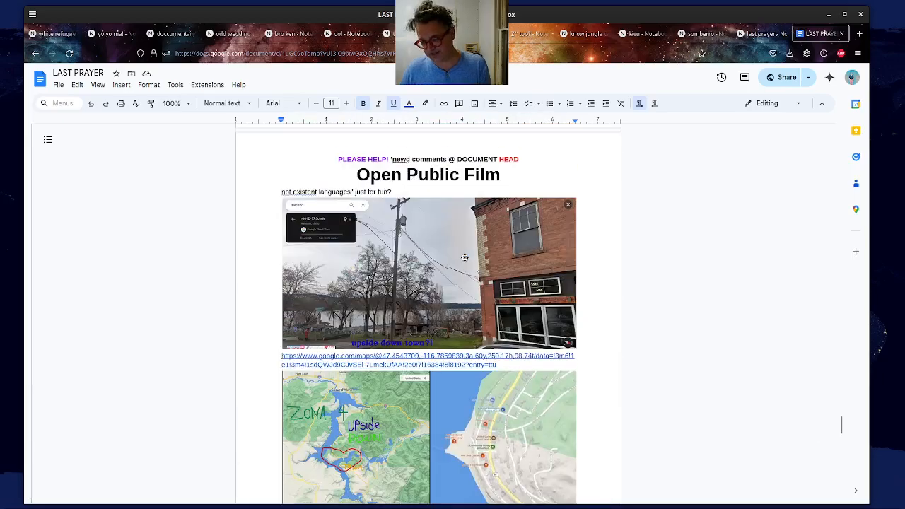
scroll("down", 3)
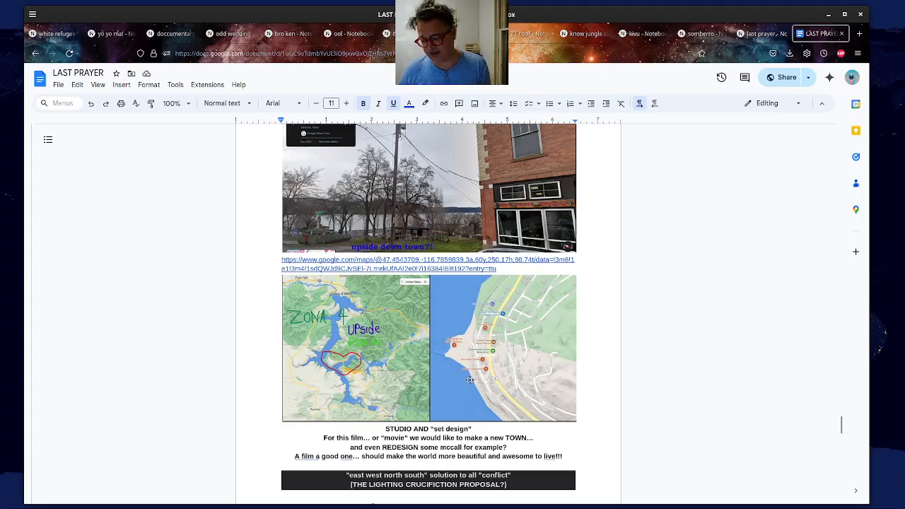
scroll("up", 3)
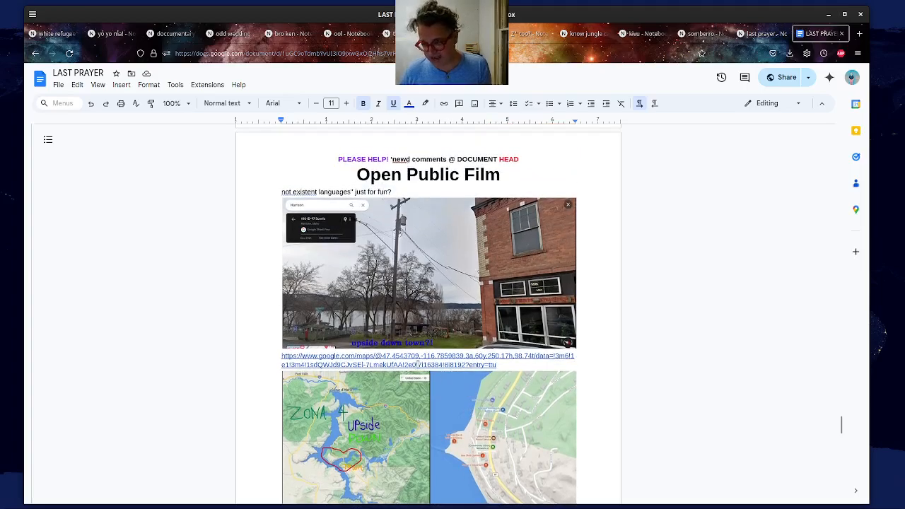
scroll("up", 3)
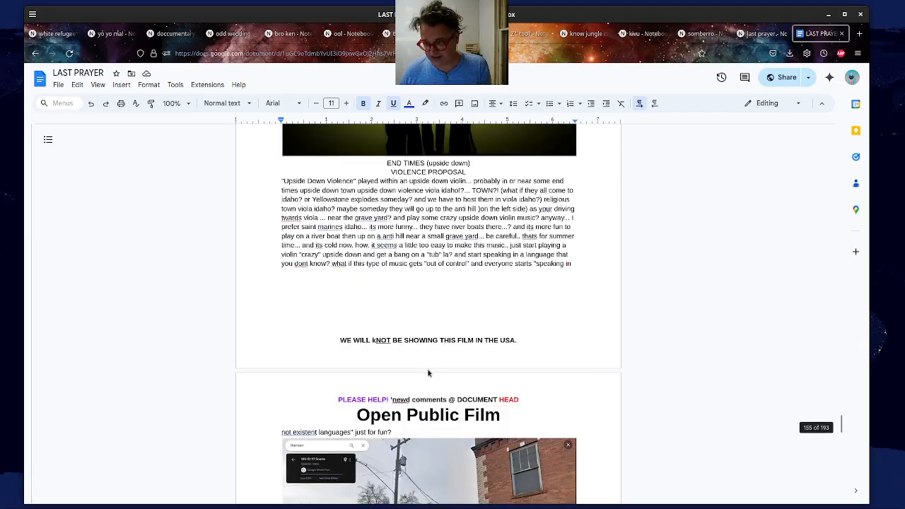
scroll("down", 3)
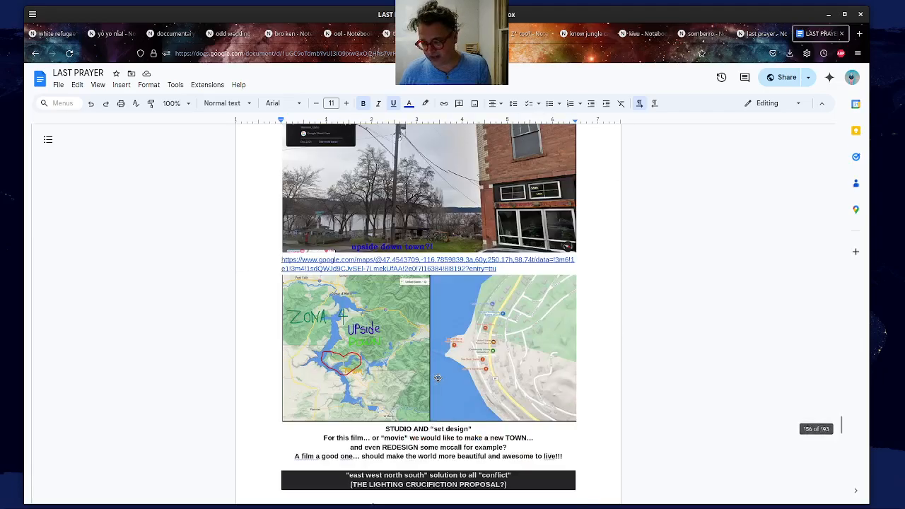
scroll("up", 3)
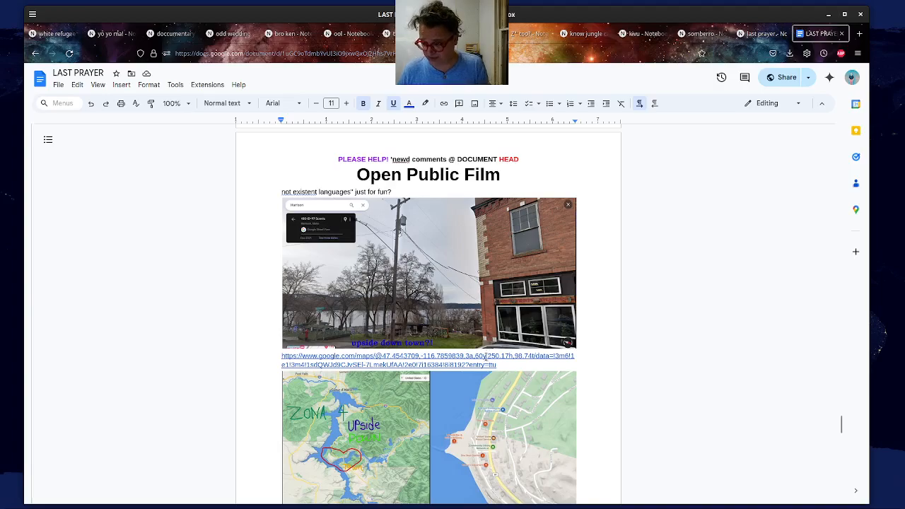
- Open the document's Google Maps link to Street View of 103 ID-97 Scenic, Harrison, Idaho
left_click(859, 33)
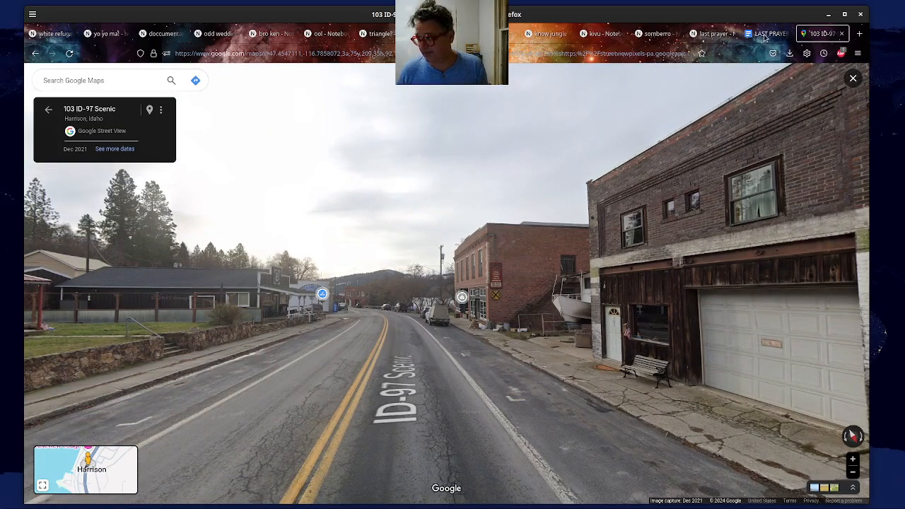
- Resume the 'last prayer' audio overview in the NotebookLM notebook guide
left_click(711, 34)
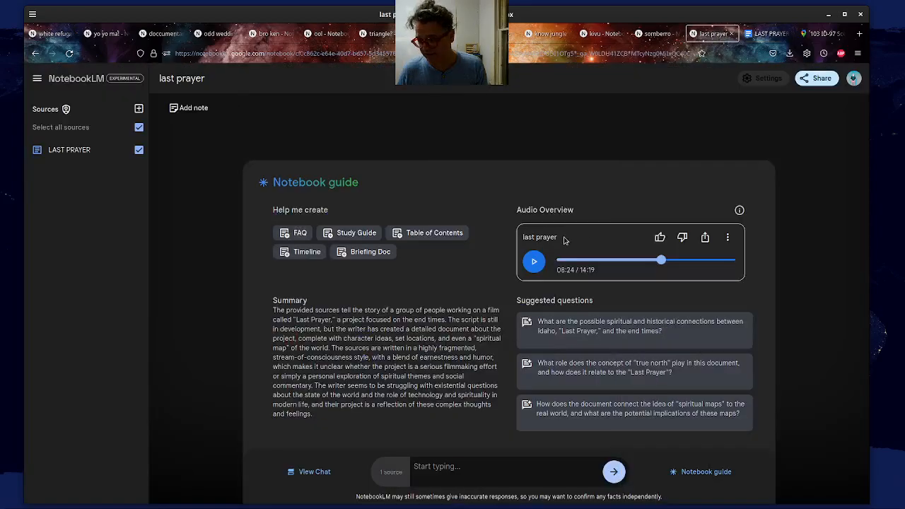
left_click(534, 261)
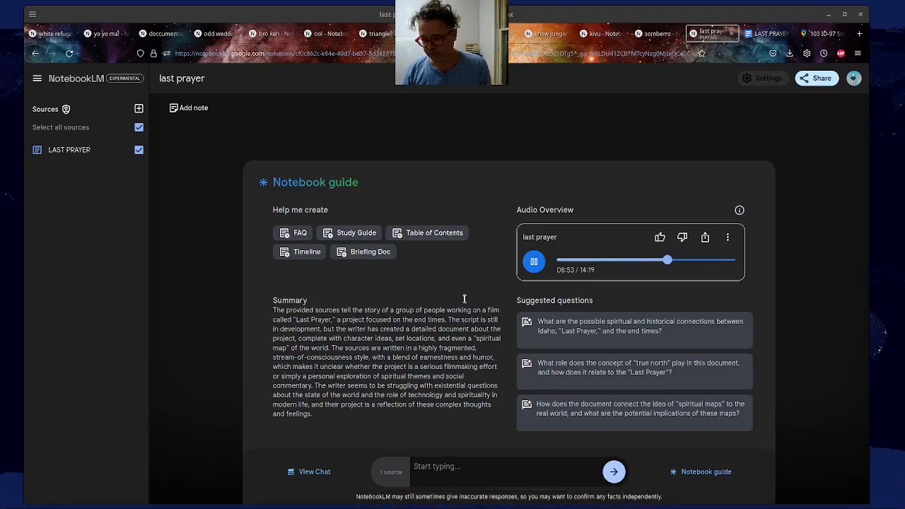
mouse_move(460, 285)
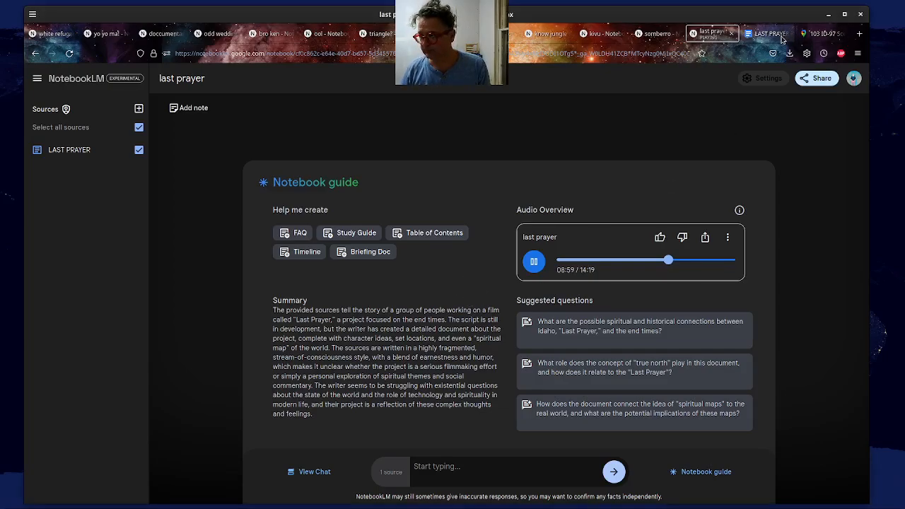
- Bring the LAST PRAYER document back in front and page down through the book map images
left_click(766, 34)
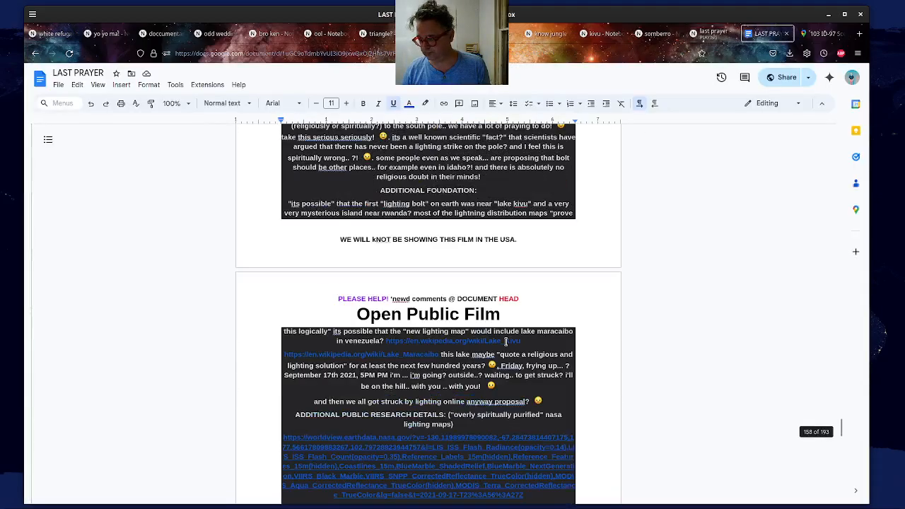
scroll("down", 3)
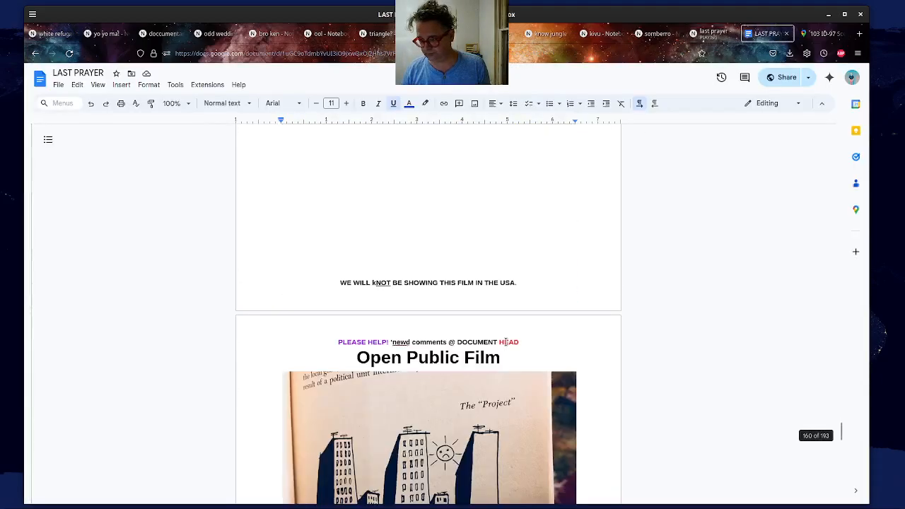
scroll("down", 3)
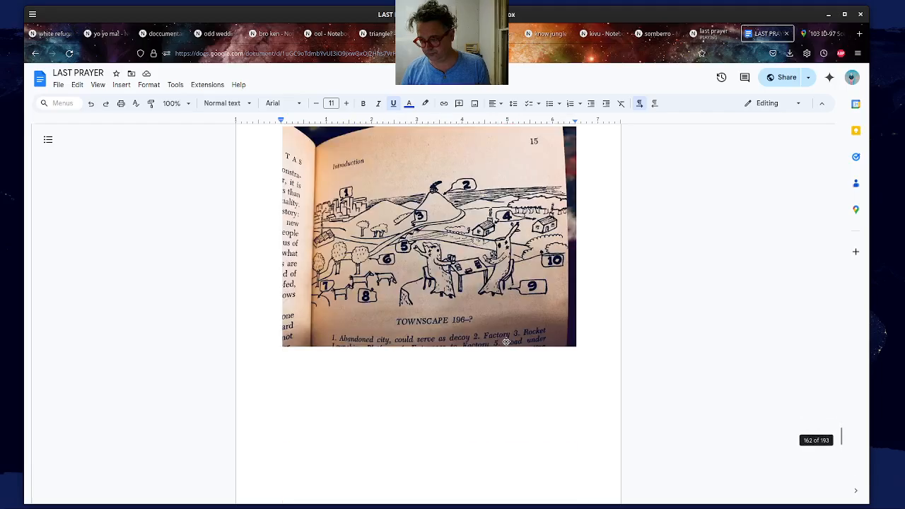
scroll("down", 3)
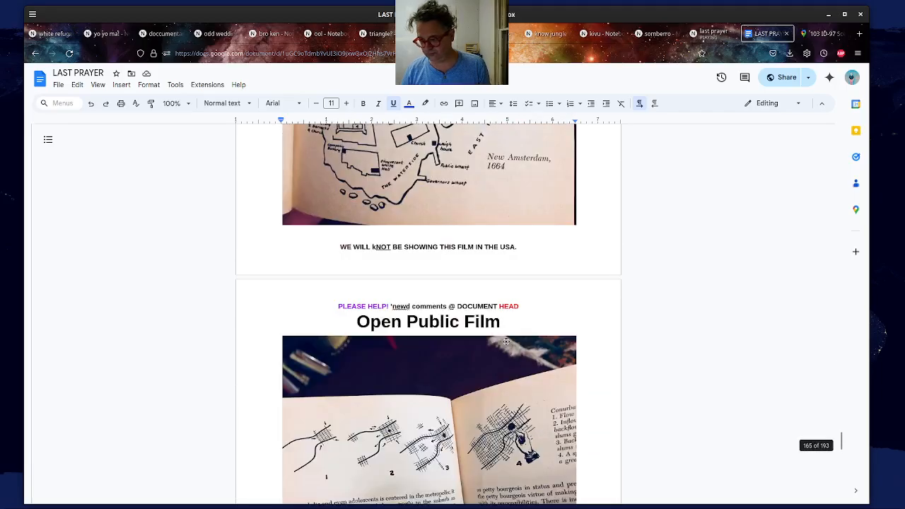
scroll("down", 3)
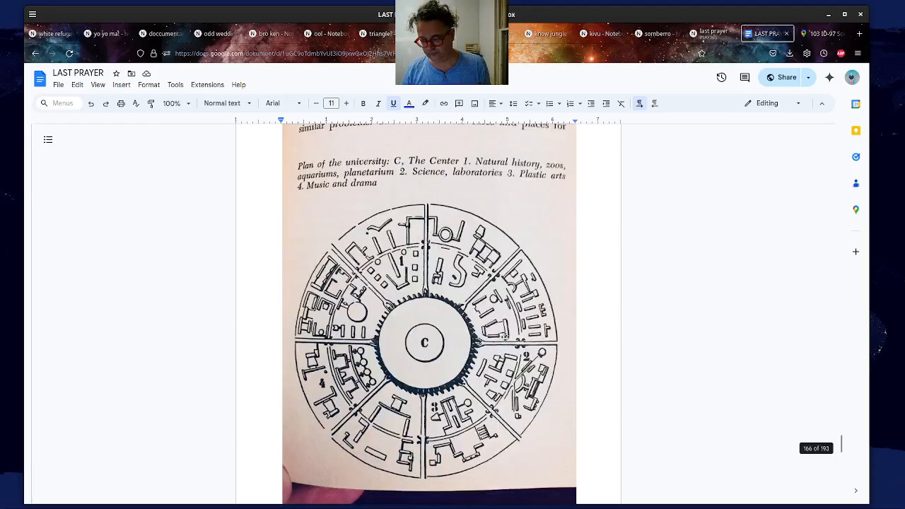
scroll("down", 3)
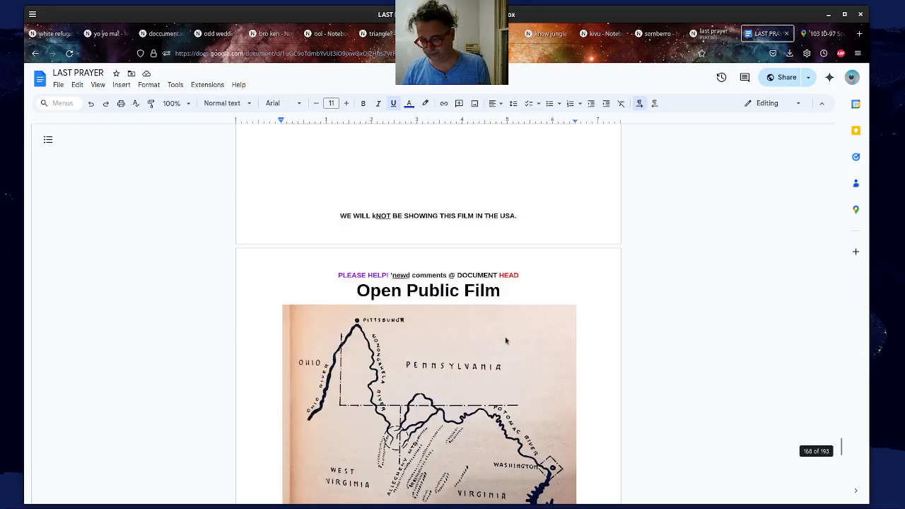
scroll("down", 3)
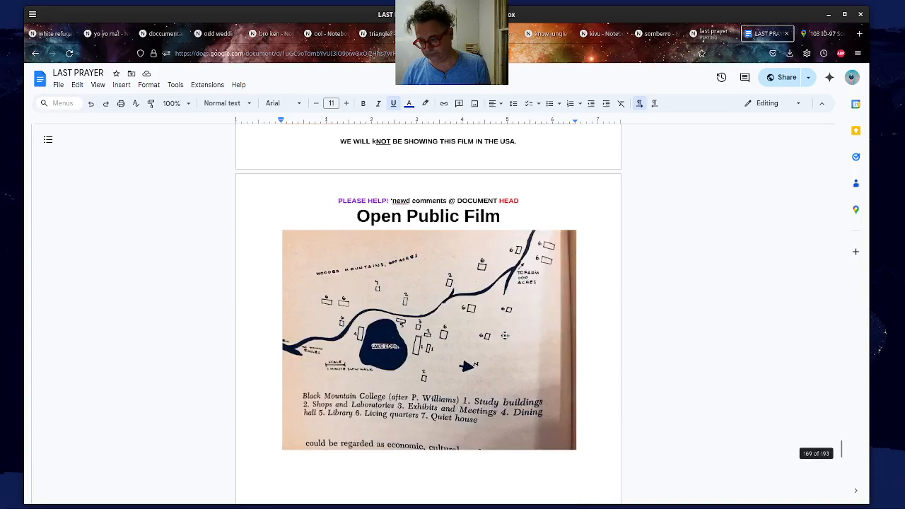
scroll("down", 3)
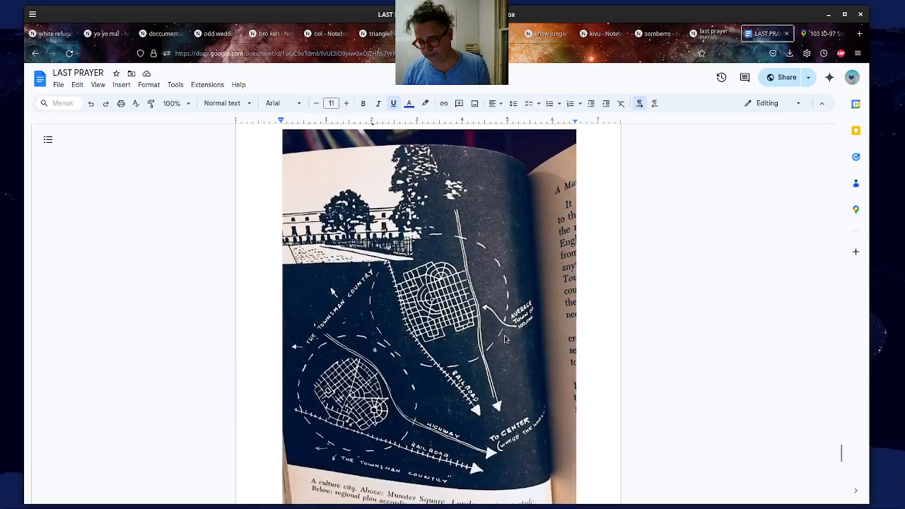
scroll("down", 3)
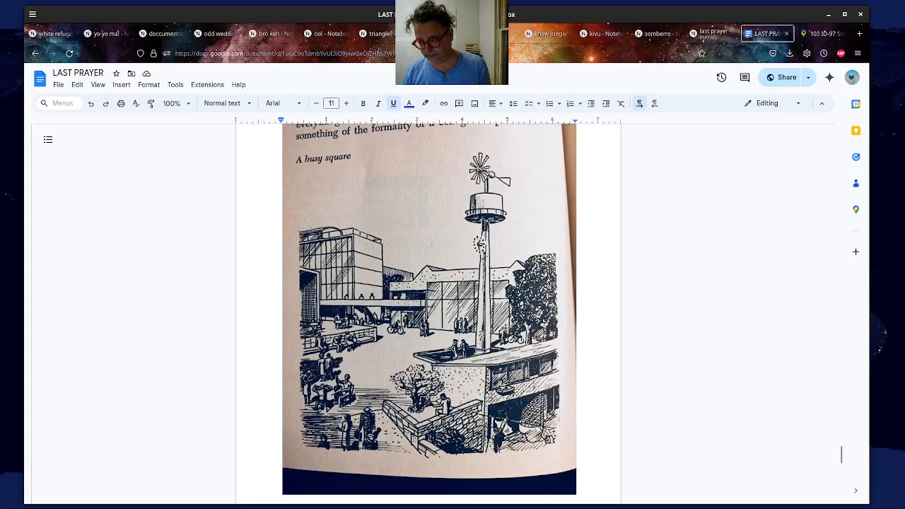
- Continue past page 176's hand-drawn town plans to the regional plan diagram
scroll("down", 3)
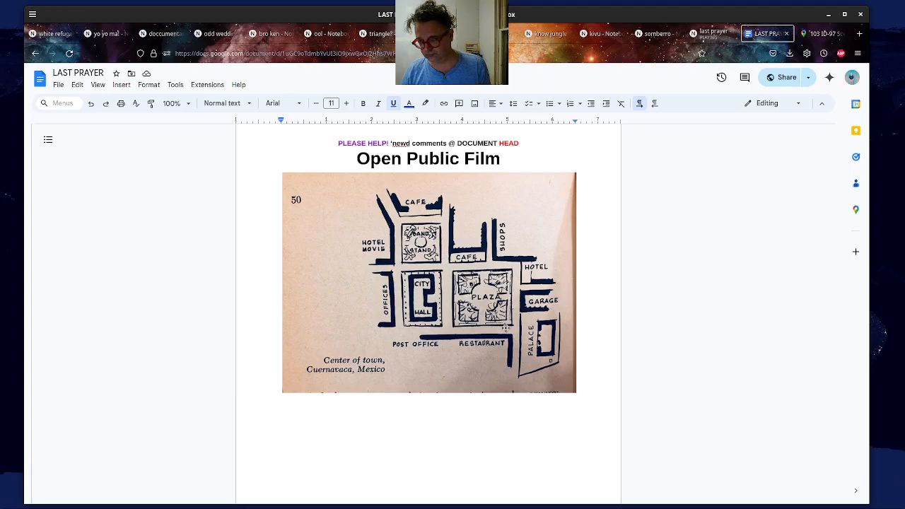
scroll("down", 3)
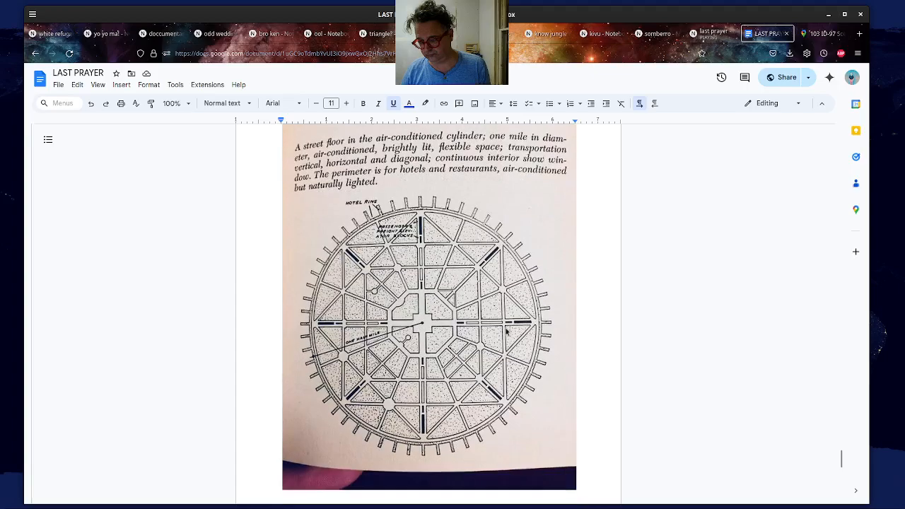
scroll("down", 3)
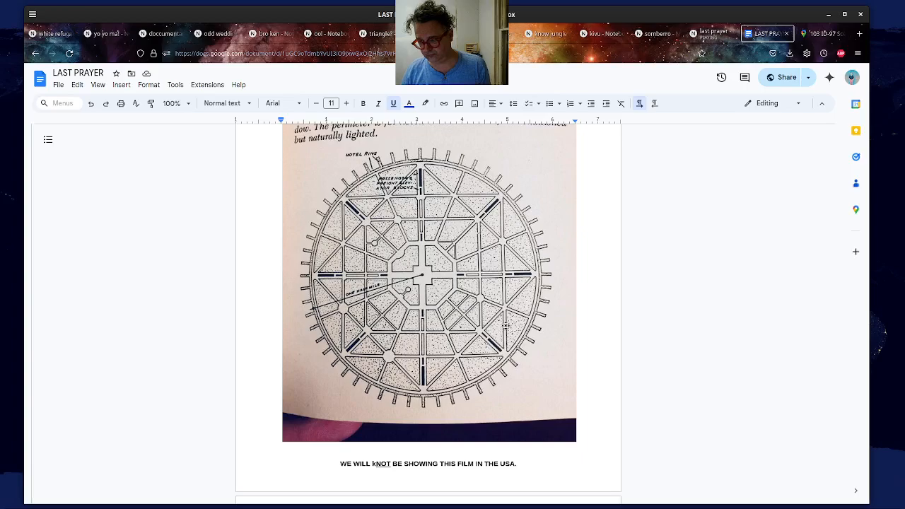
scroll("down", 3)
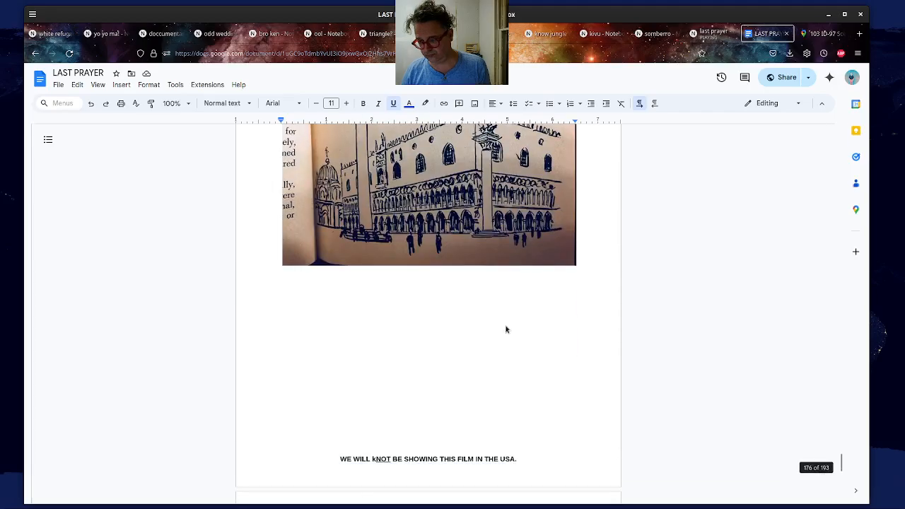
scroll("down", 3)
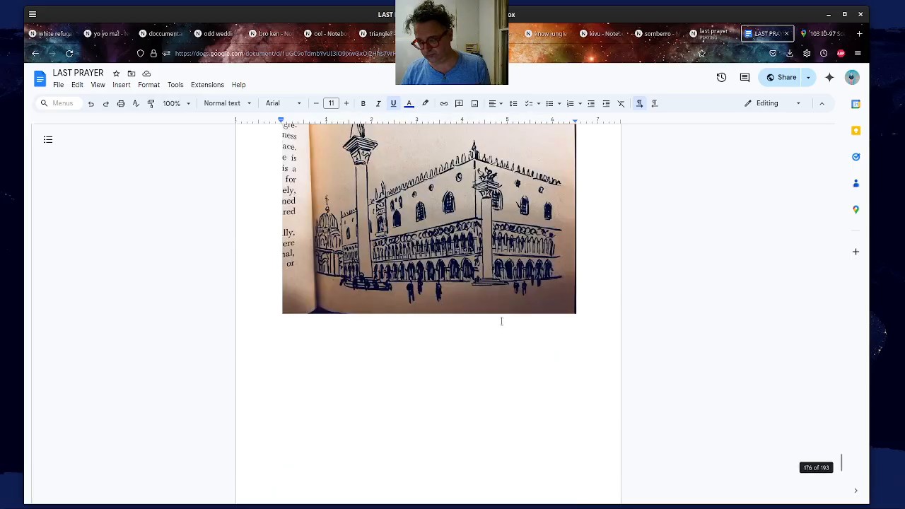
scroll("up", 3)
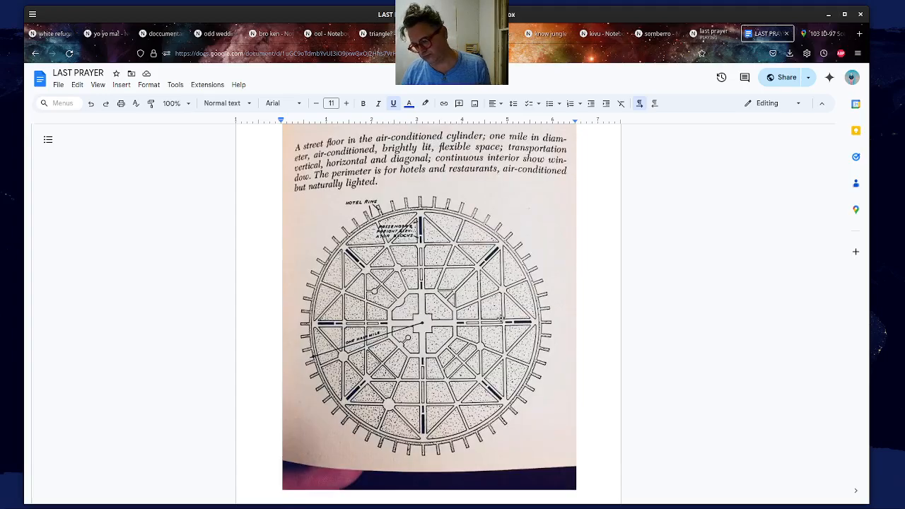
scroll("down", 3)
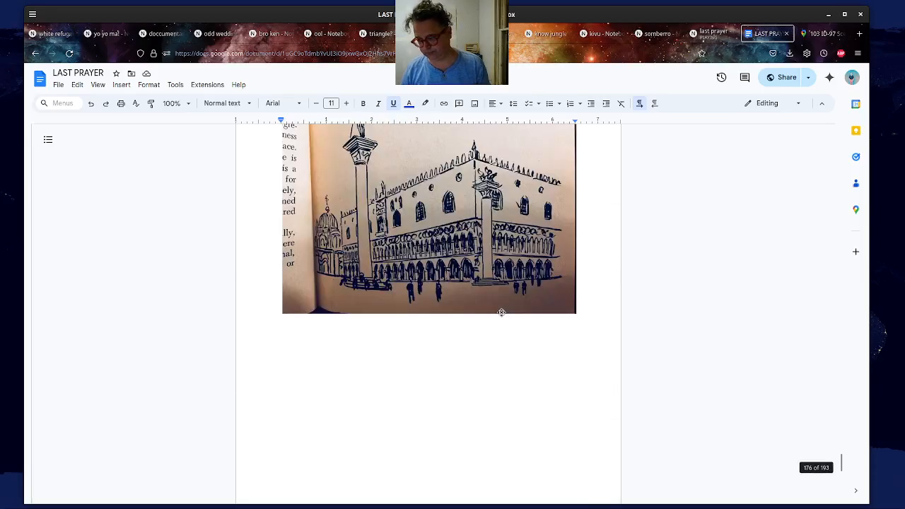
scroll("down", 3)
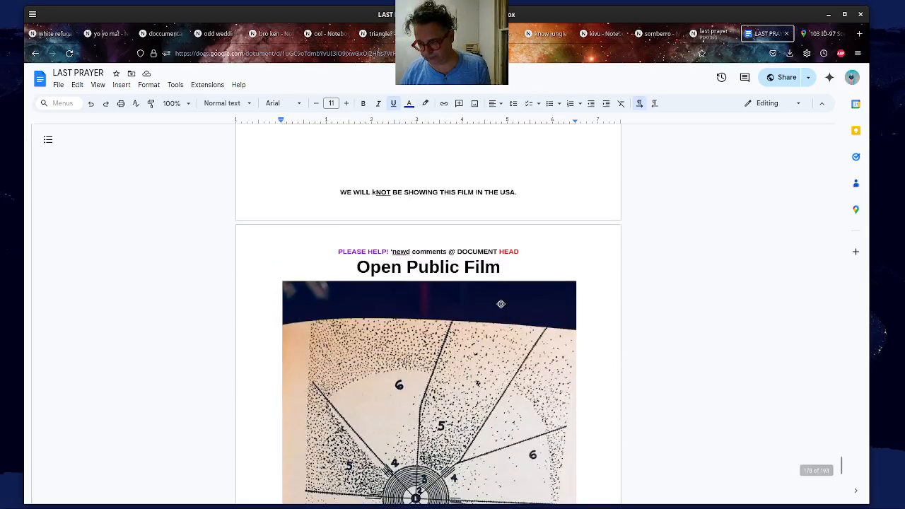
scroll("down", 3)
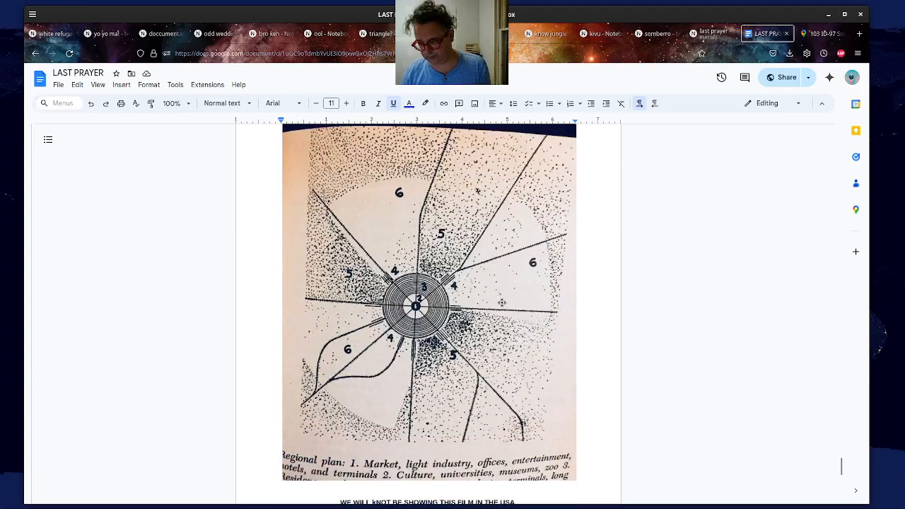
mouse_move(503, 301)
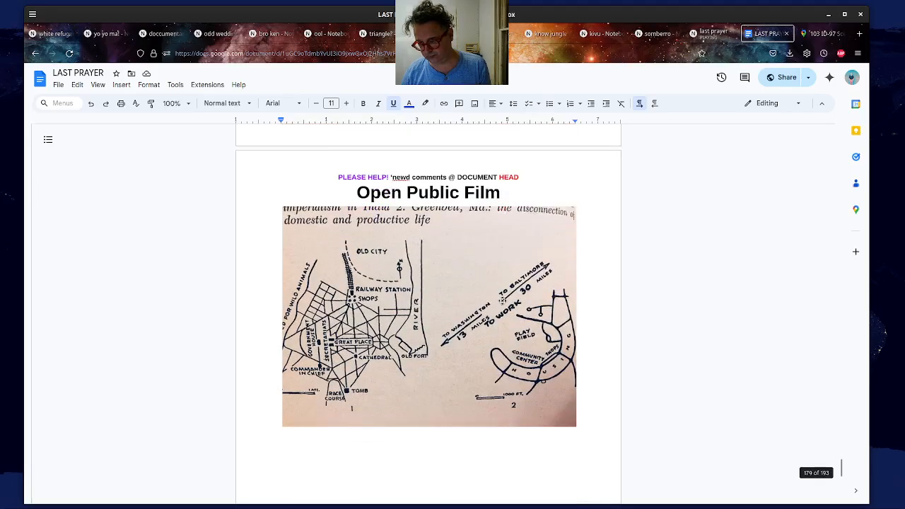
- Scroll around the 'Old Solar System Map' Yellowstone hot-spring aerial photo page
scroll("down", 3)
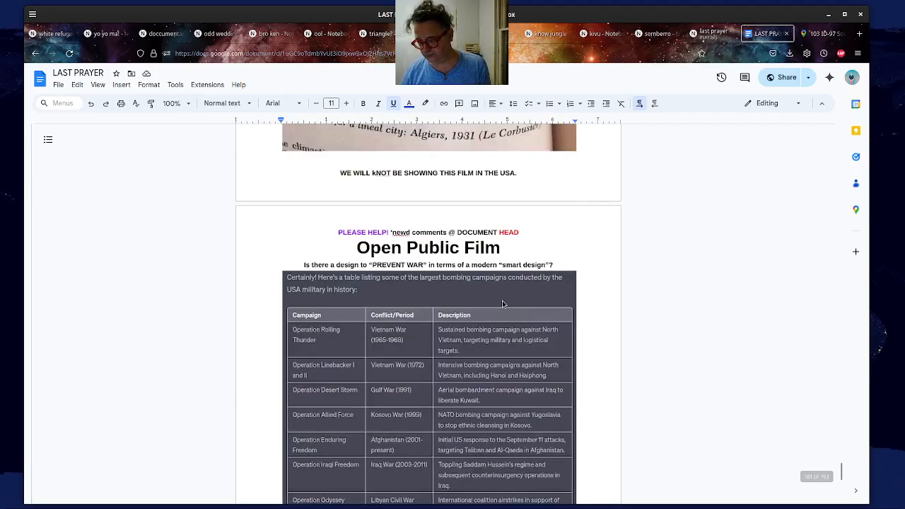
scroll("up", 3)
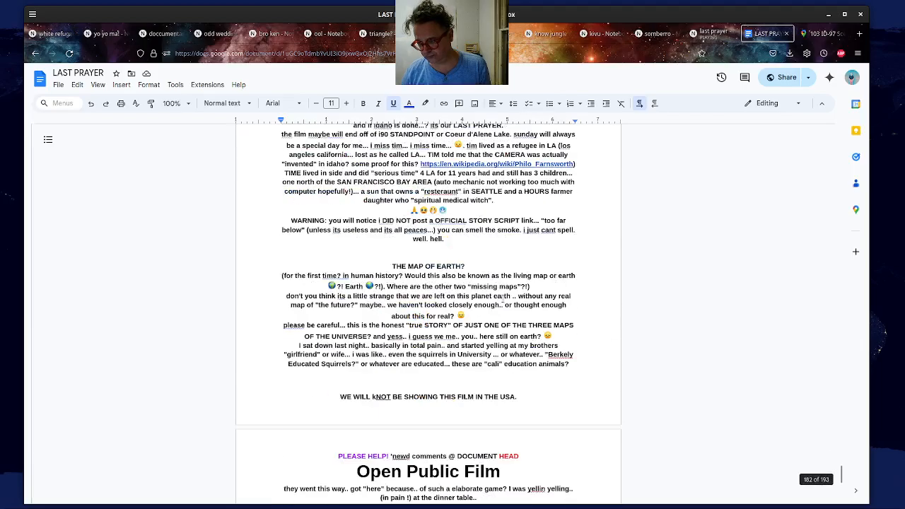
scroll("down", 3)
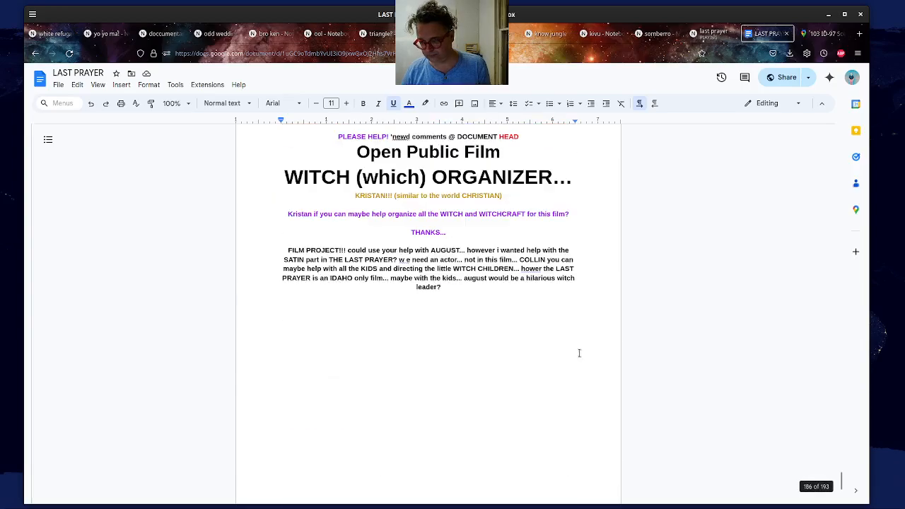
scroll("up", 3)
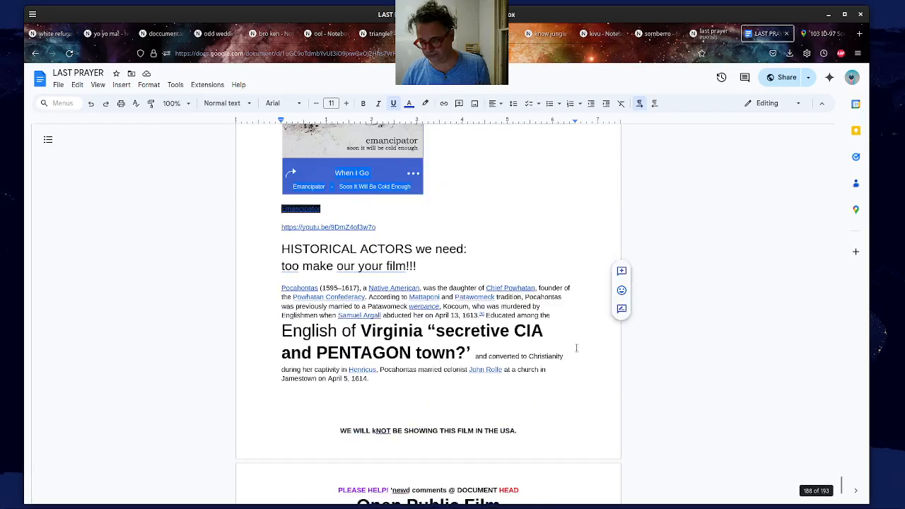
scroll("down", 3)
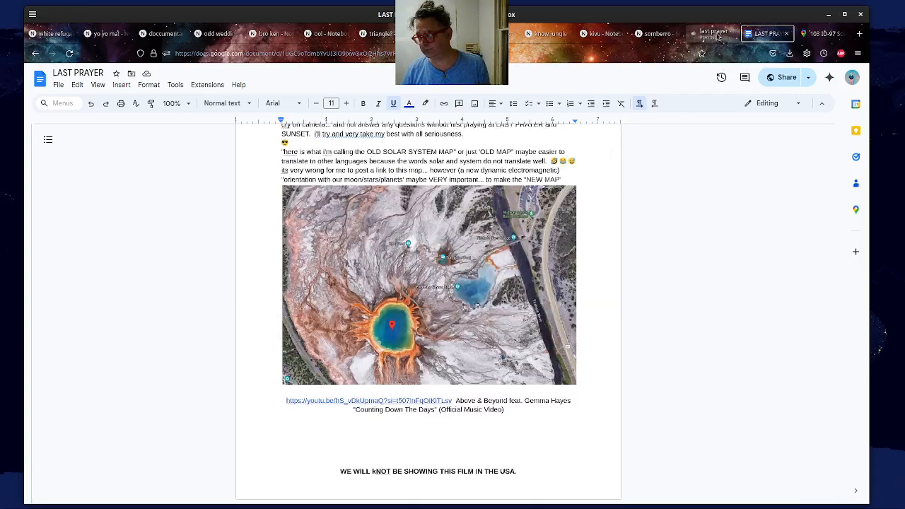
- Pause the NotebookLM audio overview at 11:06 and return to the LAST PRAYER document
left_click(712, 33)
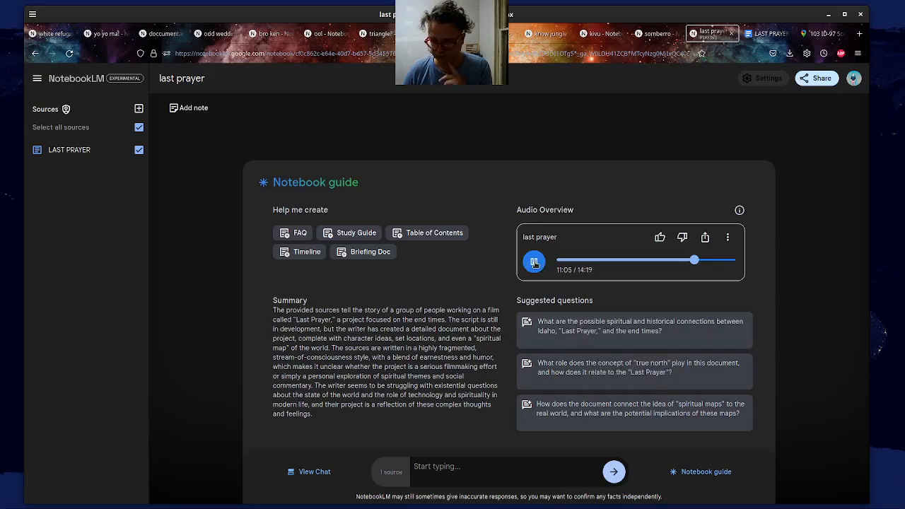
left_click(534, 261)
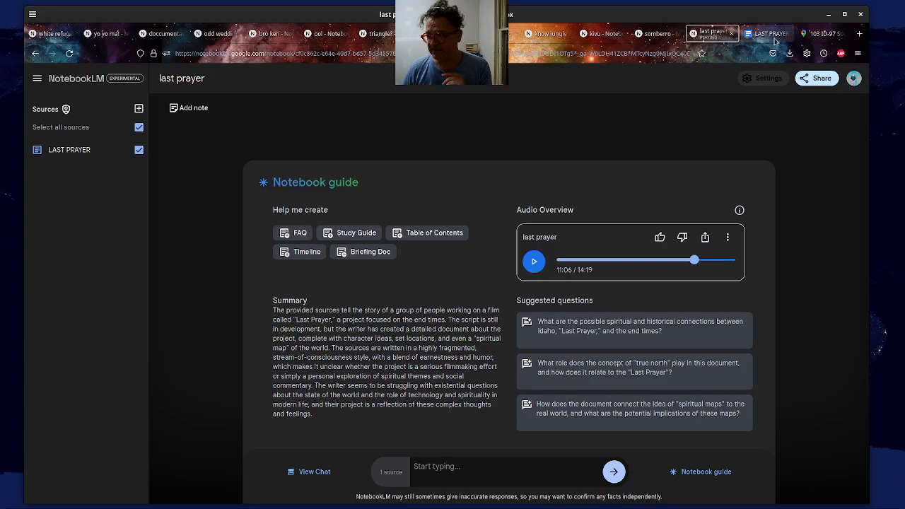
left_click(764, 33)
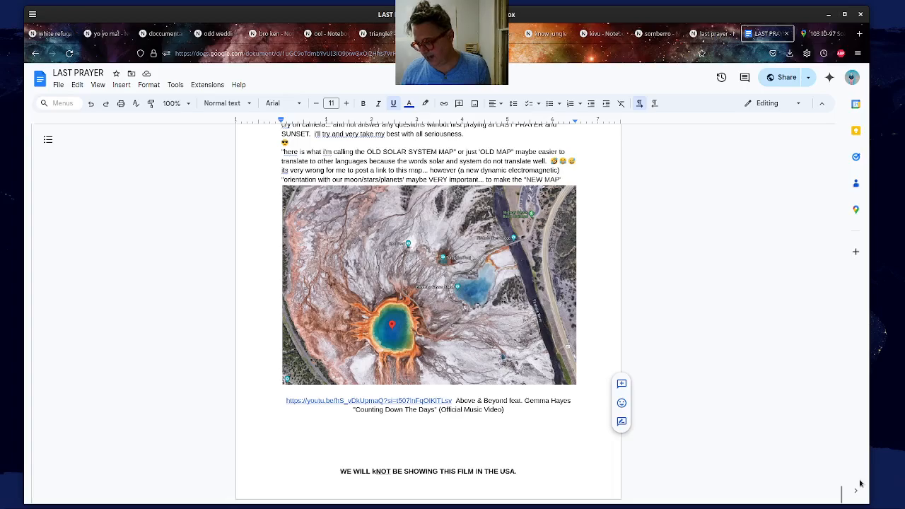
- Select the LAST PRAYER title, scroll to the 'last prayer?' collage page, then resume the audio overview
scroll("down", 3)
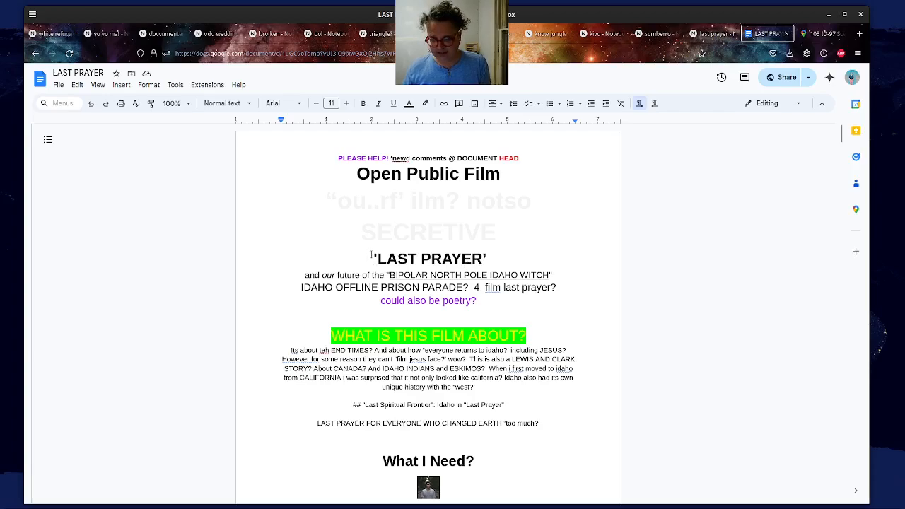
double_click(428, 258)
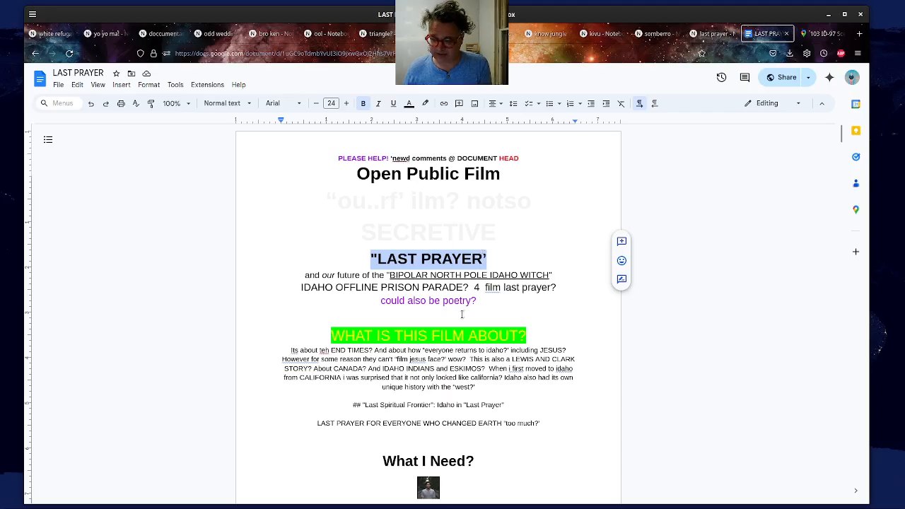
scroll("down", 3)
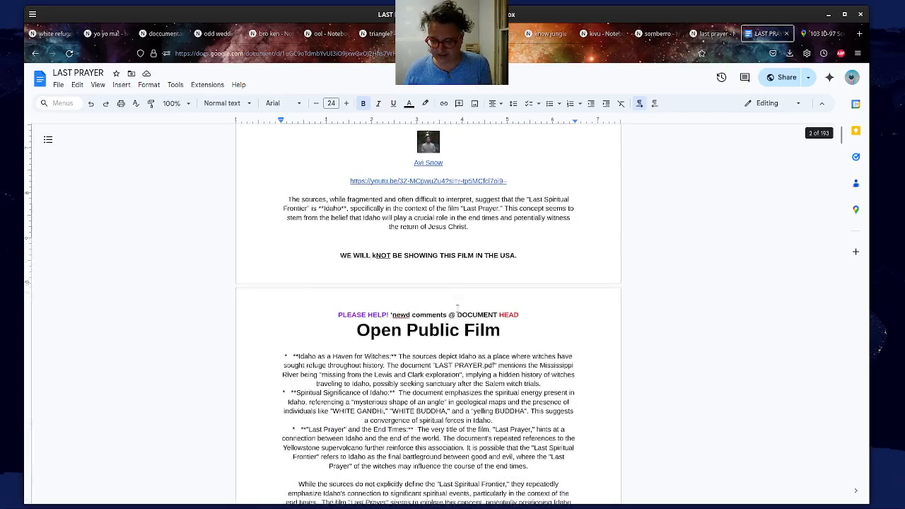
scroll("down", 3)
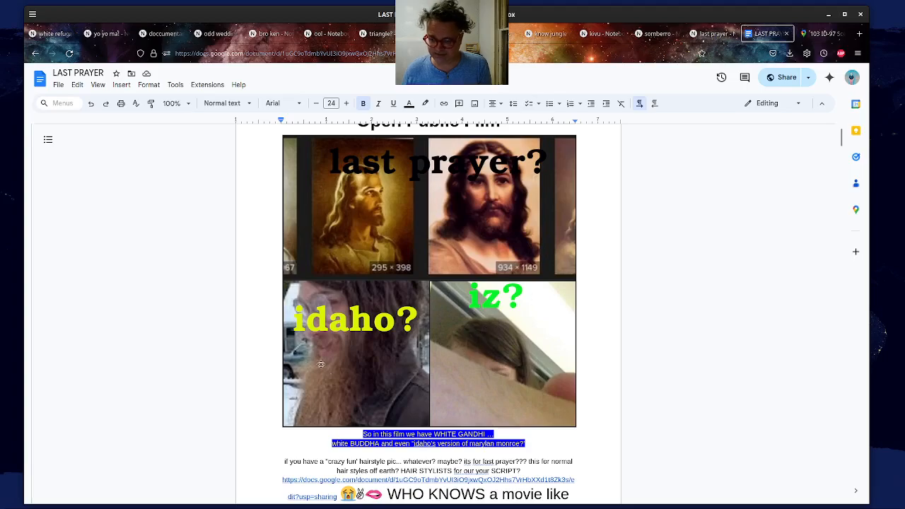
mouse_move(506, 281)
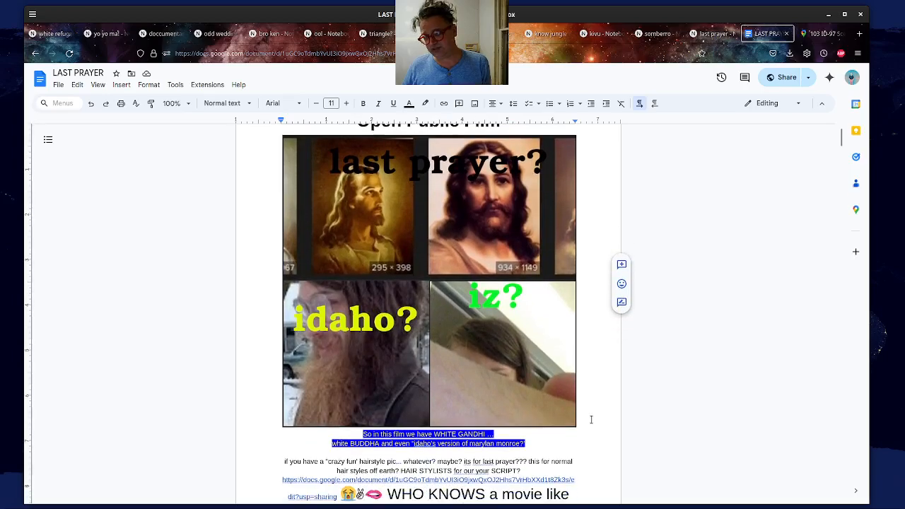
mouse_move(588, 412)
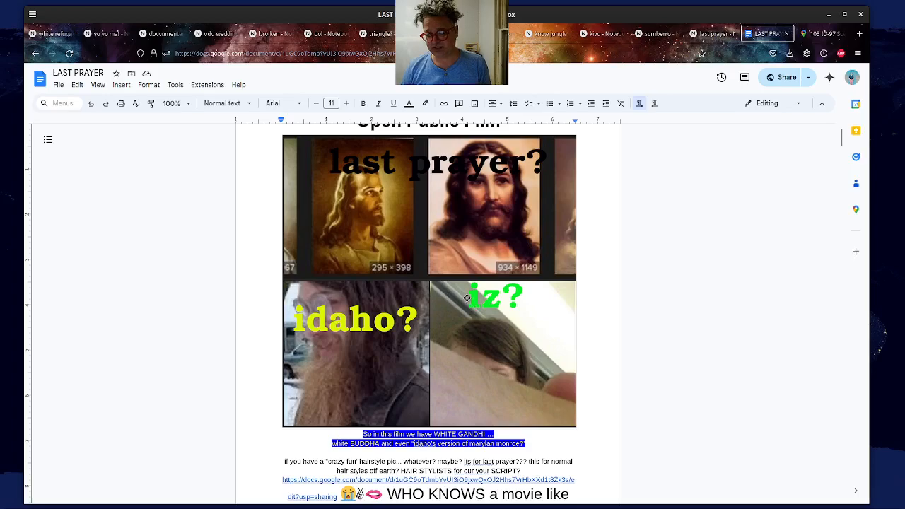
mouse_move(464, 315)
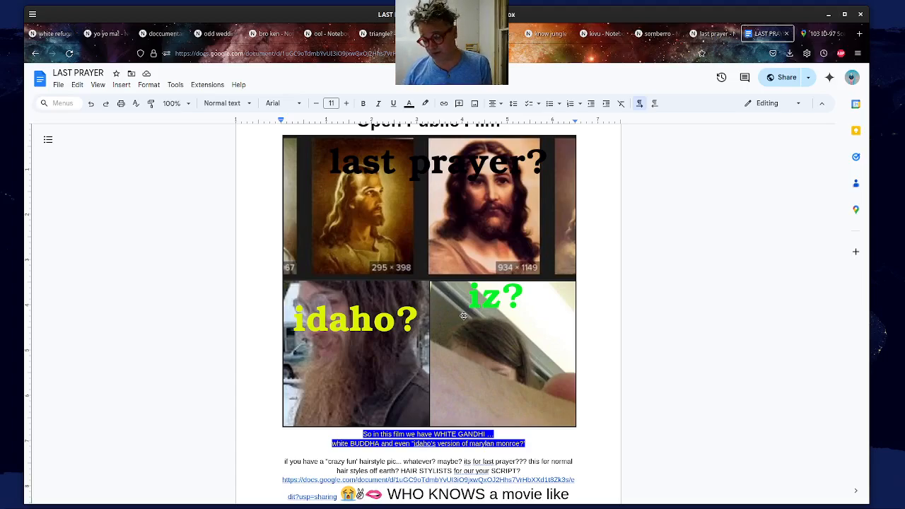
mouse_move(417, 228)
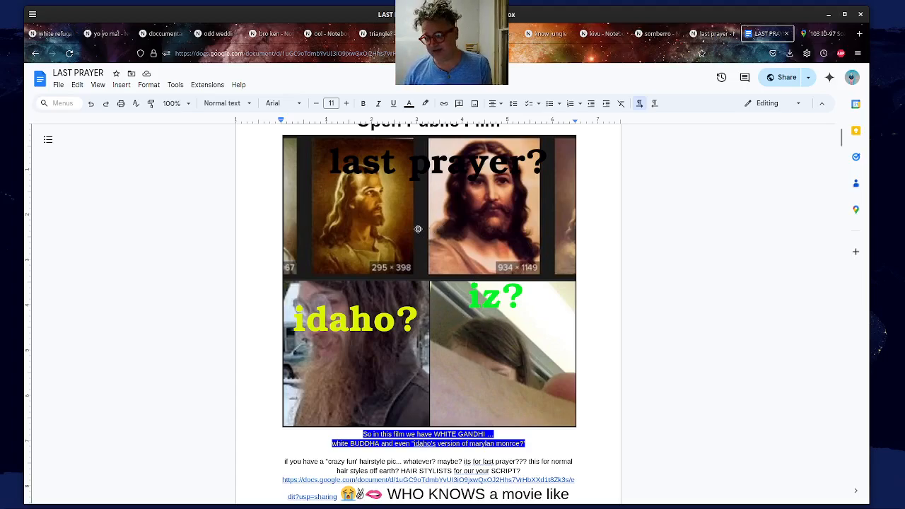
mouse_move(436, 298)
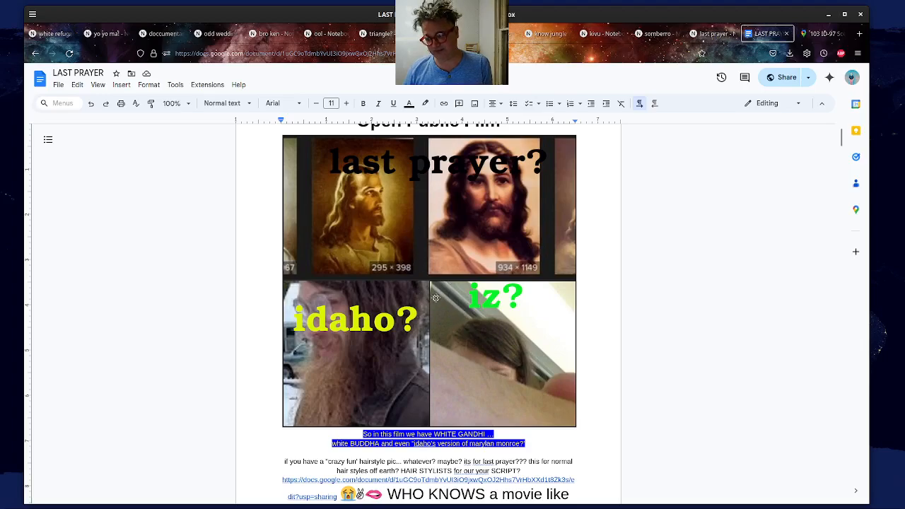
mouse_move(429, 255)
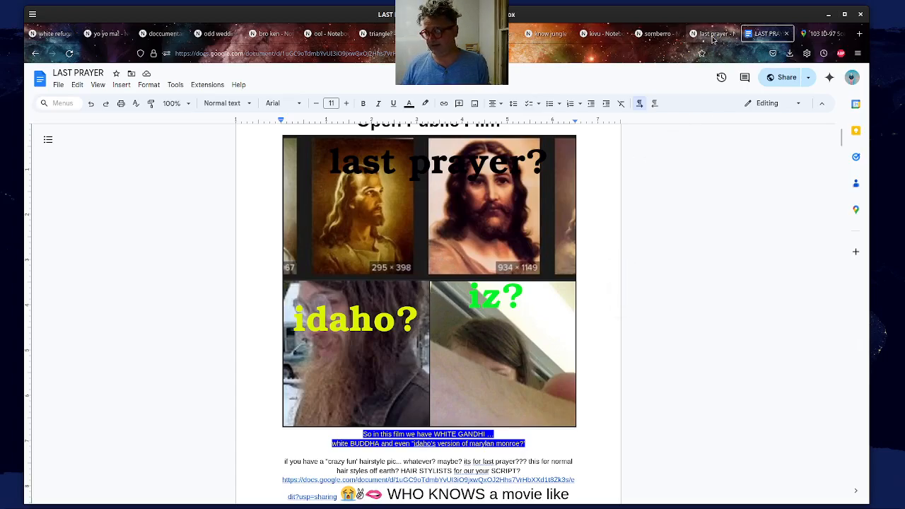
left_click(712, 34)
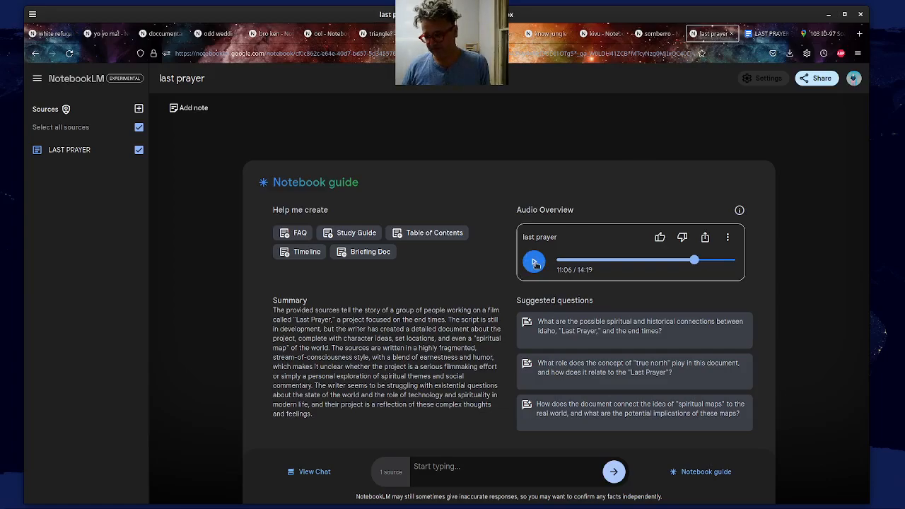
left_click(533, 261)
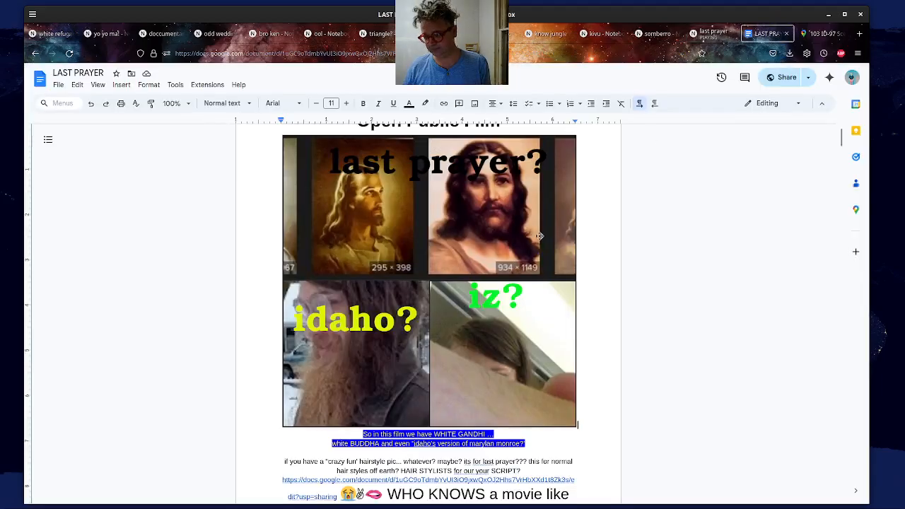
- Scroll down through the obituary and map pages of the document
scroll("up", 3)
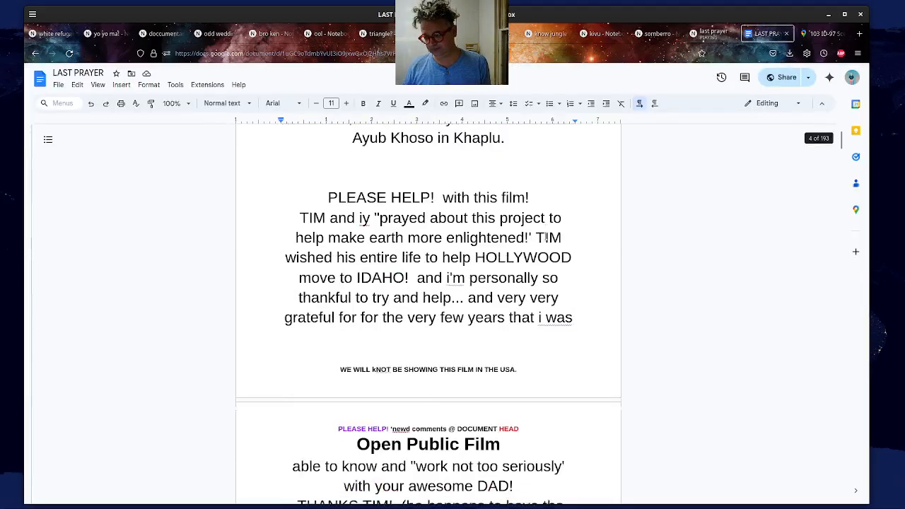
scroll("down", 3)
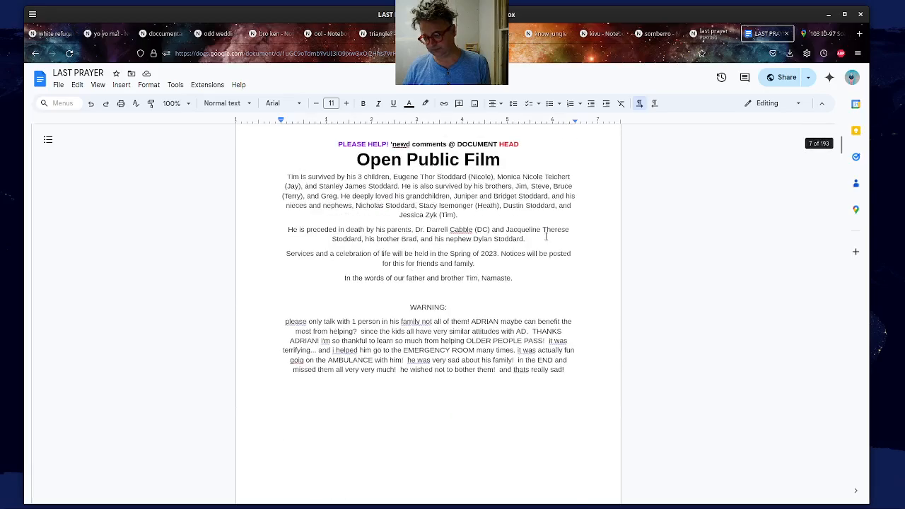
scroll("down", 3)
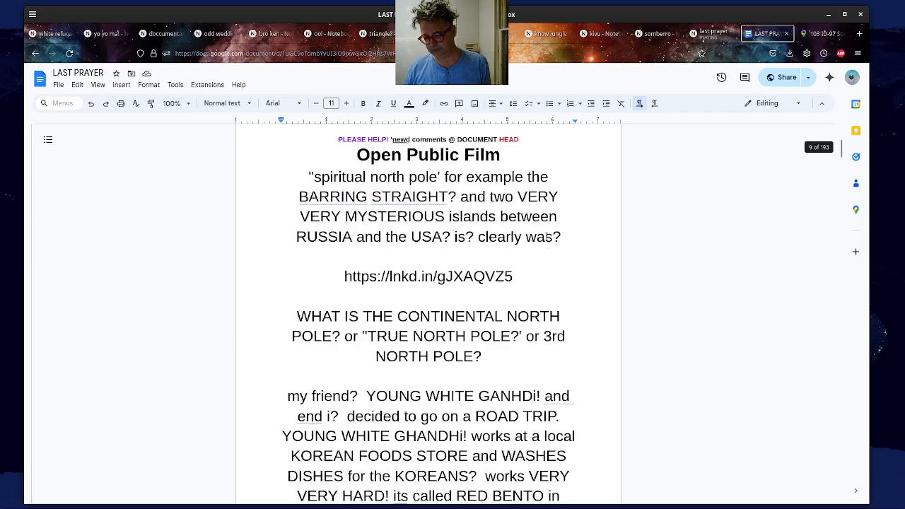
scroll("down", 3)
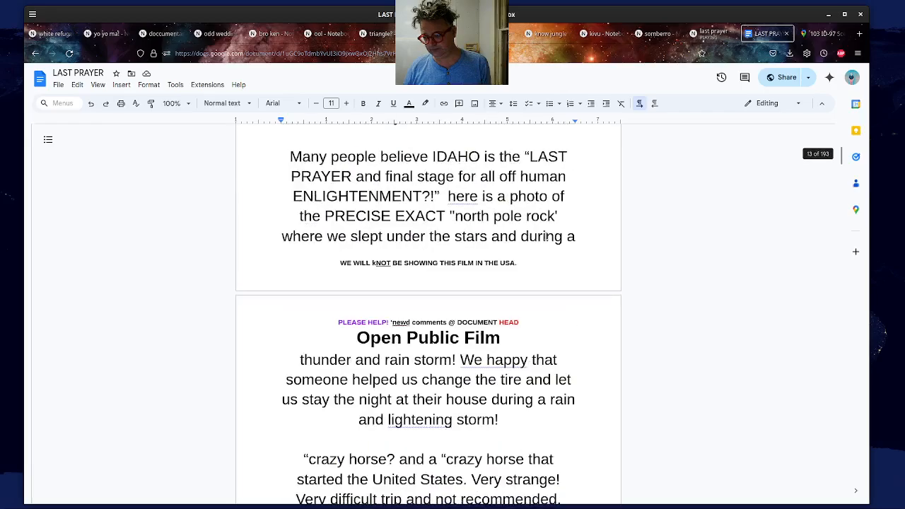
scroll("down", 3)
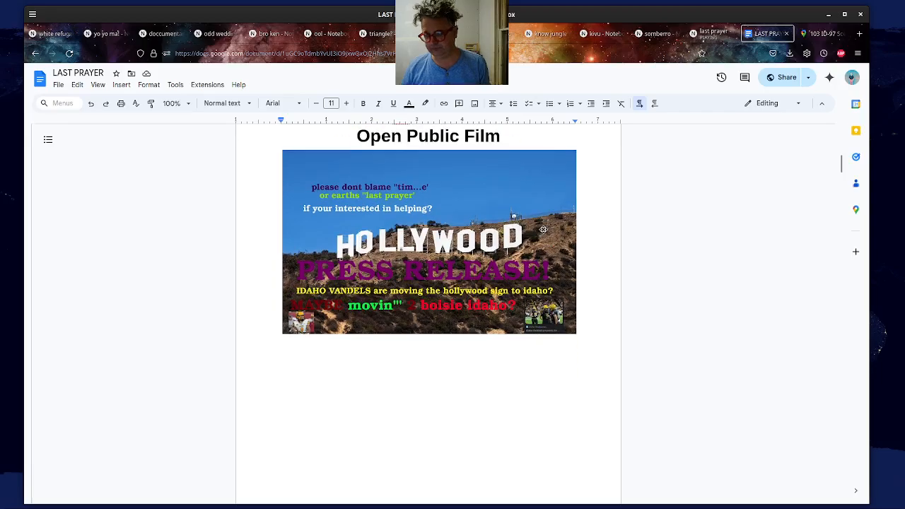
scroll("down", 3)
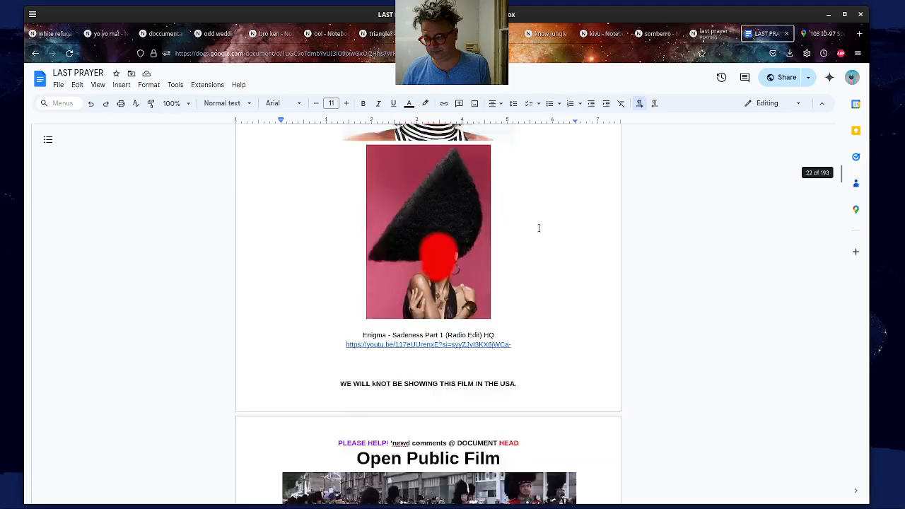
scroll("down", 3)
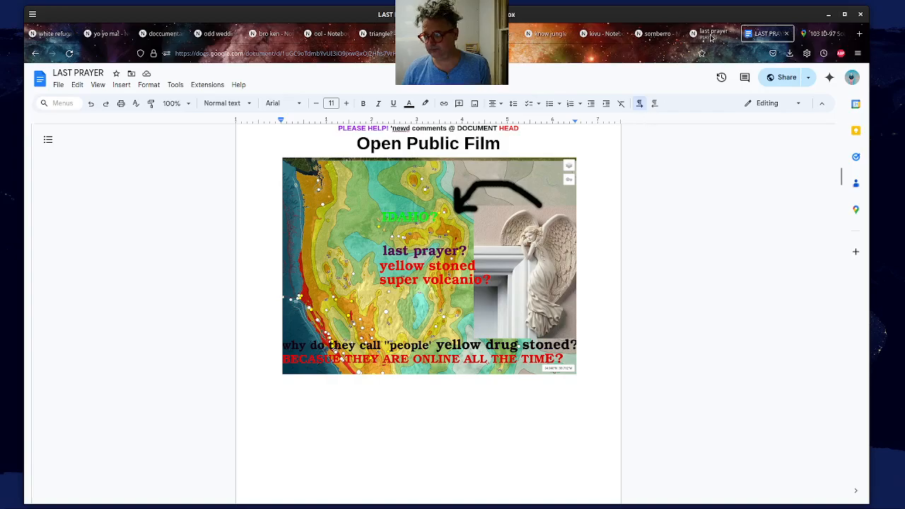
- Check the audio overview's progress, then scroll the doc to the Emmanuel Lutheran Church map page
left_click(711, 33)
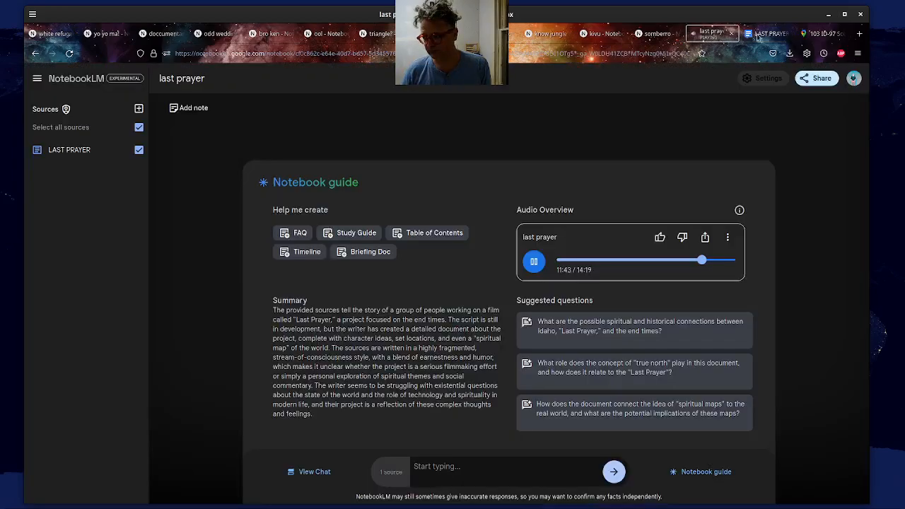
left_click(766, 33)
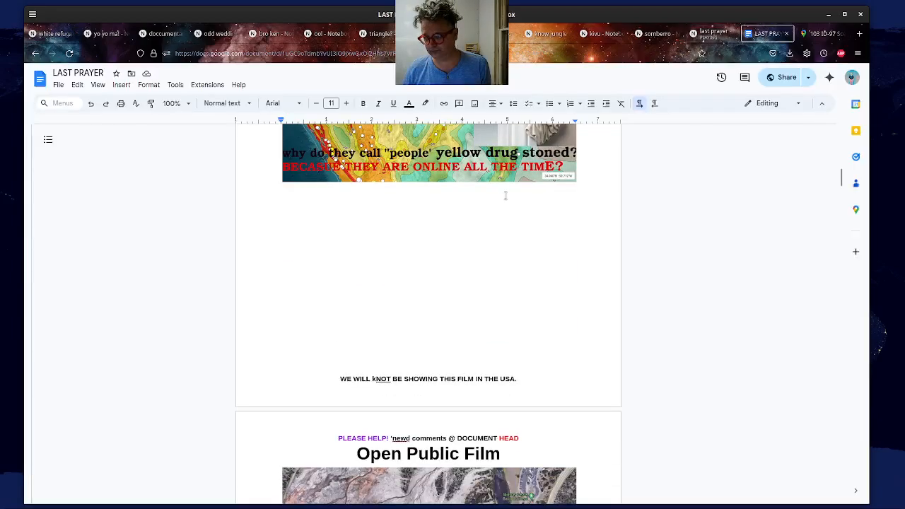
scroll("down", 3)
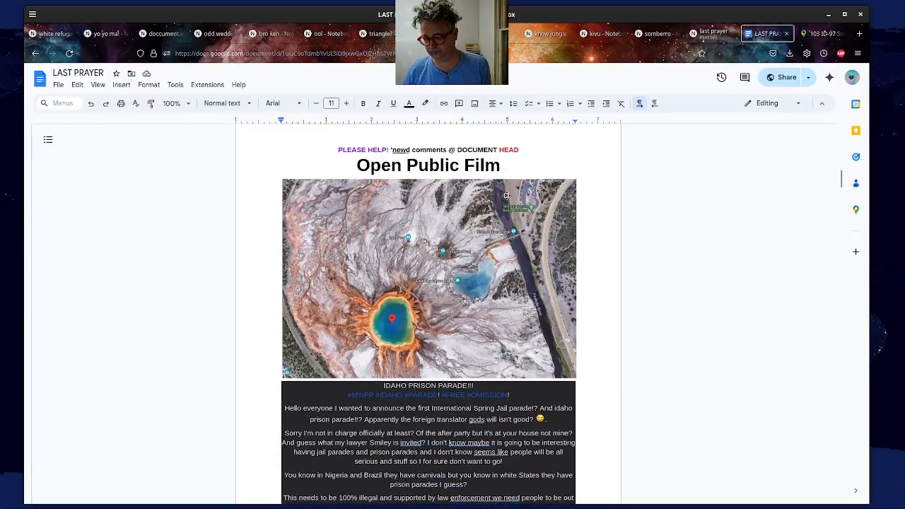
scroll("down", 3)
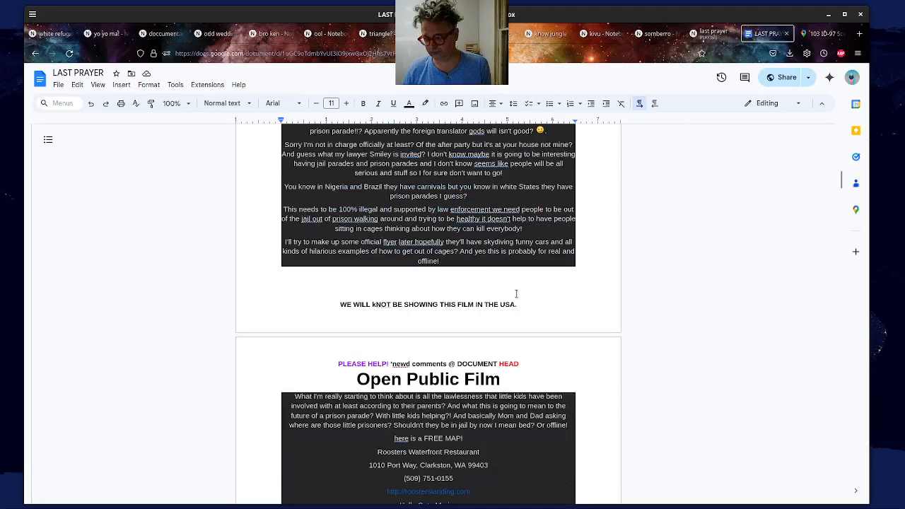
scroll("down", 3)
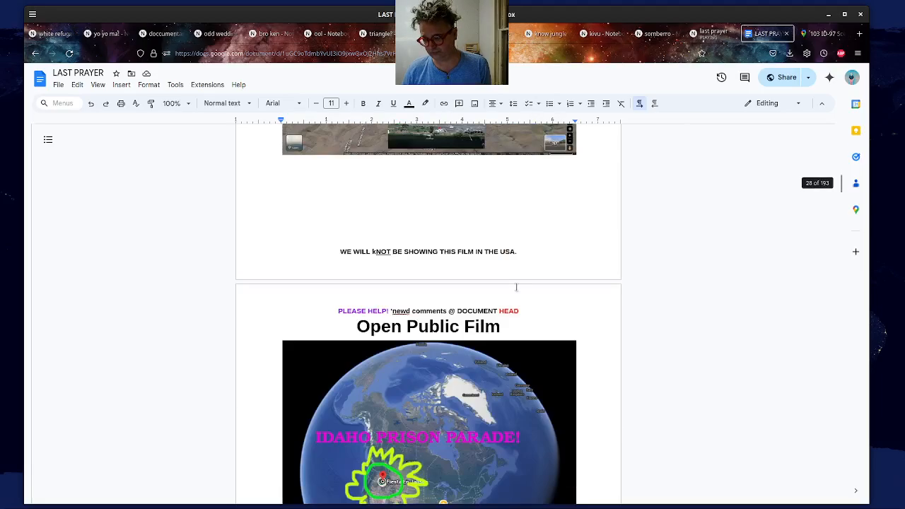
scroll("down", 3)
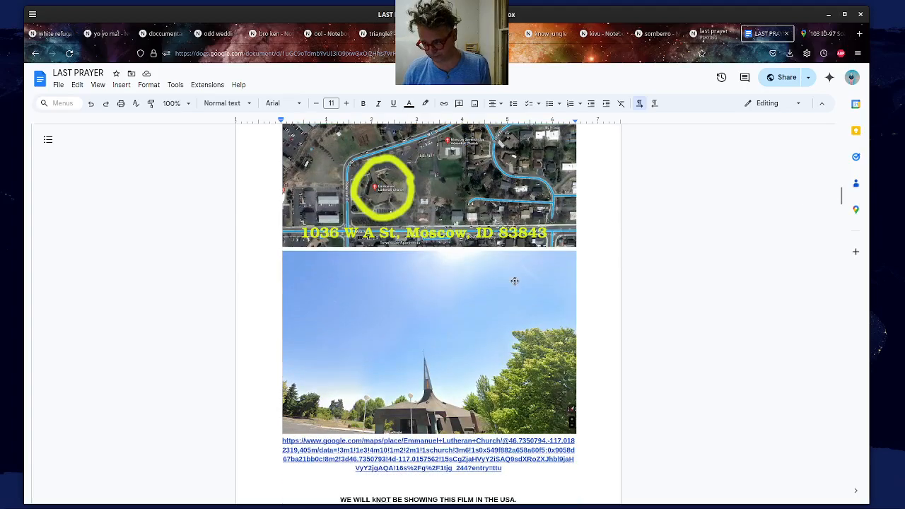
scroll("up", 3)
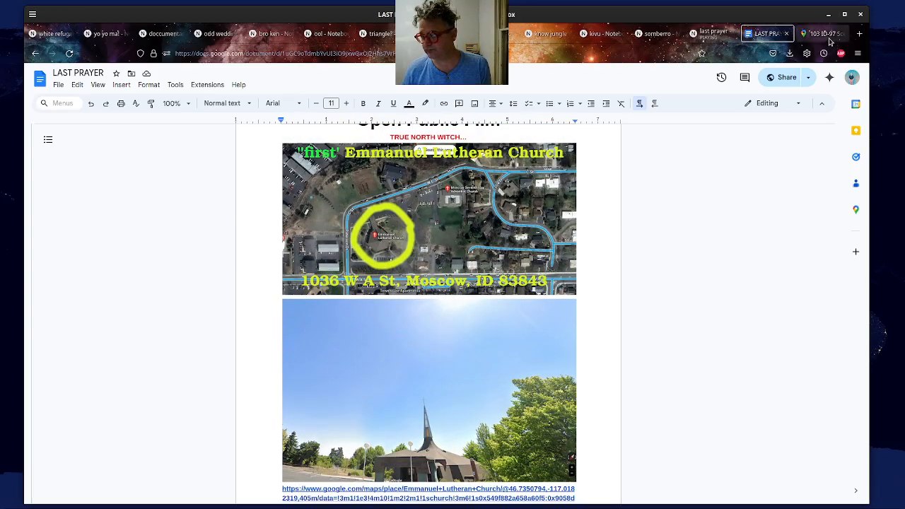
- Walk Street View from Garfield St along Coeur d'Alene Ave to Harrison St, then return to the document
left_click(820, 33)
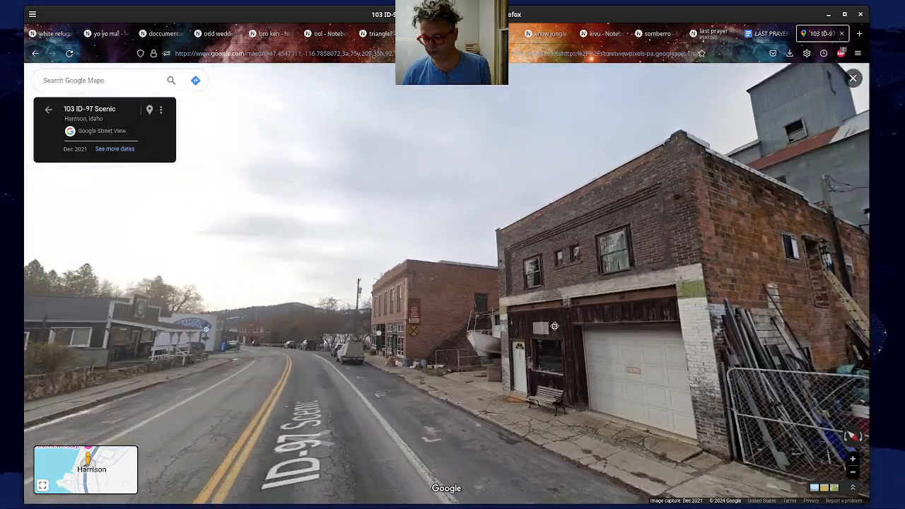
left_click(357, 334)
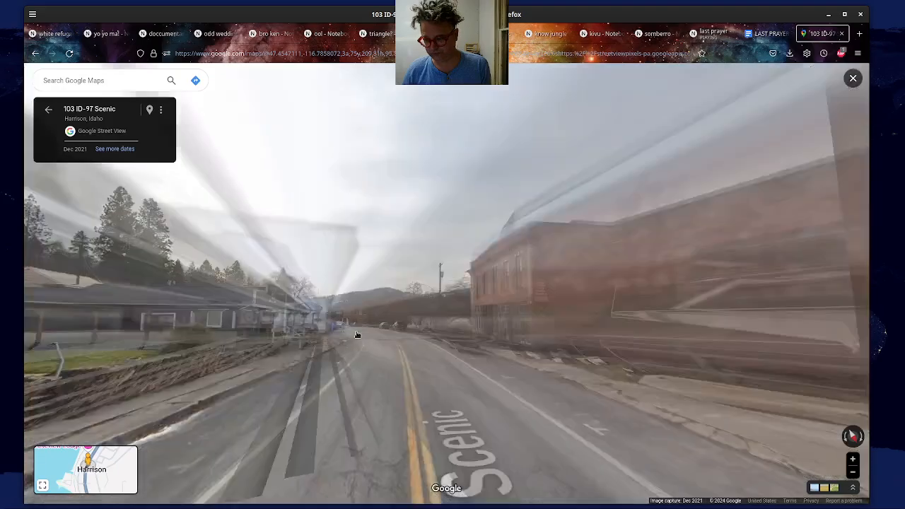
left_click(357, 334)
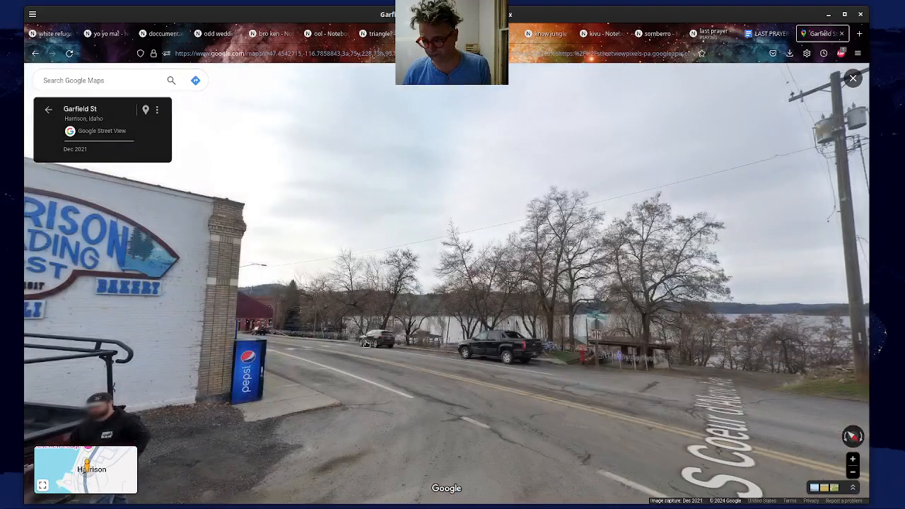
left_click(367, 343)
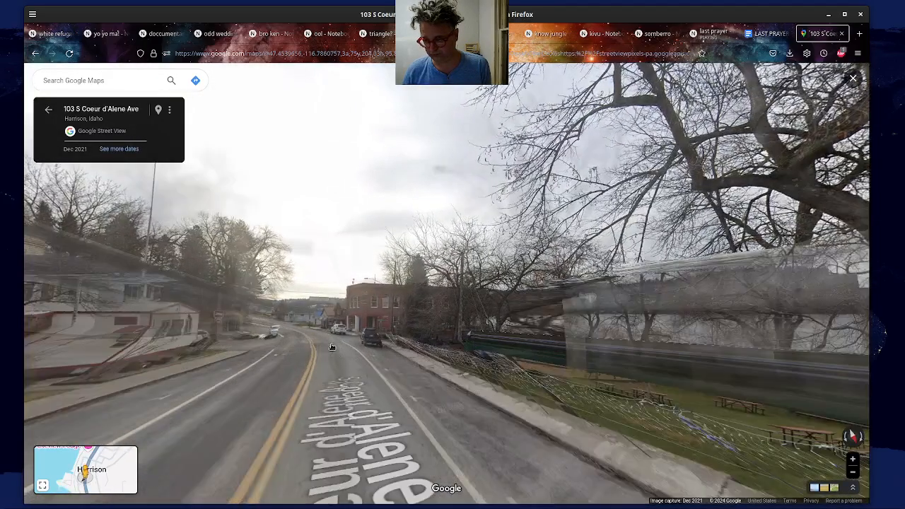
left_click(332, 346)
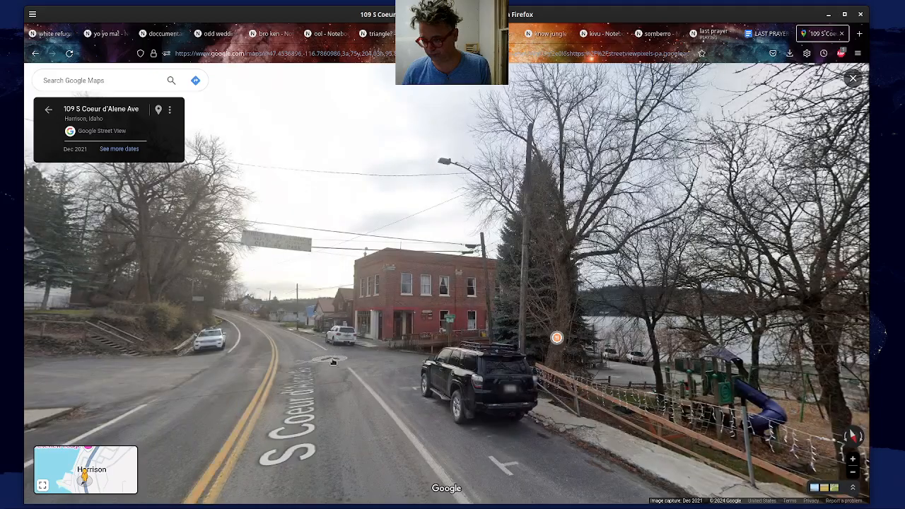
left_click(333, 361)
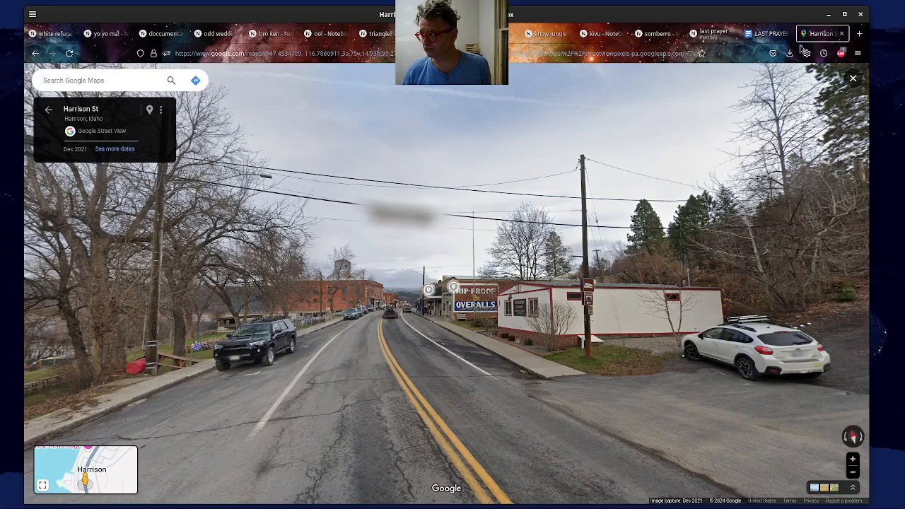
left_click(764, 34)
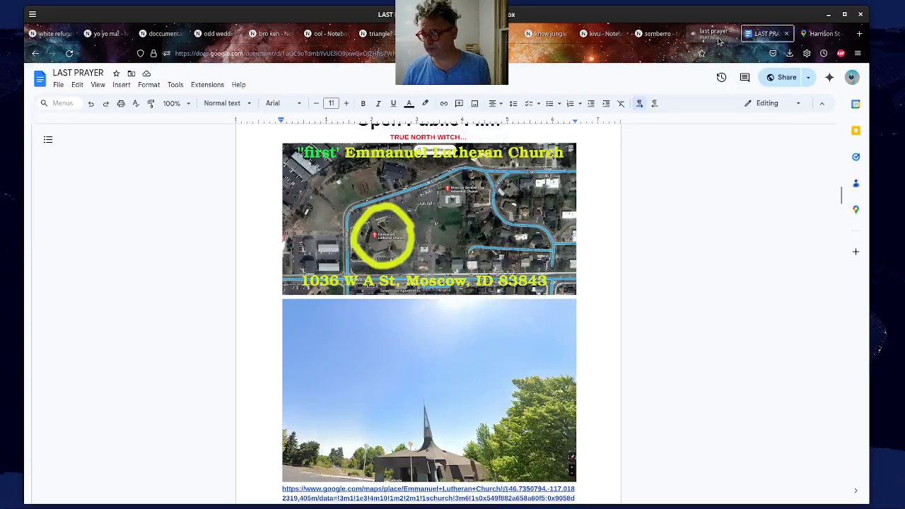
- Pause the 'last prayer' audio overview at 12:49 and return to the LAST PRAYER doc
left_click(712, 33)
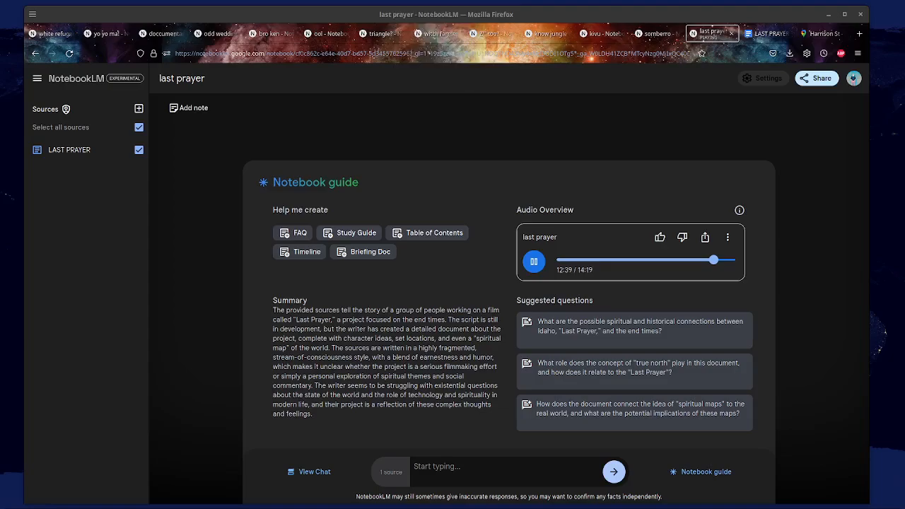
mouse_move(391, 89)
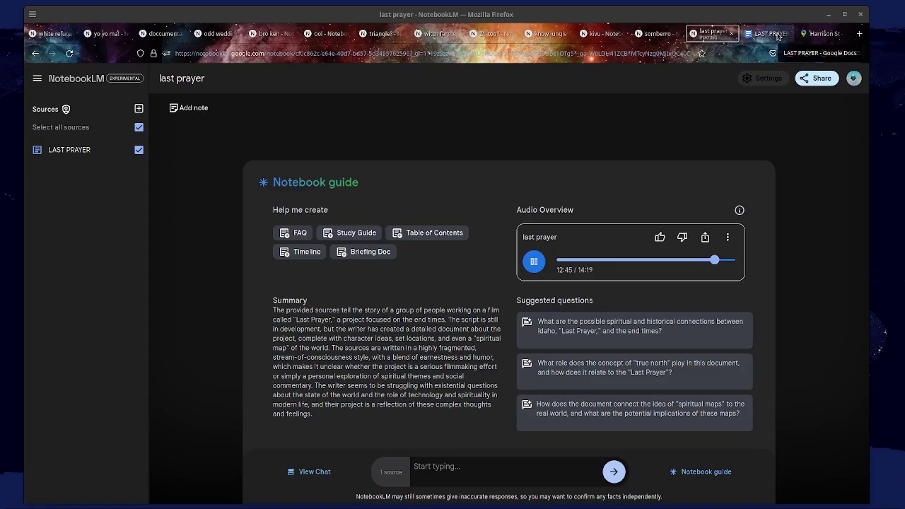
left_click(767, 33)
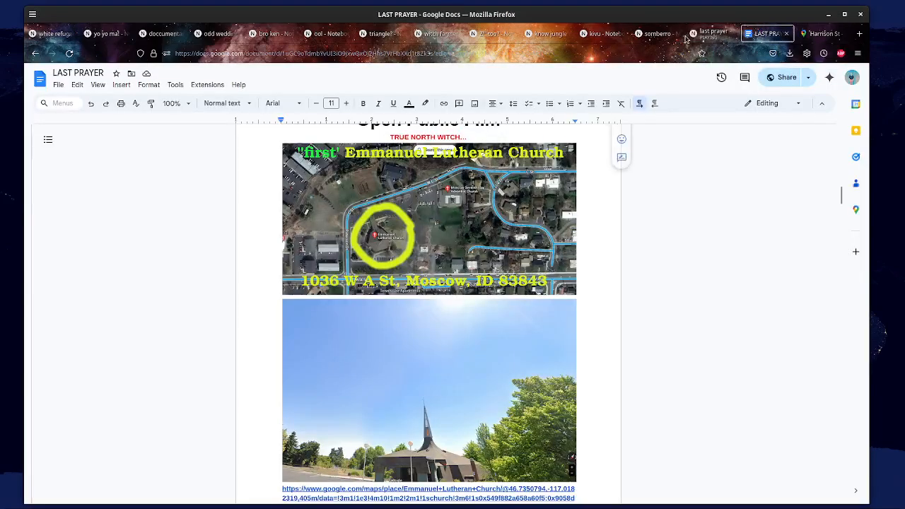
left_click(711, 33)
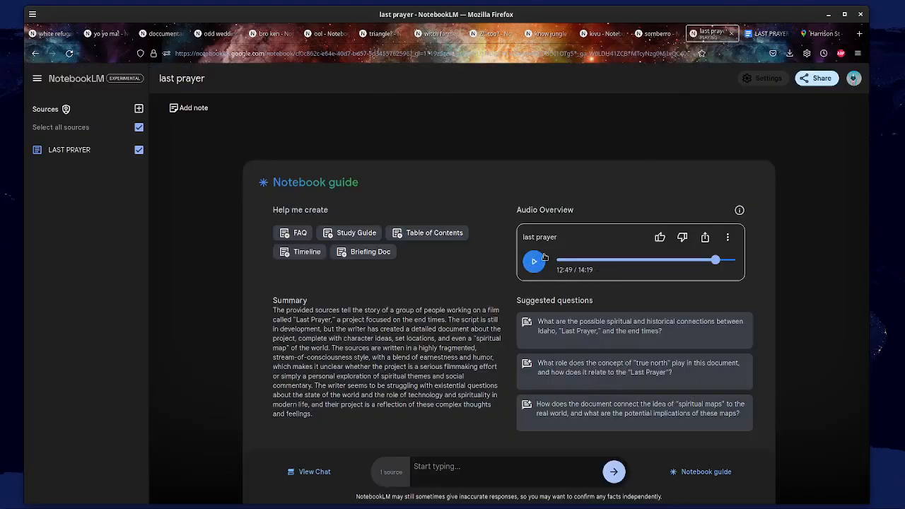
left_click(766, 33)
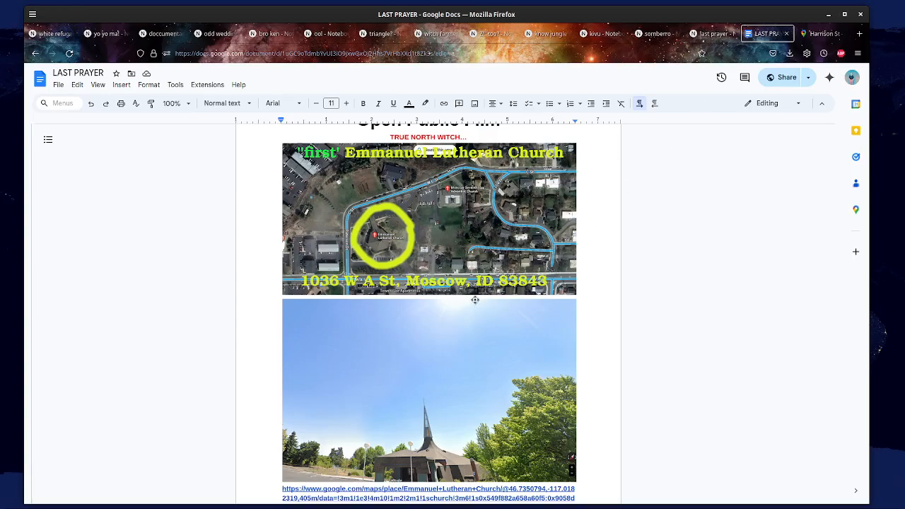
scroll("down", 3)
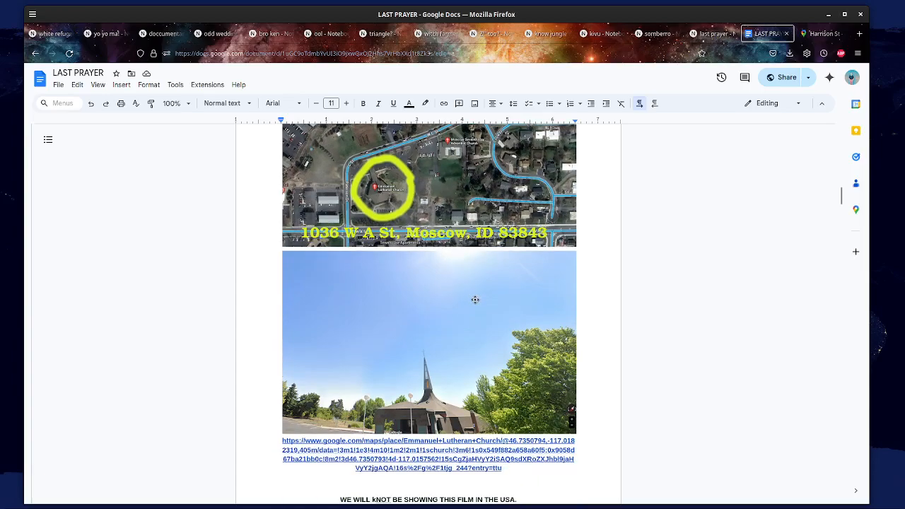
scroll("up", 3)
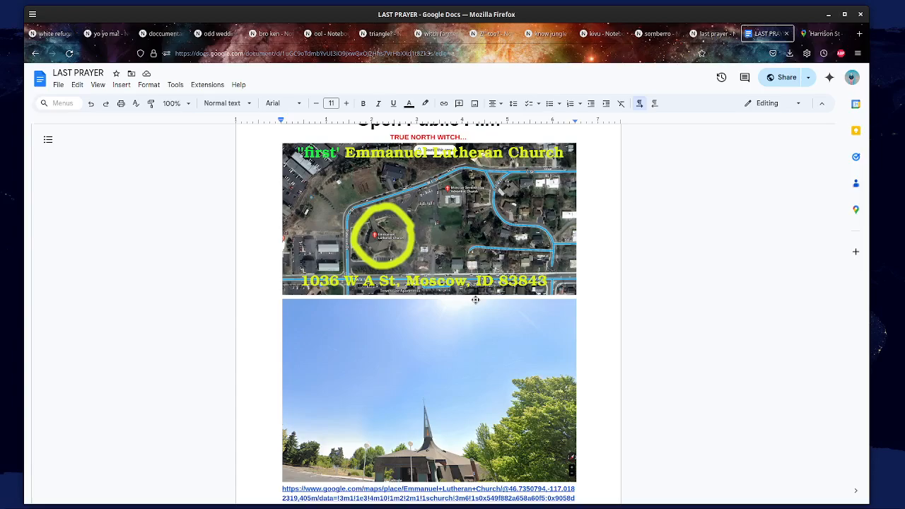
scroll("up", 3)
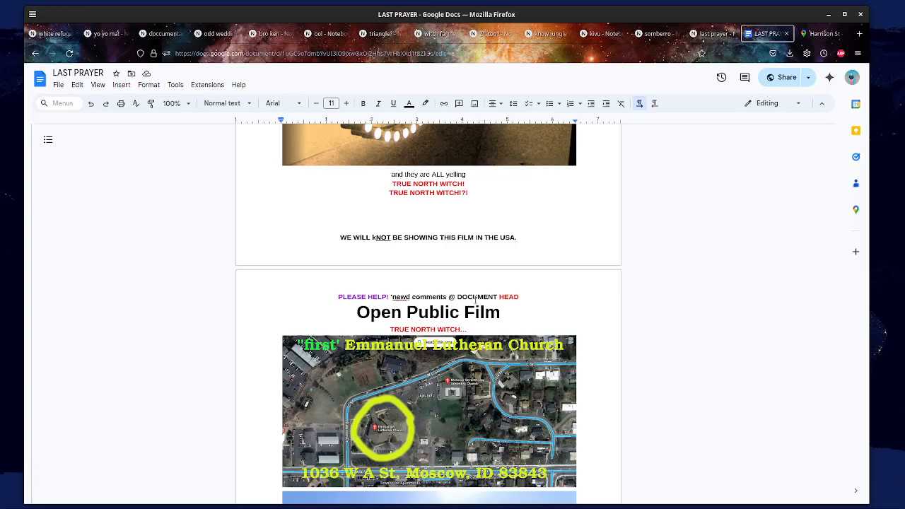
scroll("down", 3)
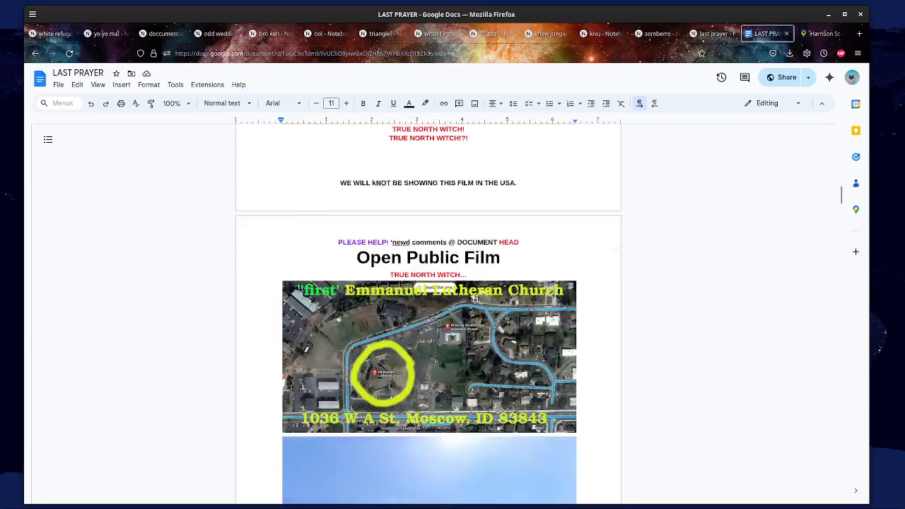
scroll("down", 3)
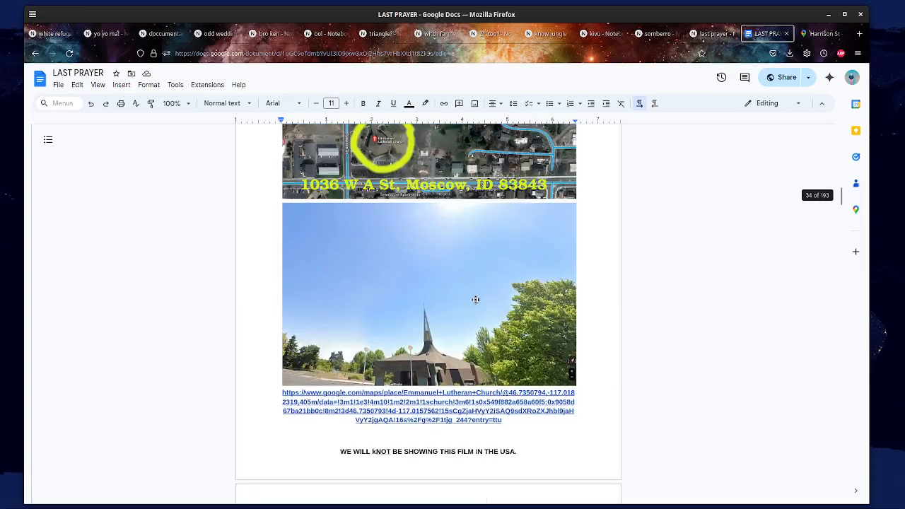
scroll("down", 3)
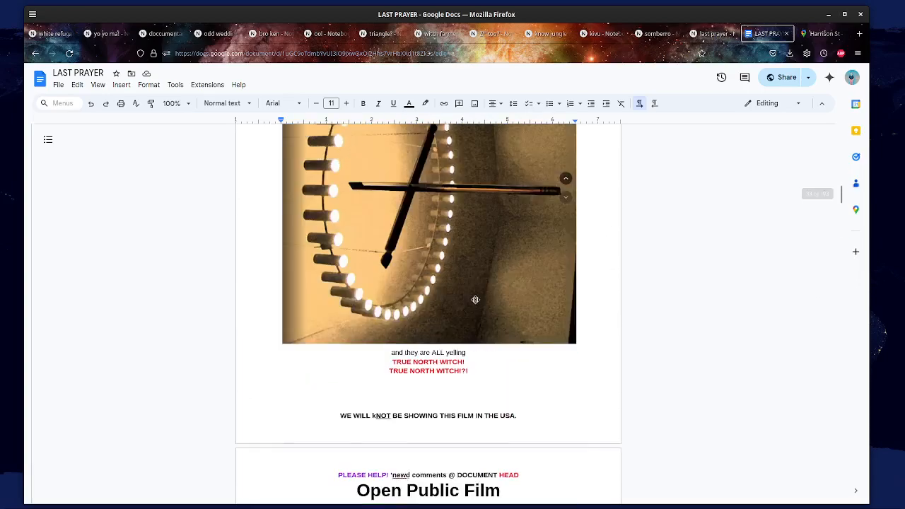
scroll("down", 3)
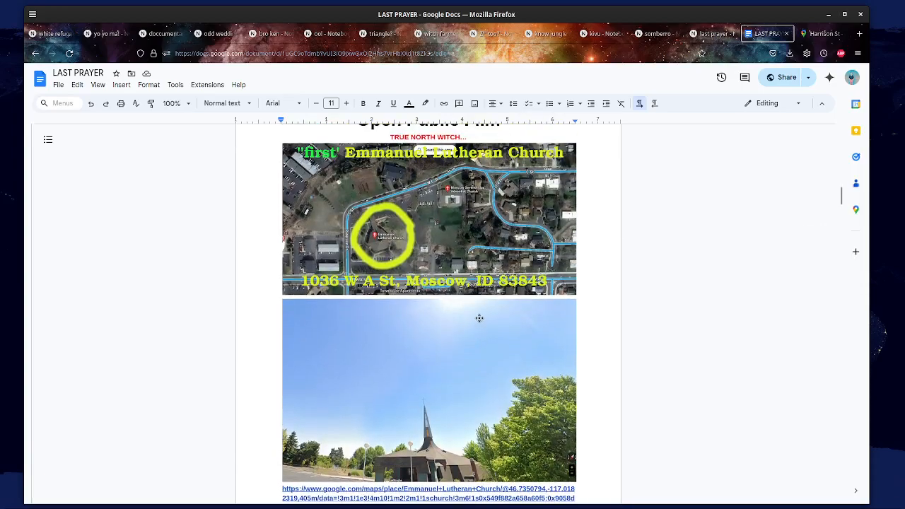
scroll("down", 3)
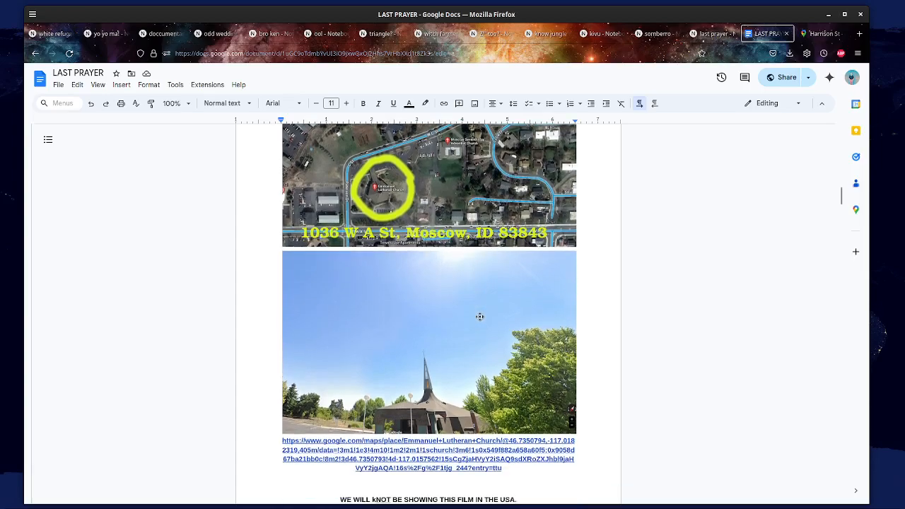
- Resume the audio overview playing, then bring the LAST PRAYER doc back in front
left_click(710, 33)
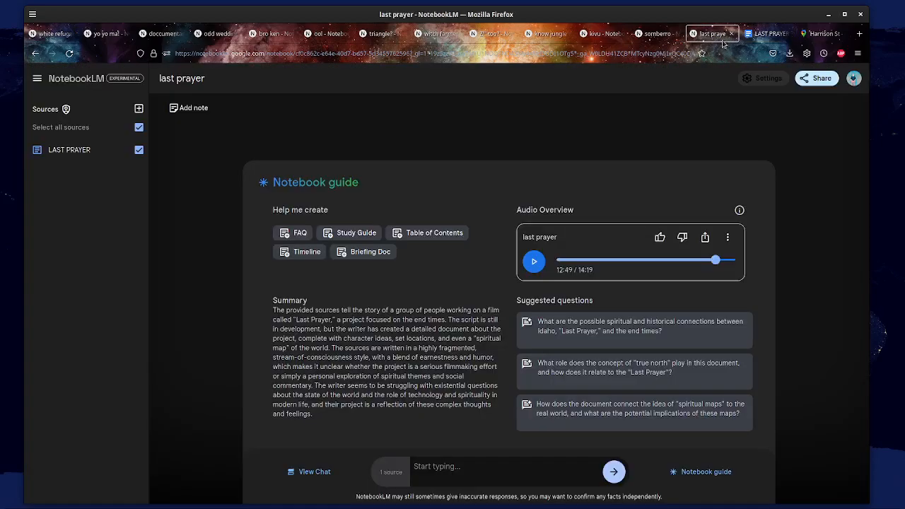
left_click(534, 261)
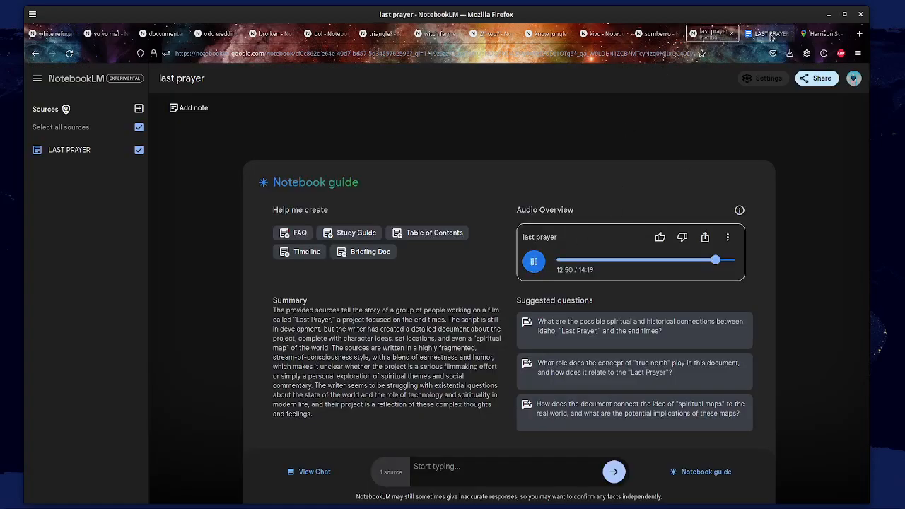
left_click(766, 33)
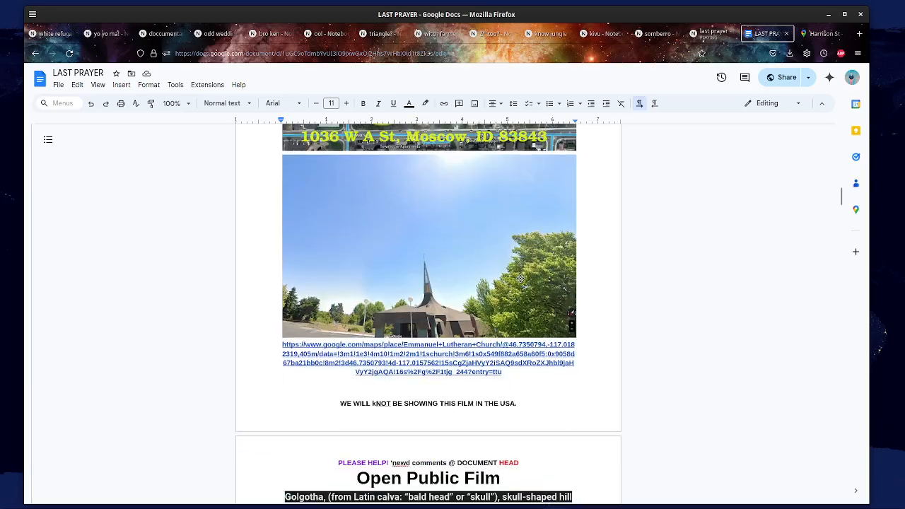
- Scroll the LAST PRAYER doc down through its maps to the Lewis and Clark map
scroll("down", 3)
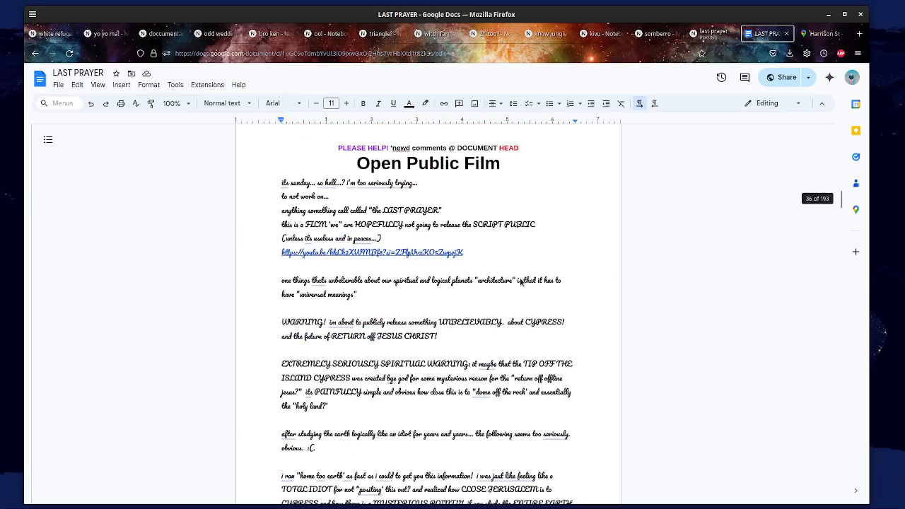
scroll("down", 3)
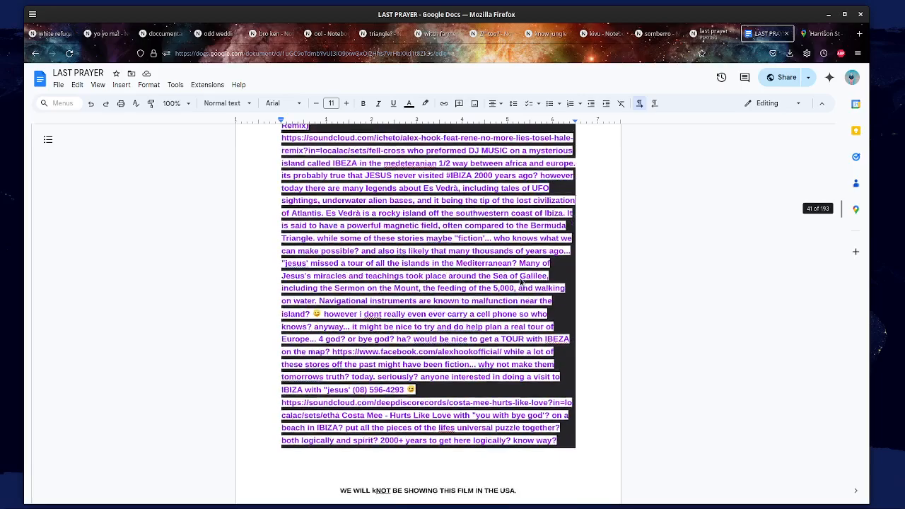
scroll("down", 3)
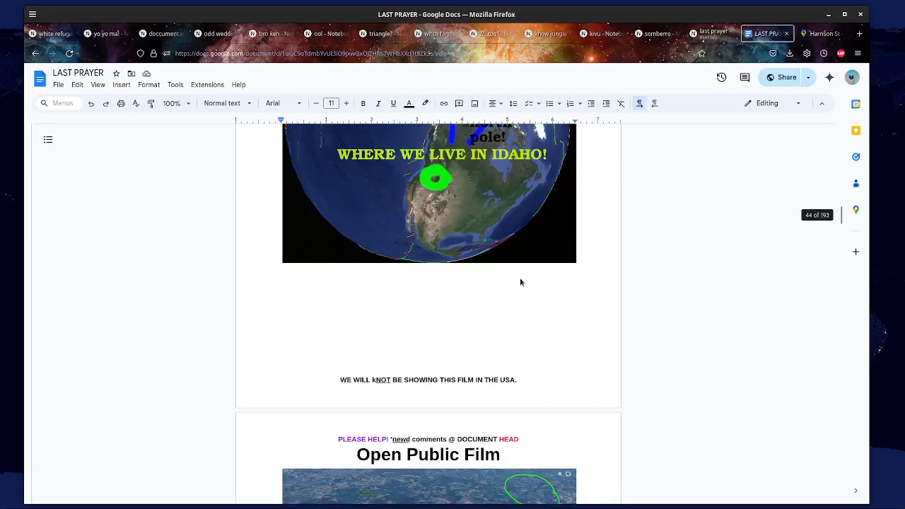
scroll("down", 3)
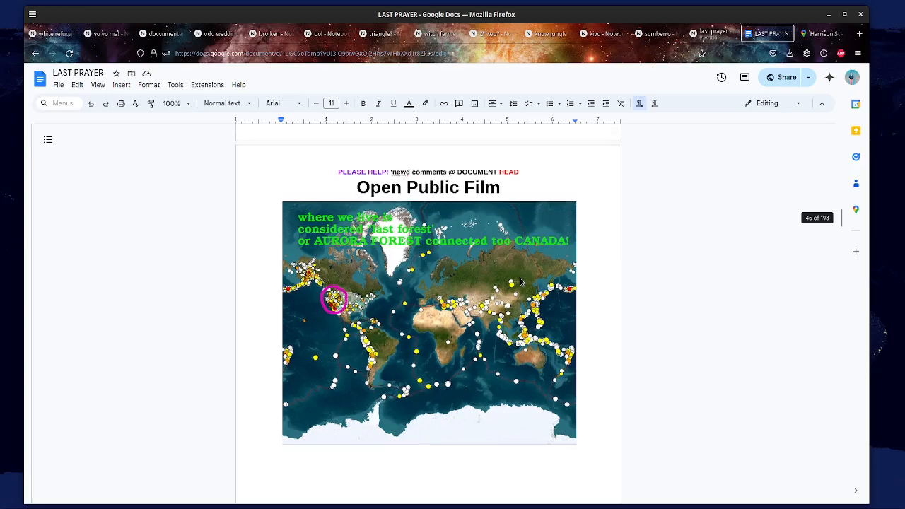
scroll("down", 3)
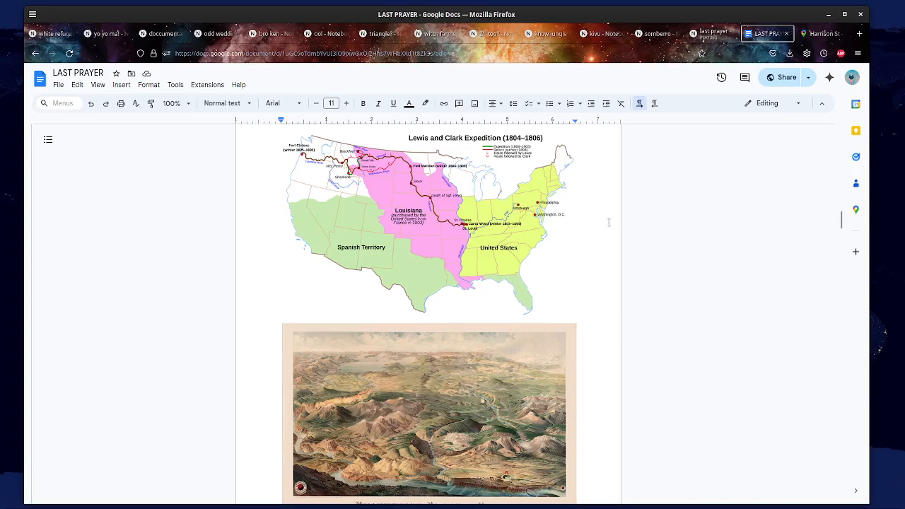
mouse_move(721, 77)
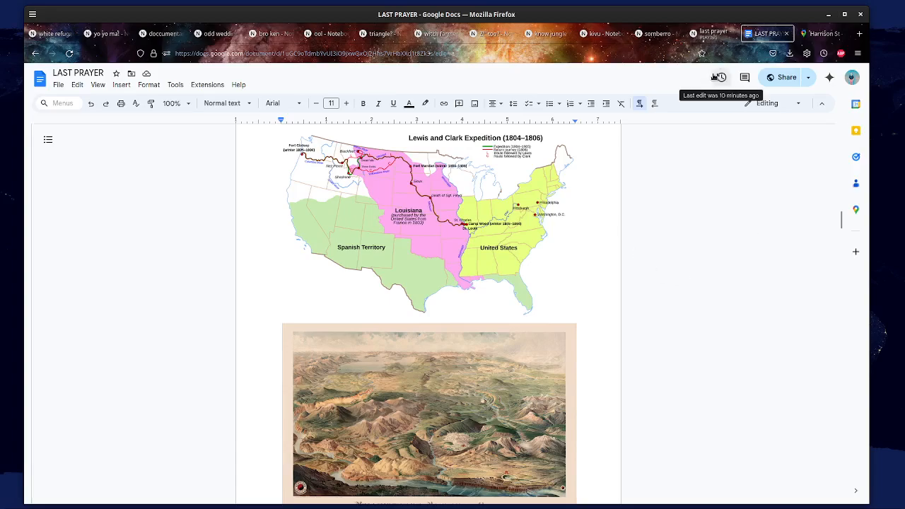
mouse_move(713, 33)
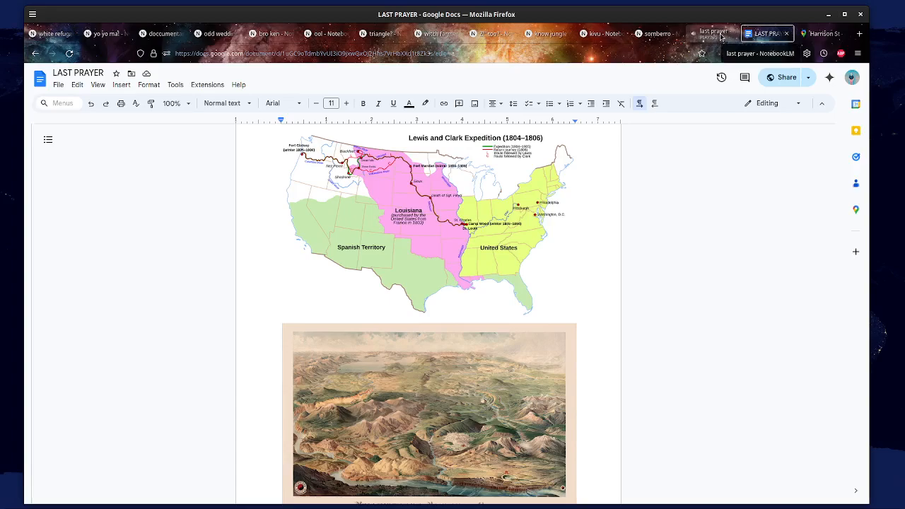
scroll("down", 3)
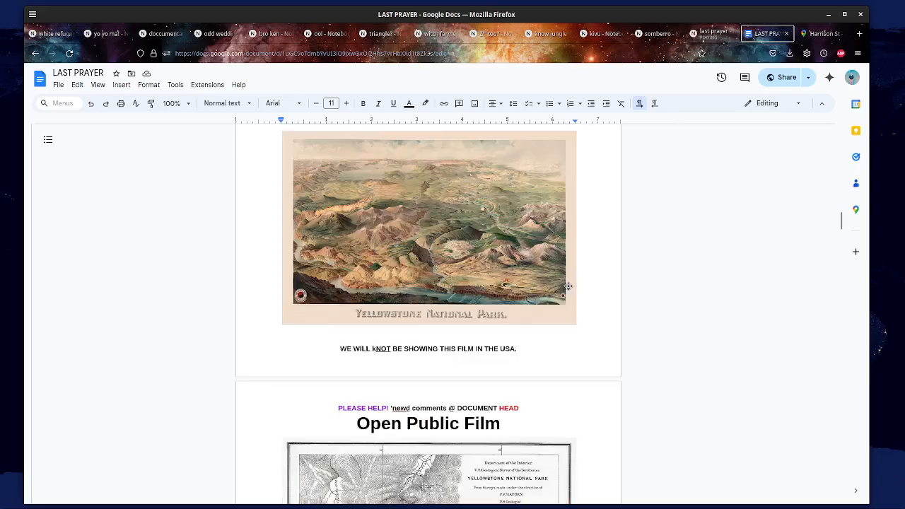
scroll("down", 3)
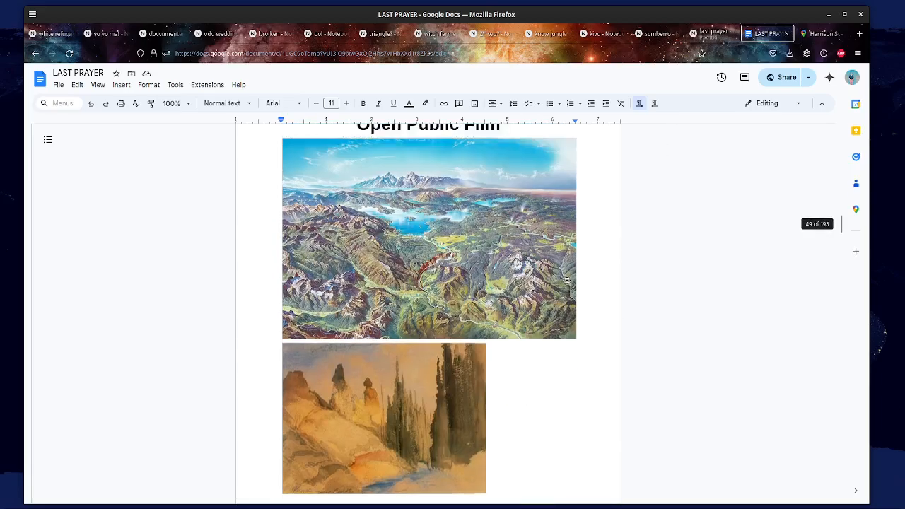
scroll("up", 3)
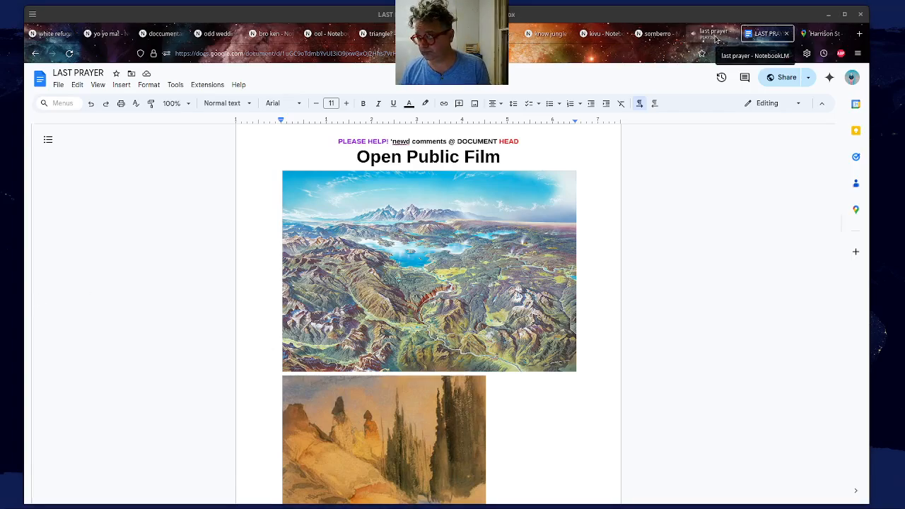
- Check the audio overview's progress at 13:44 and return to the doc
left_click(711, 34)
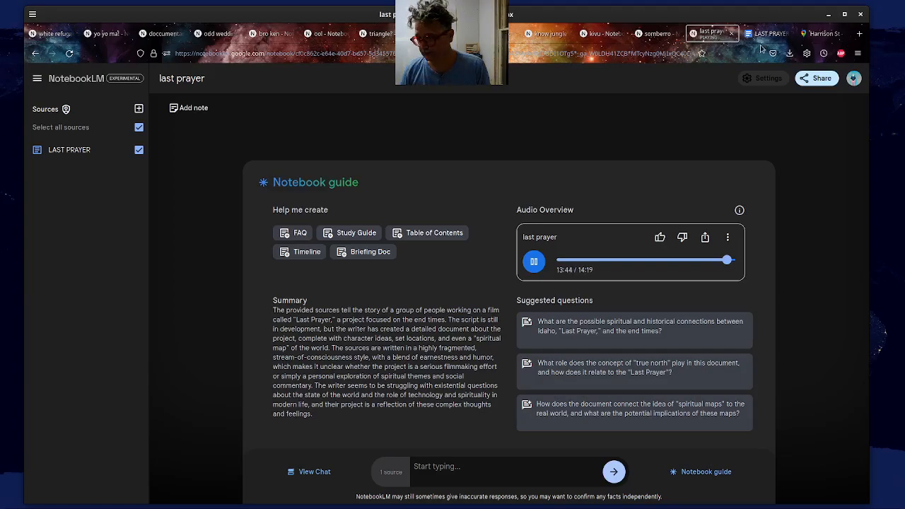
left_click(766, 34)
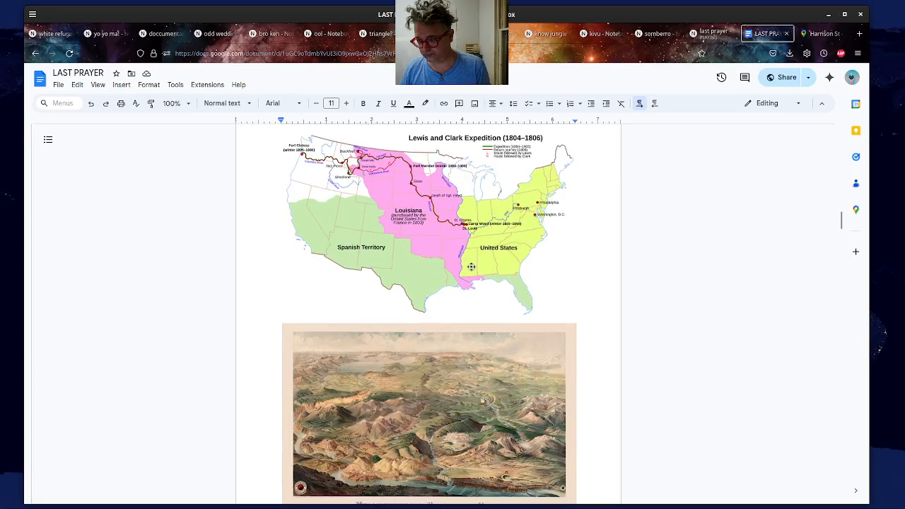
- Browse to the annotated world map page, then bring the notebook's audio overview in front
scroll("down", 3)
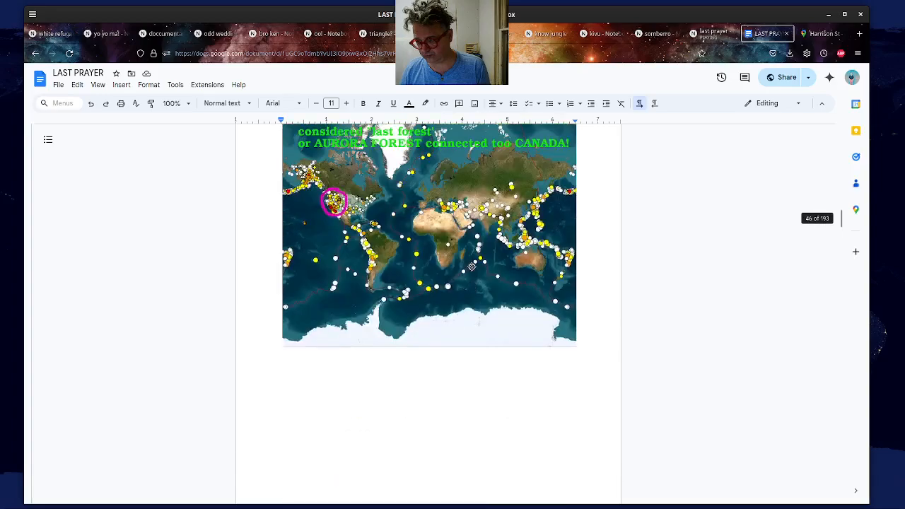
scroll("up", 3)
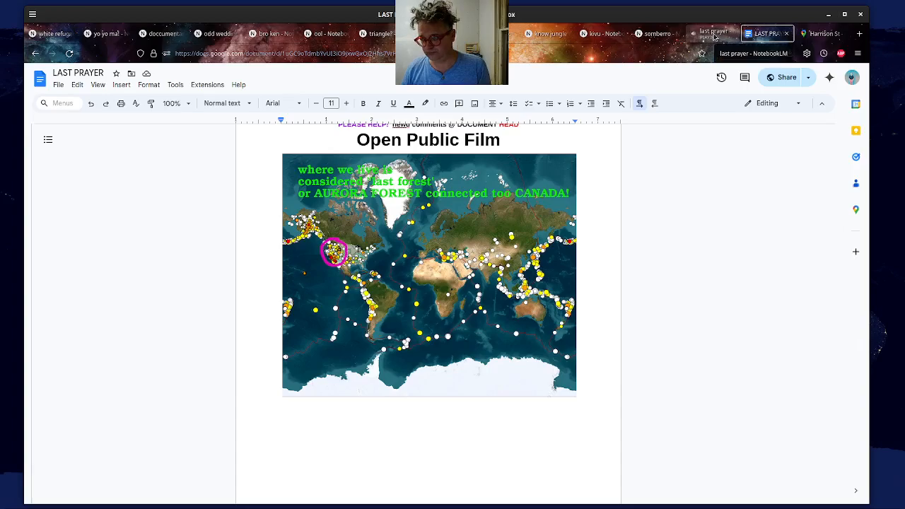
left_click(710, 33)
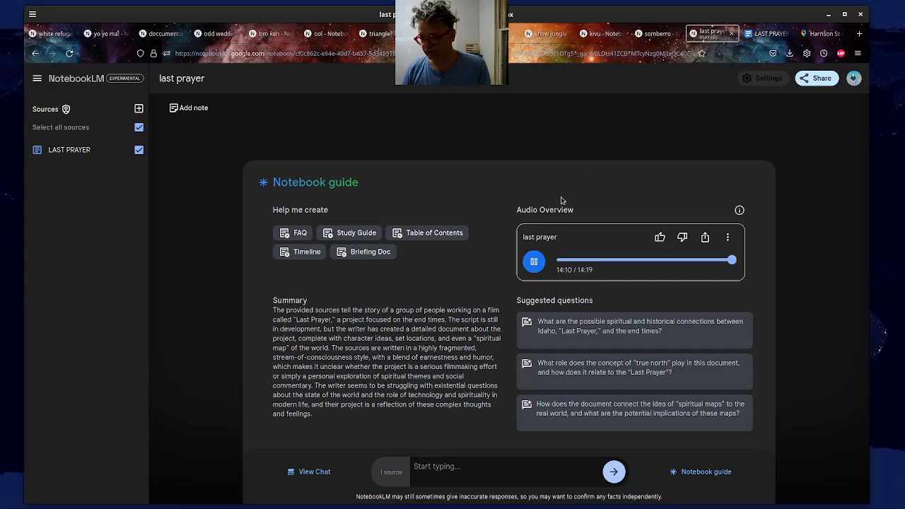
- Pause and resume the audio overview in its final seconds near 14:12
left_click(533, 260)
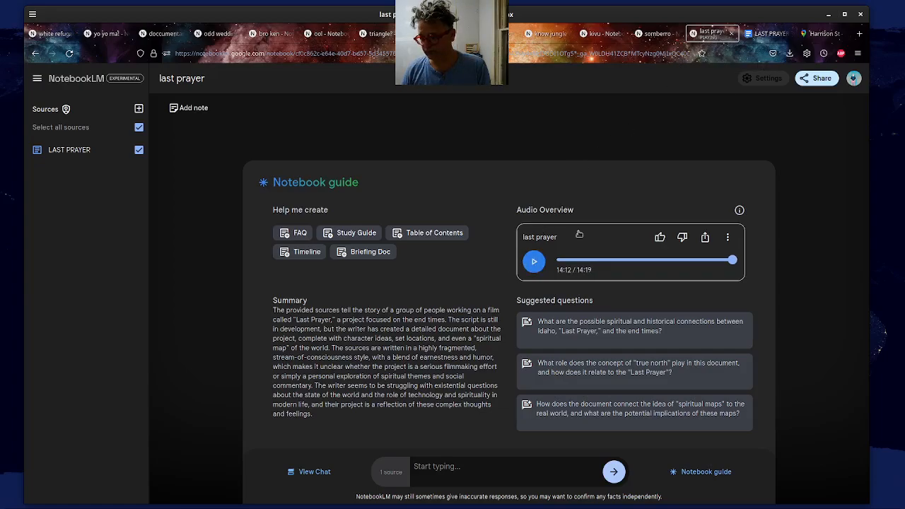
left_click(765, 33)
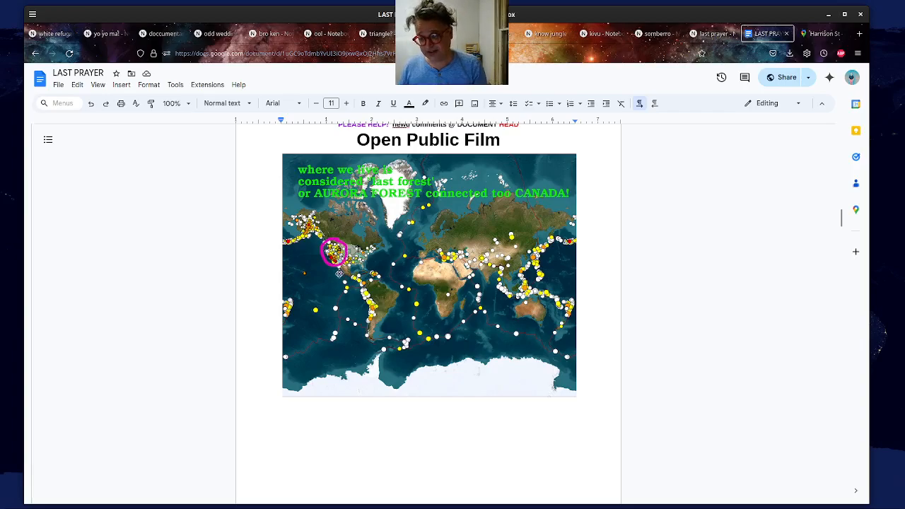
mouse_move(705, 306)
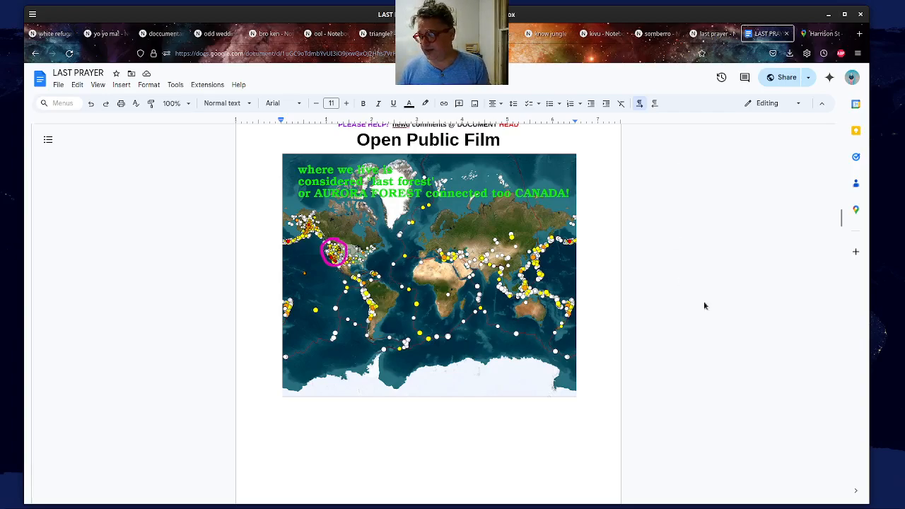
- Scroll the doc to its opening 'Open Public Film' title page
scroll("down", 3)
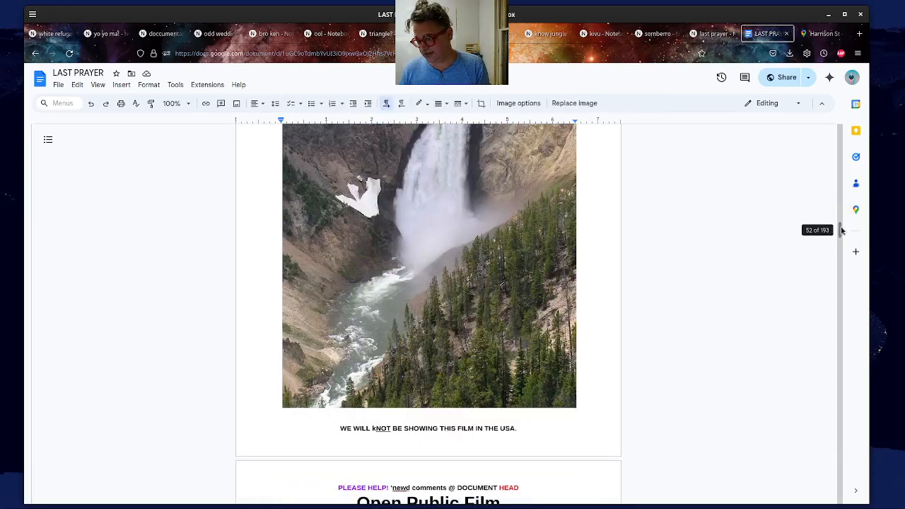
scroll("down", 3)
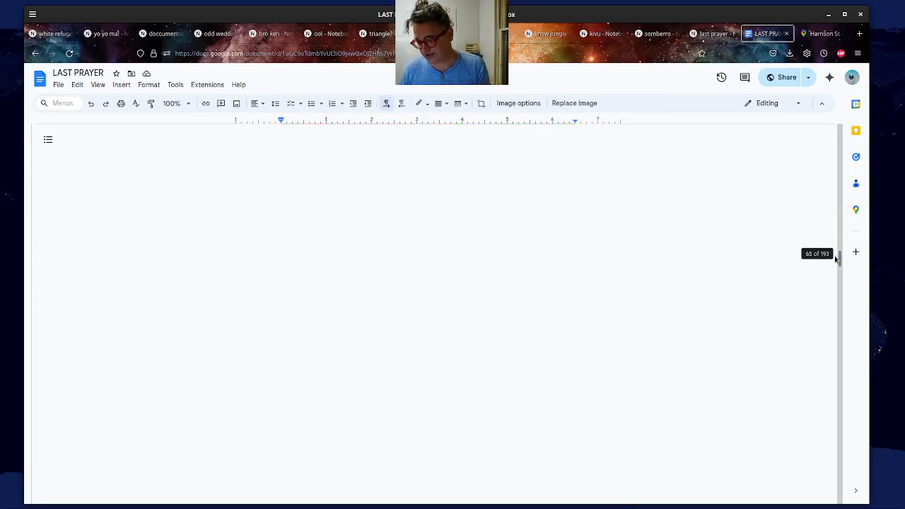
scroll("down", 3)
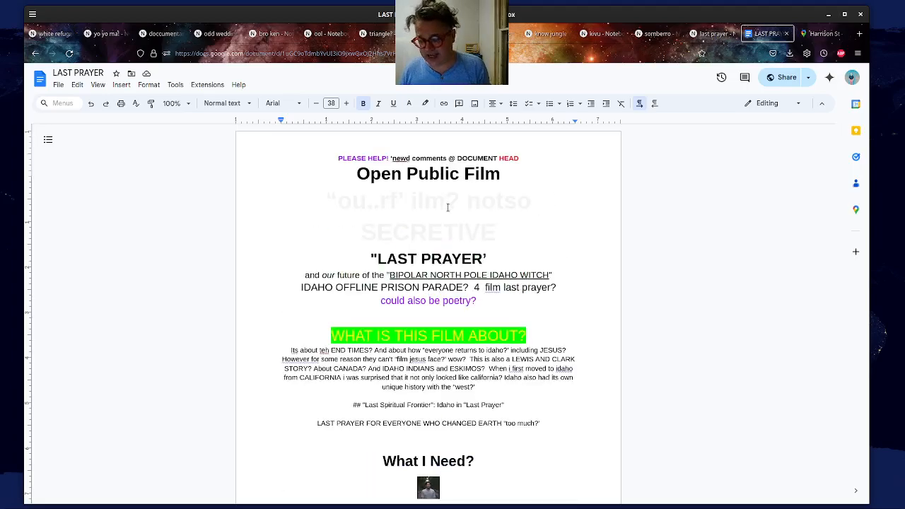
- Page through pages 2–8, past the obituary and true north pole photo, back to page 2
scroll("down", 3)
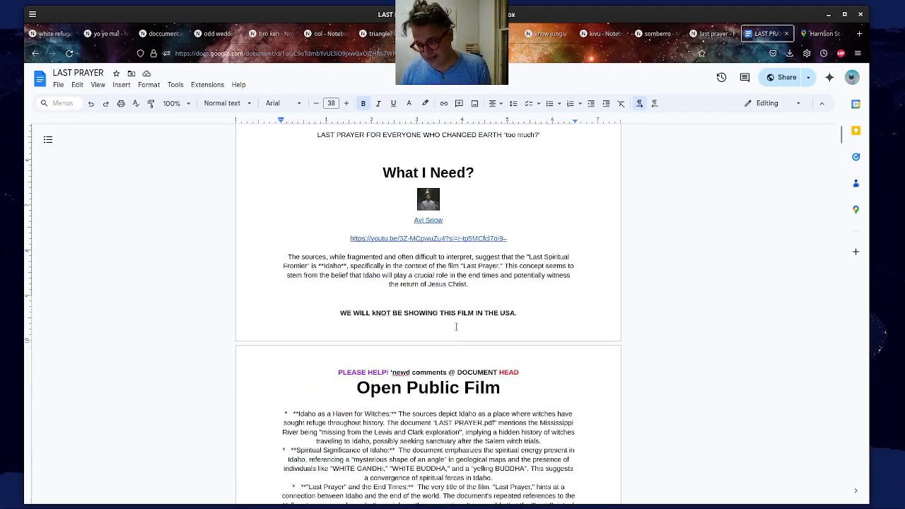
scroll("down", 3)
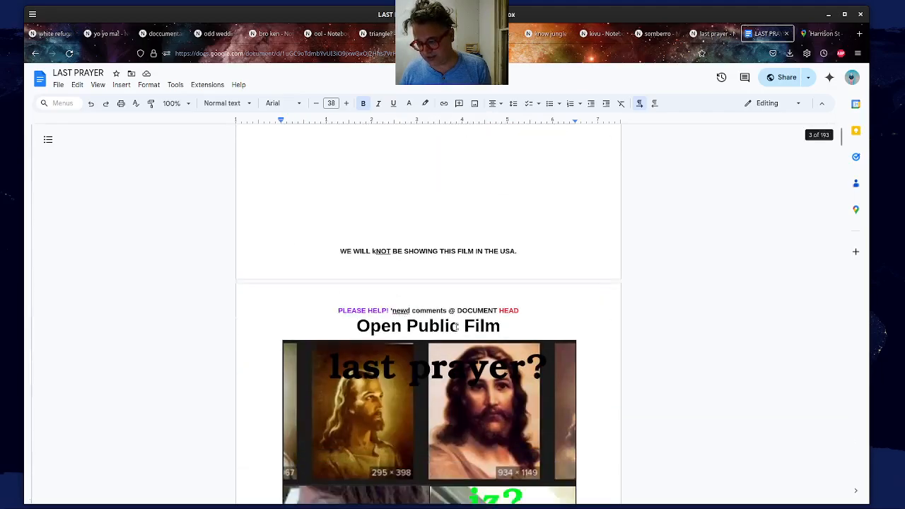
scroll("down", 3)
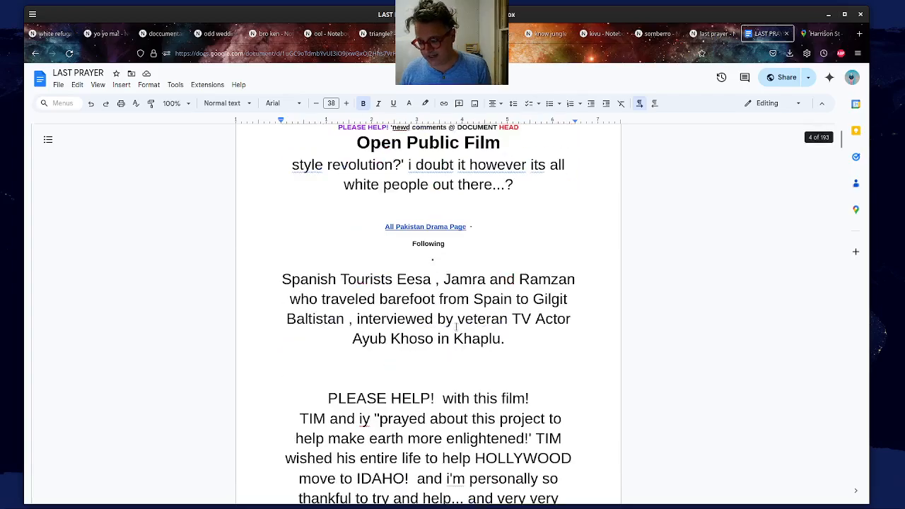
scroll("down", 3)
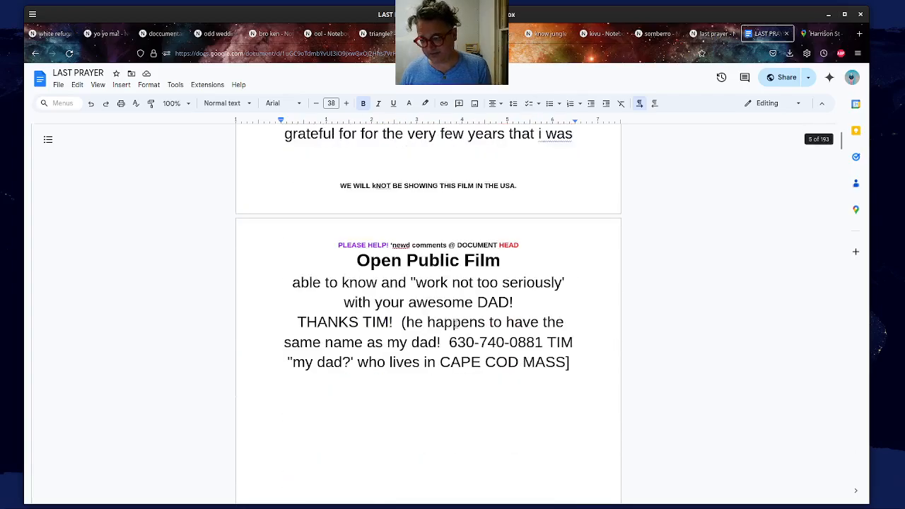
scroll("down", 3)
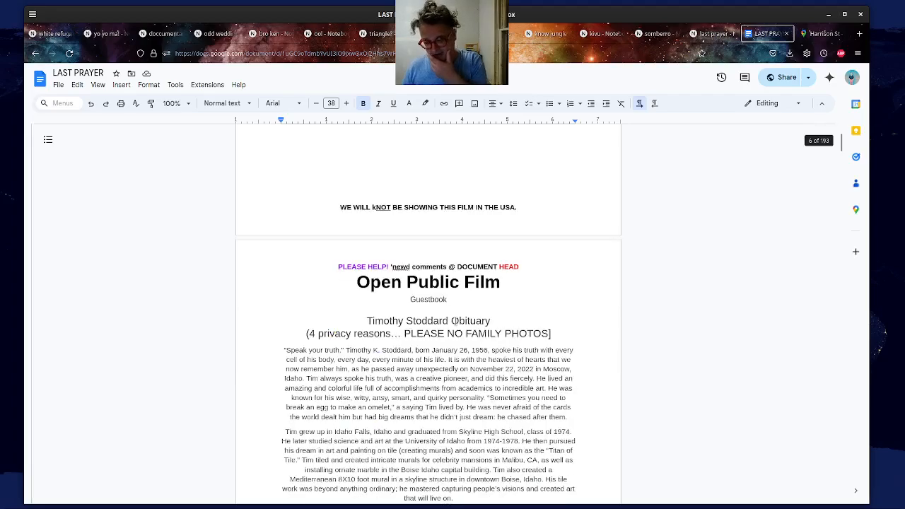
scroll("down", 3)
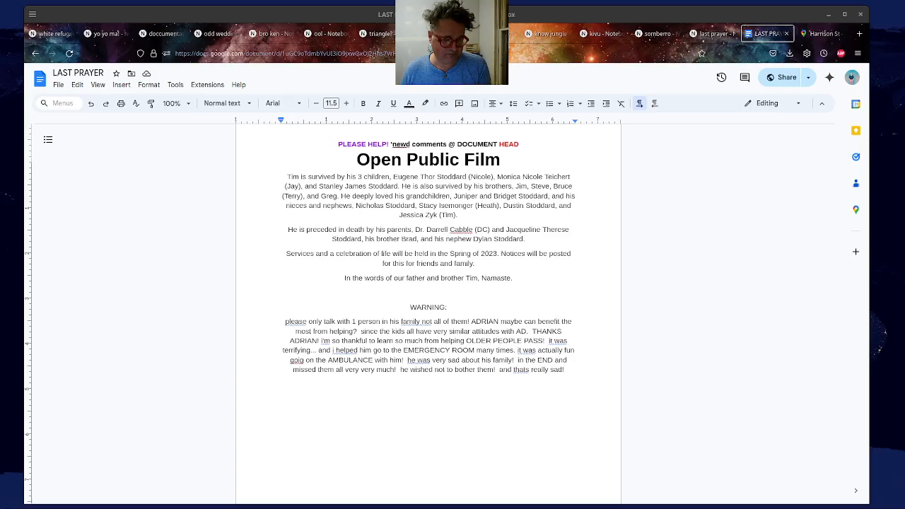
scroll("down", 3)
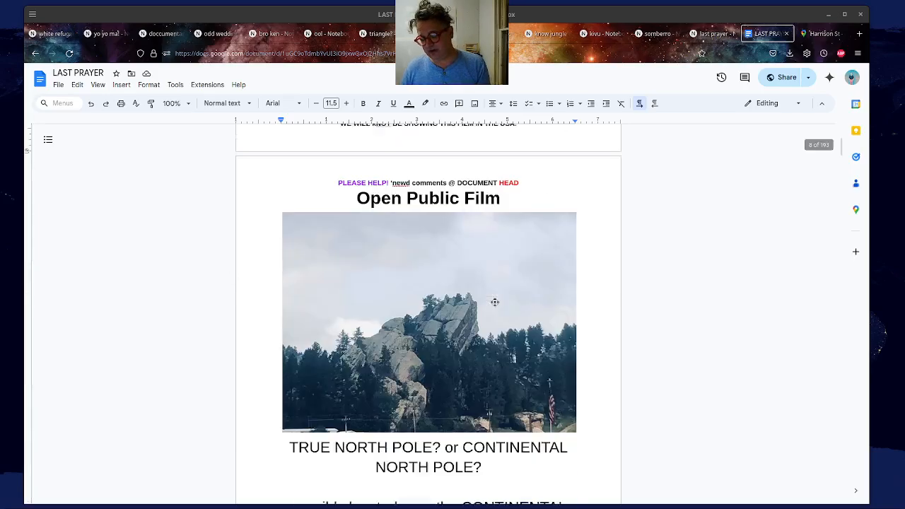
scroll("down", 3)
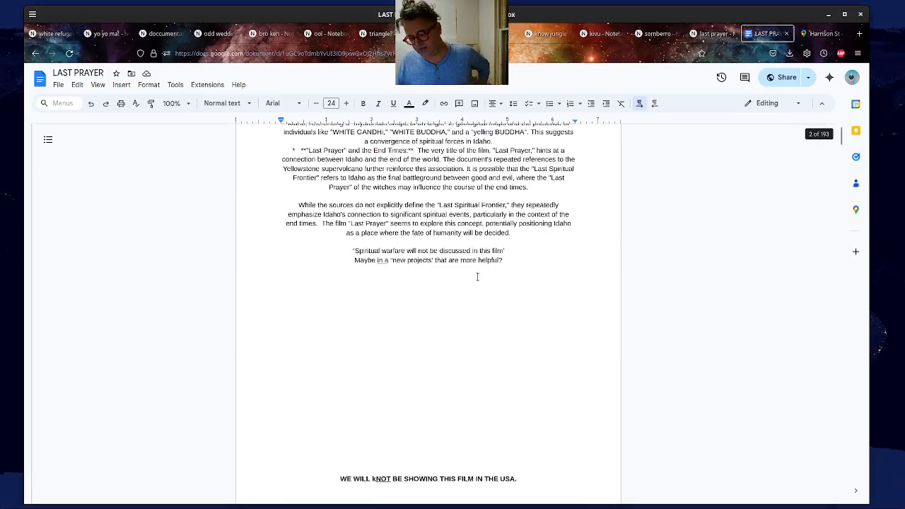
scroll("down", 3)
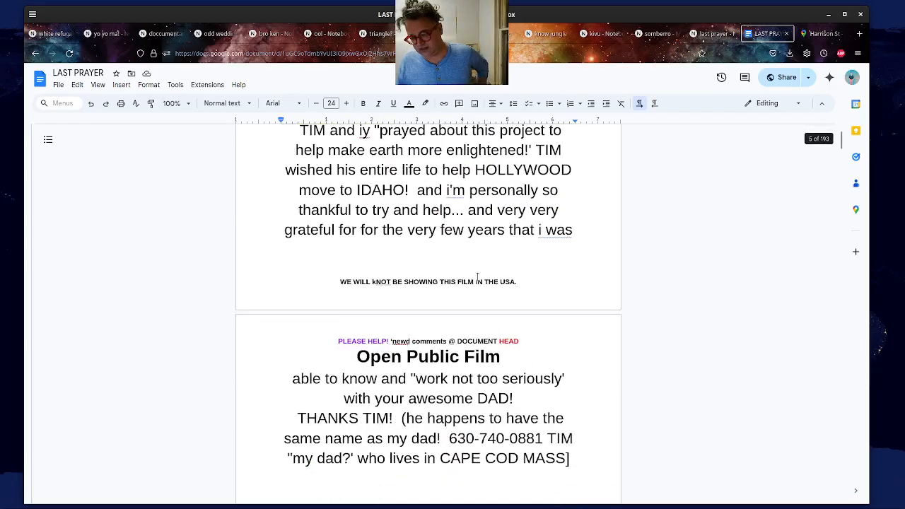
scroll("down", 3)
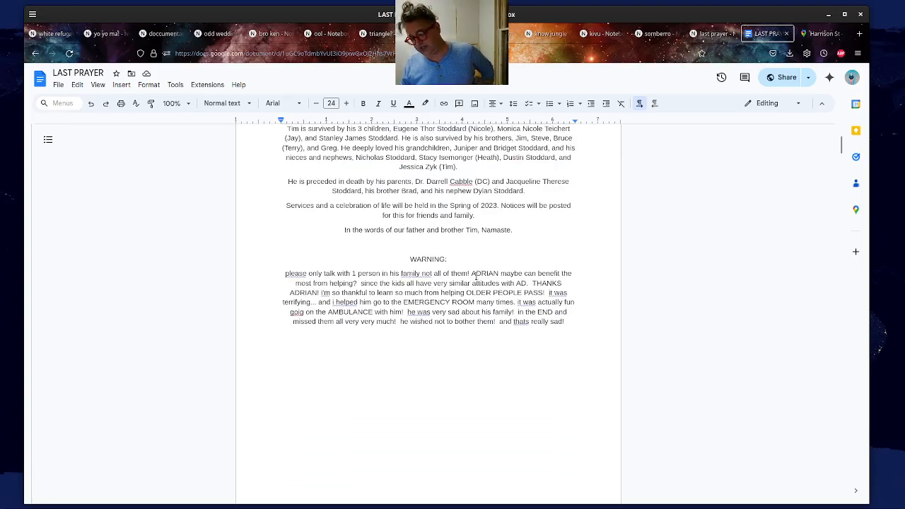
scroll("down", 3)
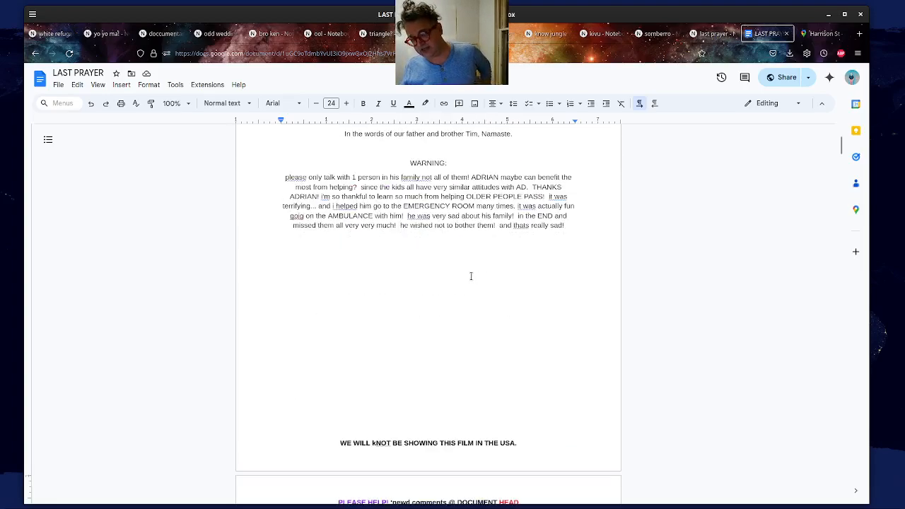
scroll("down", 3)
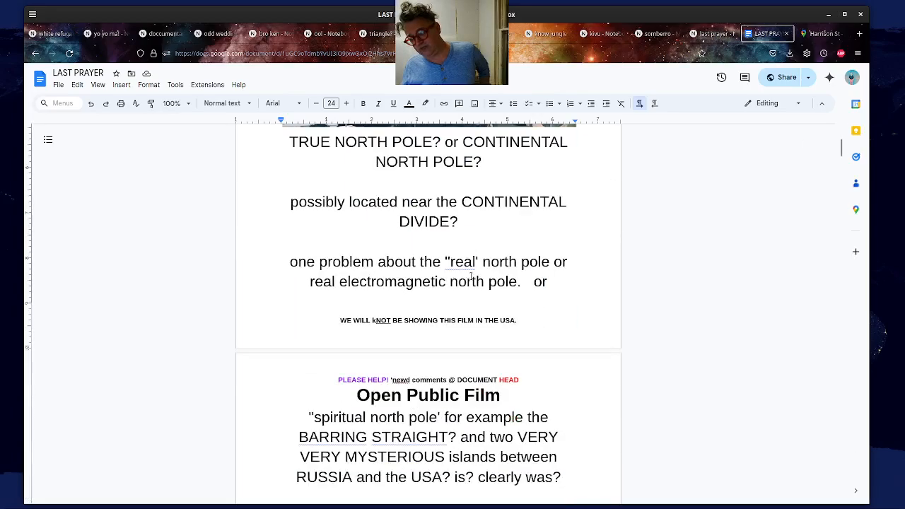
scroll("down", 3)
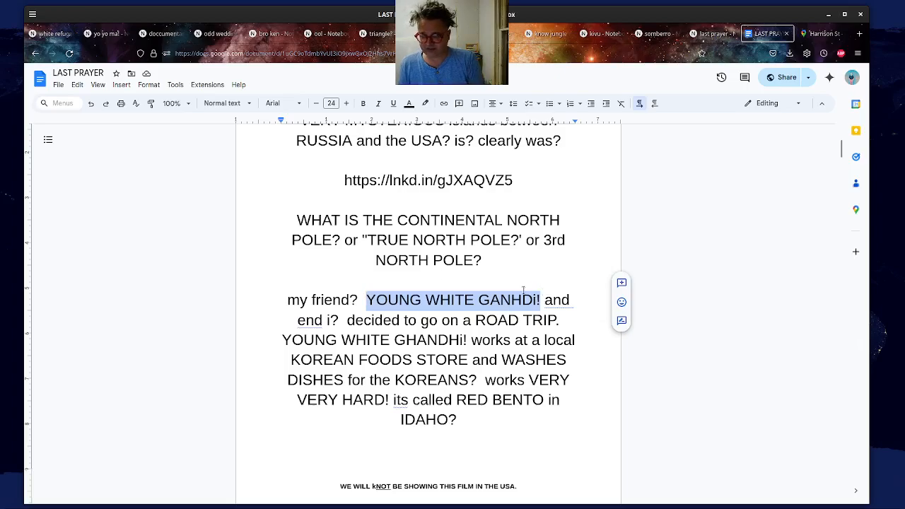
scroll("down", 3)
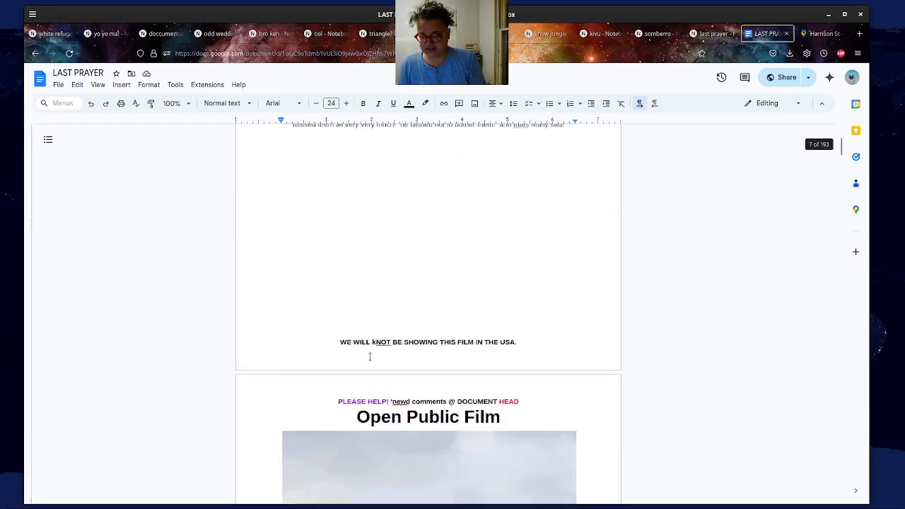
scroll("down", 3)
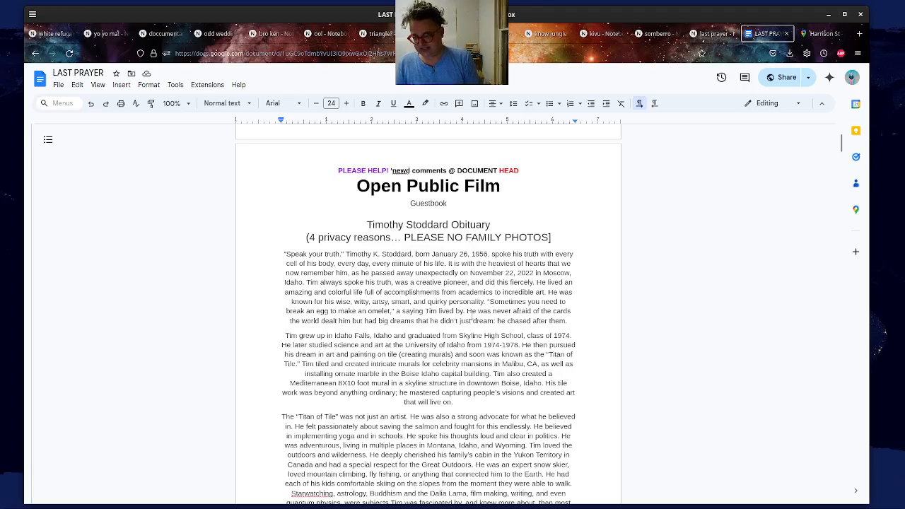
- Scroll through the whole obituary to its closing WARNING paragraph
scroll("down", 3)
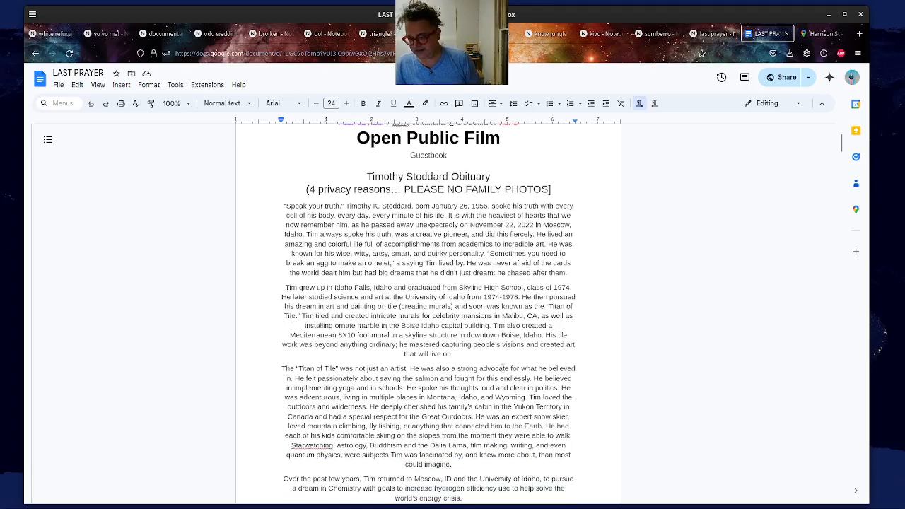
scroll("down", 3)
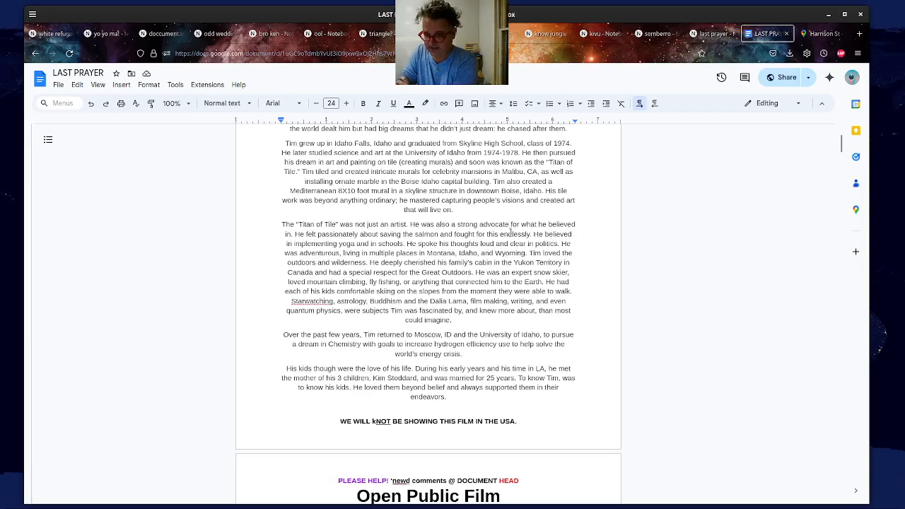
scroll("down", 3)
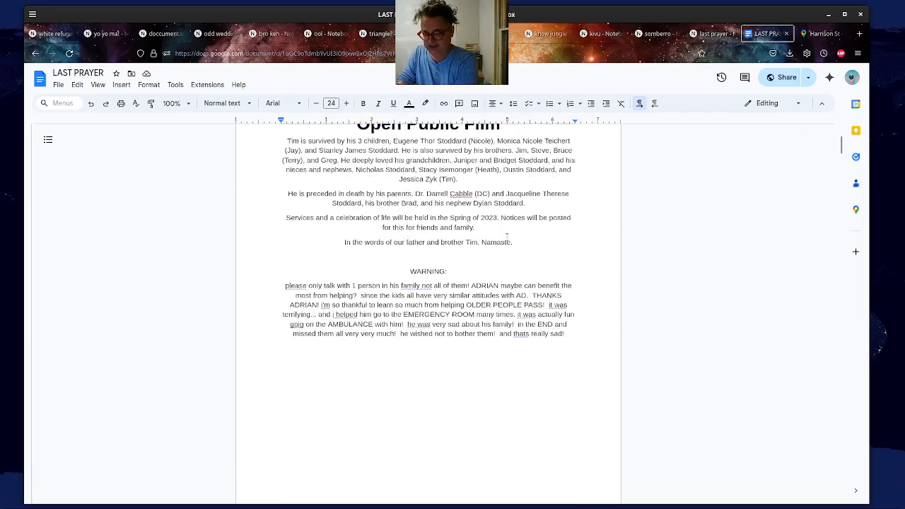
scroll("down", 3)
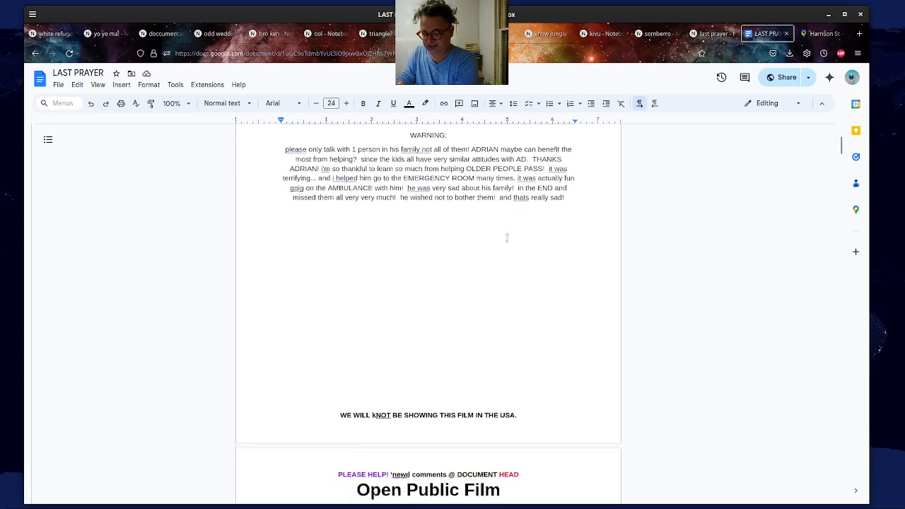